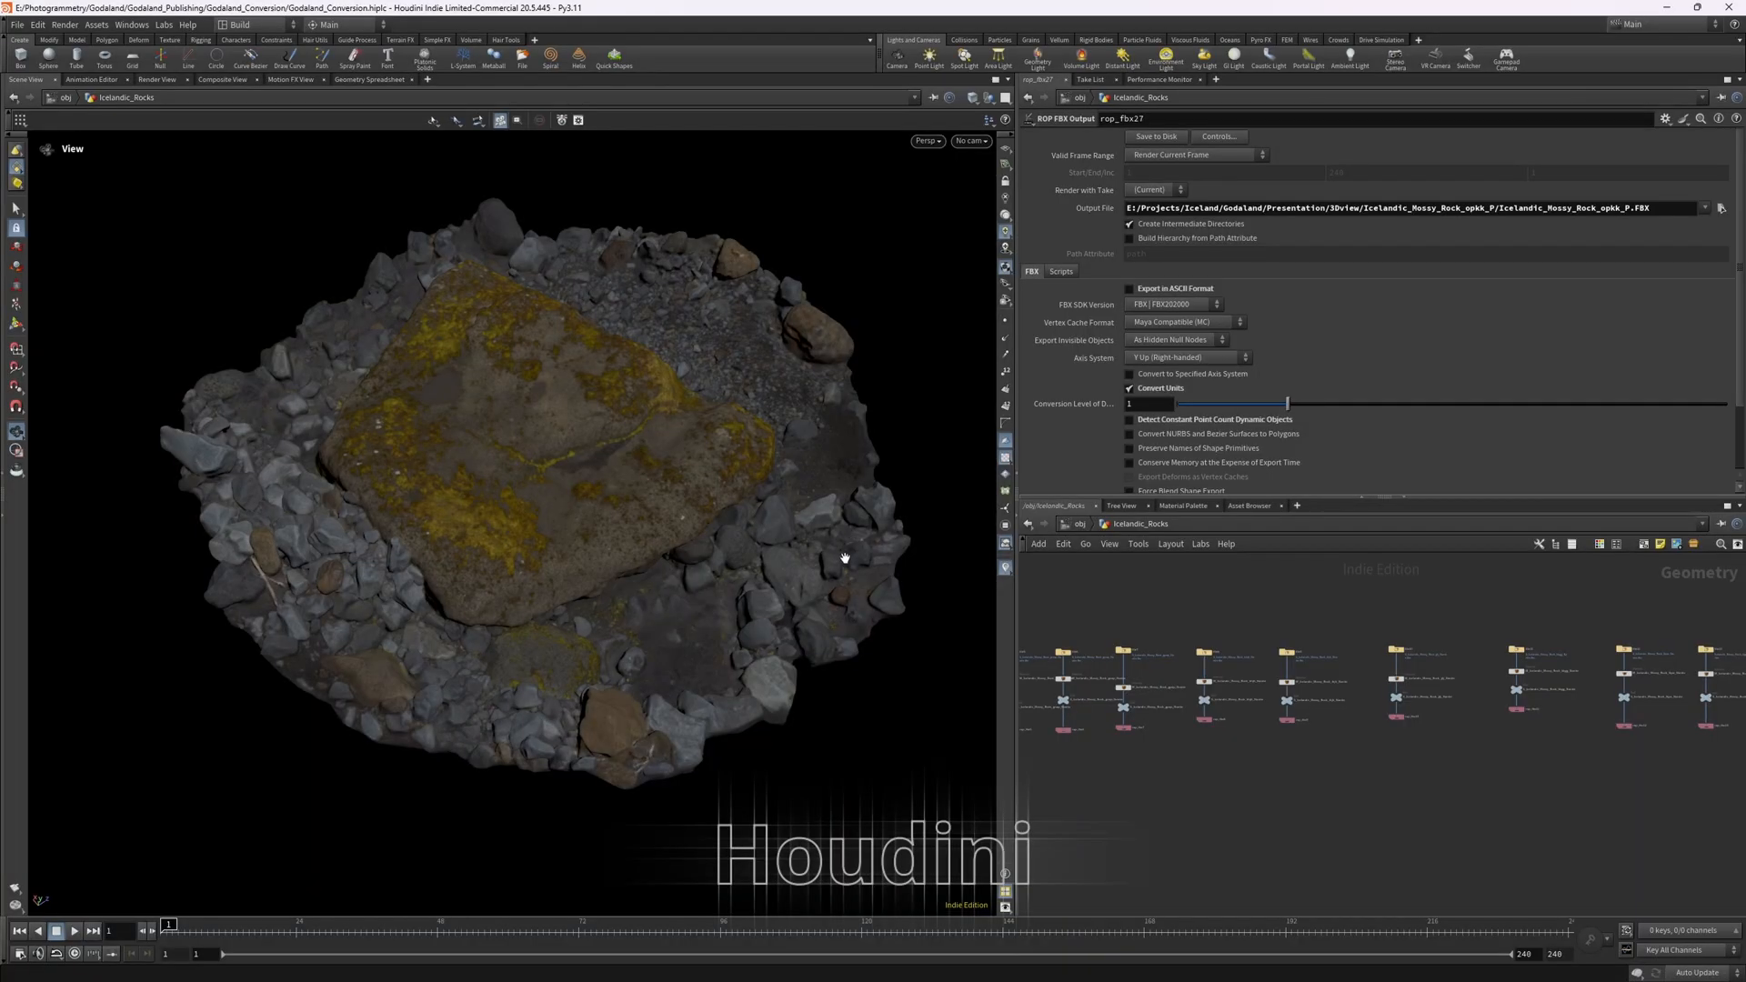
{"action": "mouse_move", "coordinate": [828, 553]}
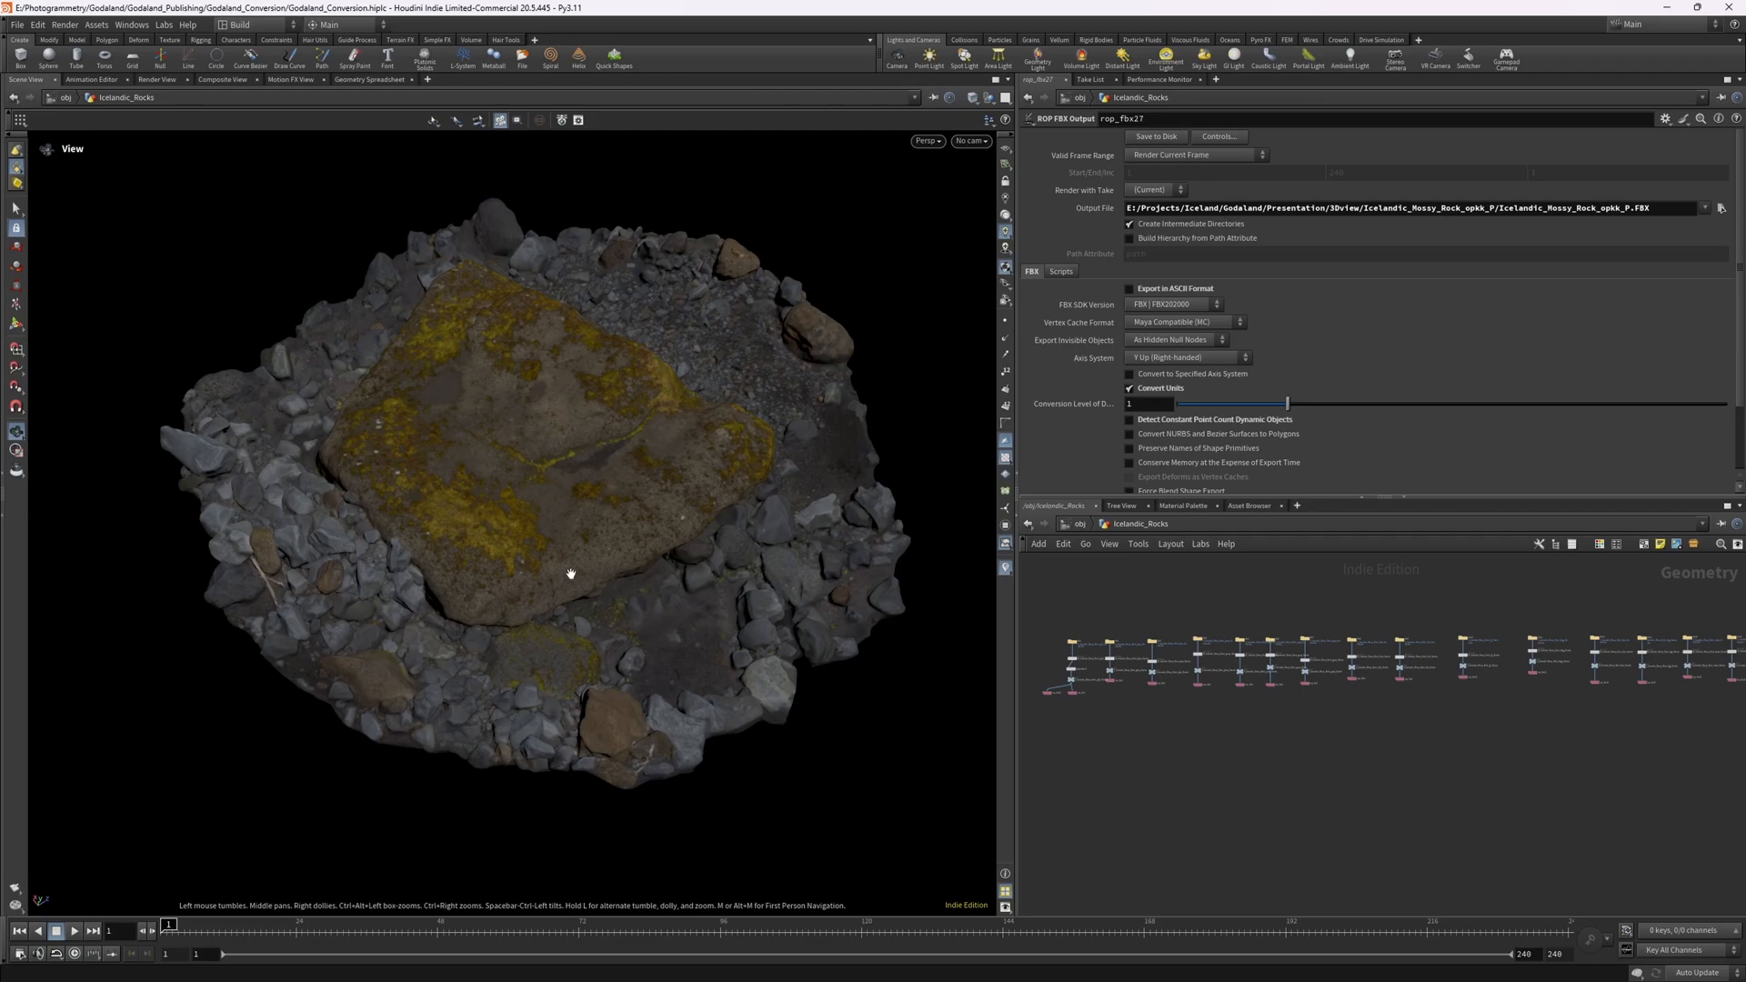
Smooth the rough bark where the lower branch meets the trunk with Base Clay strokes
{"action": "left_click_drag", "start_coordinate": [570, 573], "coordinate": [658, 477]}
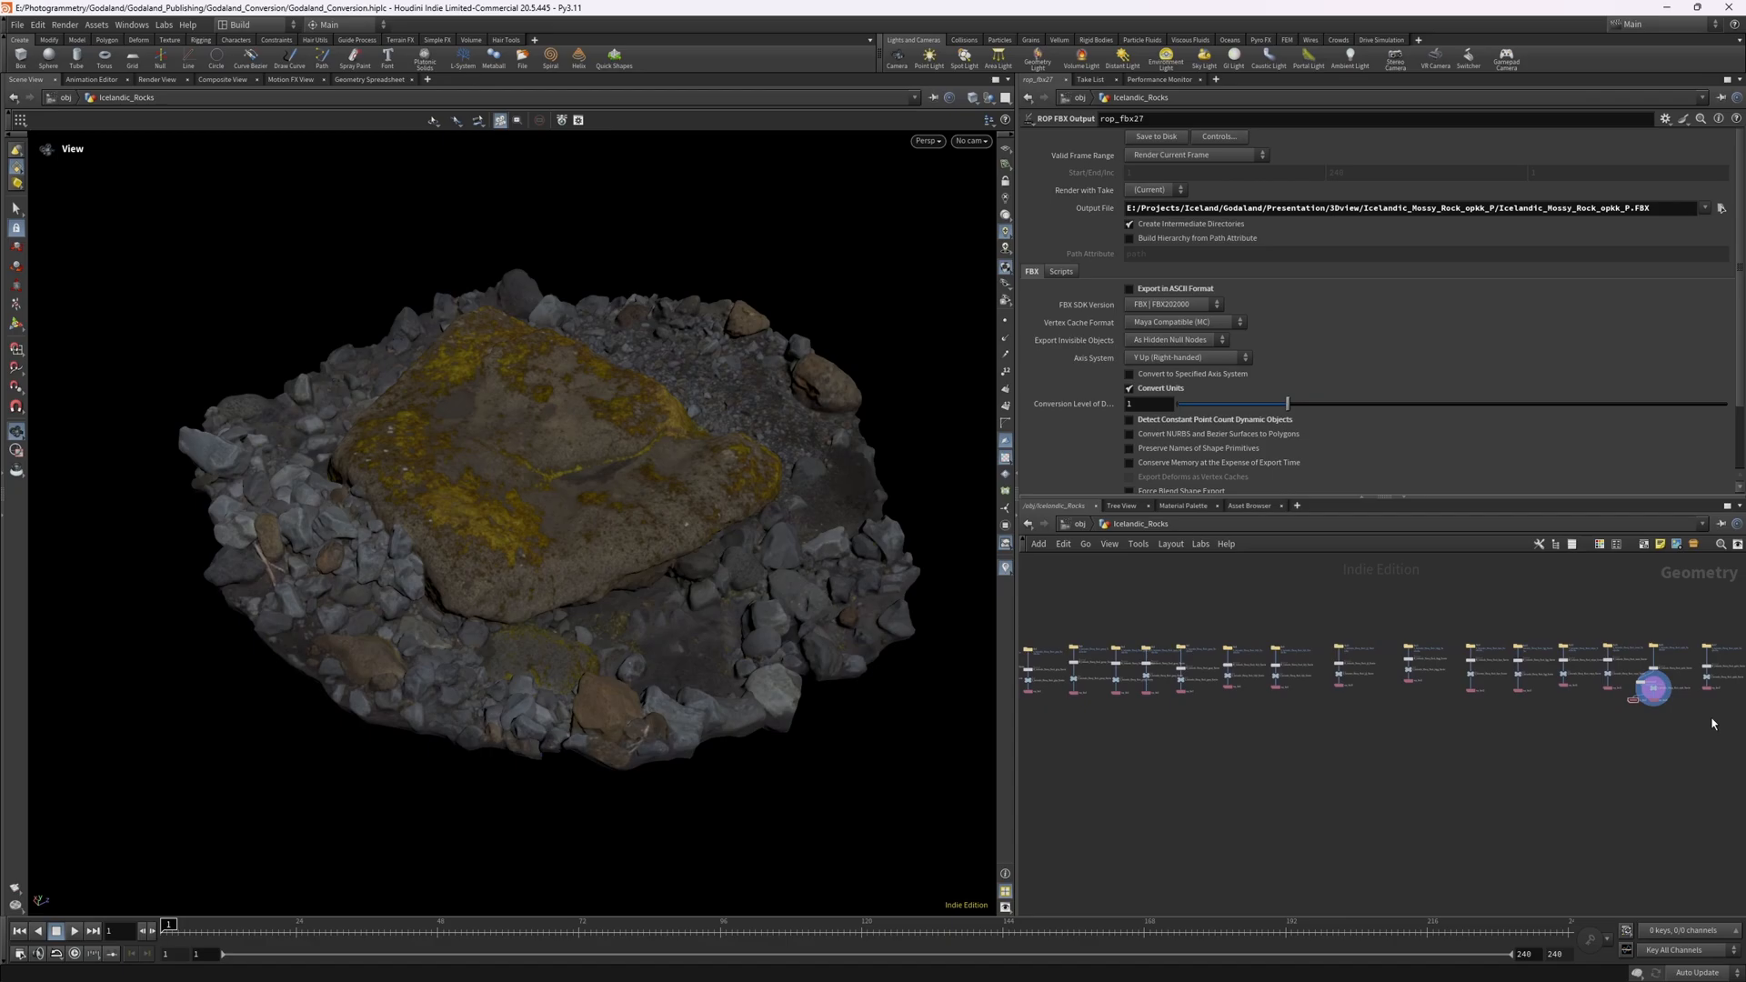
{"action": "mouse_move", "coordinate": [1275, 707]}
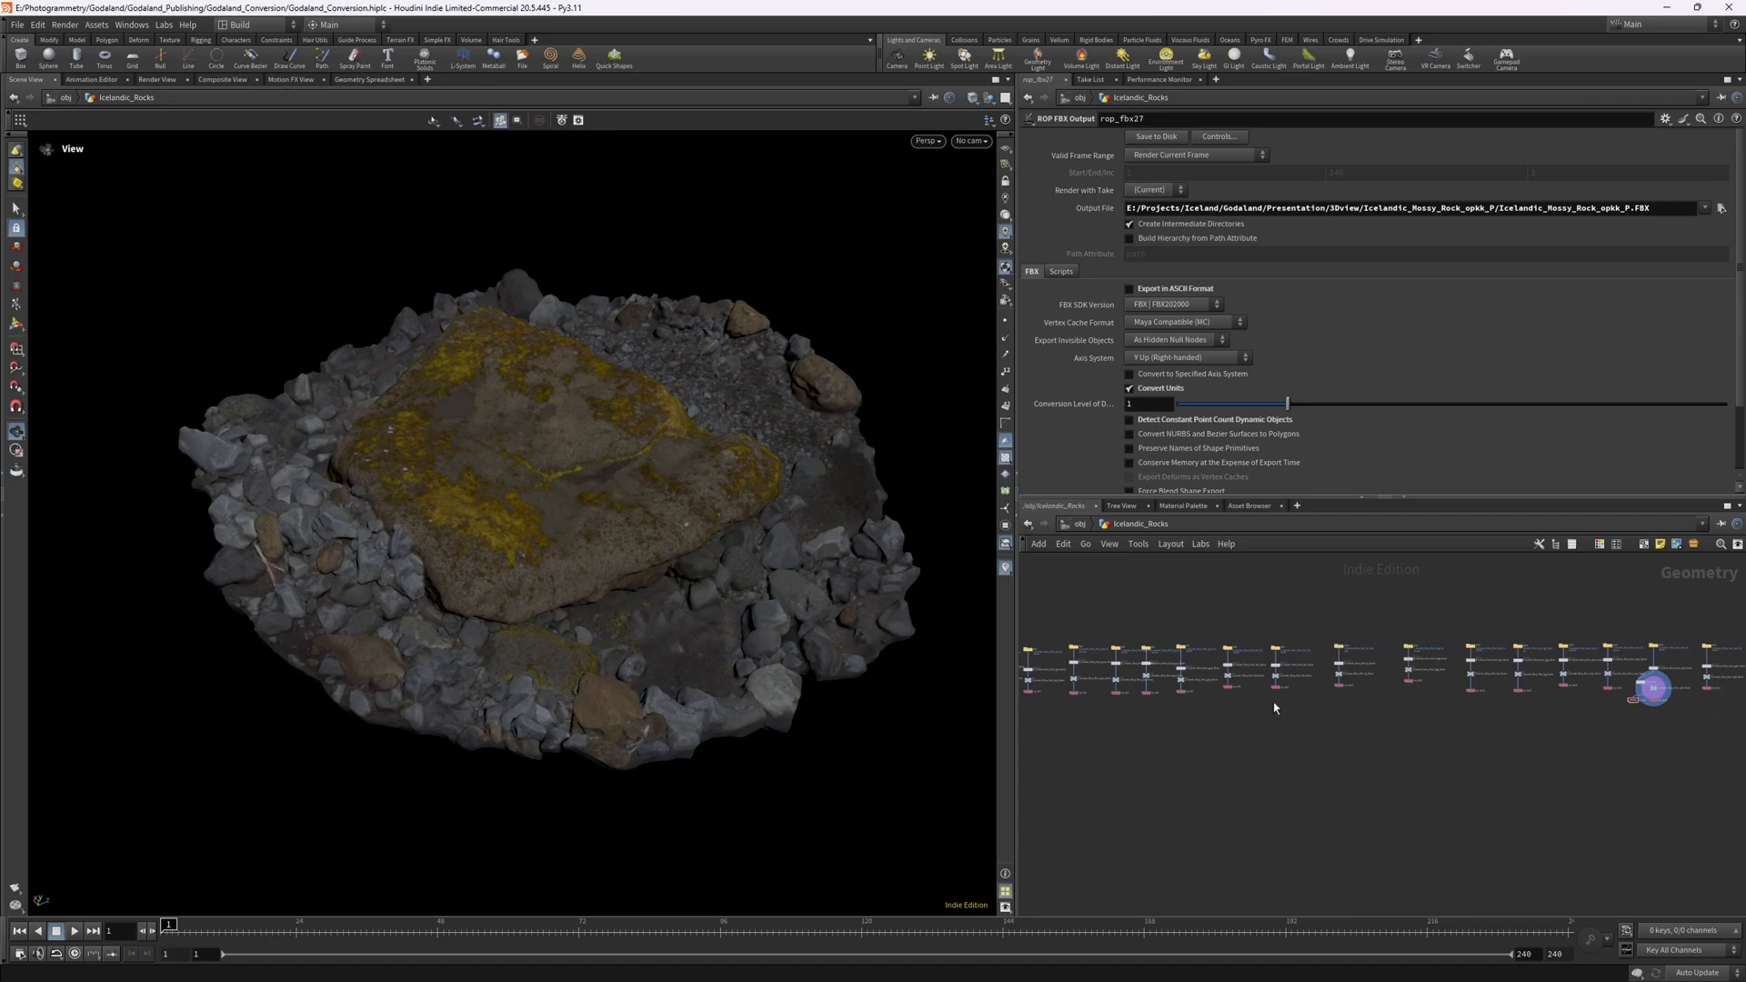
{"action": "mouse_move", "coordinate": [1370, 773]}
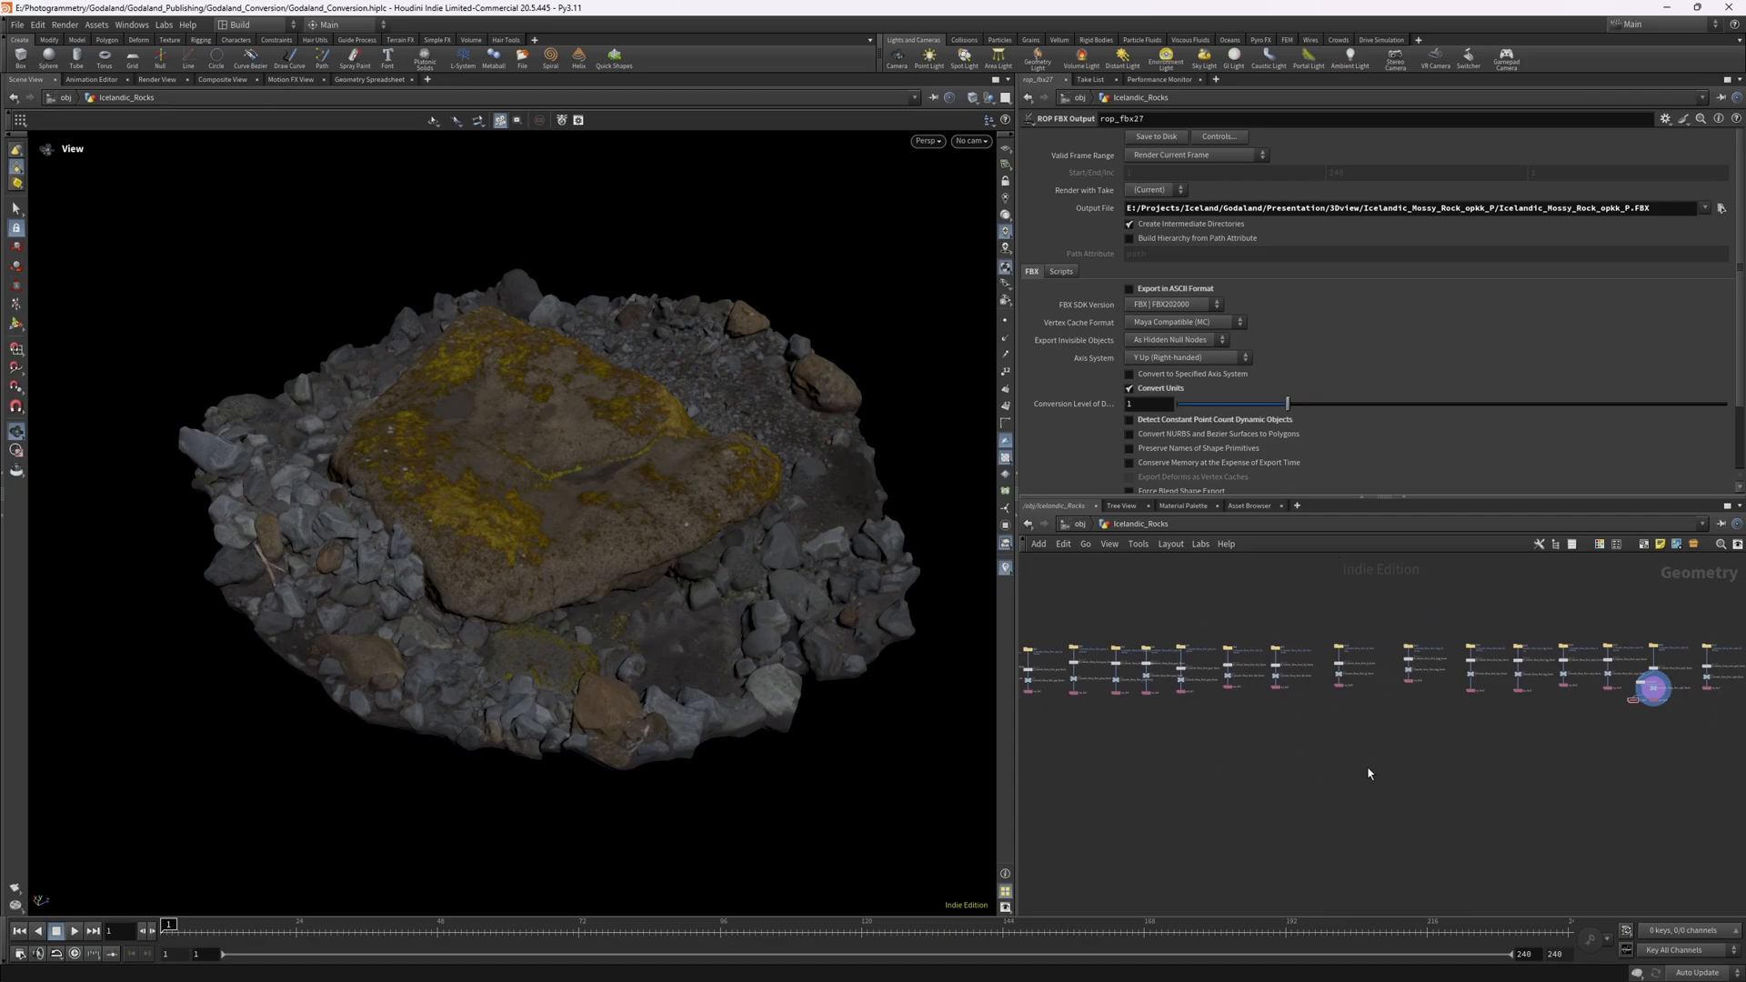
{"action": "mouse_move", "coordinate": [1144, 693]}
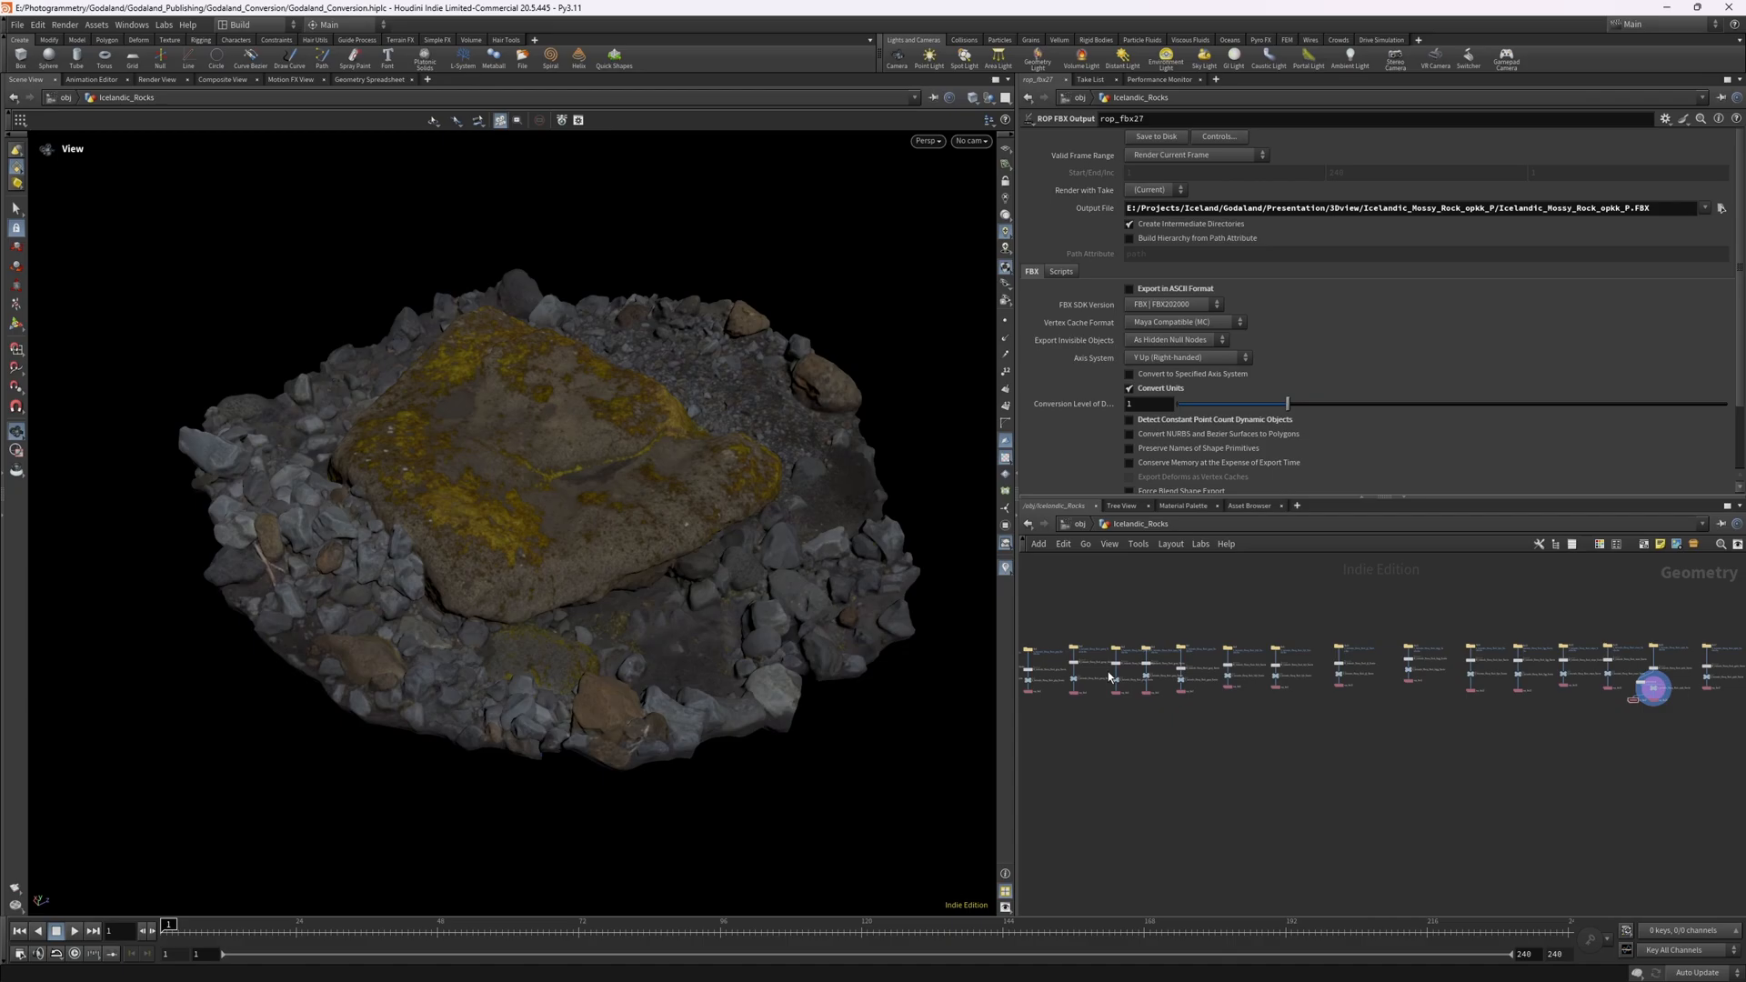
{"action": "mouse_move", "coordinate": [1094, 683]}
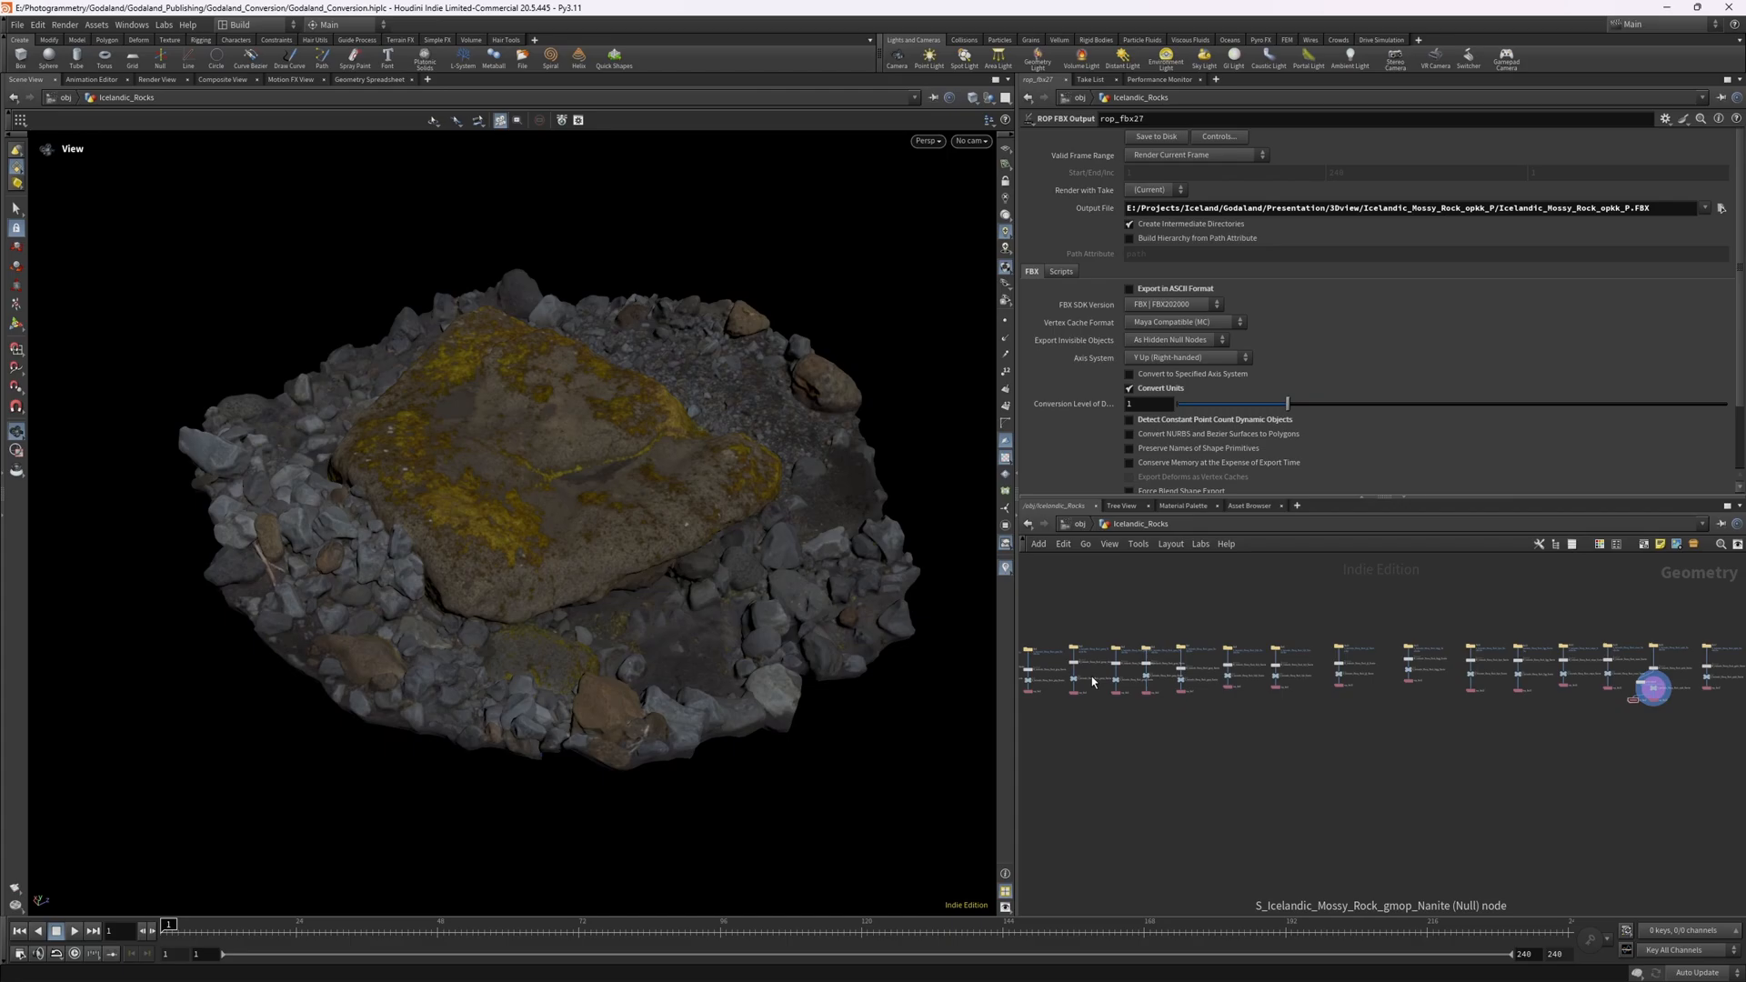
{"action": "mouse_move", "coordinate": [1086, 673]}
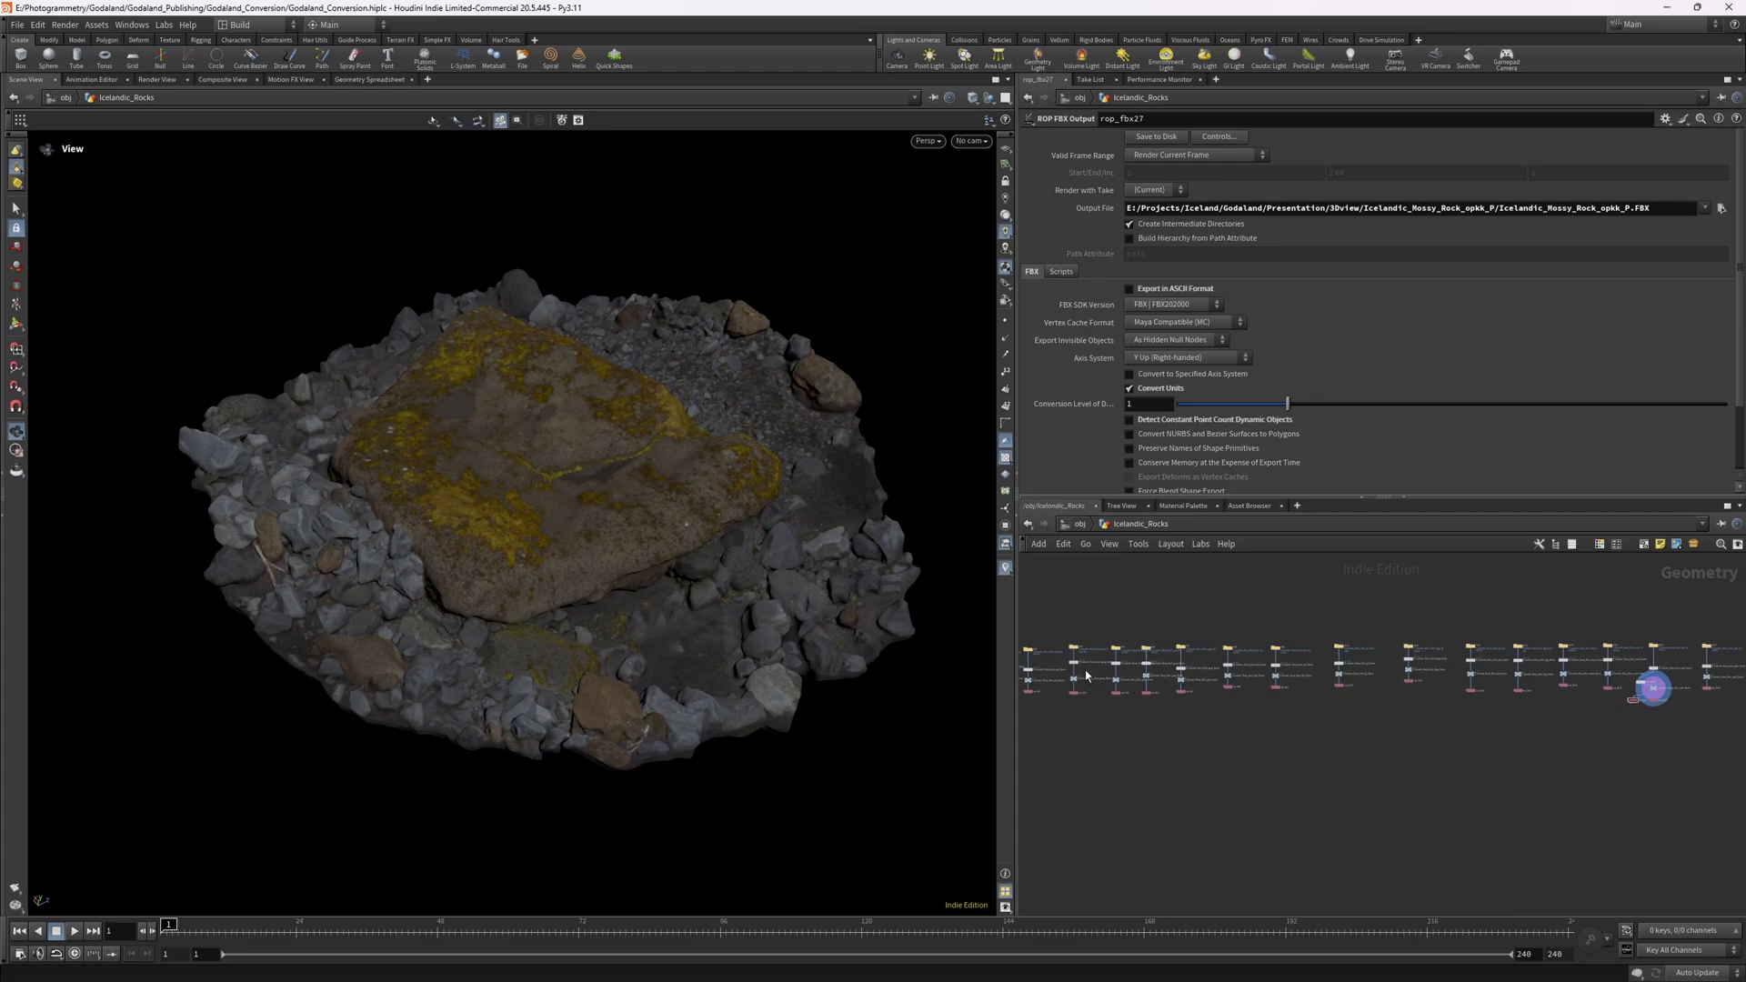
{"action": "mouse_move", "coordinate": [948, 629]}
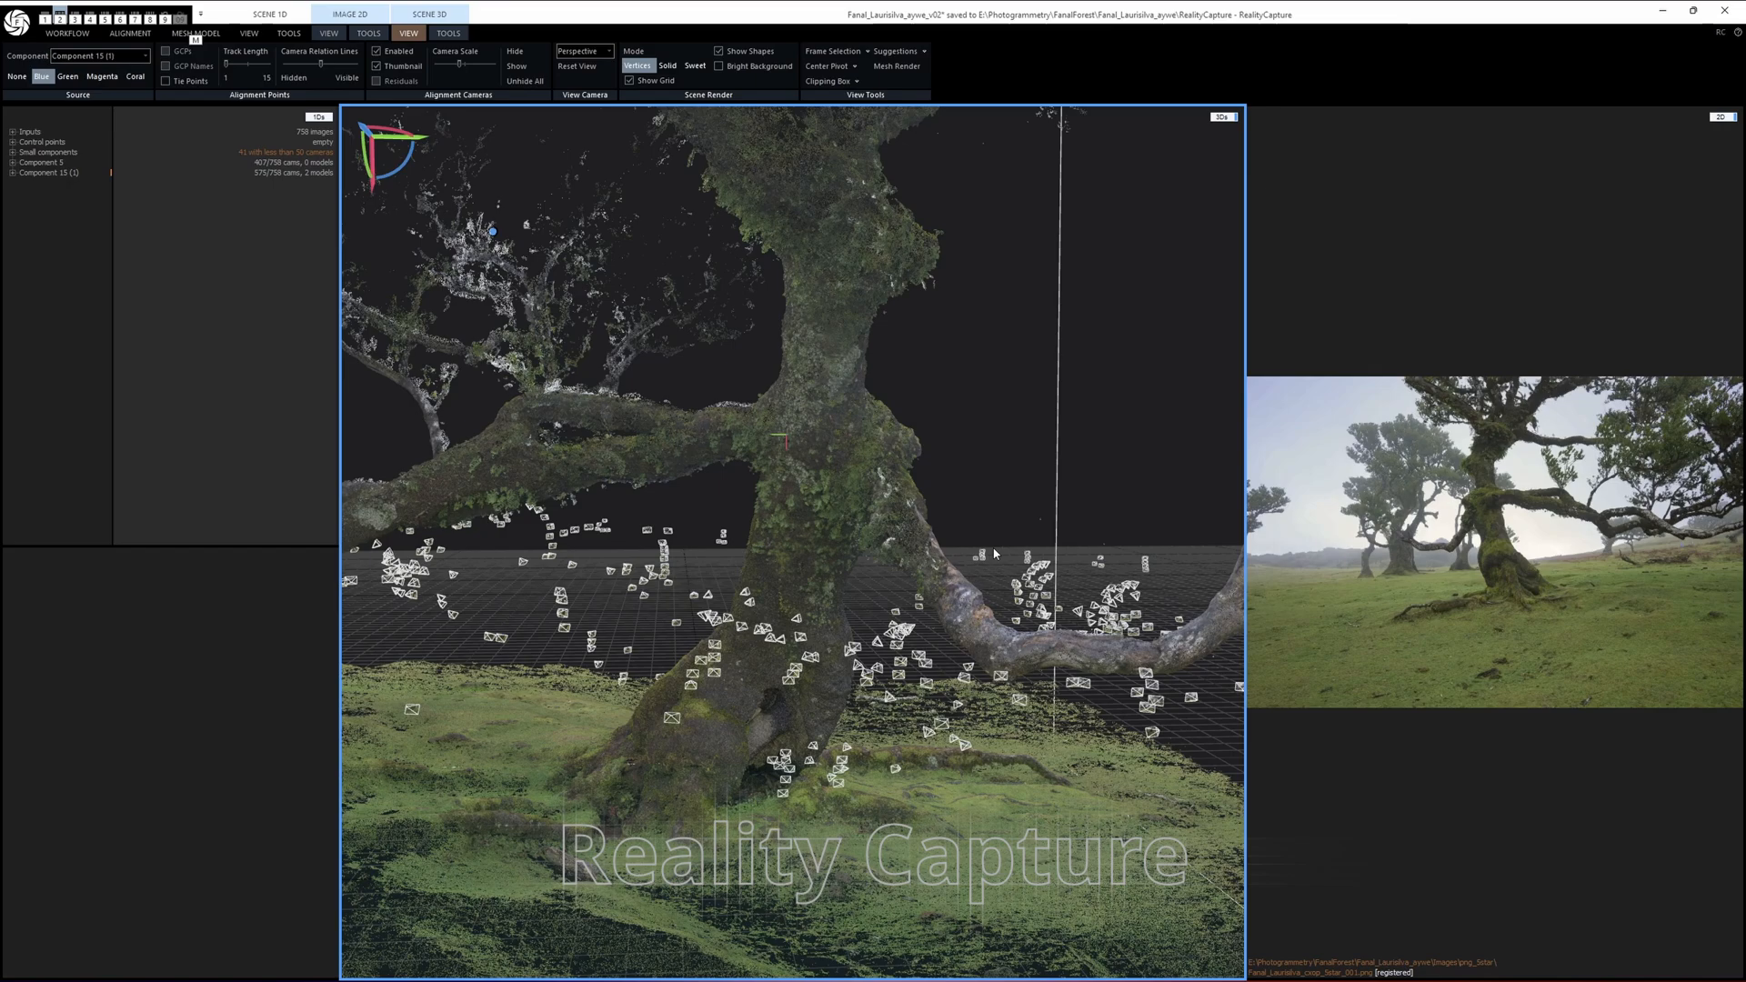
{"action": "mouse_move", "coordinate": [975, 572]}
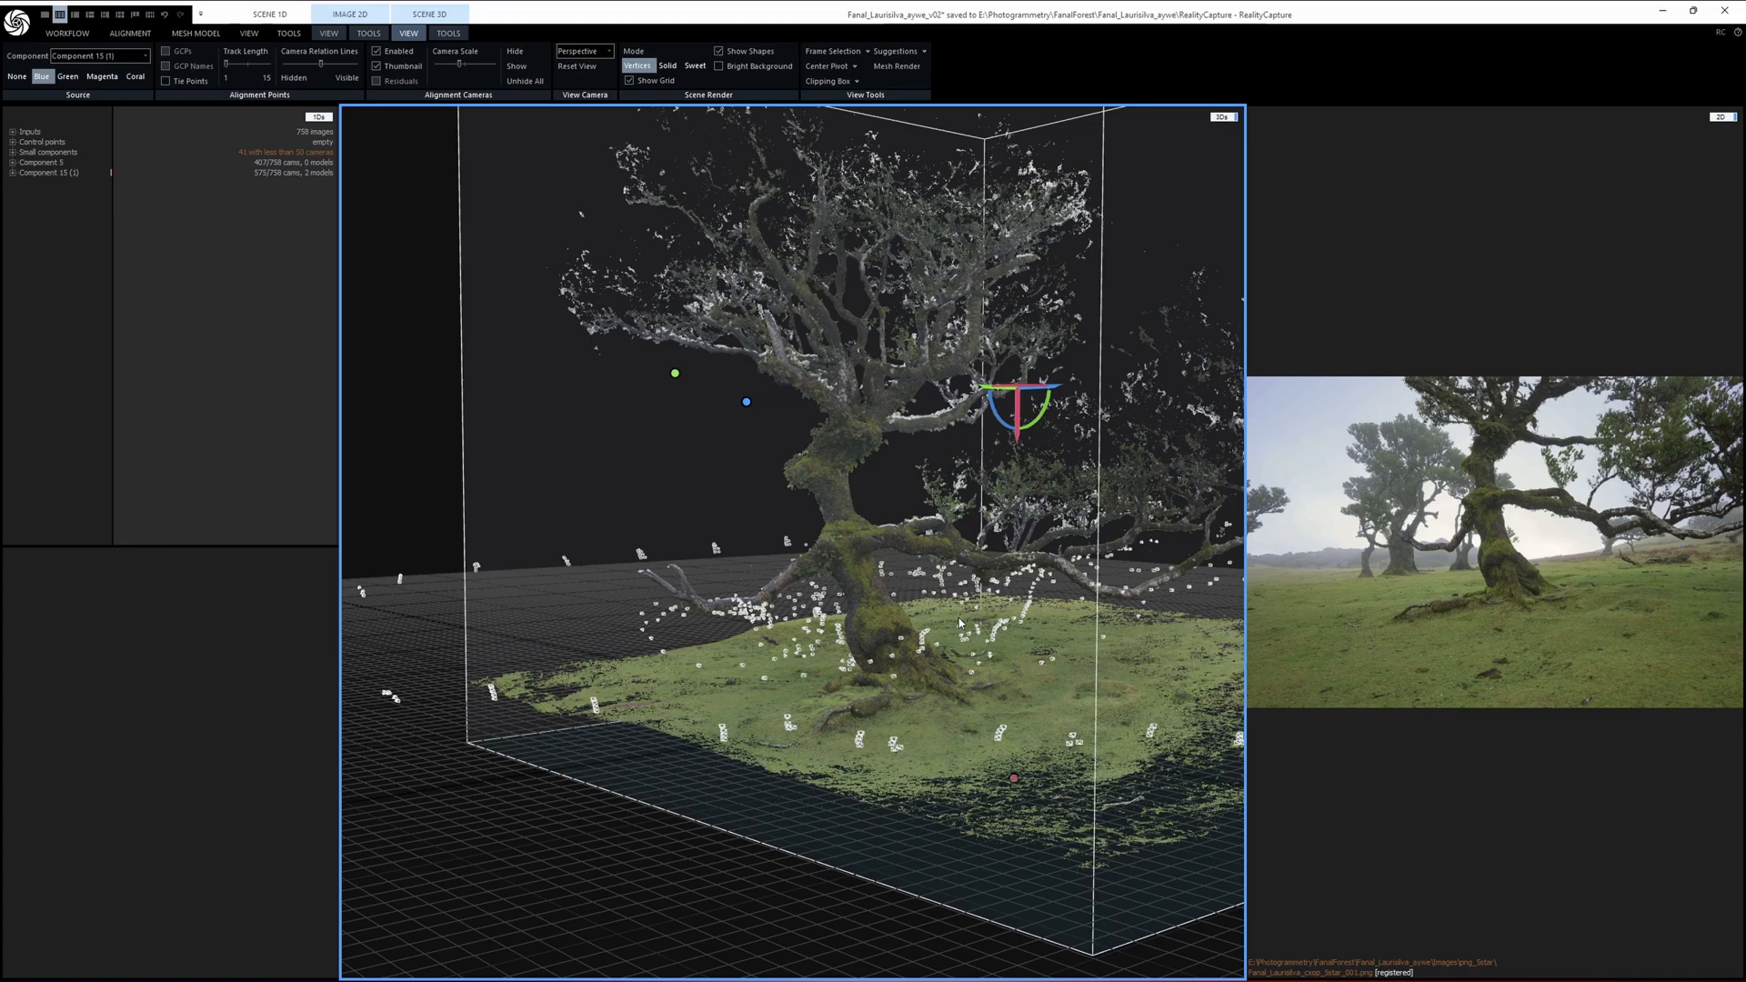
{"action": "mouse_move", "coordinate": [942, 633]}
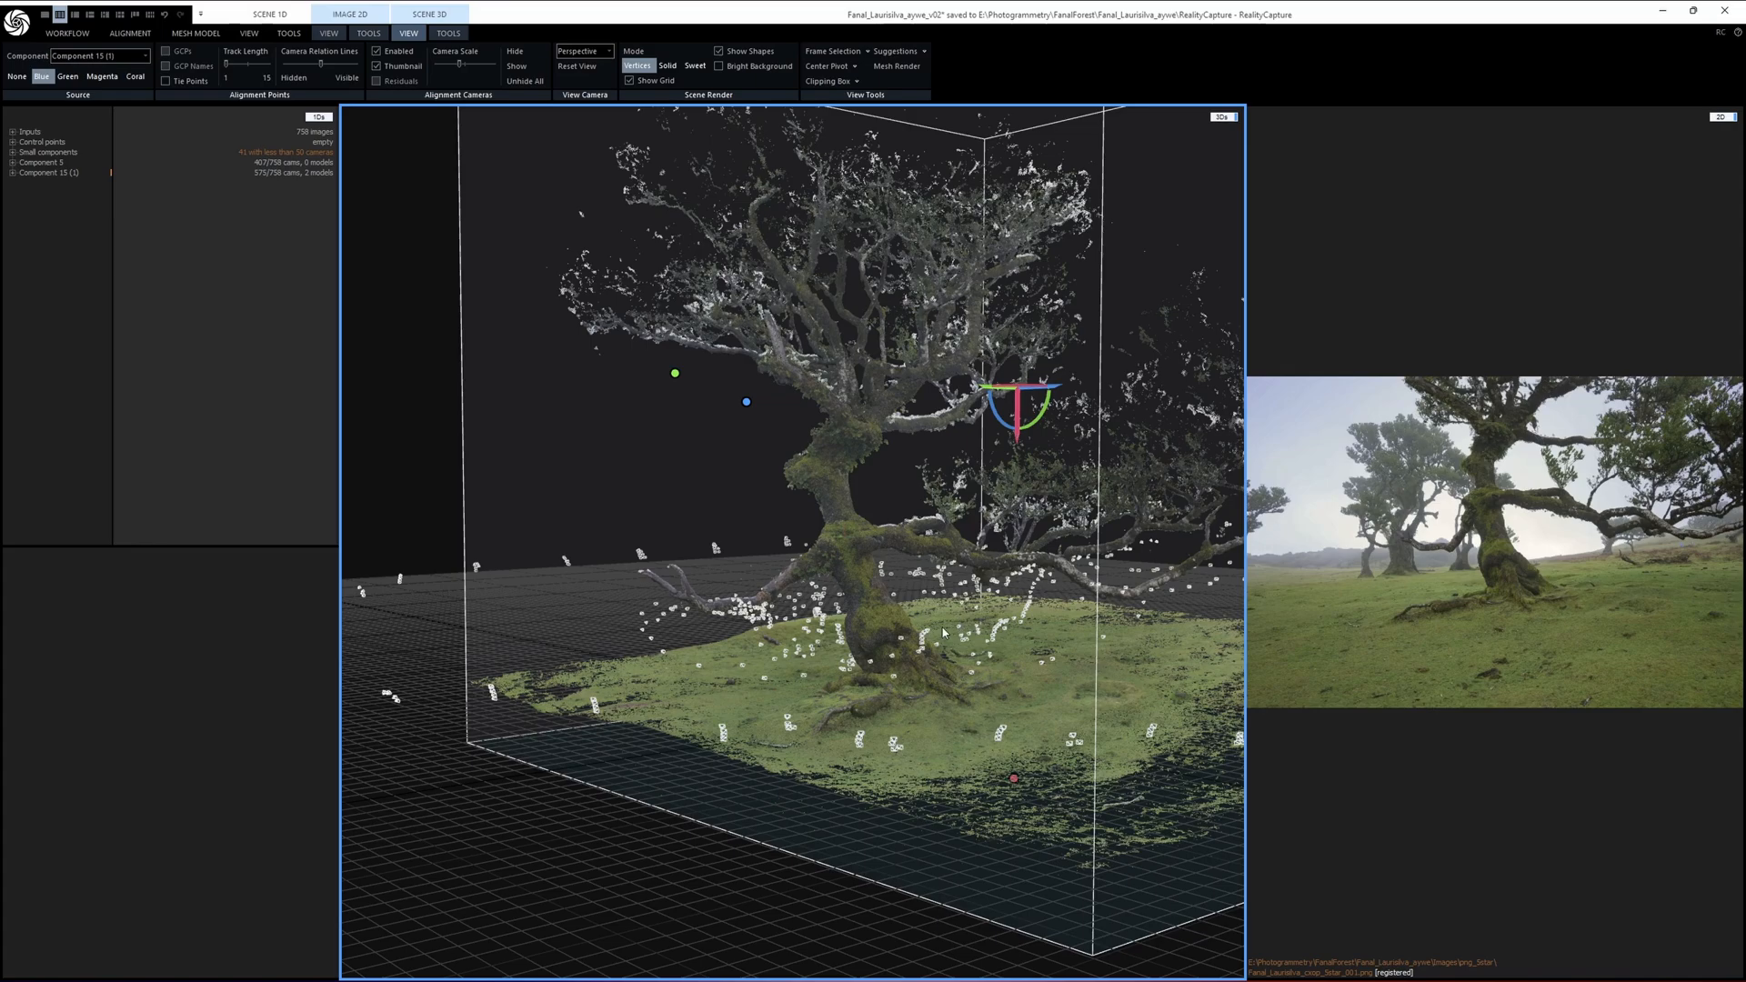
{"action": "mouse_move", "coordinate": [929, 653]}
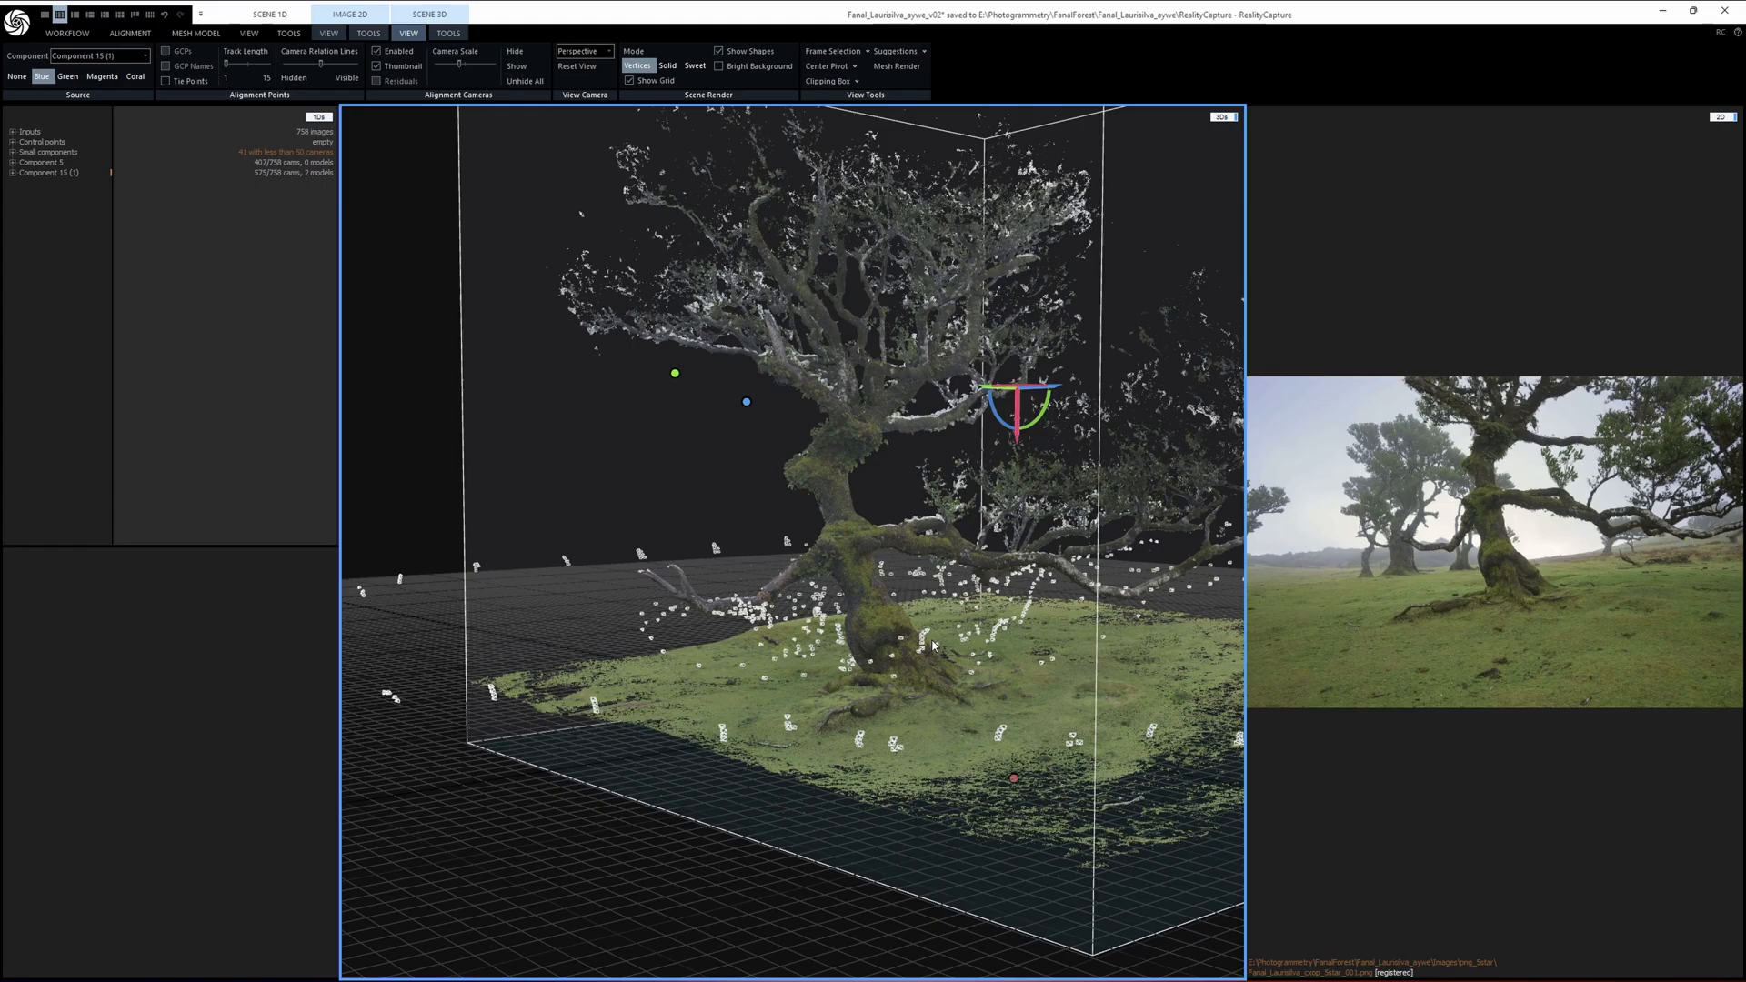
{"action": "mouse_move", "coordinate": [818, 580]}
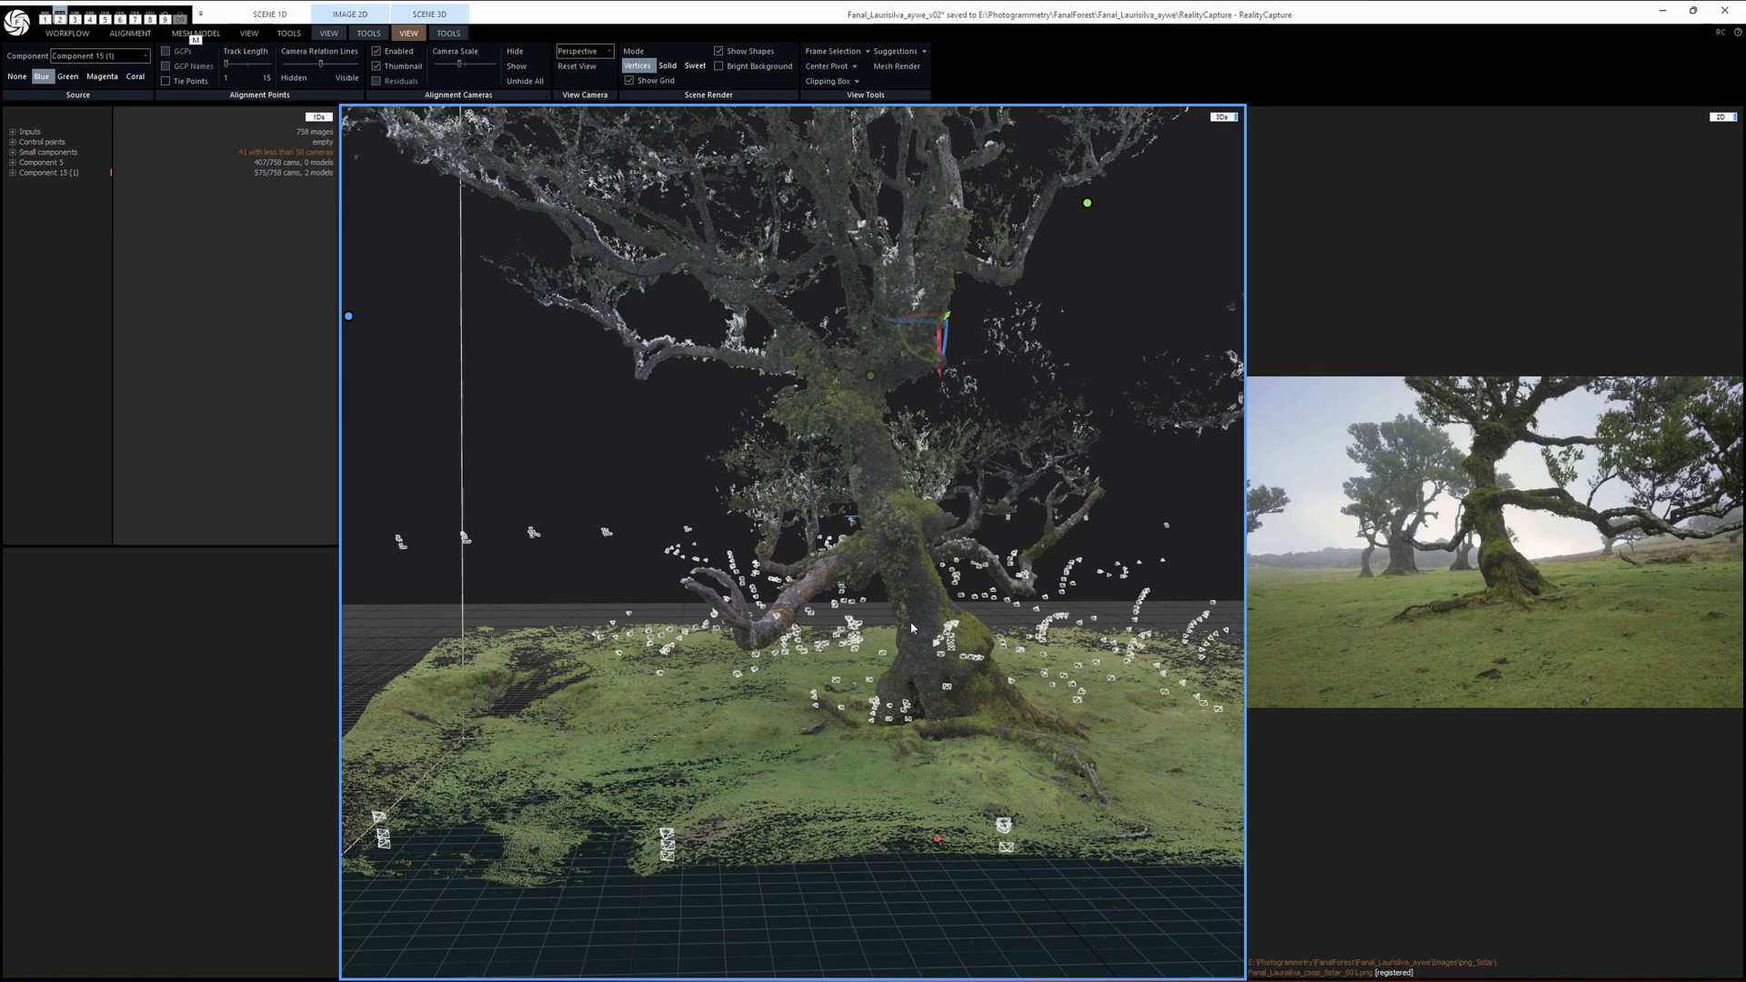
{"action": "mouse_move", "coordinate": [939, 604]}
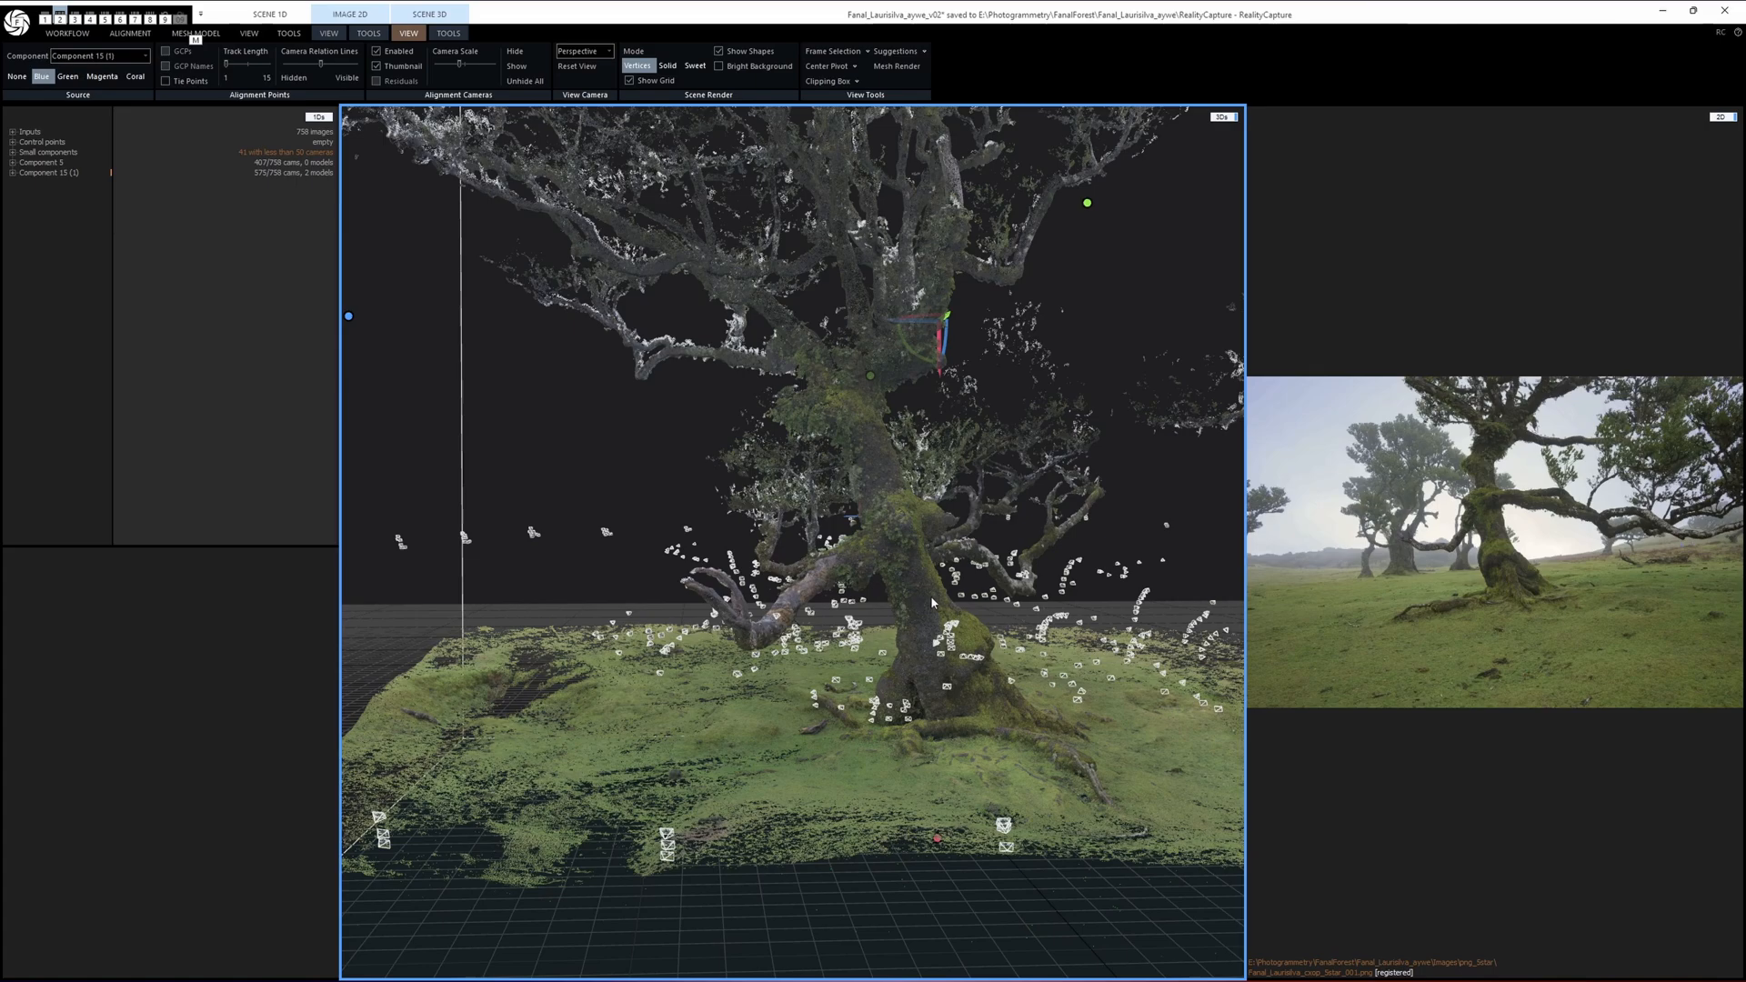
{"action": "mouse_move", "coordinate": [935, 593]}
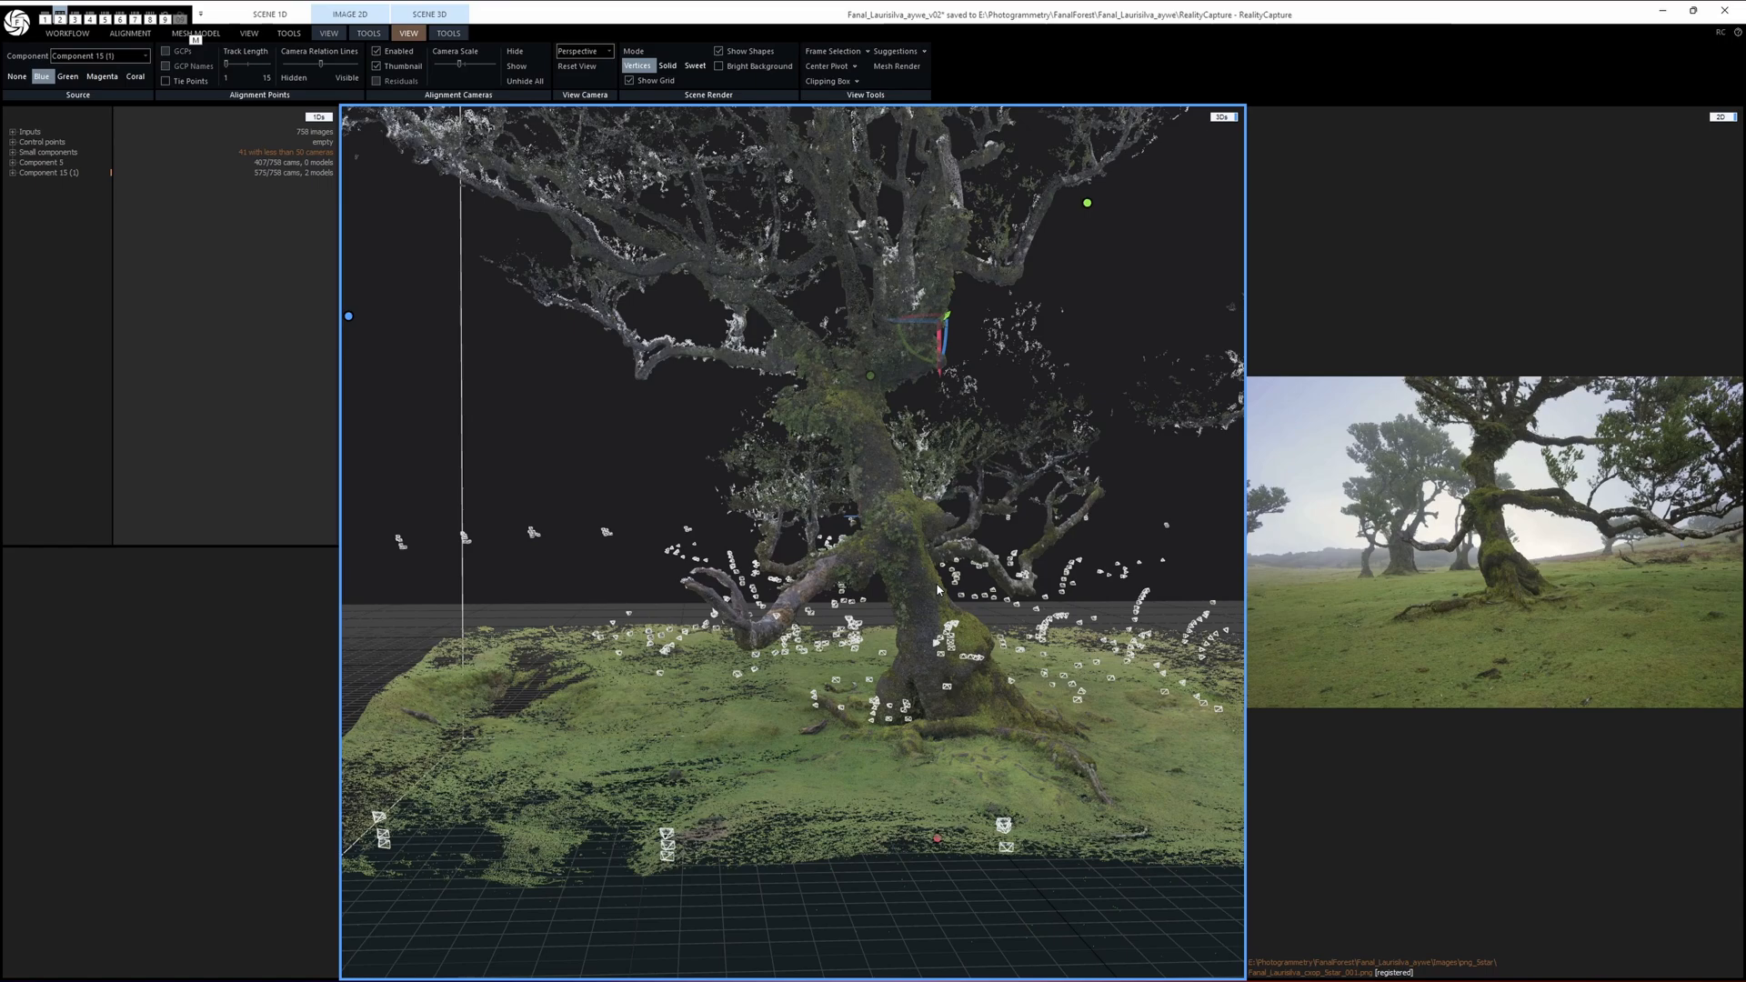
{"action": "mouse_move", "coordinate": [934, 589]}
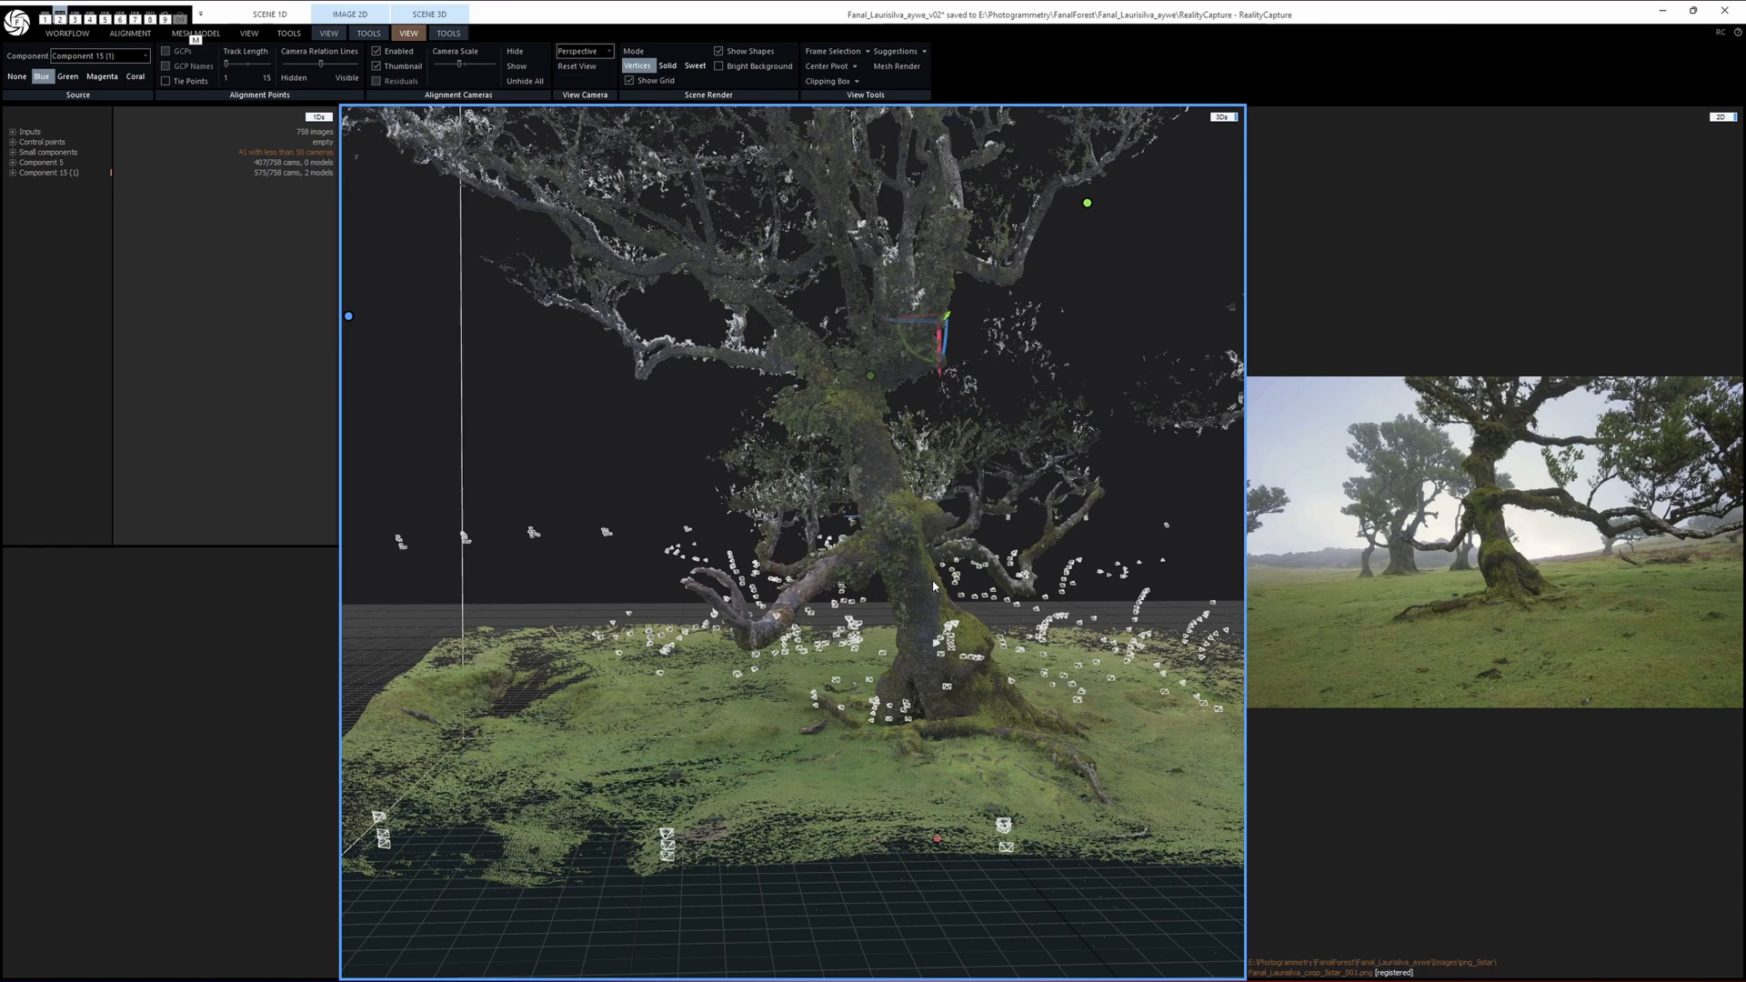
{"action": "mouse_move", "coordinate": [918, 560]}
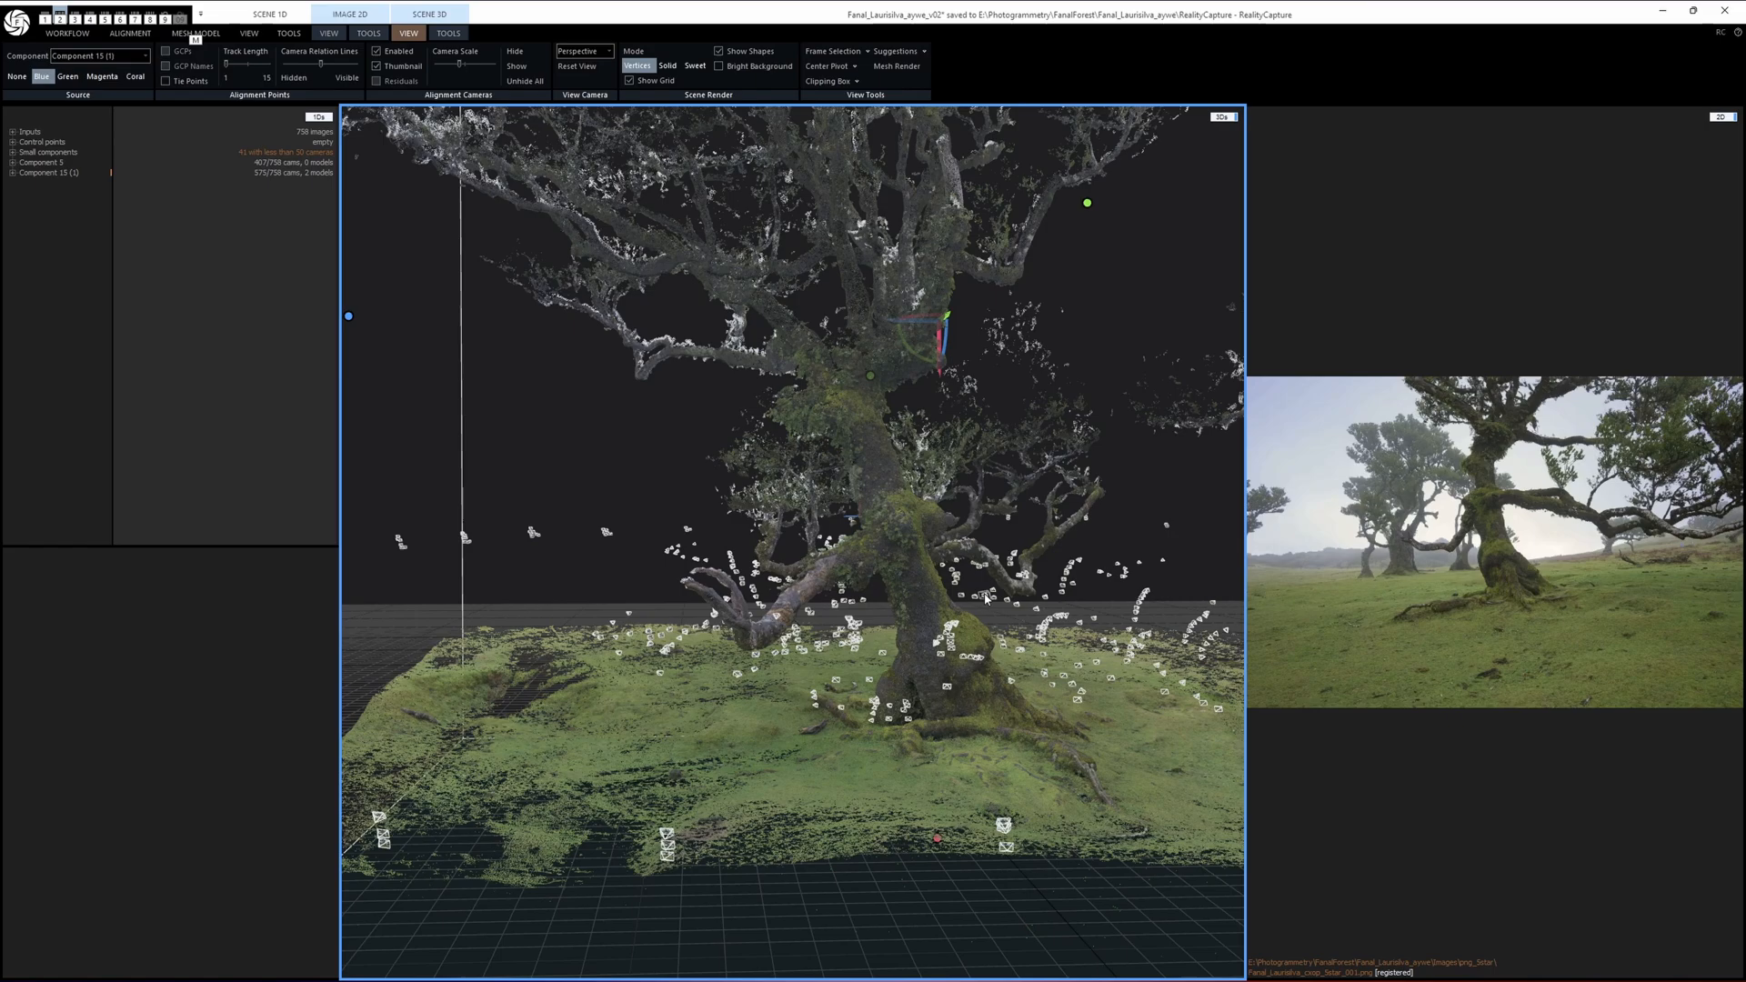
{"action": "mouse_move", "coordinate": [929, 582]}
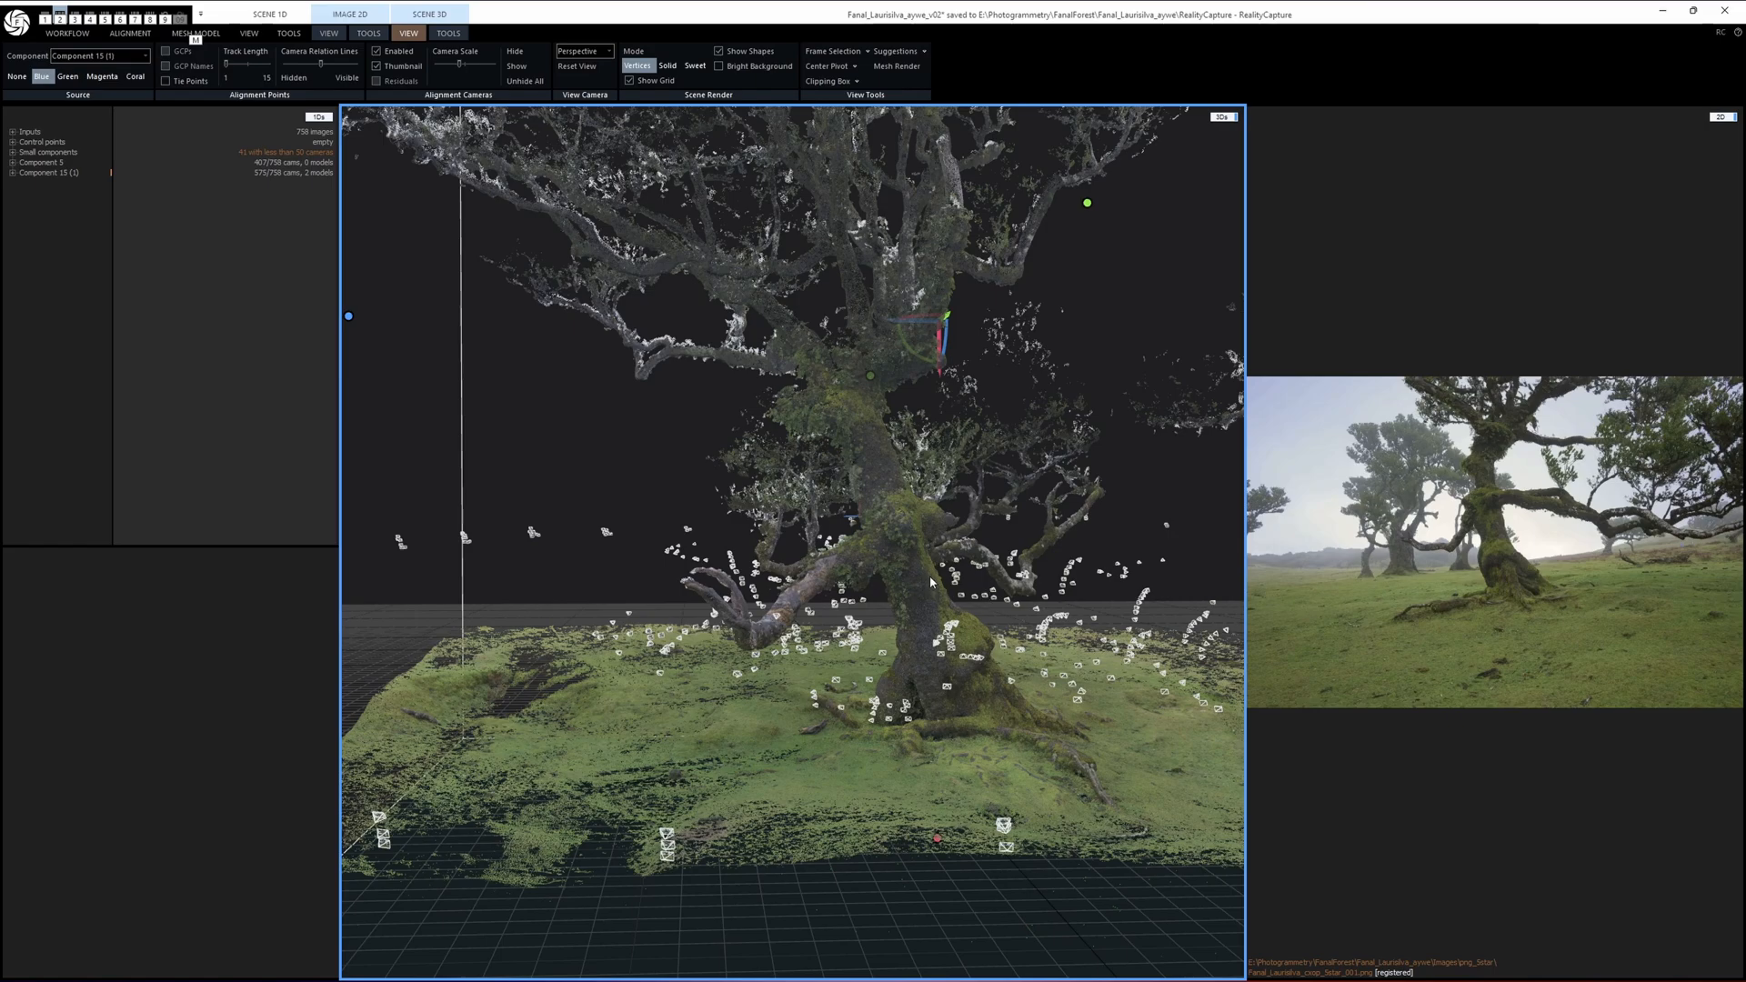
{"action": "mouse_move", "coordinate": [930, 579]}
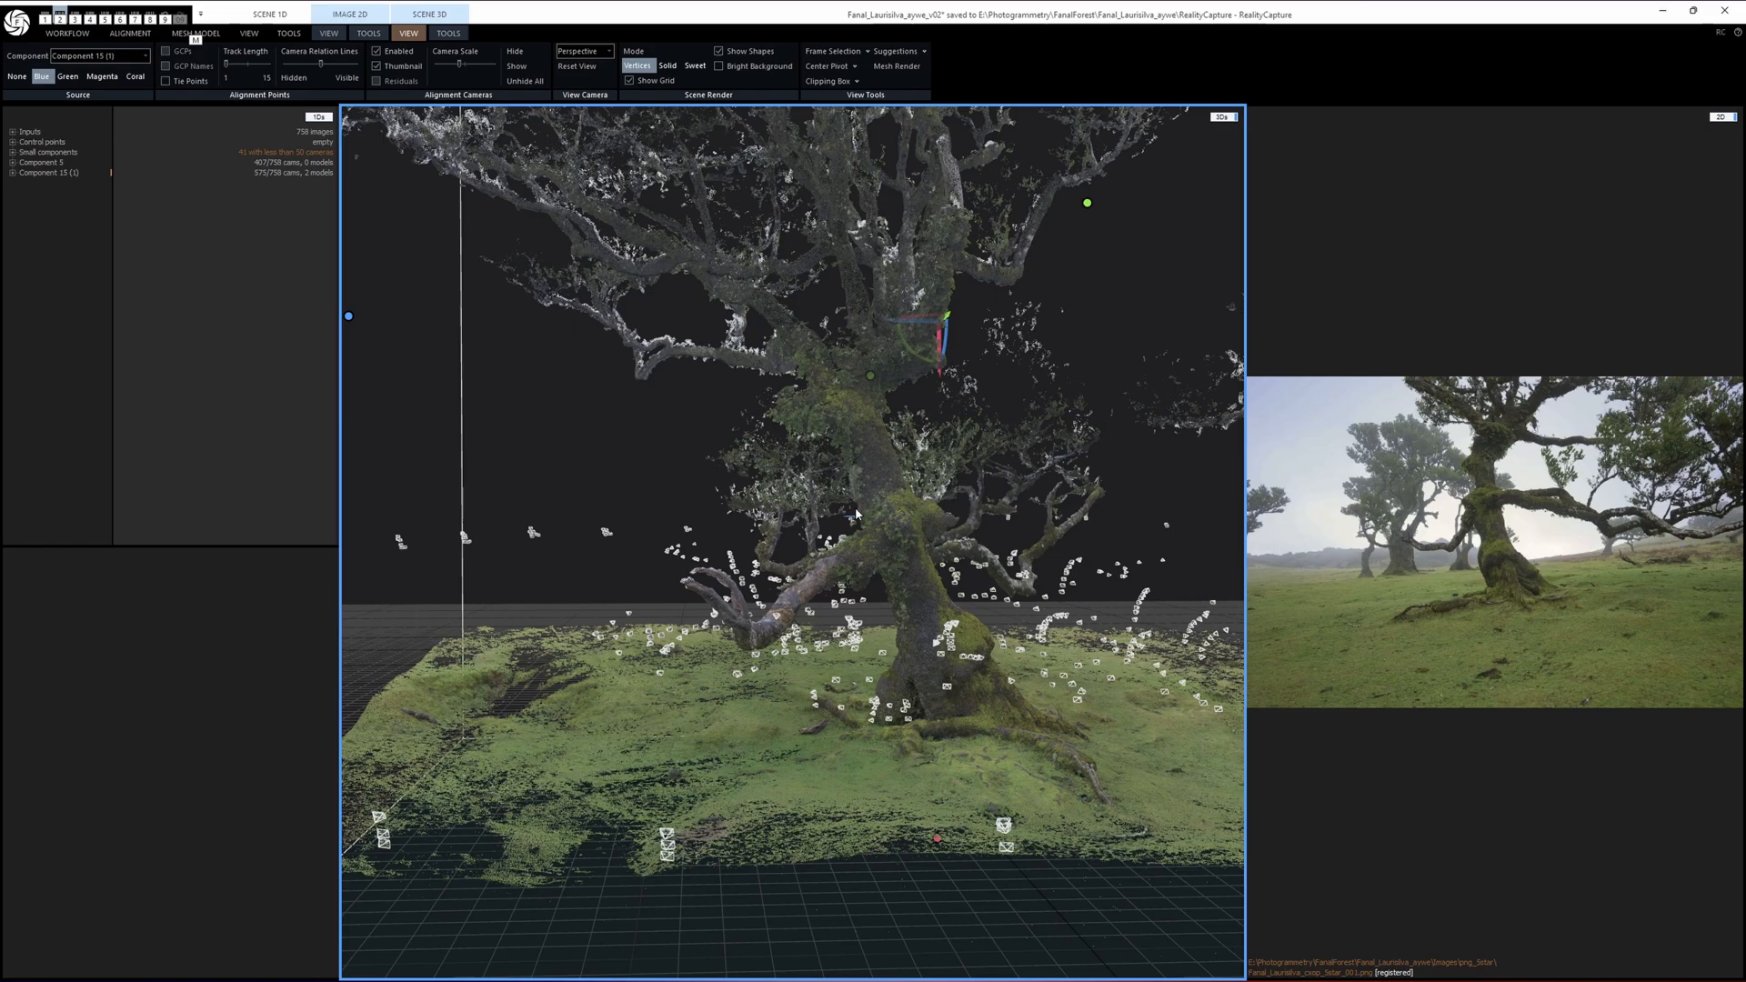
{"action": "mouse_move", "coordinate": [965, 451]}
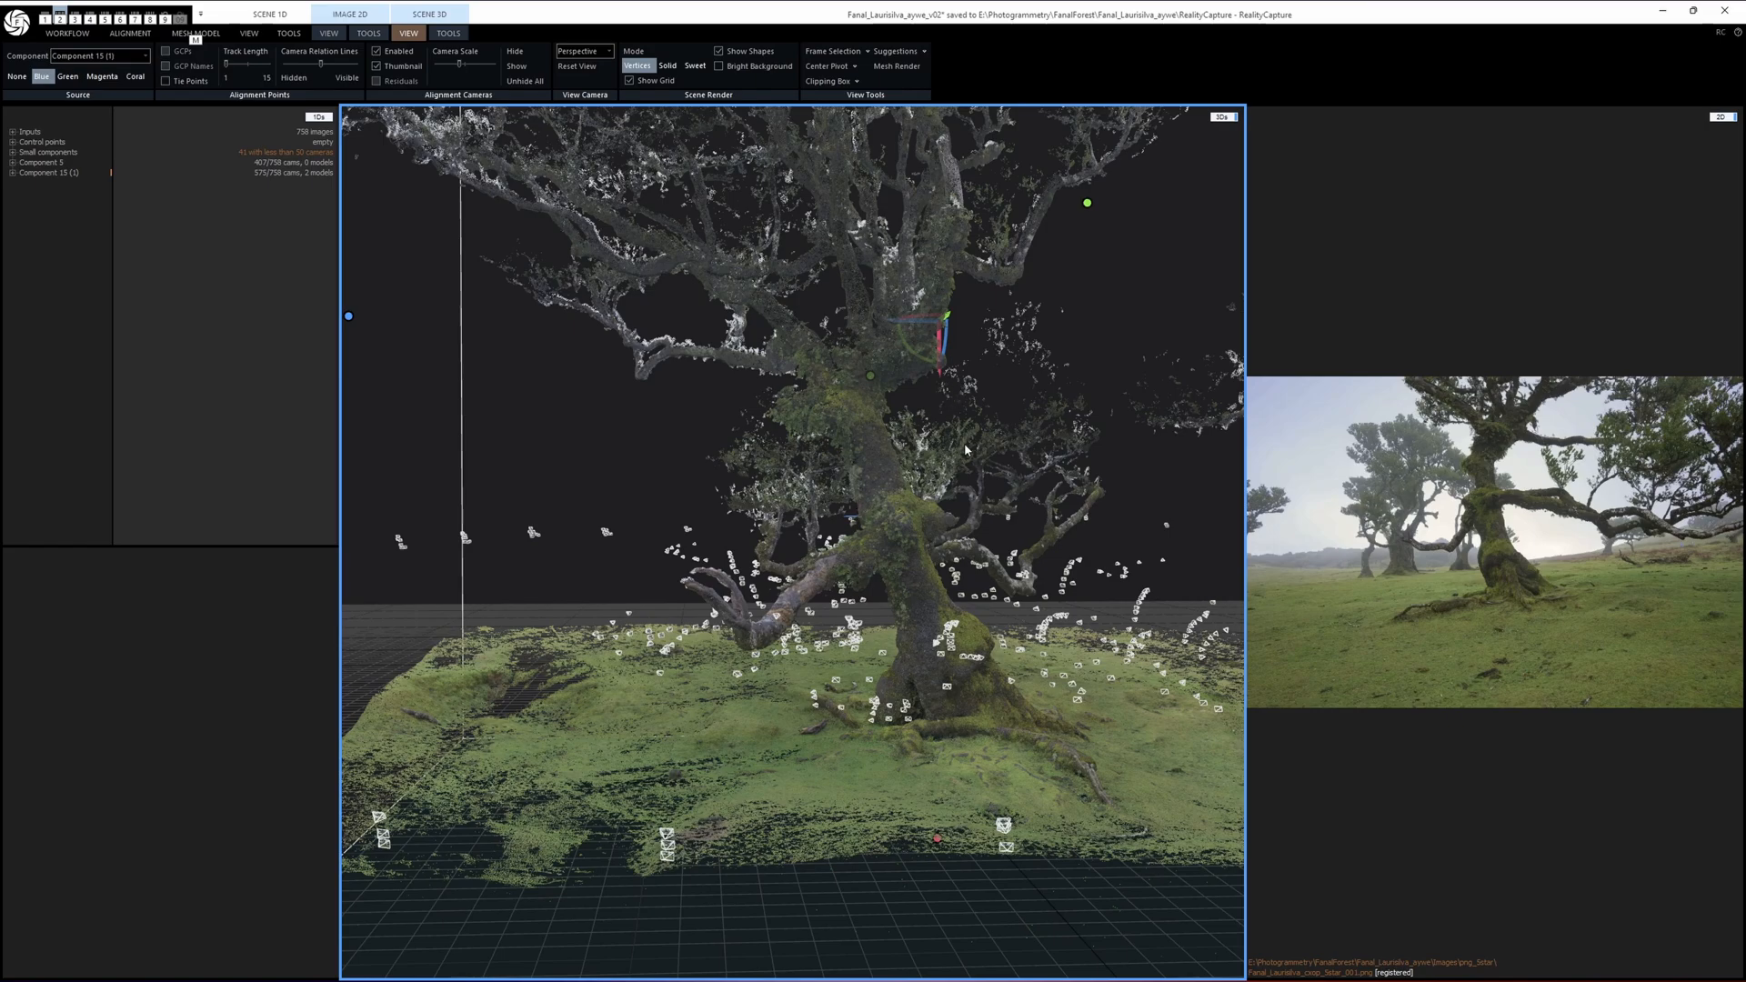
{"action": "mouse_move", "coordinate": [946, 465]}
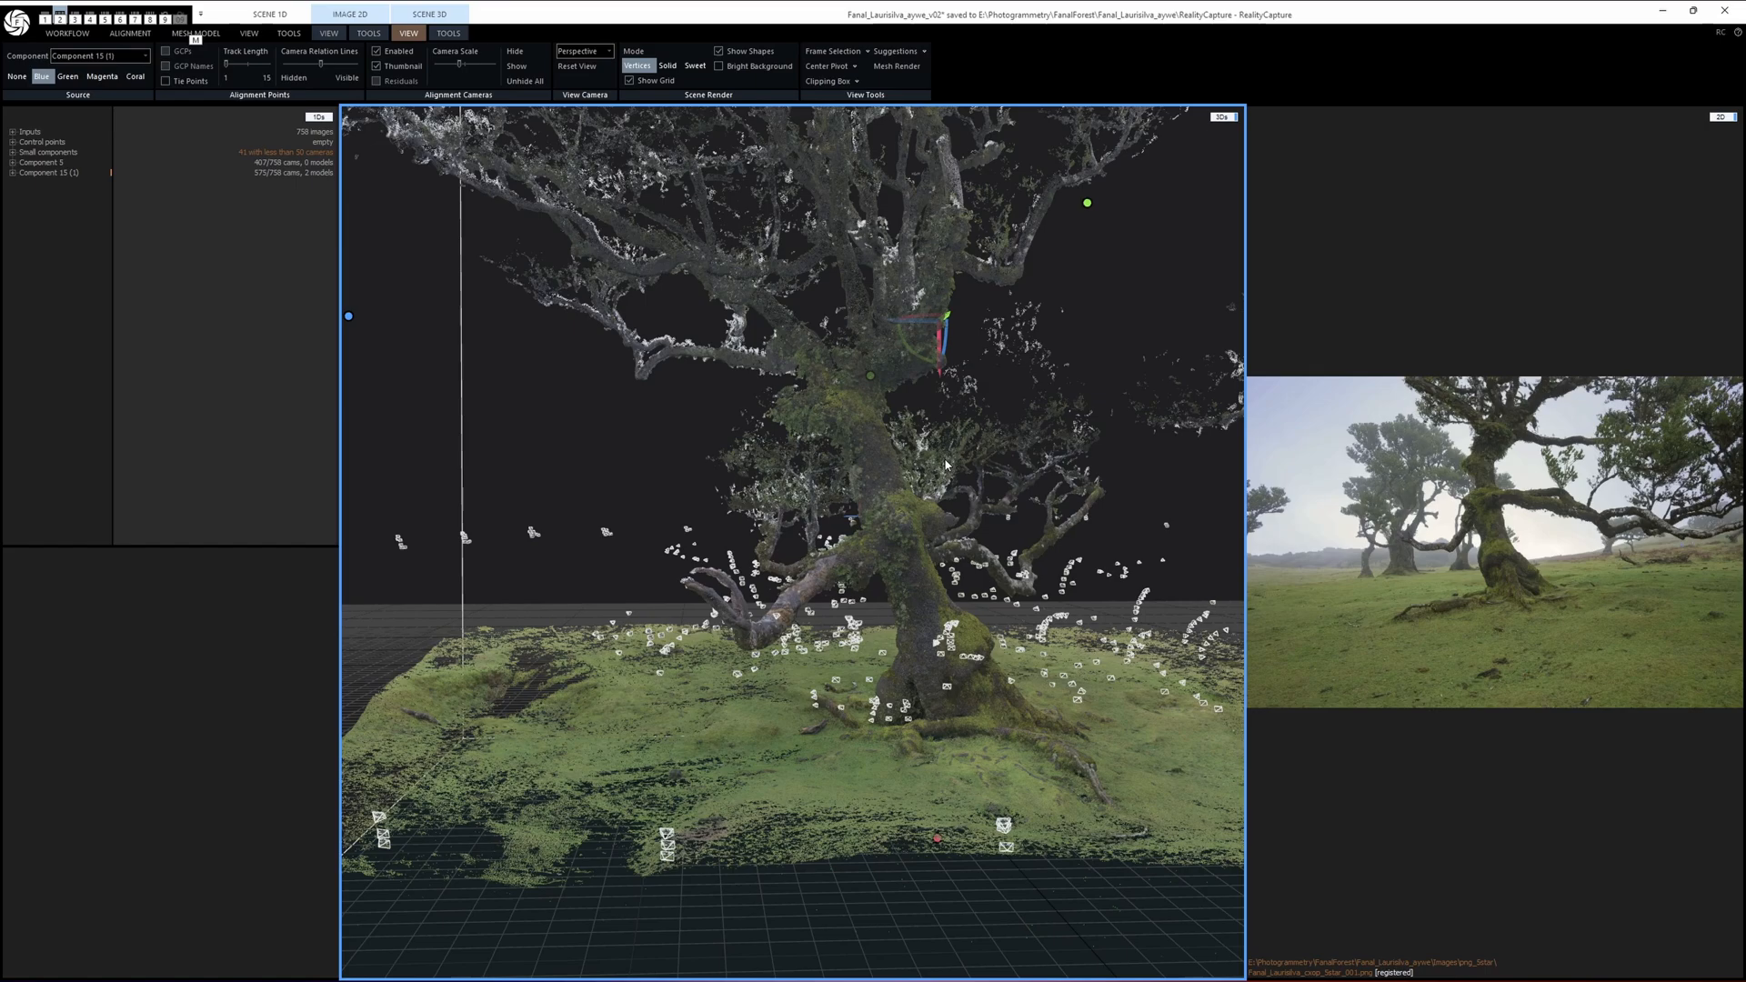
{"action": "mouse_move", "coordinate": [1063, 333]}
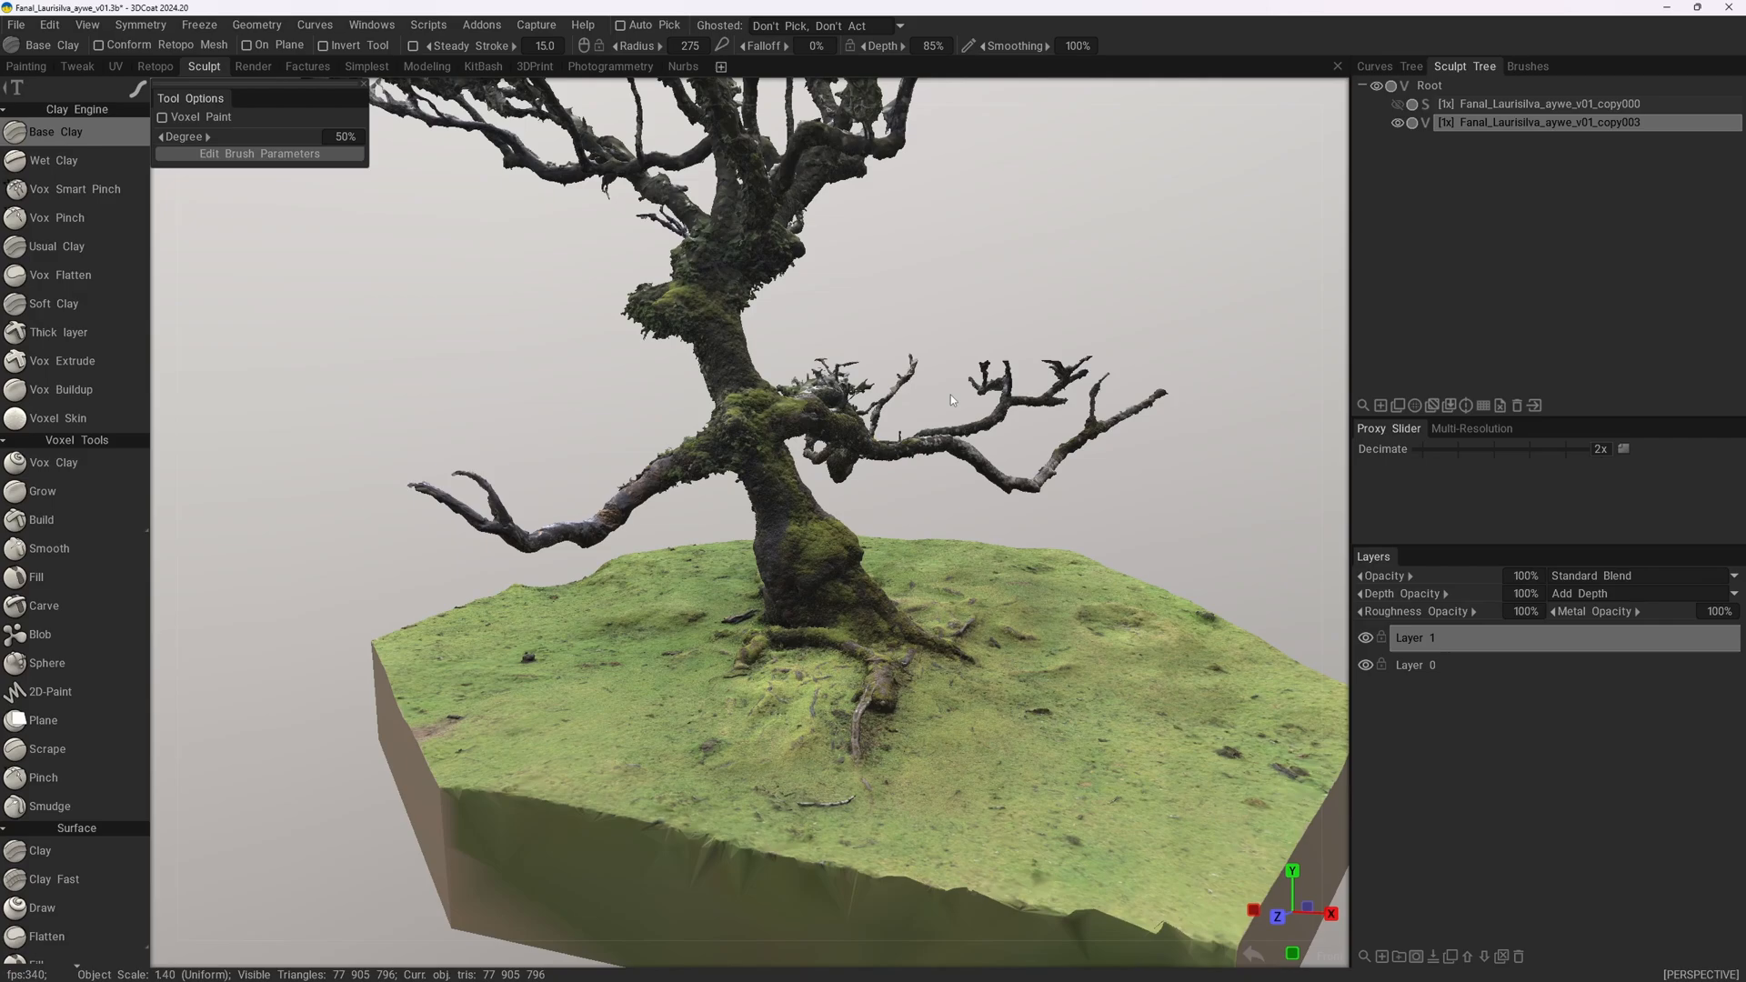
{"action": "mouse_move", "coordinate": [993, 356]}
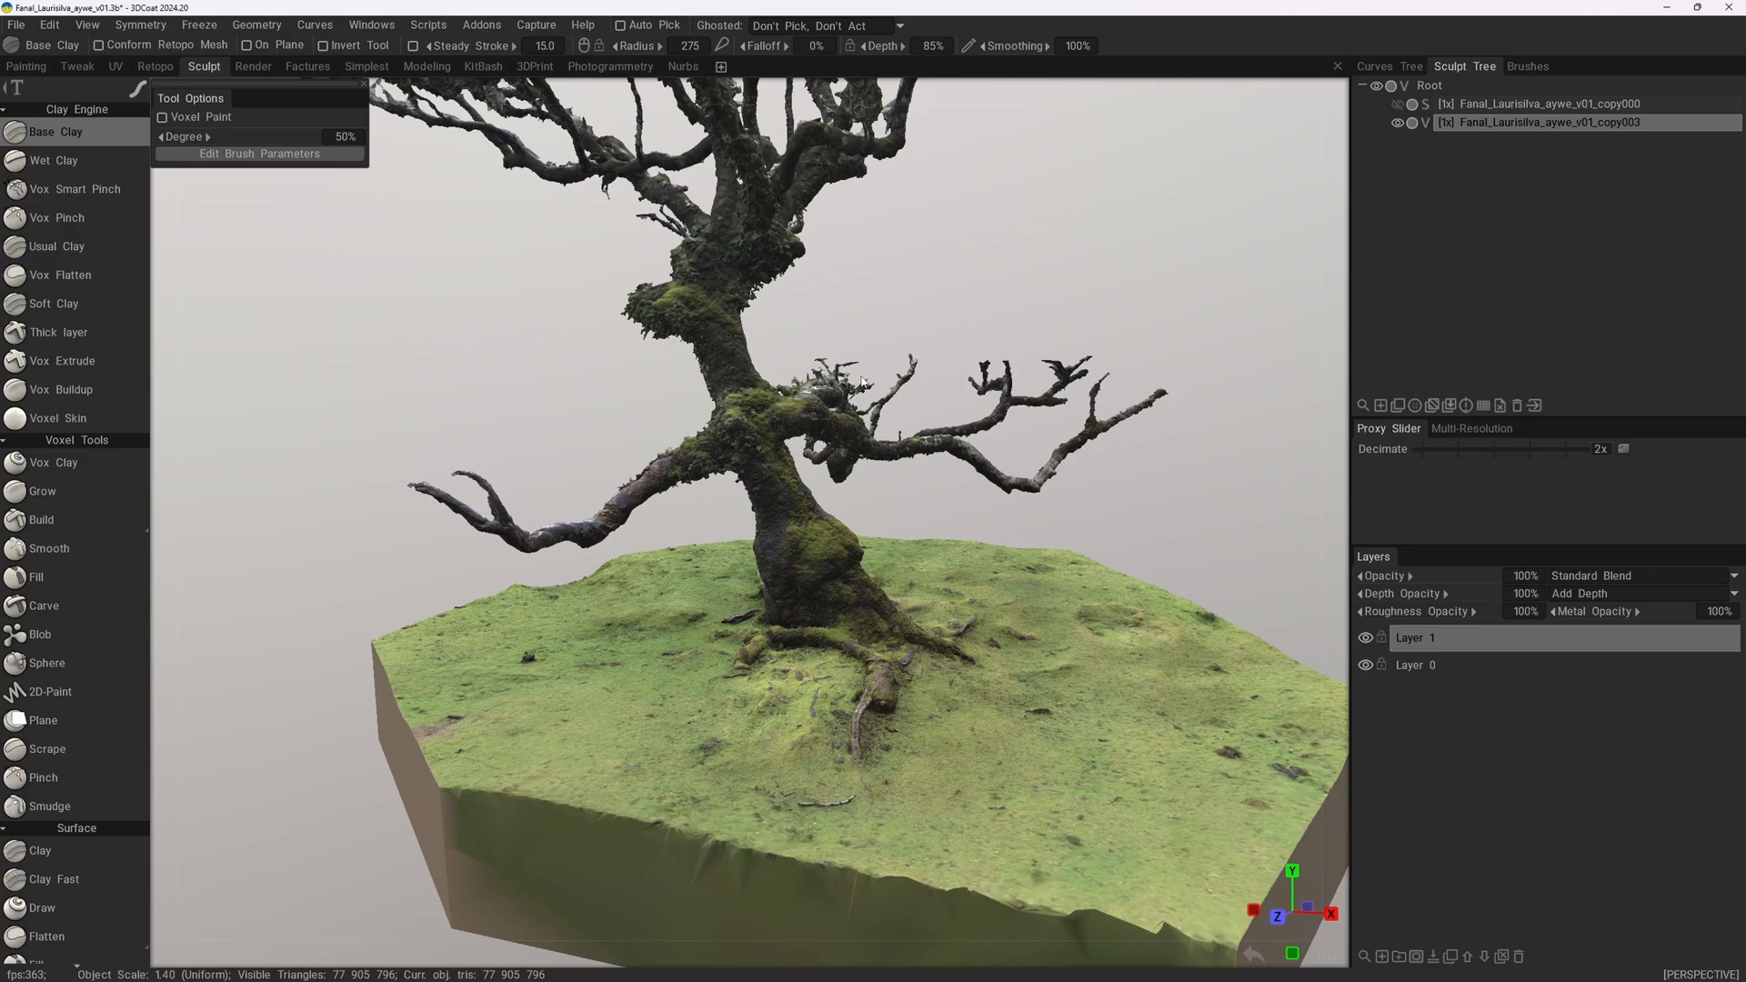
{"action": "mouse_move", "coordinate": [882, 379]}
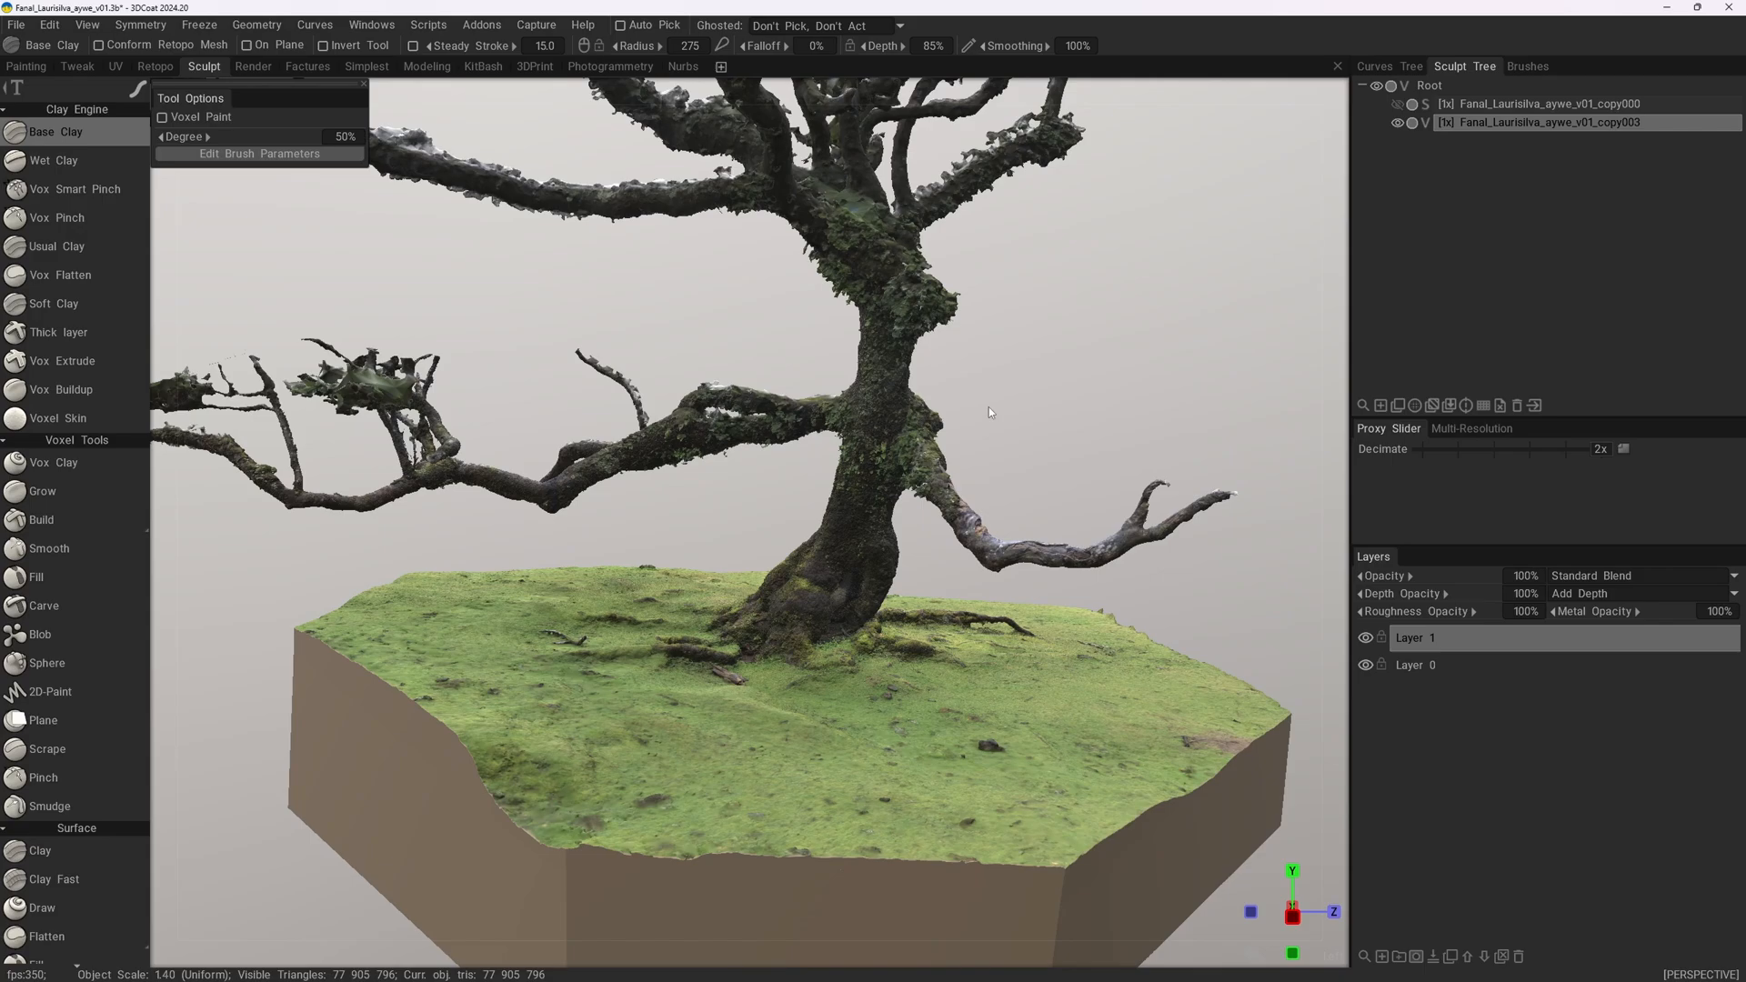
{"action": "mouse_move", "coordinate": [1168, 277]}
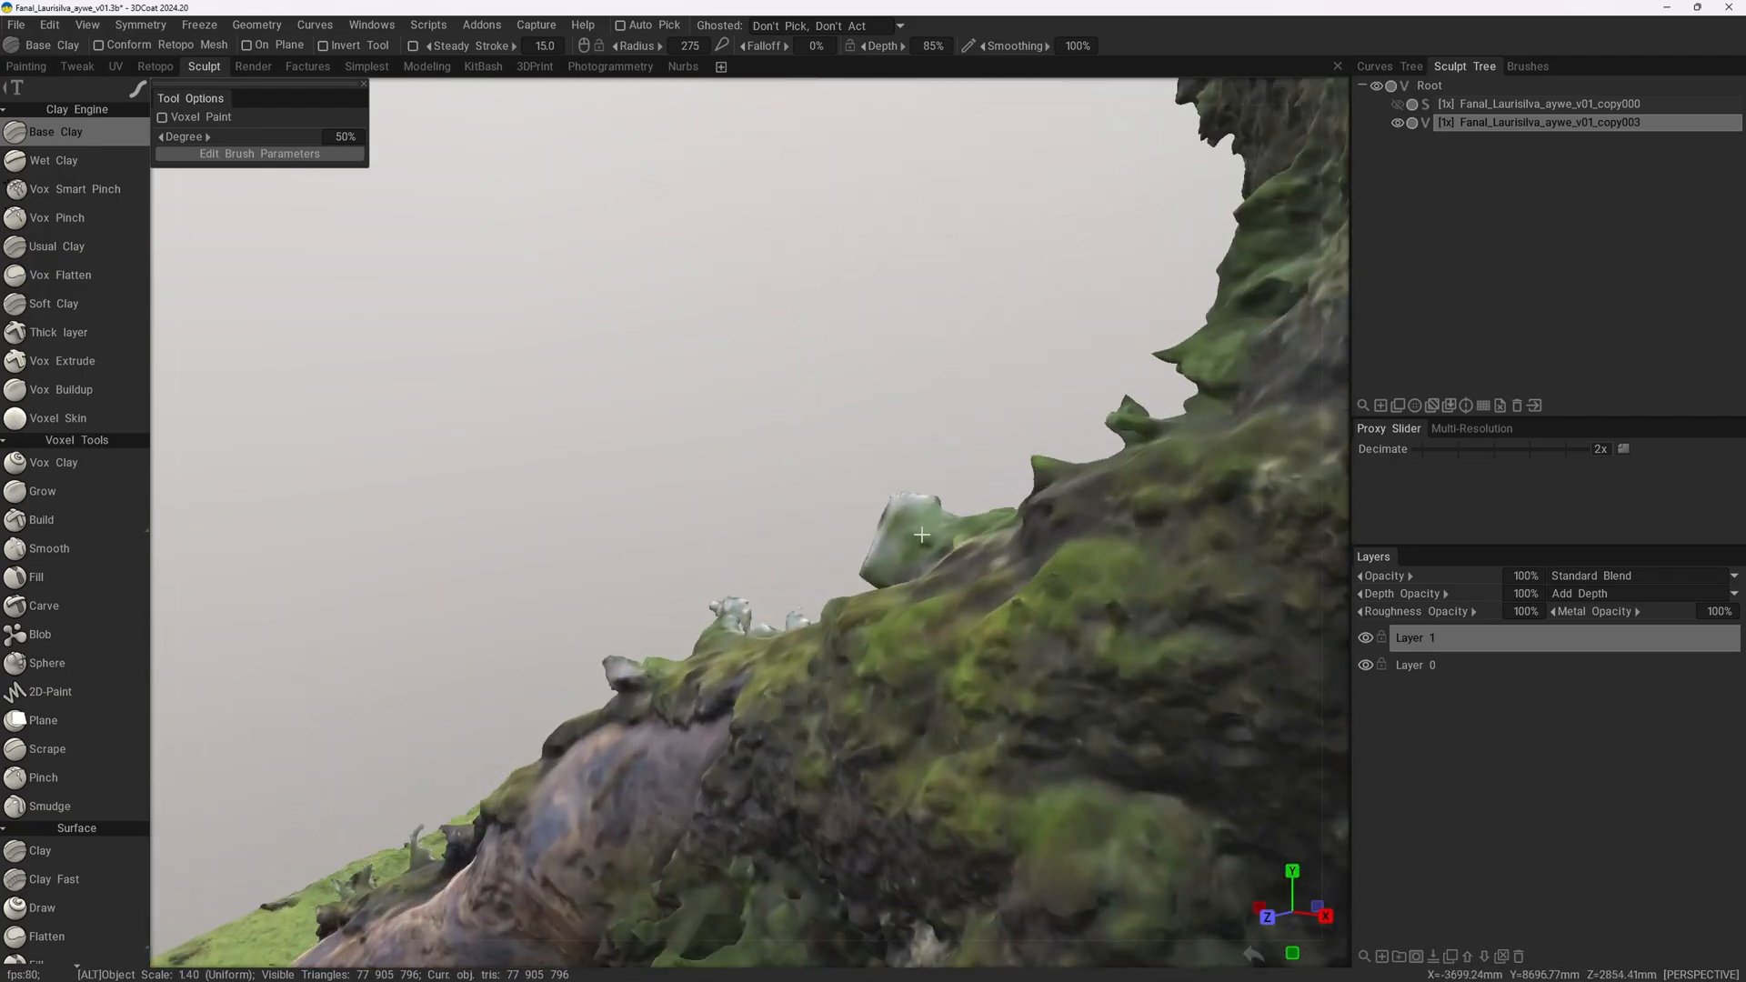
{"action": "left_click_drag", "start_coordinate": [922, 534], "coordinate": [860, 410]}
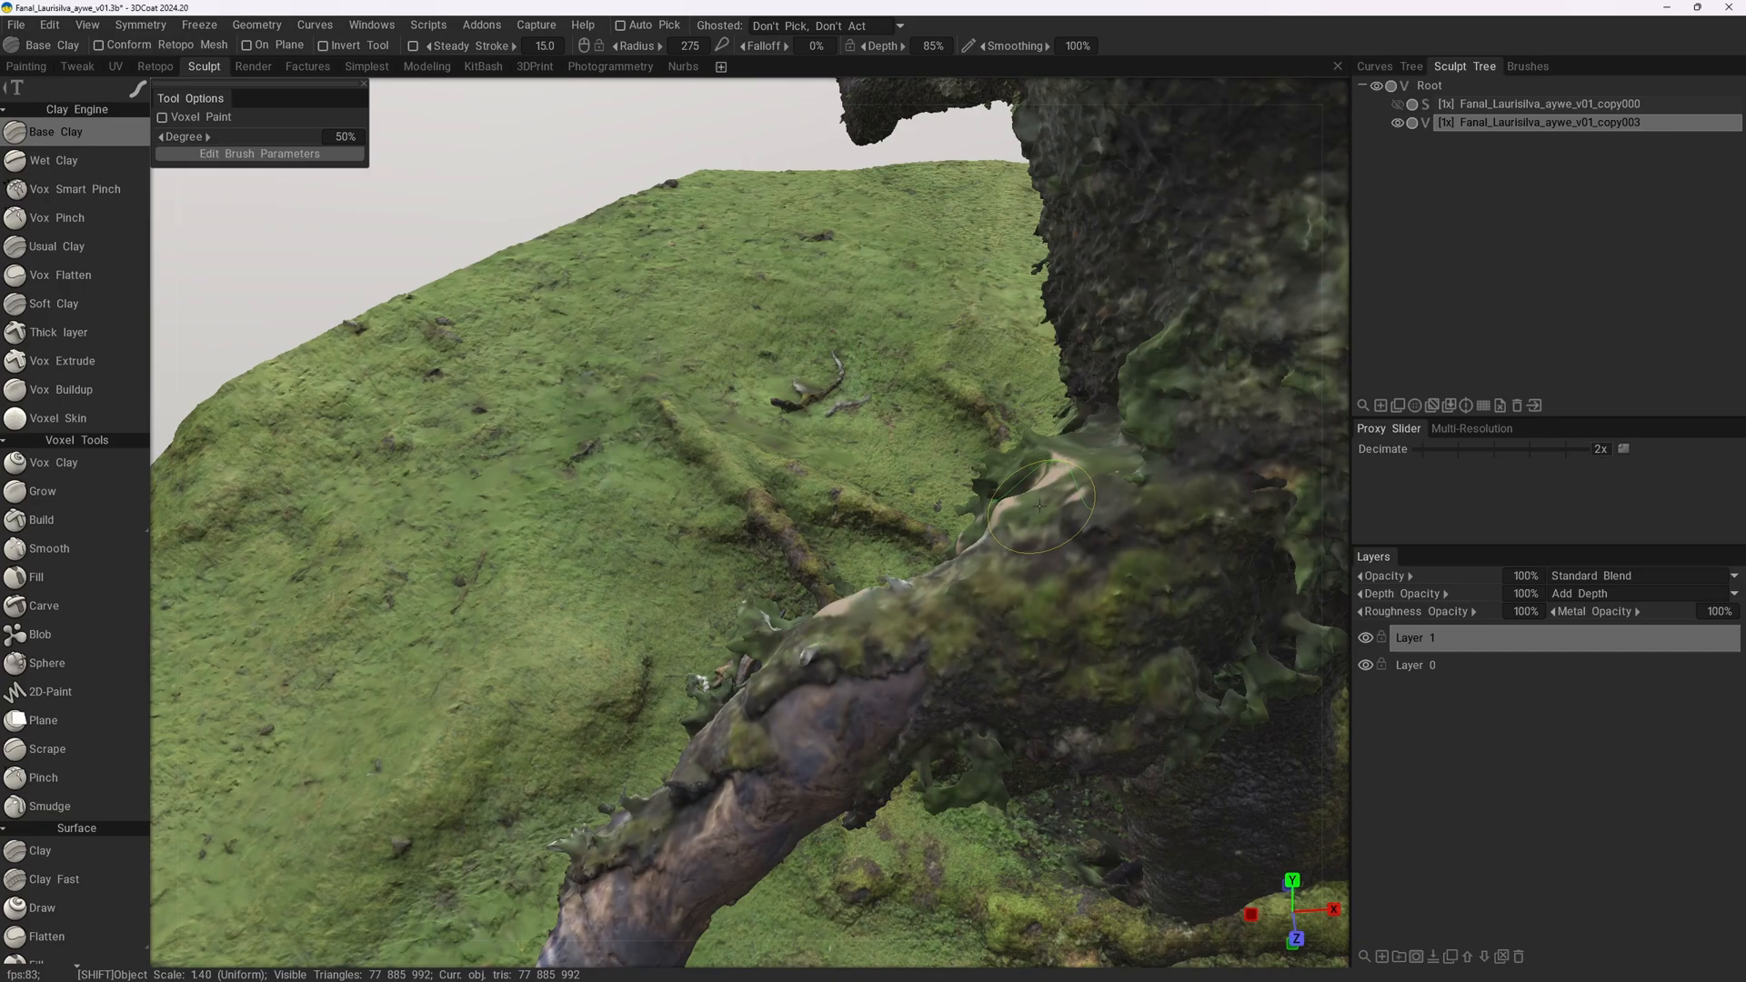
{"action": "left_click_drag", "start_coordinate": [1035, 502], "coordinate": [951, 418]}
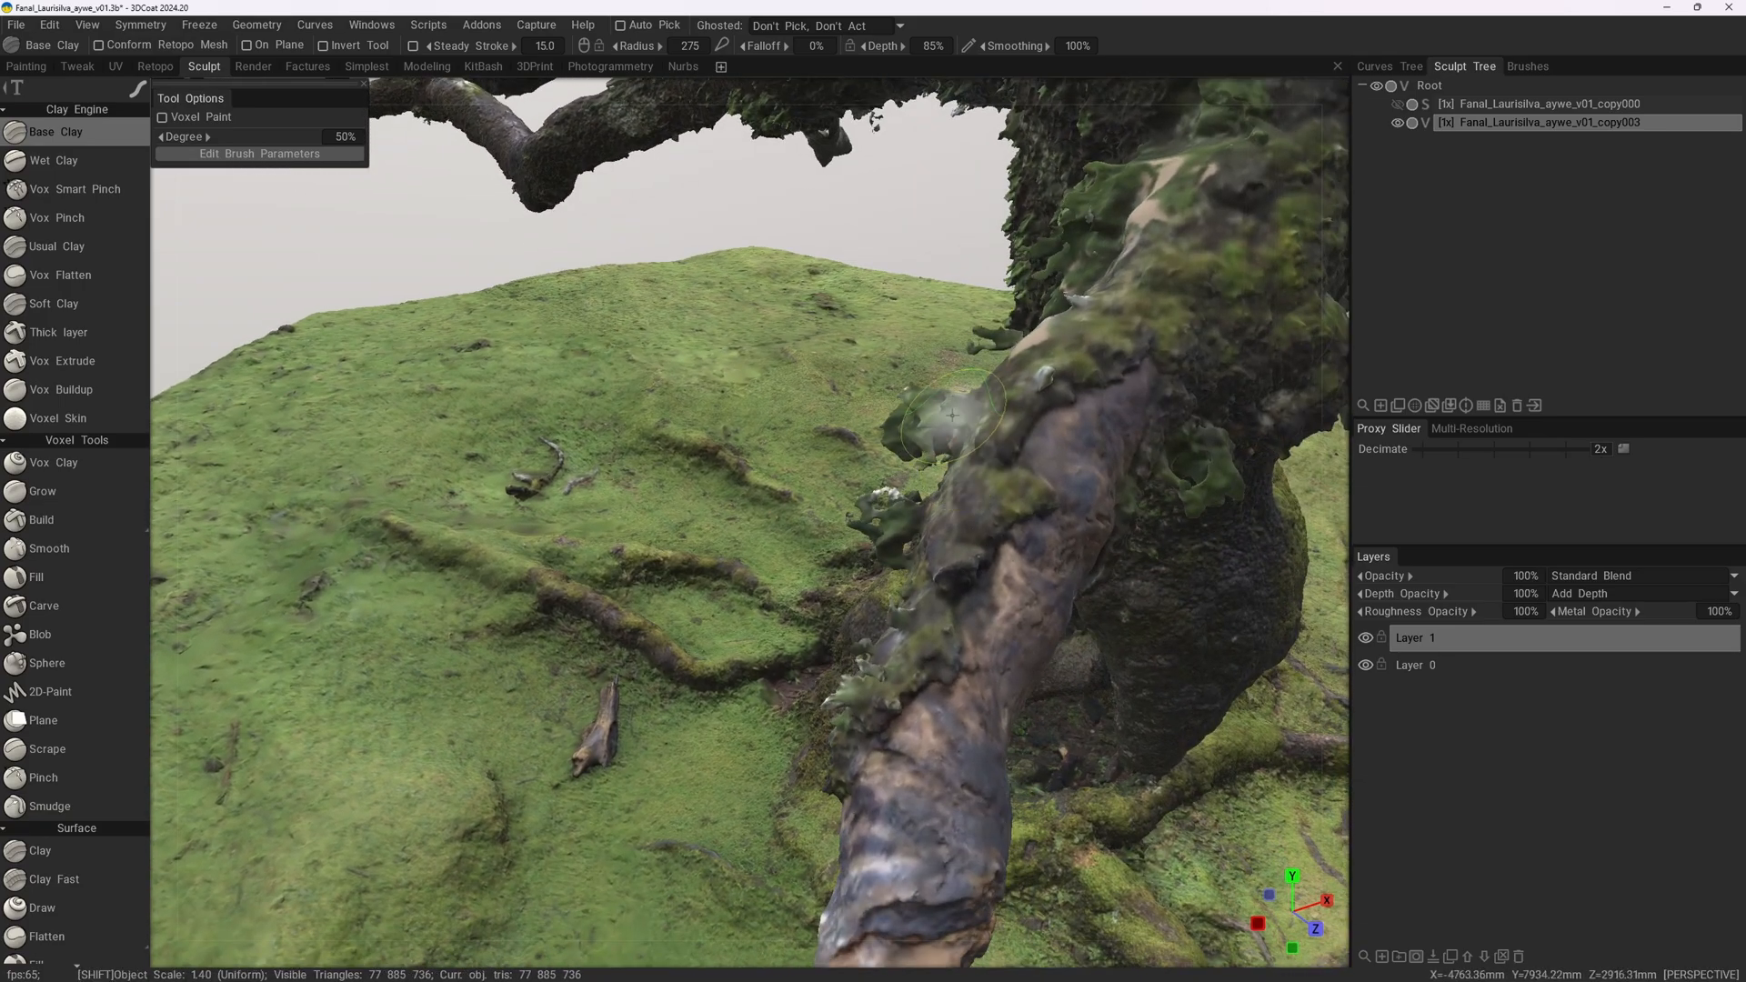
{"action": "left_click_drag", "start_coordinate": [952, 415], "coordinate": [1206, 413]}
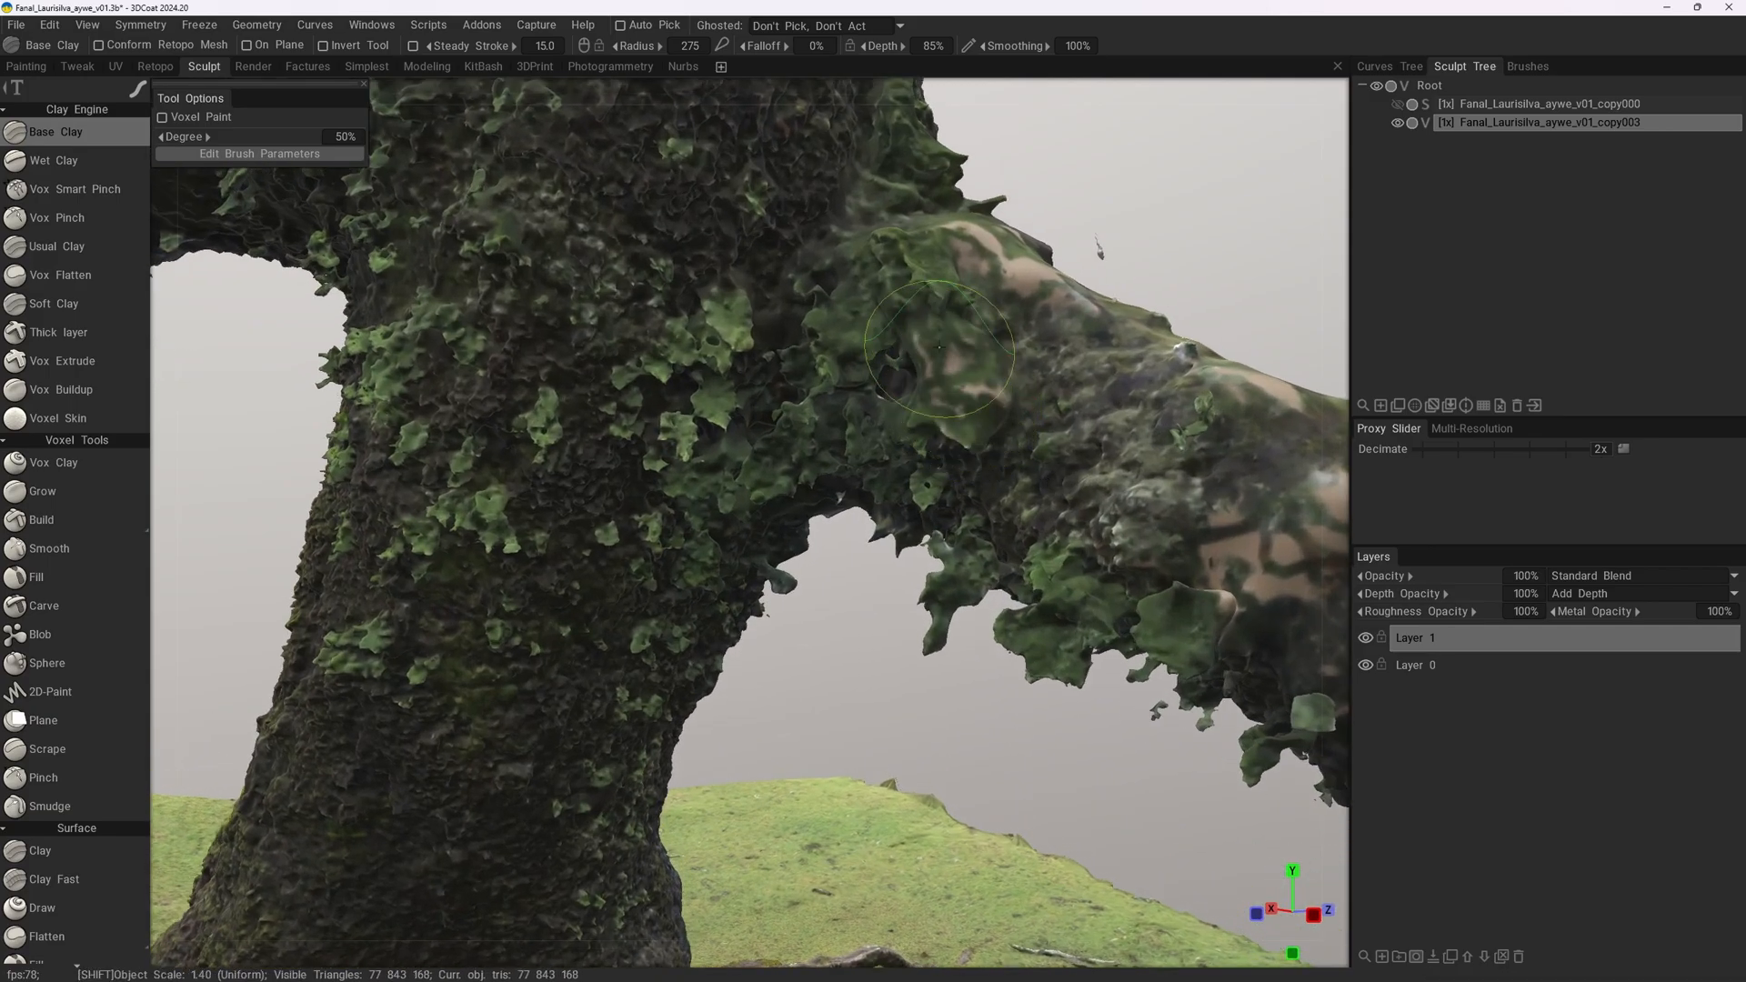
Flatten the bumpy moss clumps along the upper branch down toward the trunk
{"action": "left_click_drag", "start_coordinate": [939, 349], "coordinate": [897, 264]}
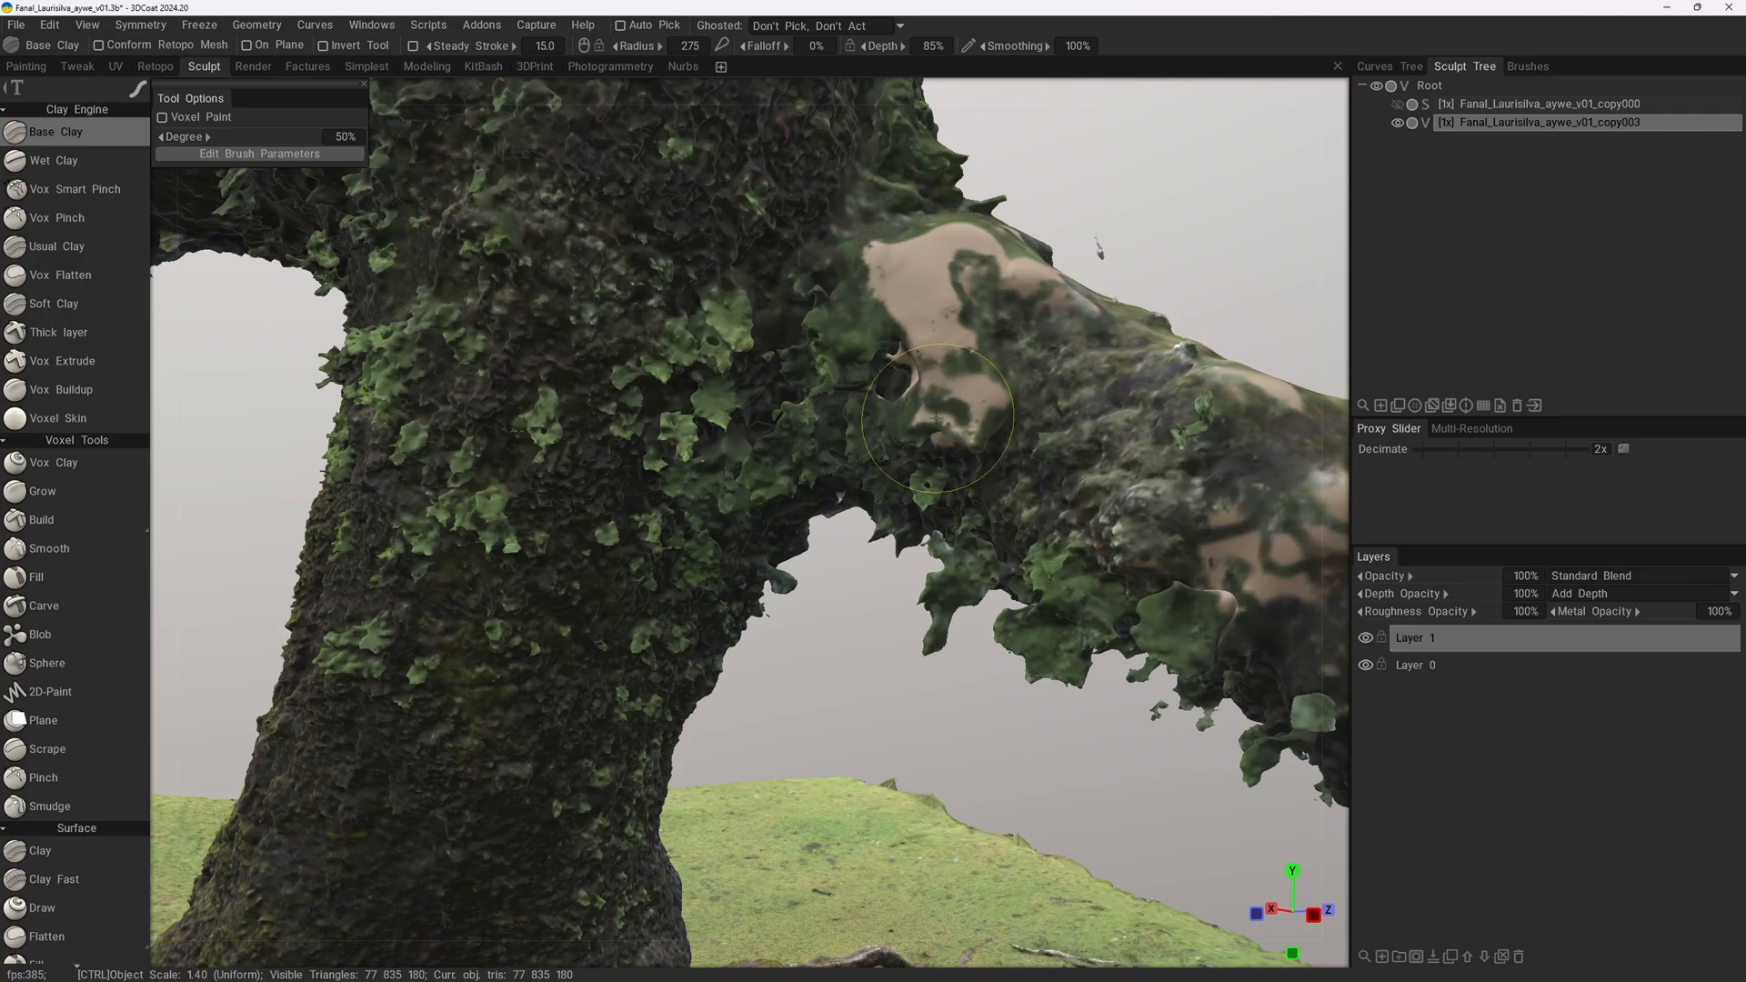
{"action": "left_click_drag", "start_coordinate": [935, 419], "coordinate": [842, 309]}
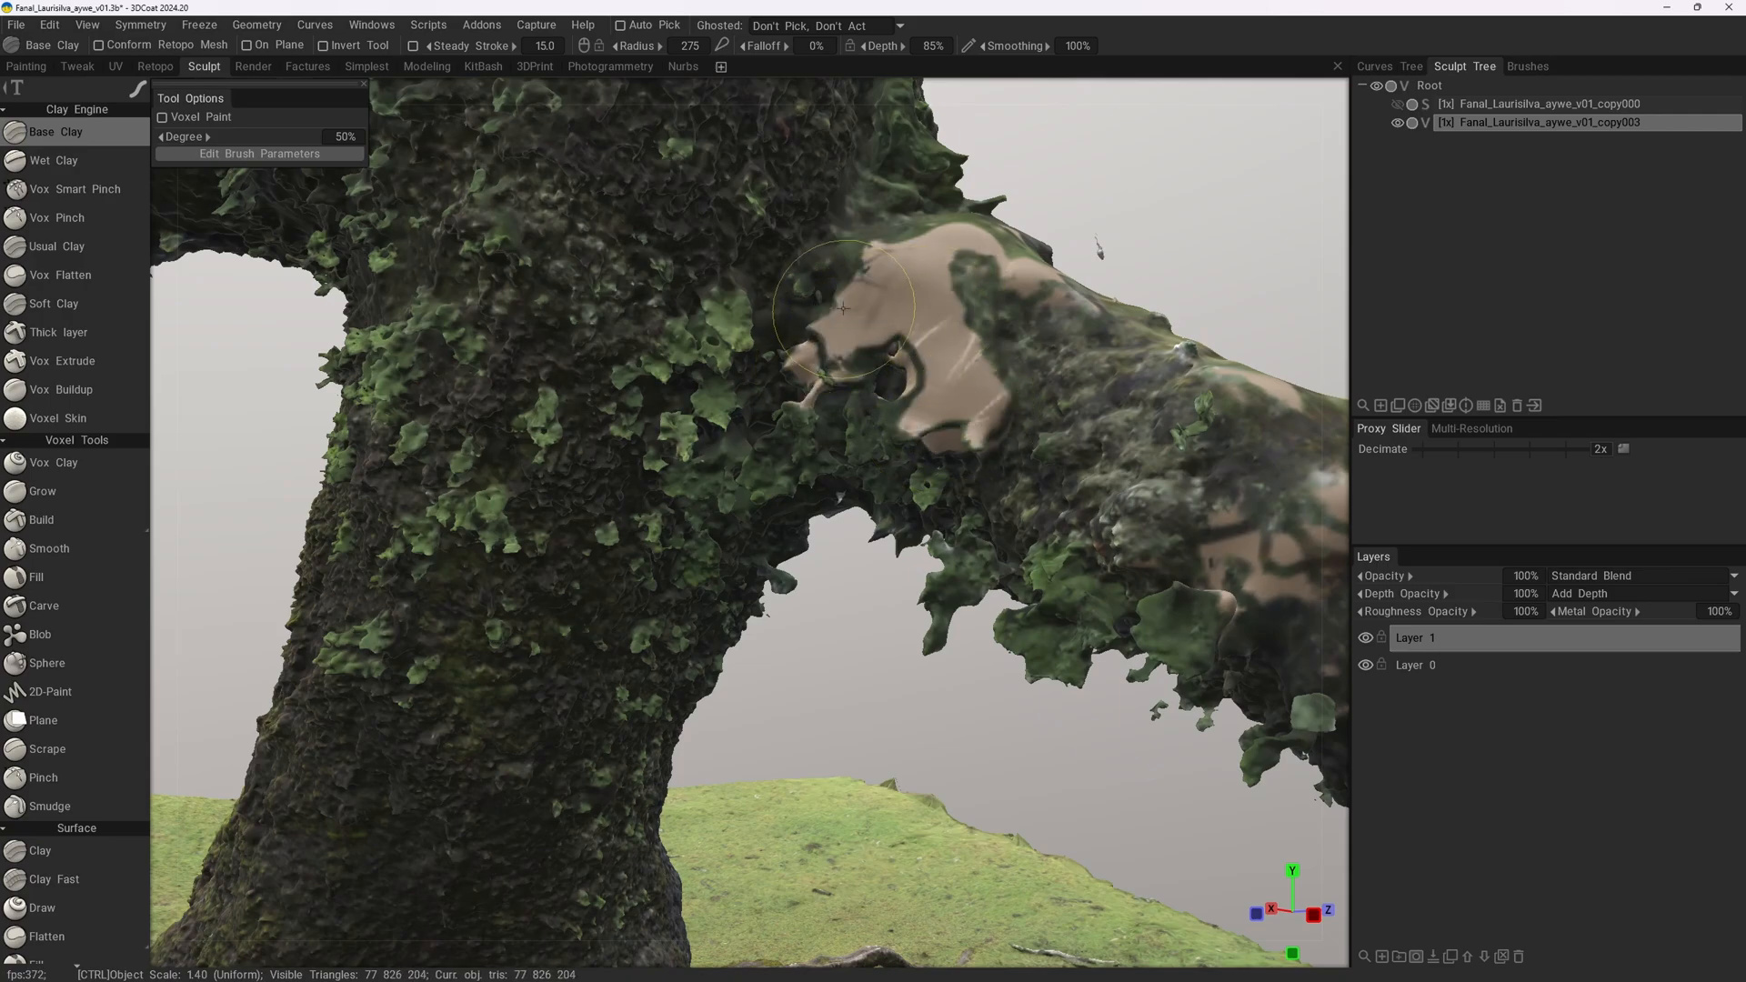
{"action": "left_click_drag", "start_coordinate": [842, 309], "coordinate": [877, 429]}
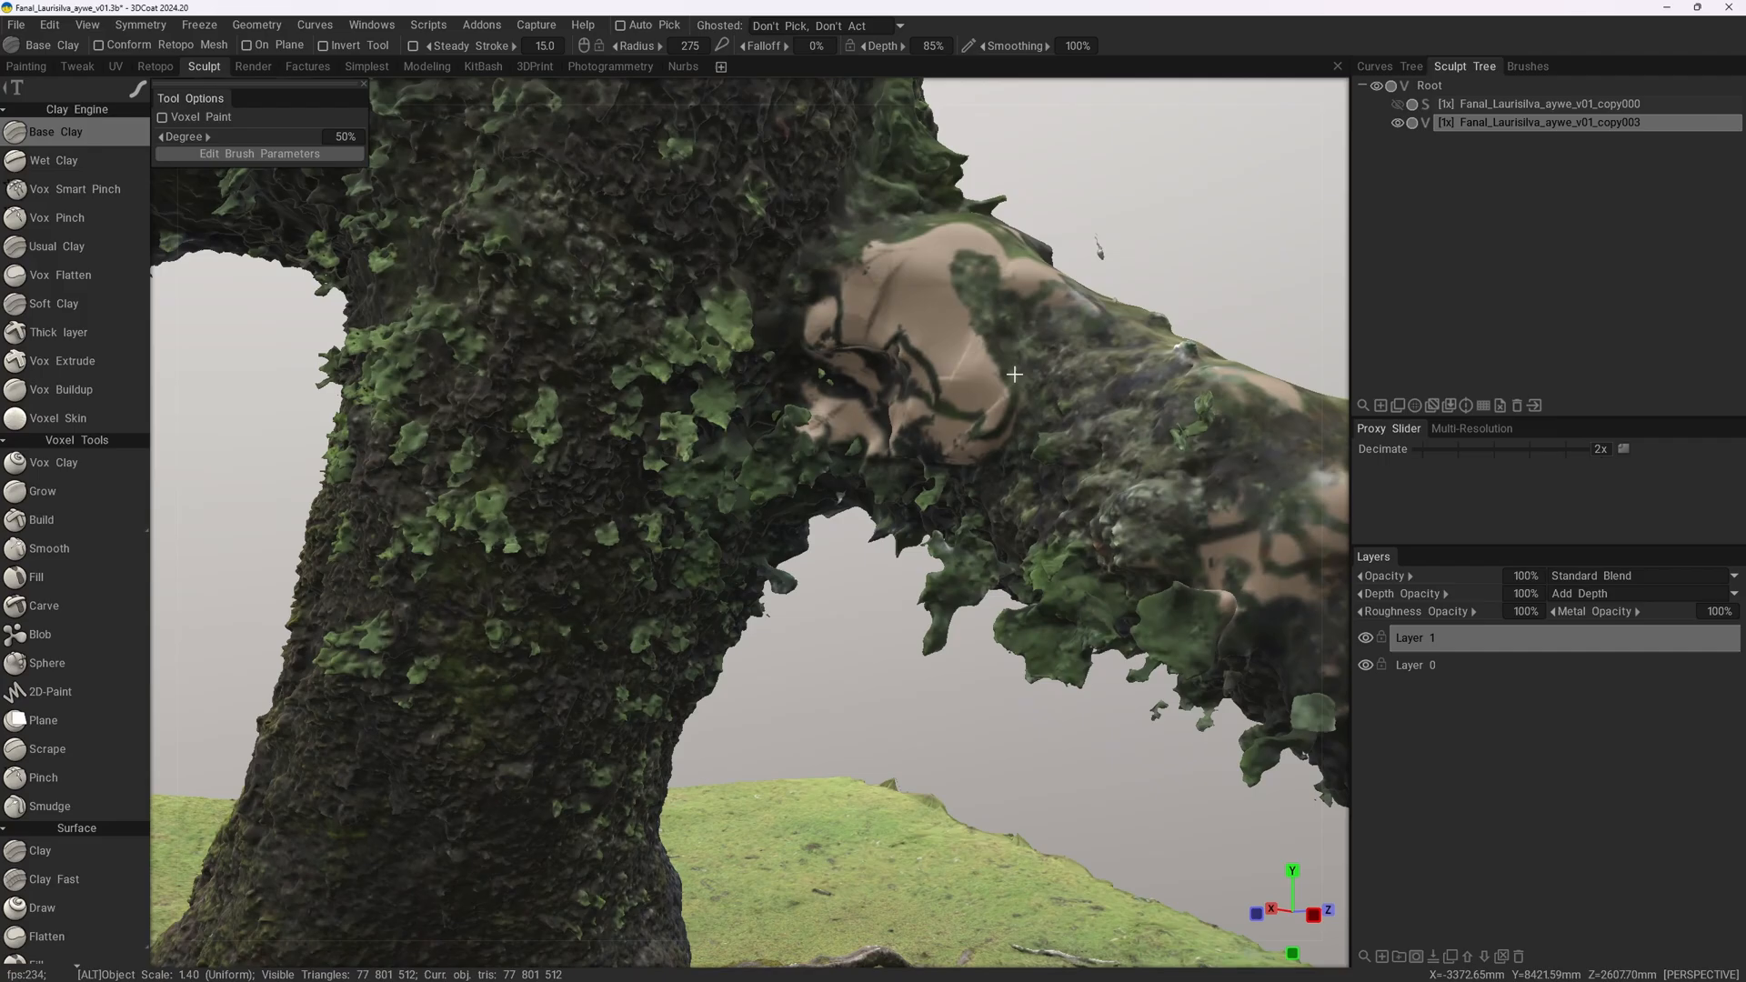
{"action": "left_click_drag", "start_coordinate": [1013, 374], "coordinate": [878, 409]}
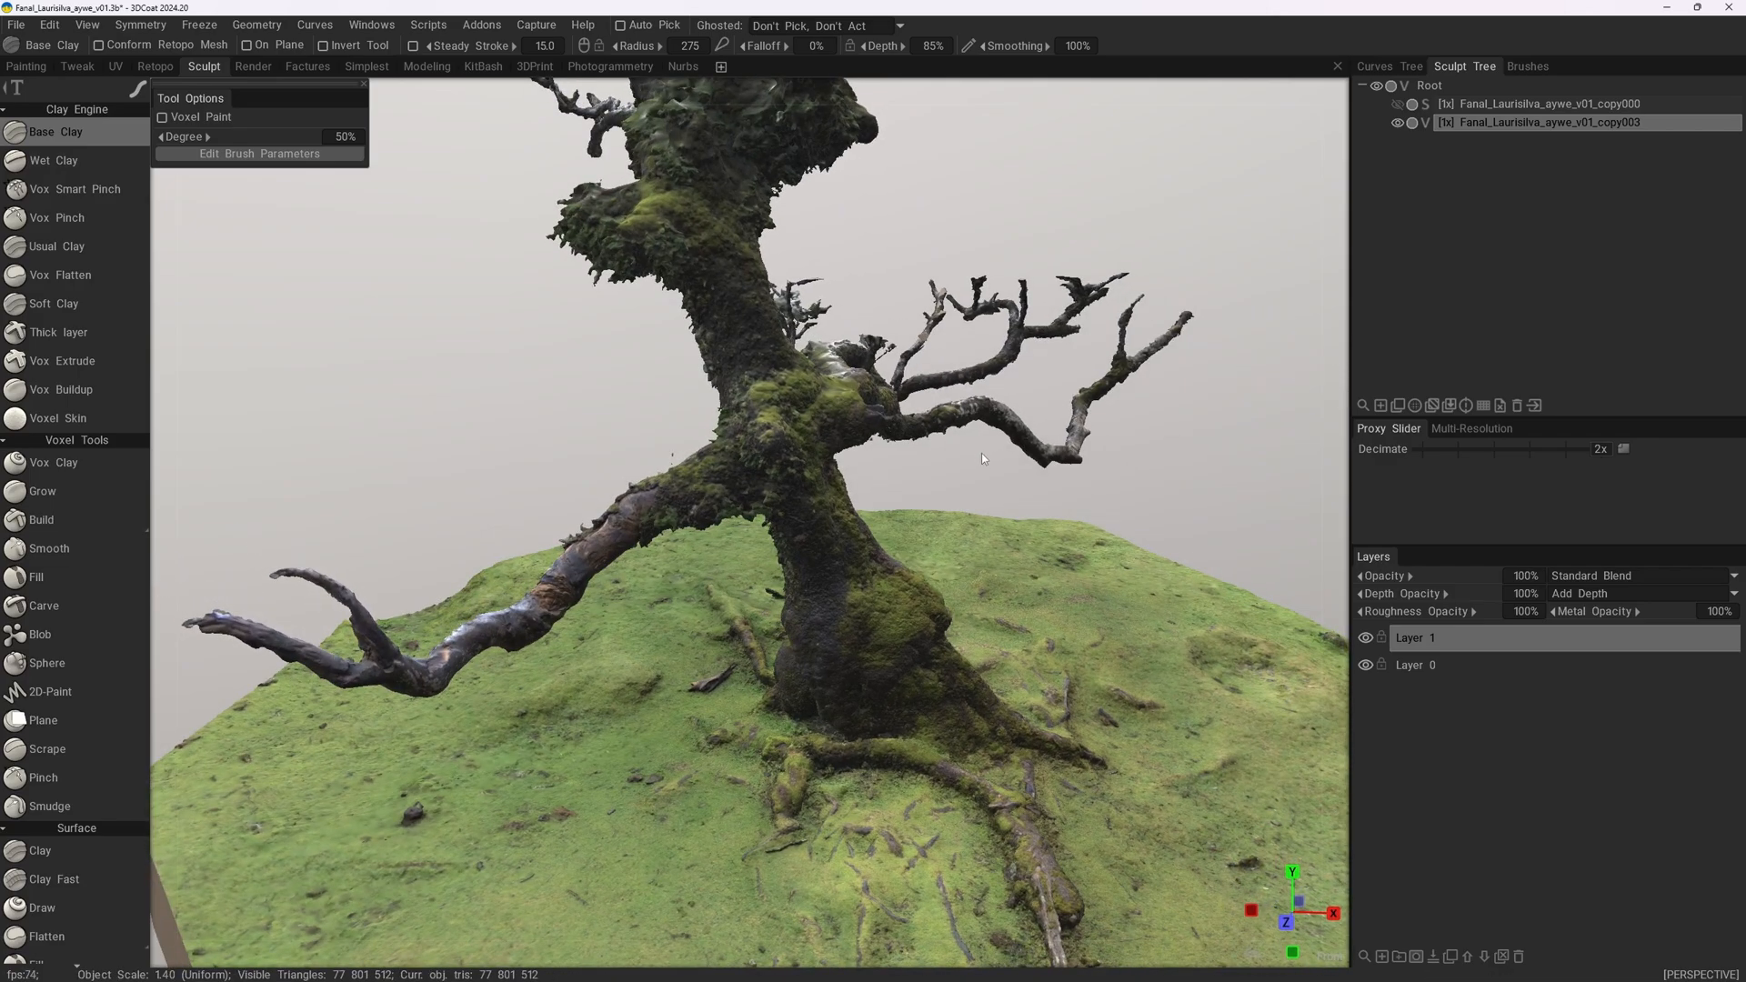
{"action": "mouse_move", "coordinate": [984, 452]}
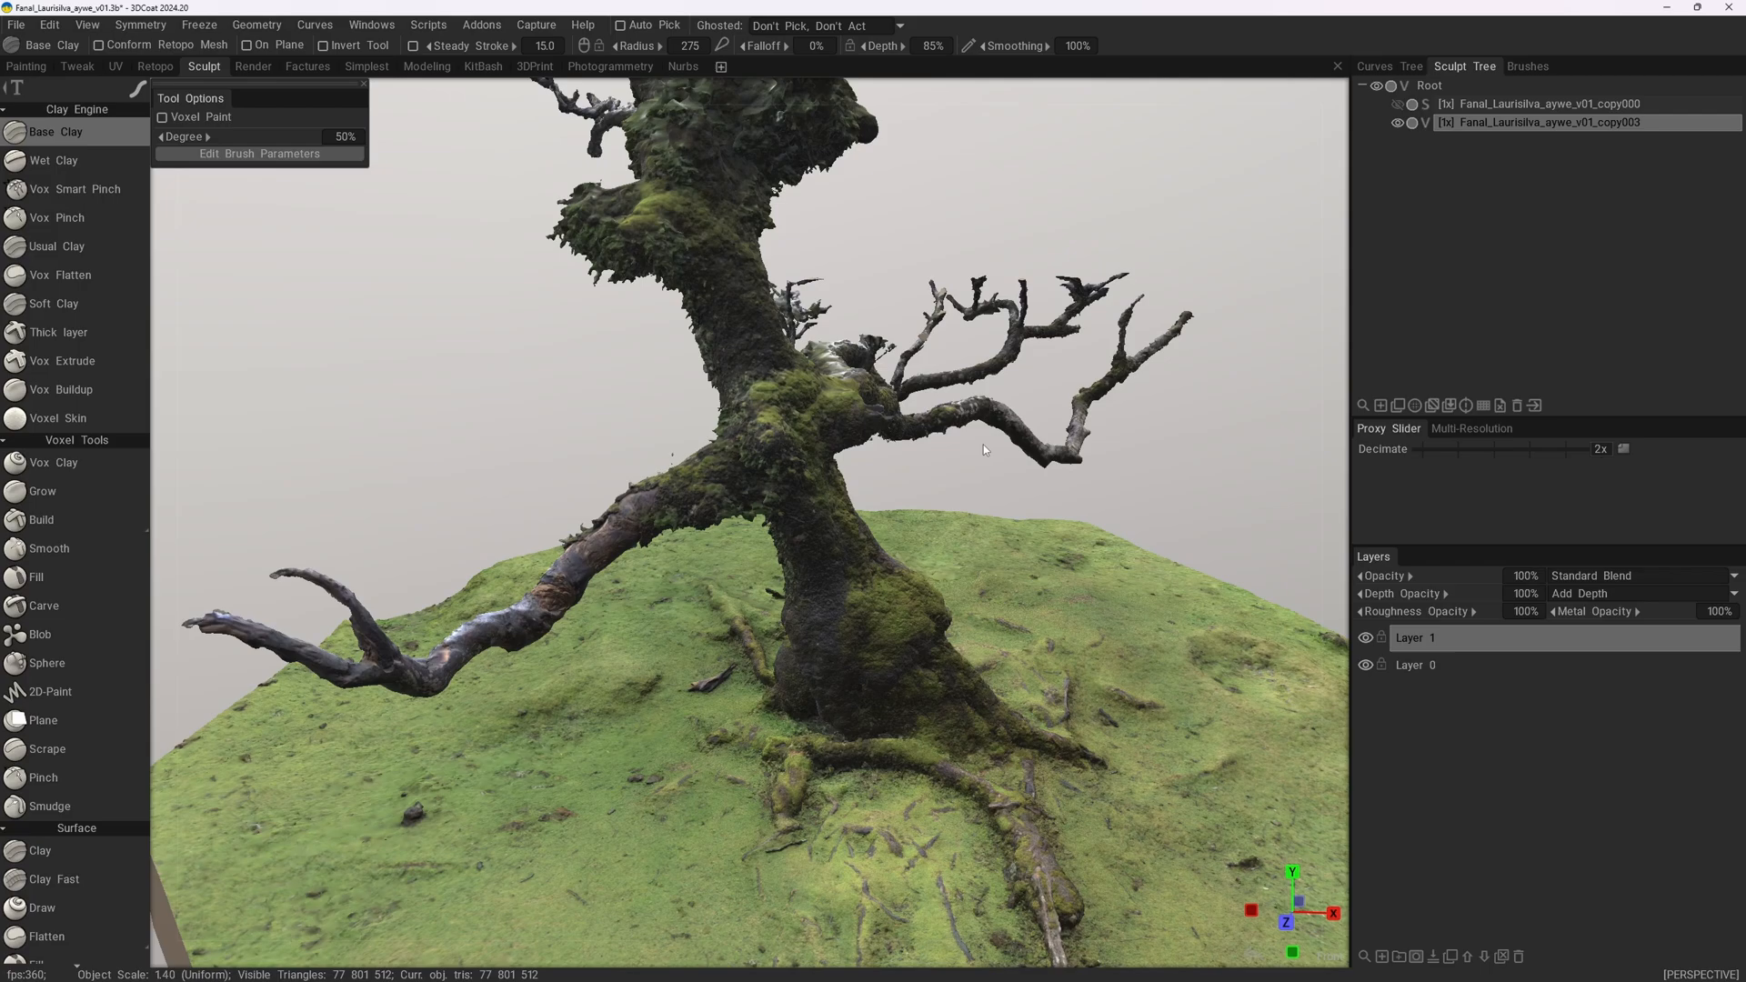
{"action": "mouse_move", "coordinate": [957, 465]}
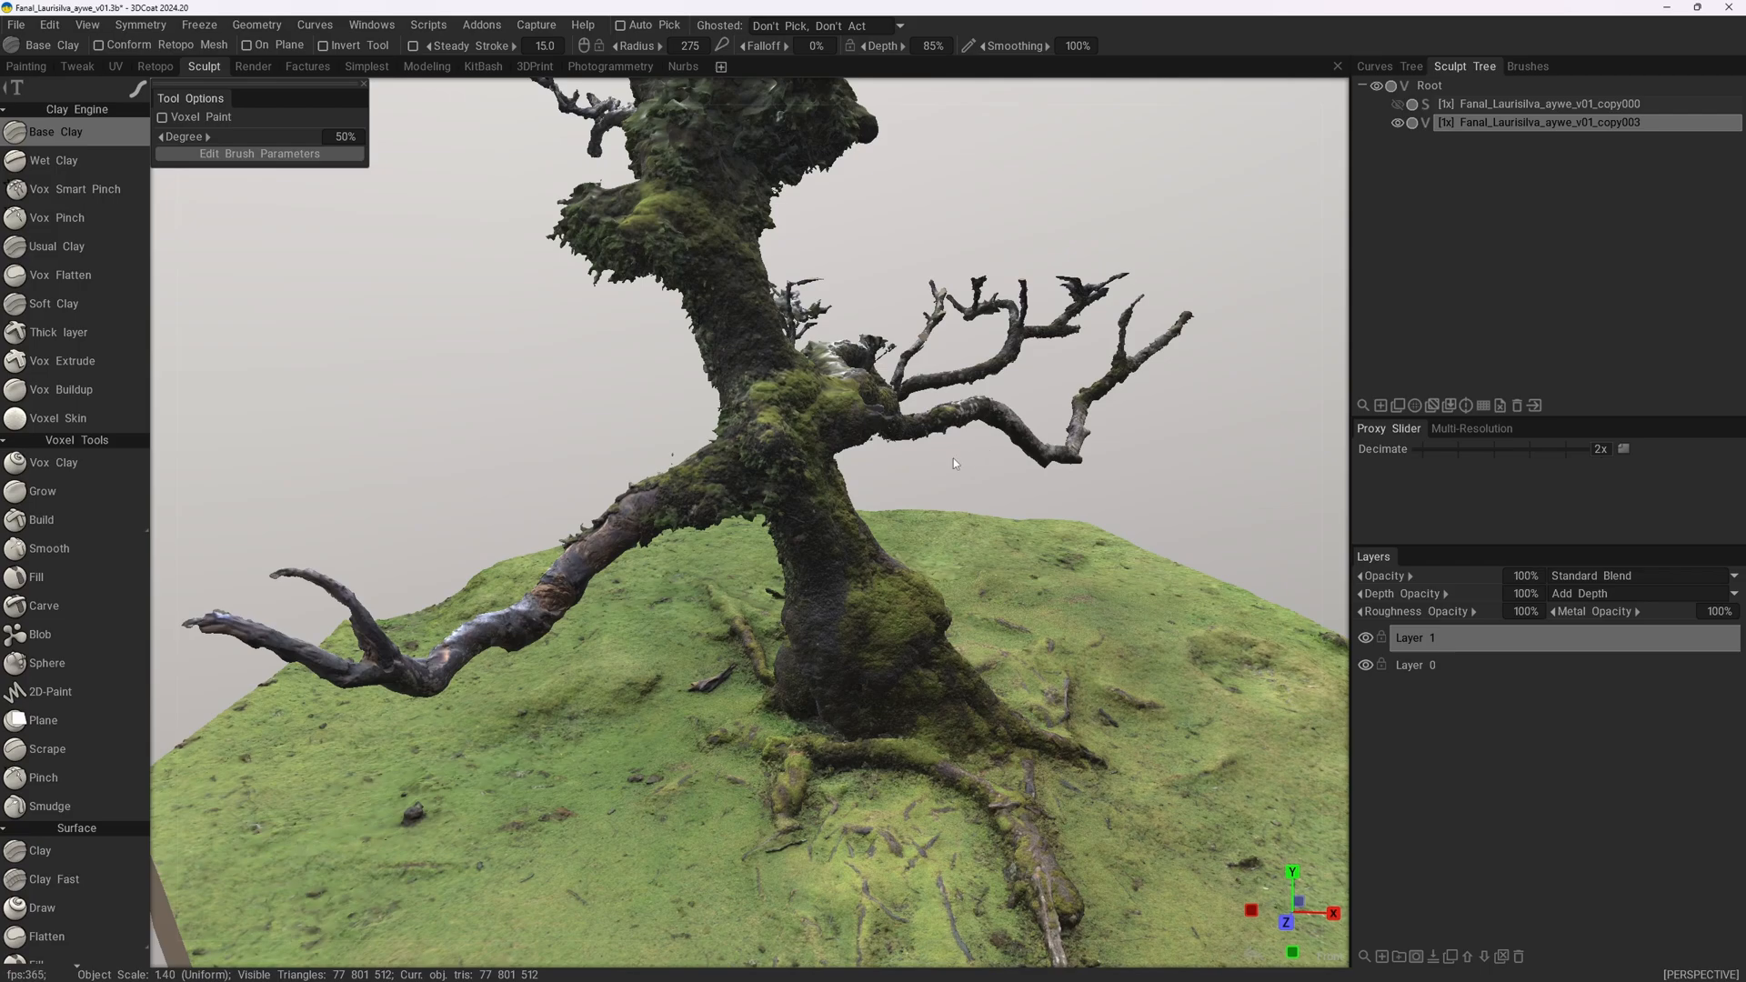
{"action": "mouse_move", "coordinate": [956, 454]}
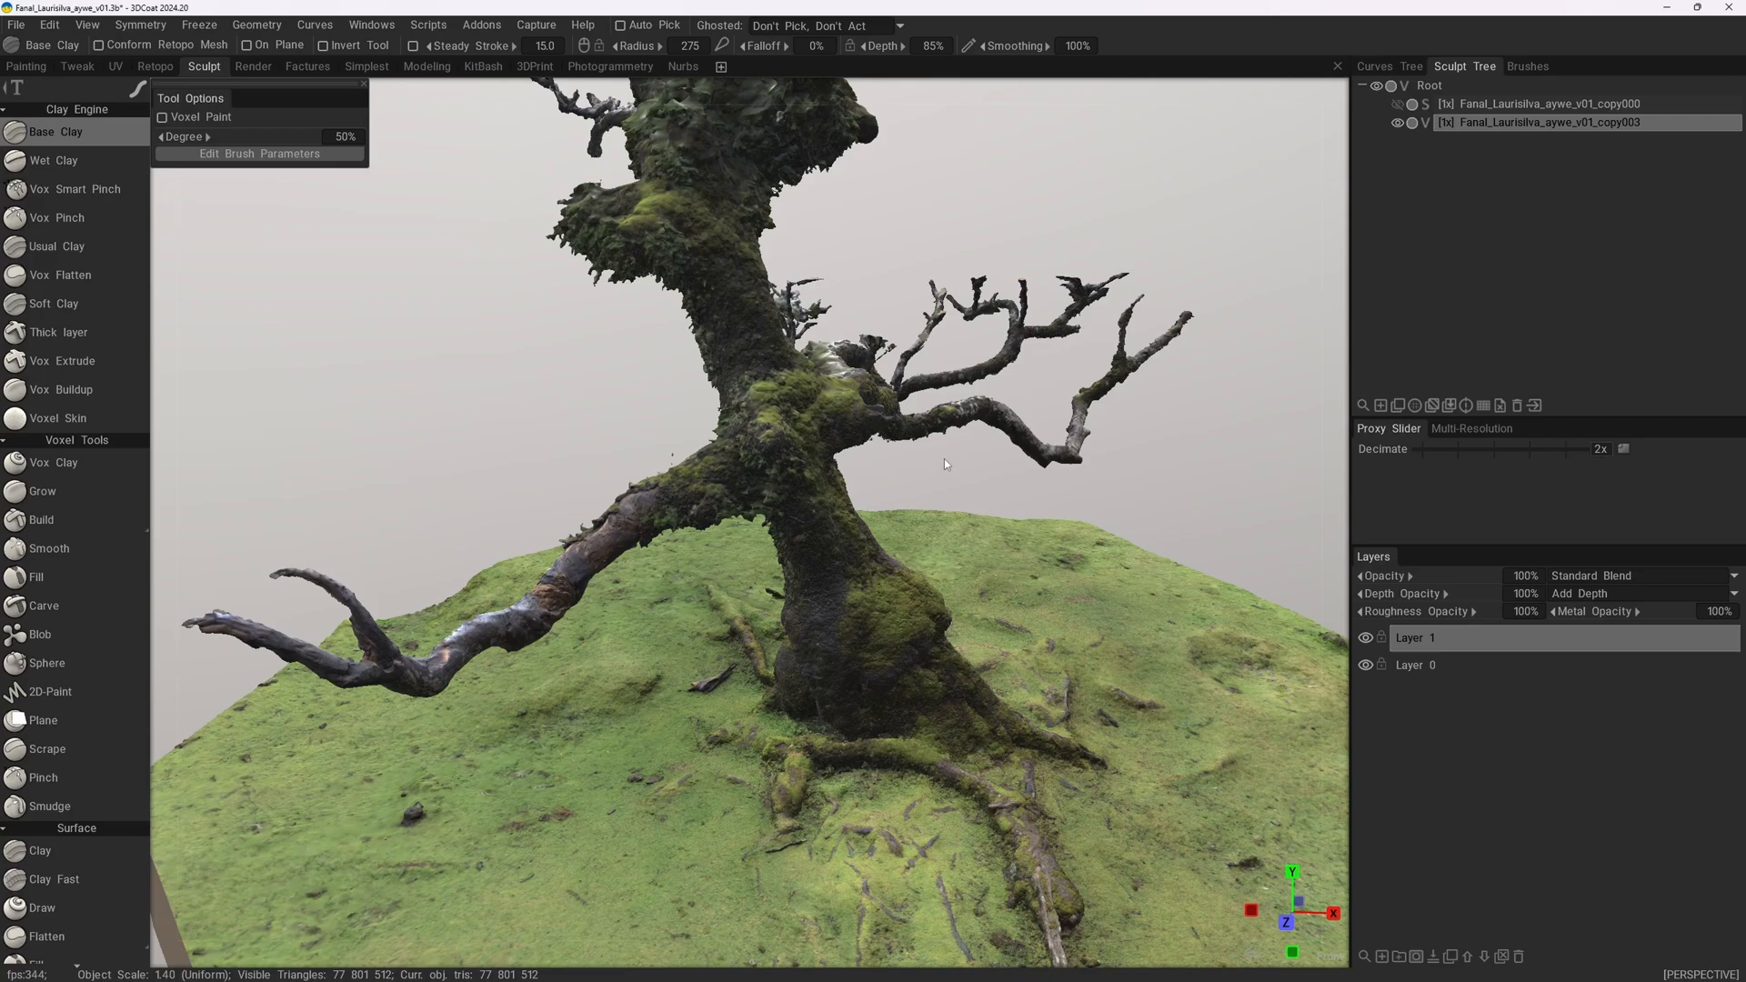
{"action": "mouse_move", "coordinate": [948, 459]}
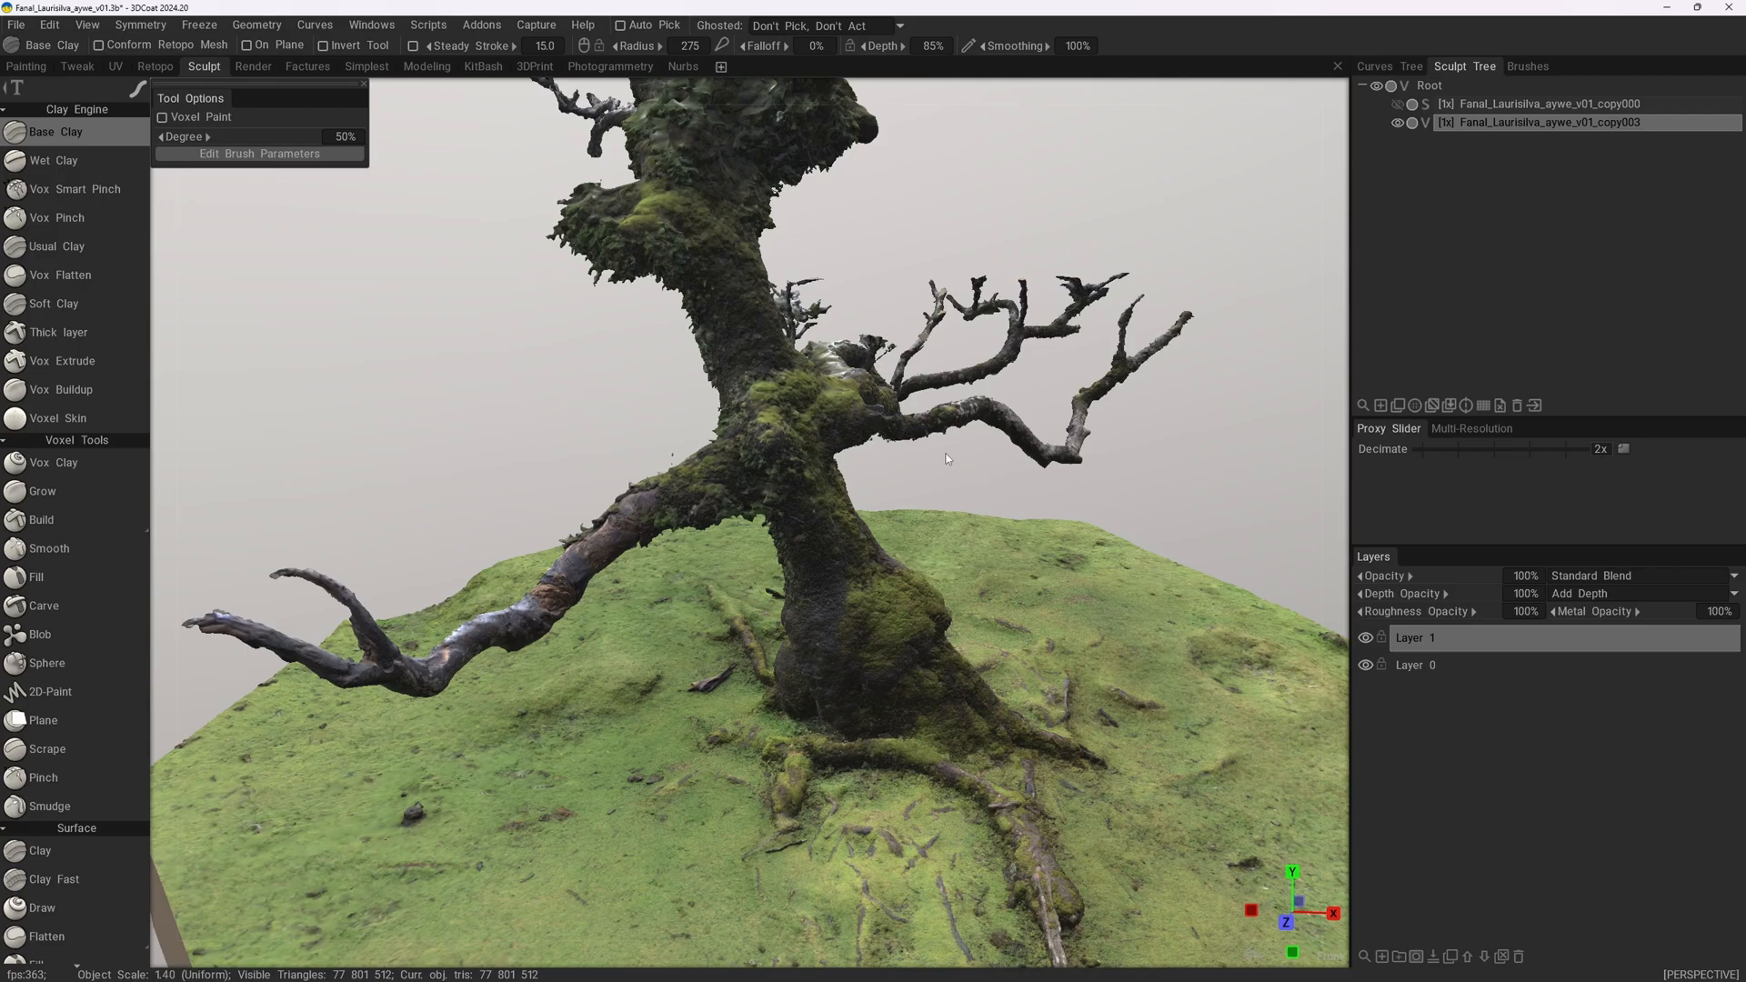
{"action": "mouse_move", "coordinate": [946, 451]}
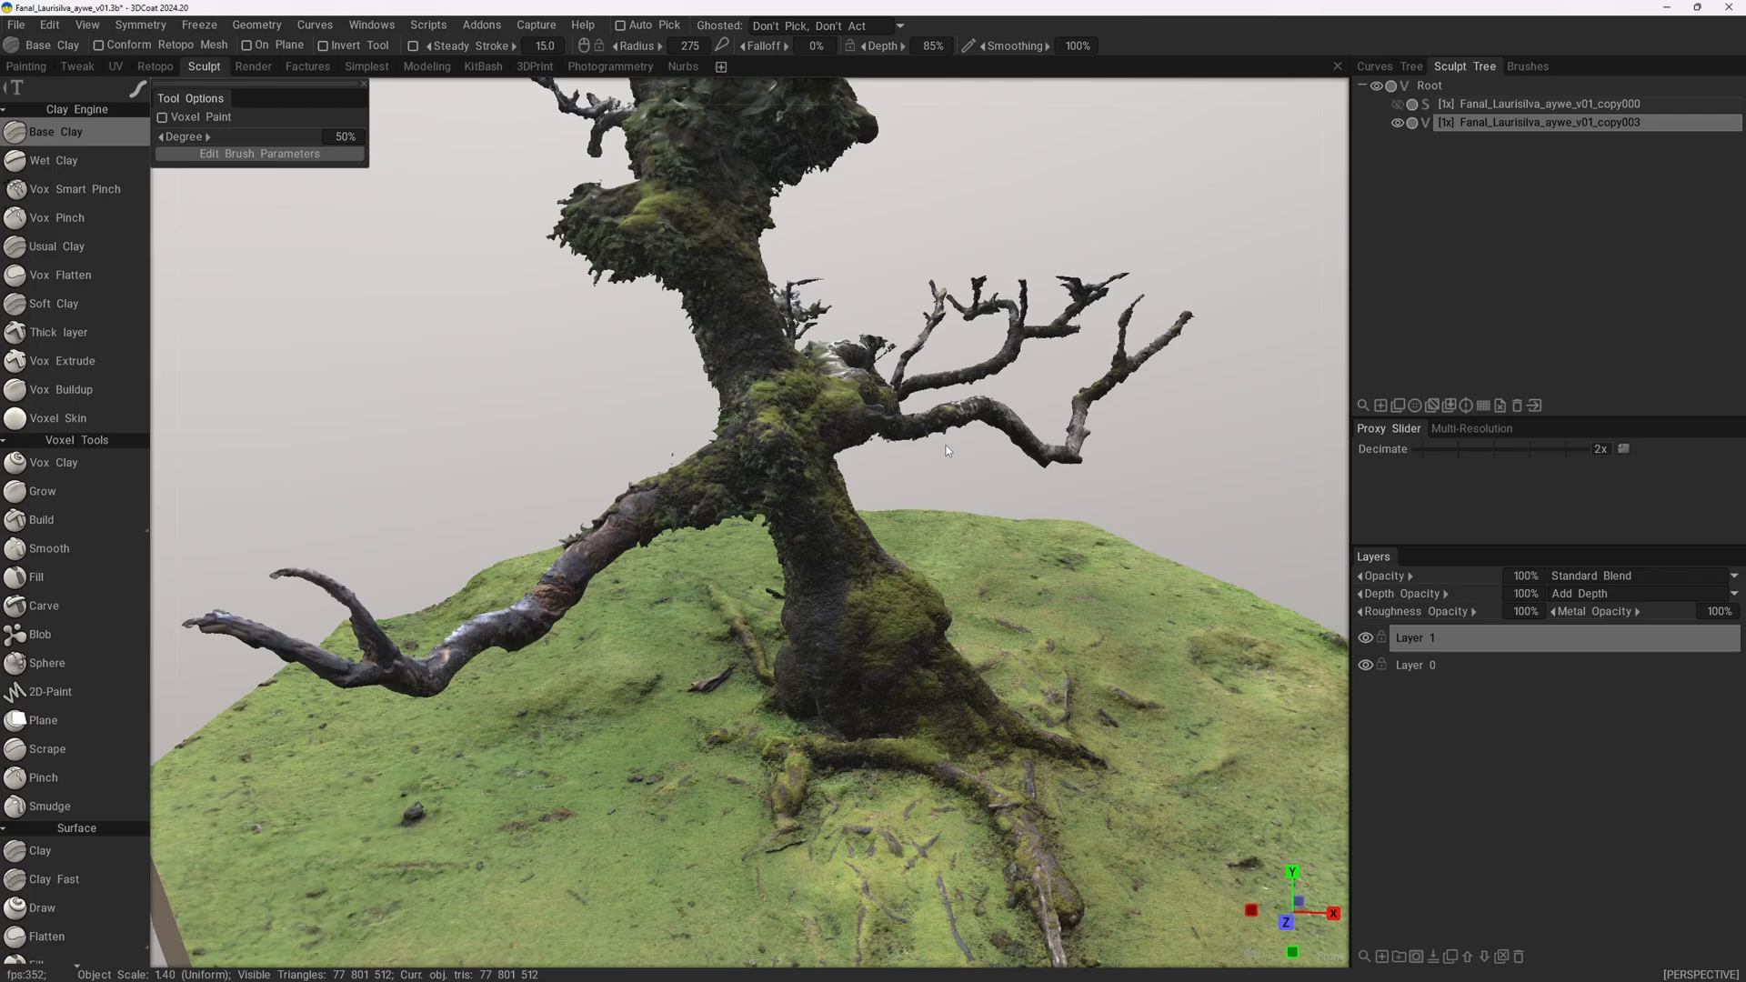
{"action": "mouse_move", "coordinate": [865, 313]}
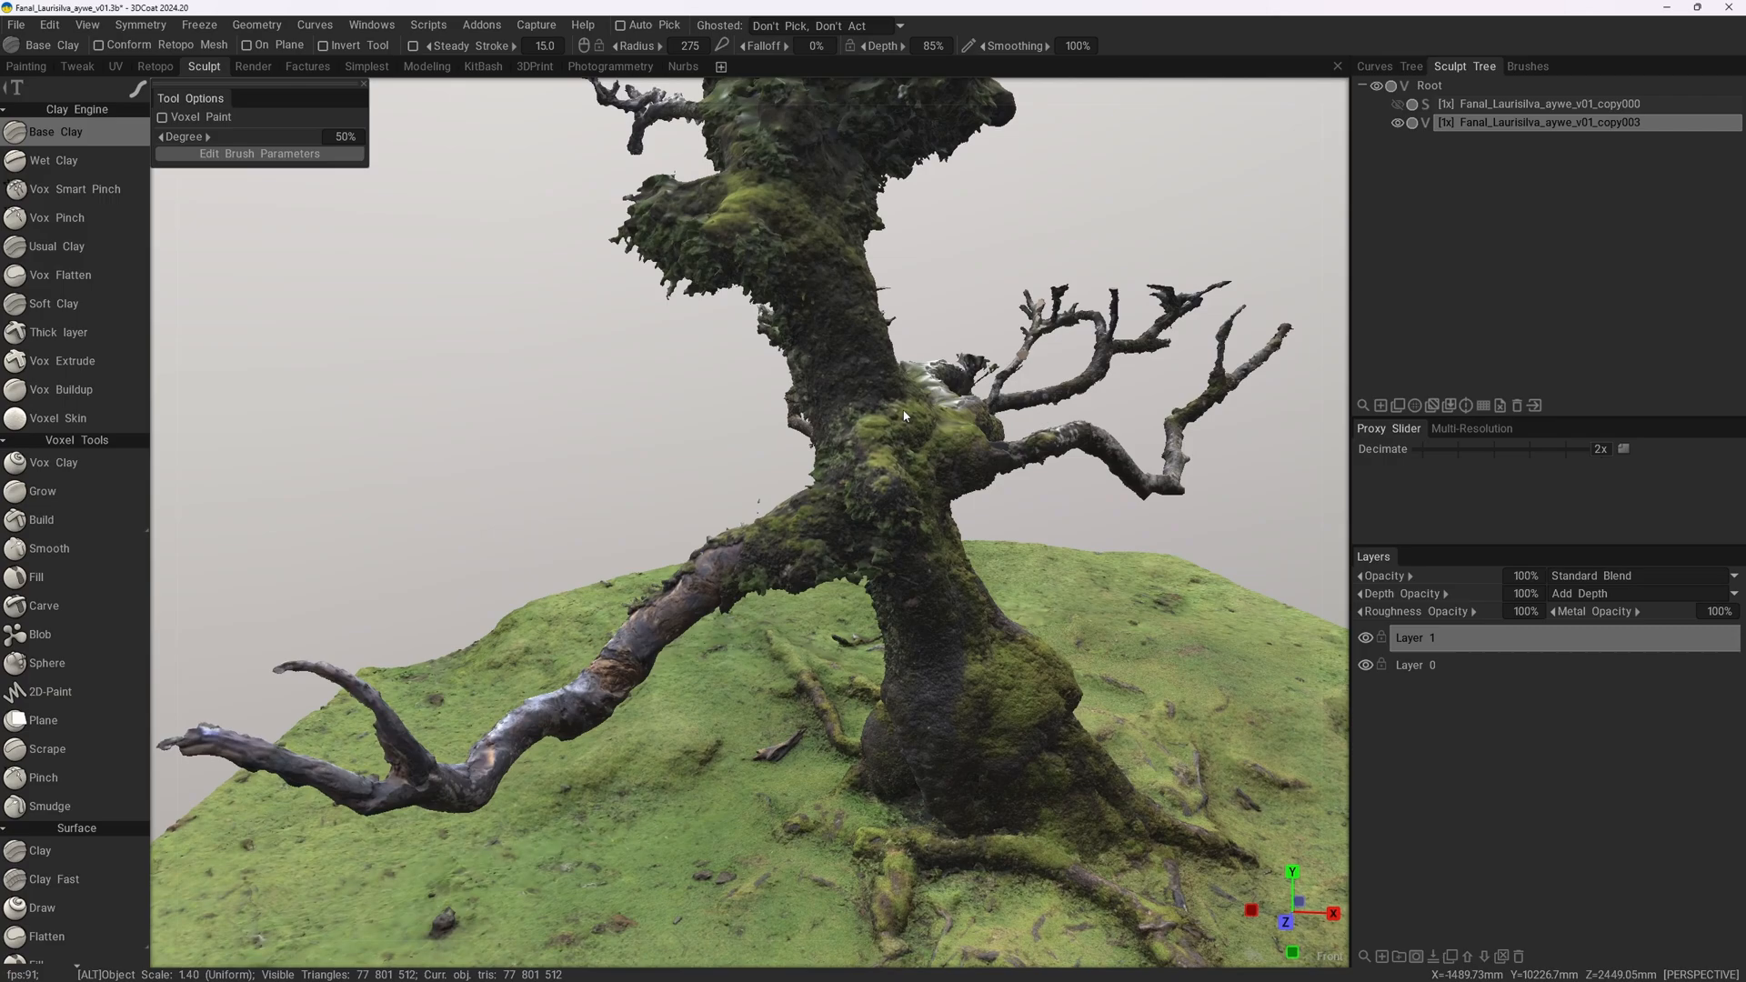
{"action": "left_click_drag", "start_coordinate": [902, 417], "coordinate": [1008, 464]}
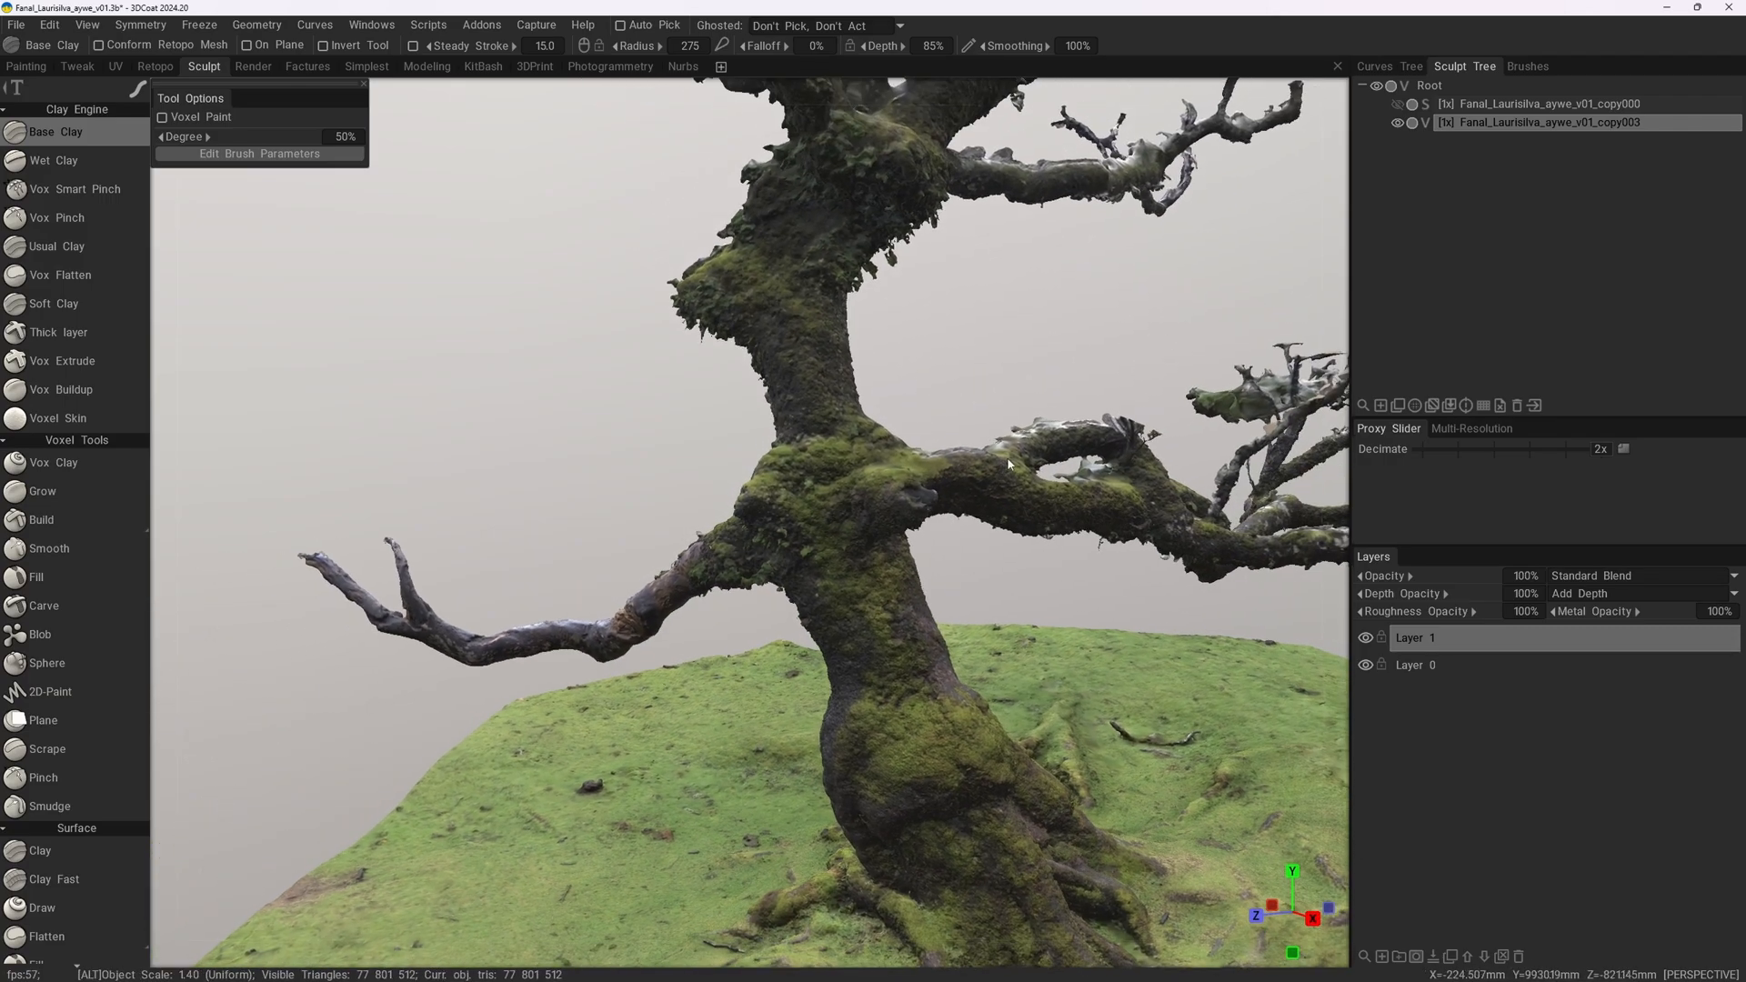
{"action": "left_click_drag", "start_coordinate": [1002, 468], "coordinate": [802, 340]}
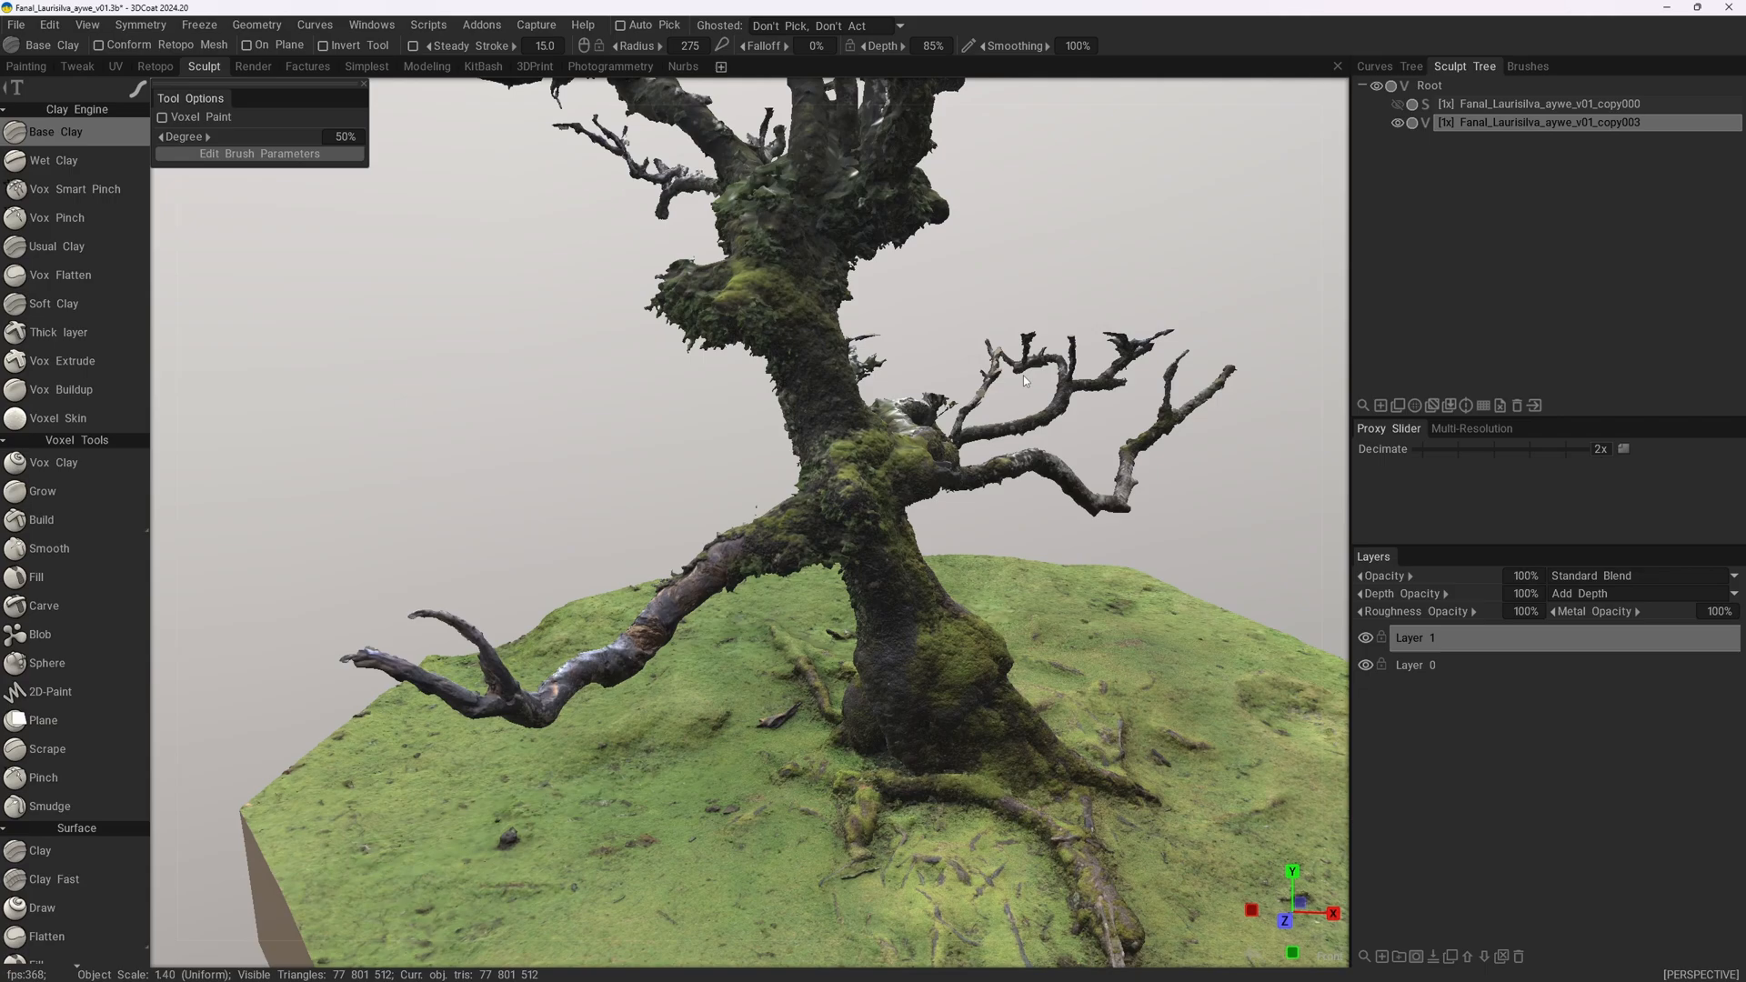
{"action": "mouse_move", "coordinate": [1004, 422]}
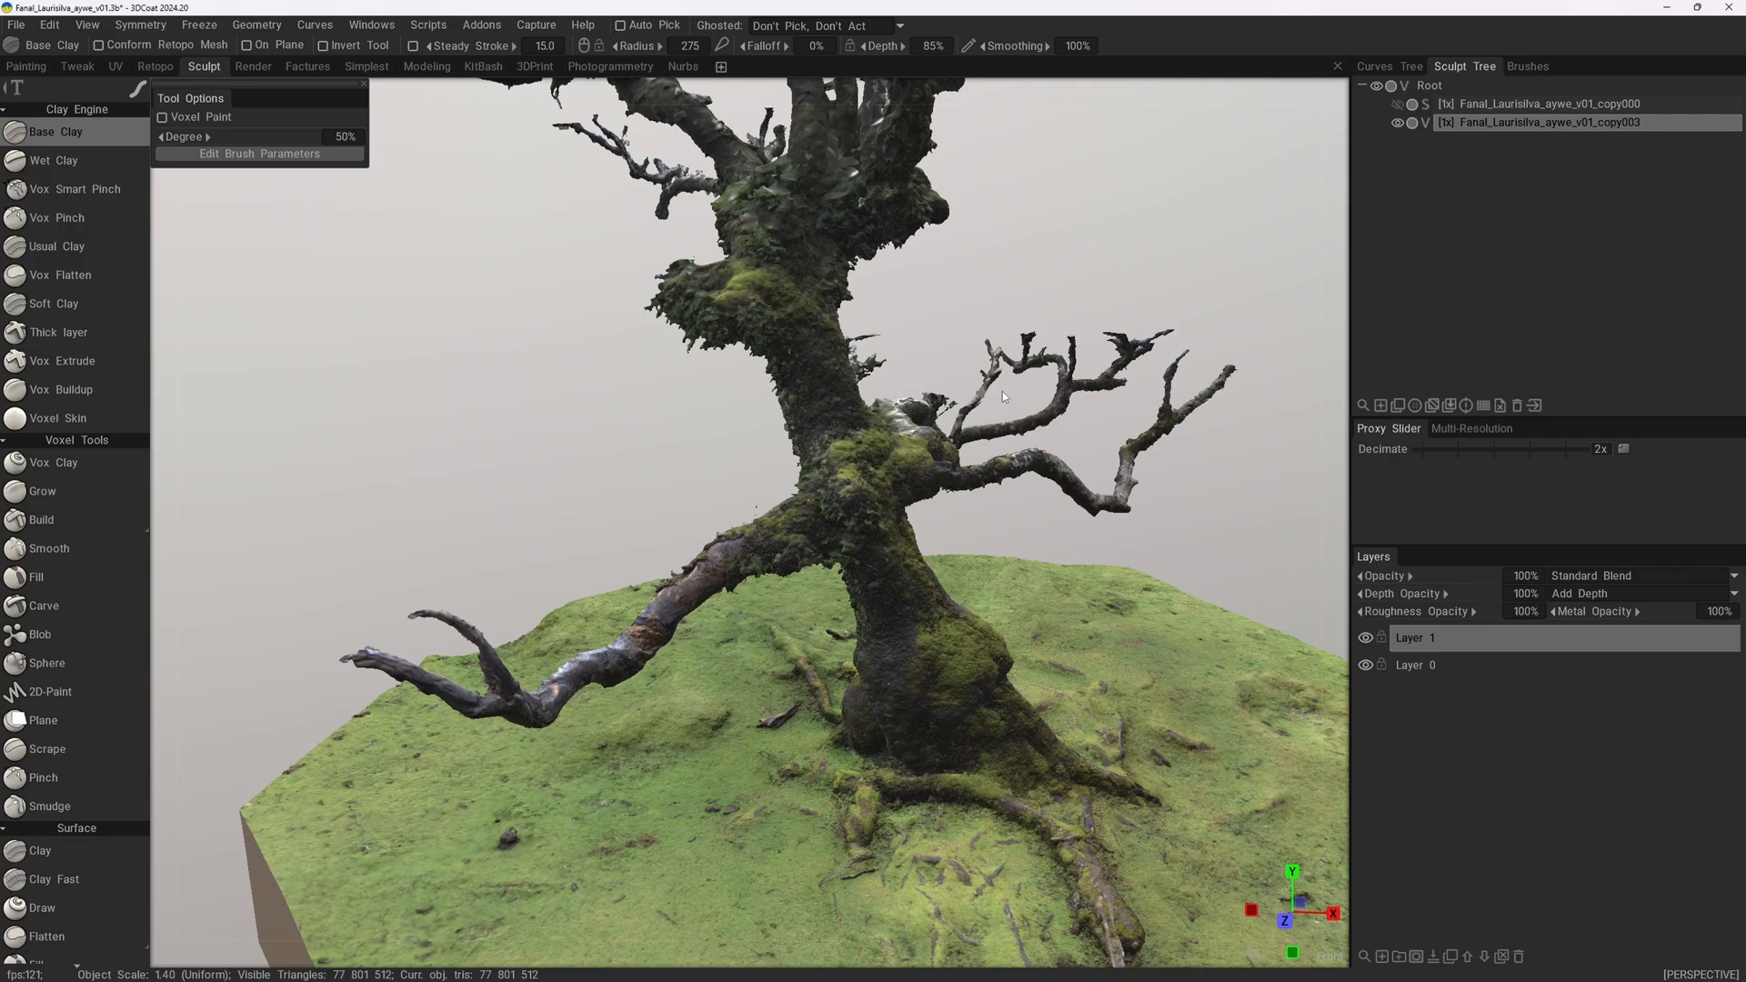
{"action": "mouse_move", "coordinate": [993, 411]}
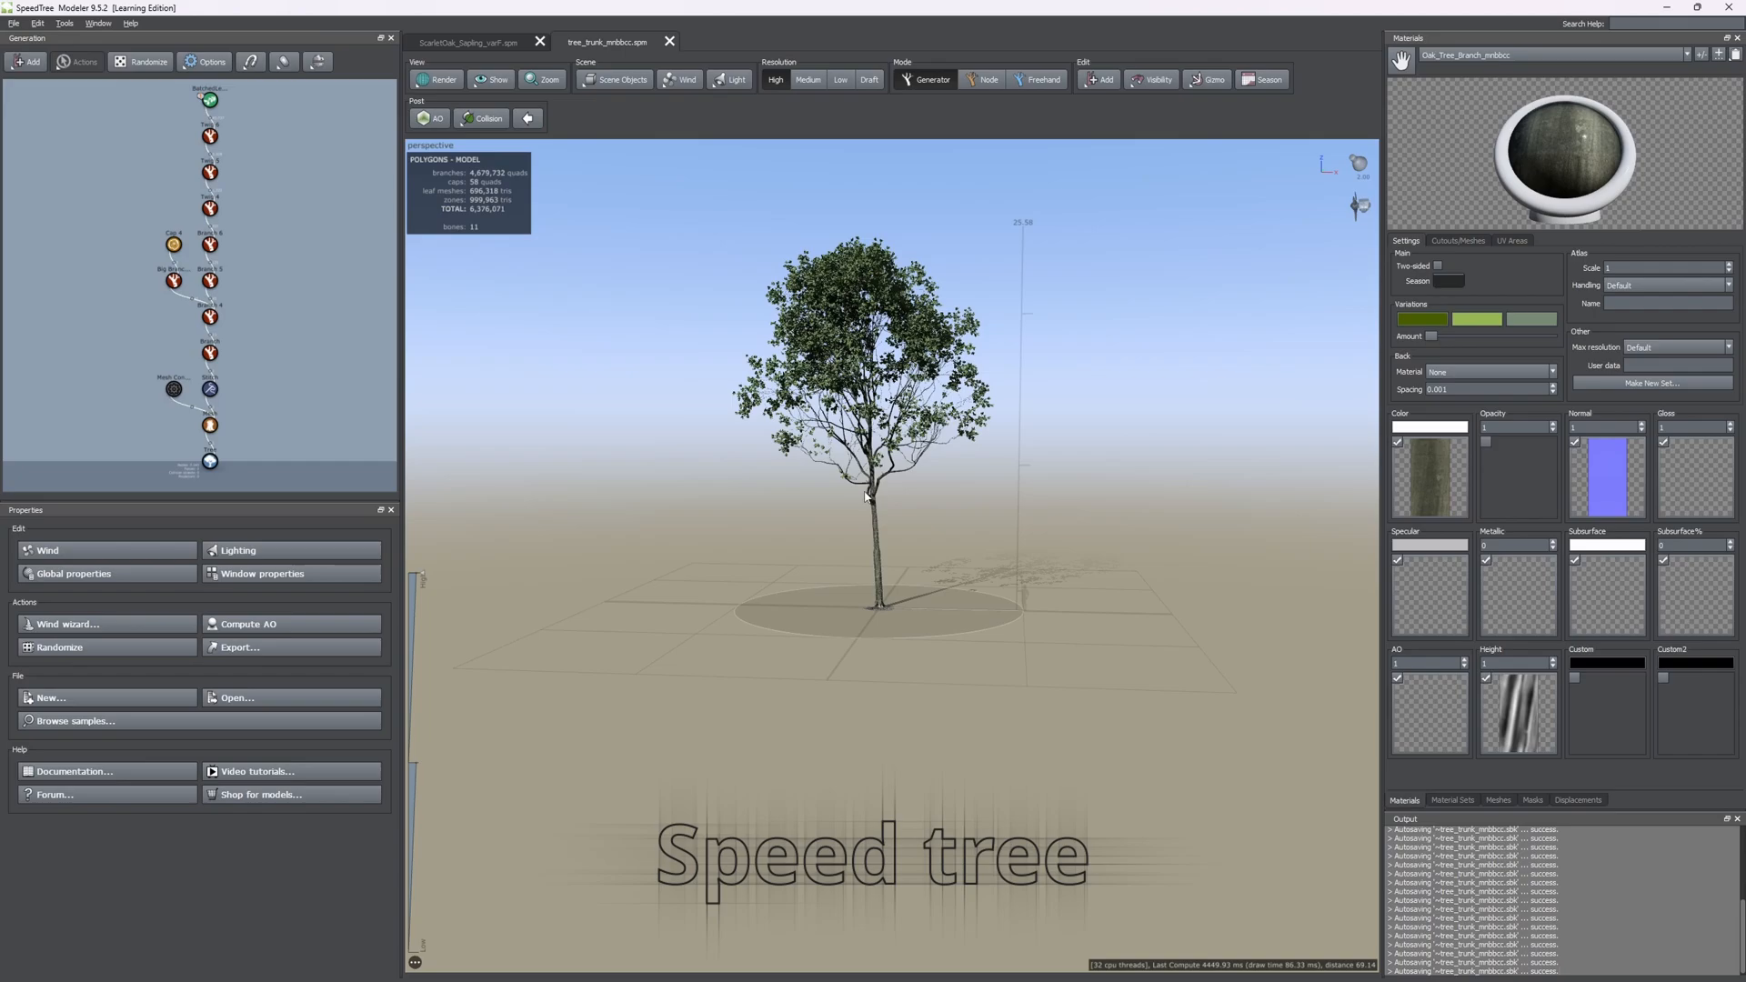
{"action": "mouse_move", "coordinate": [836, 506]}
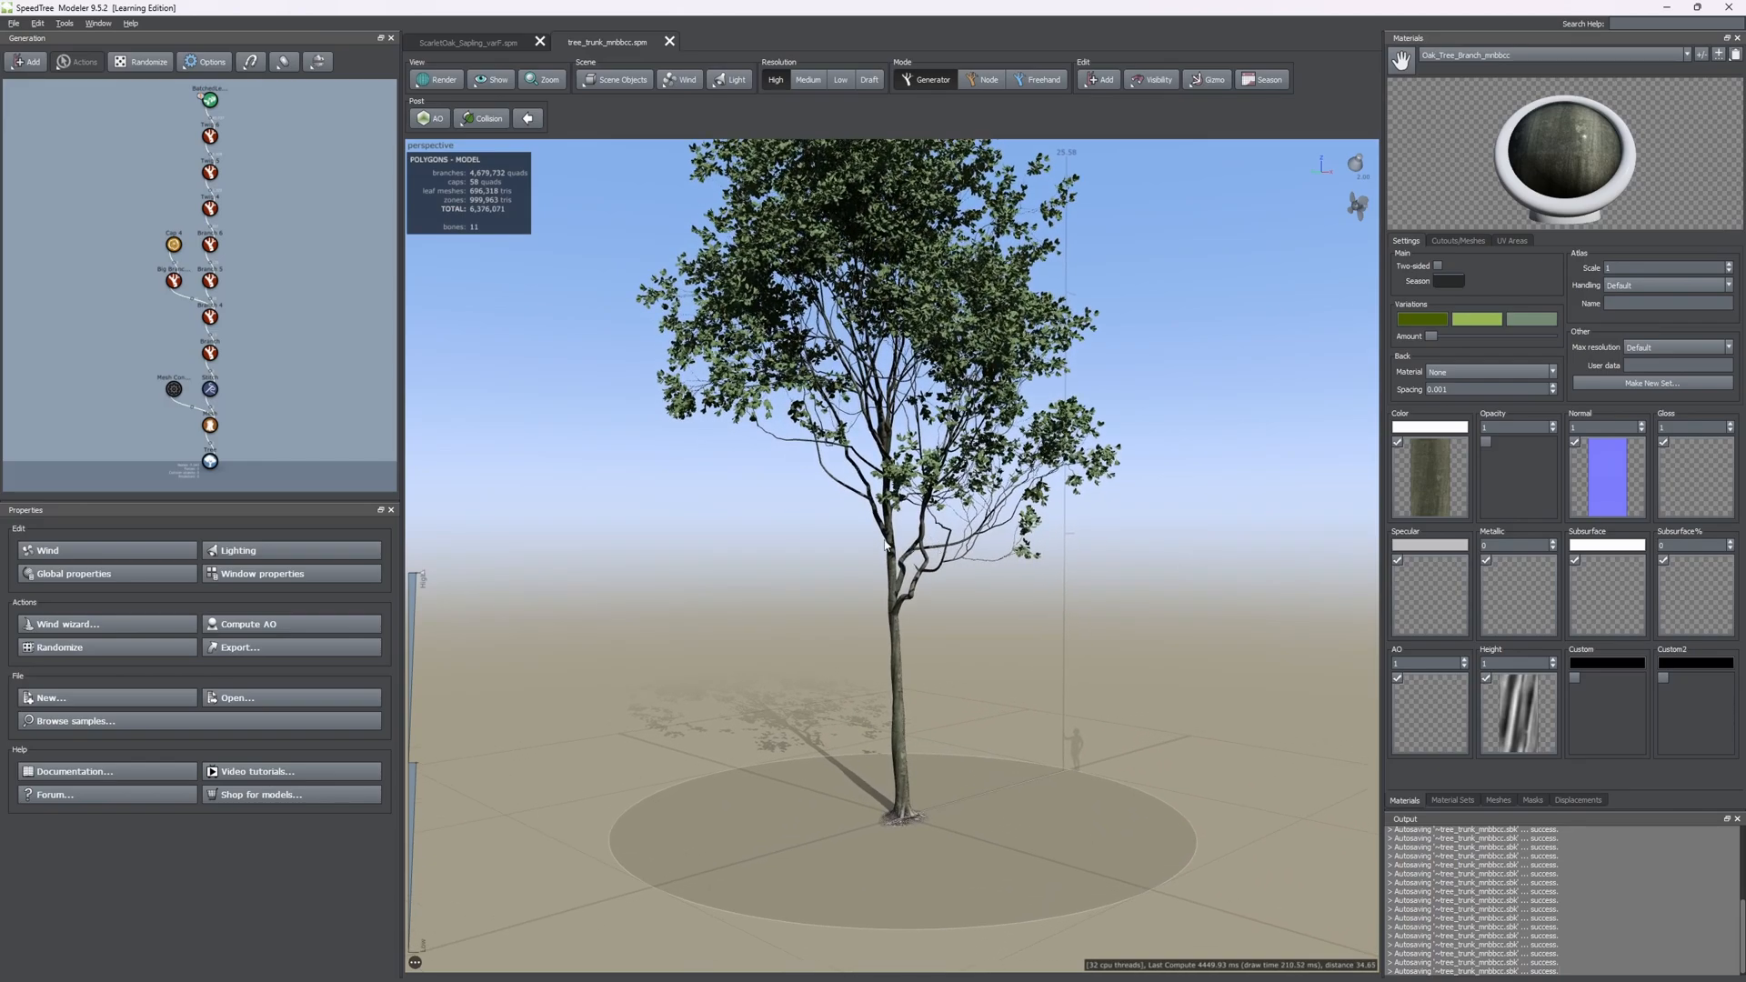
{"action": "mouse_move", "coordinate": [873, 564]}
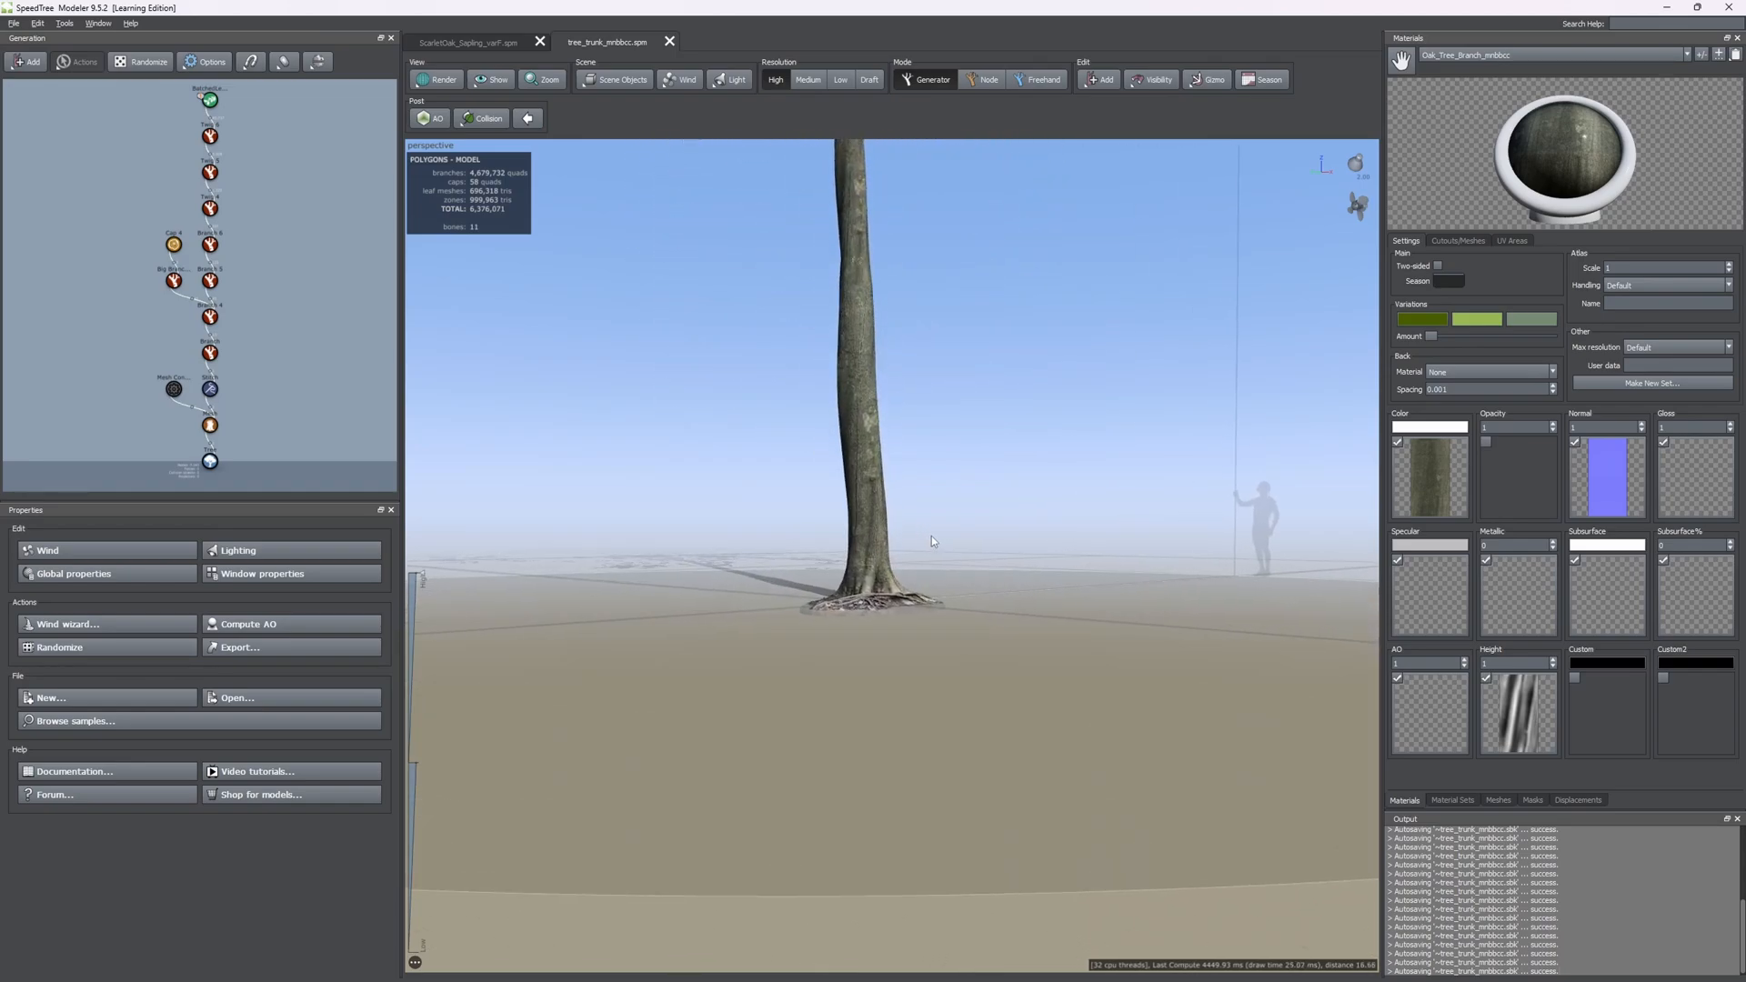
{"action": "scroll", "scroll_direction": "down", "scroll_amount": 3}
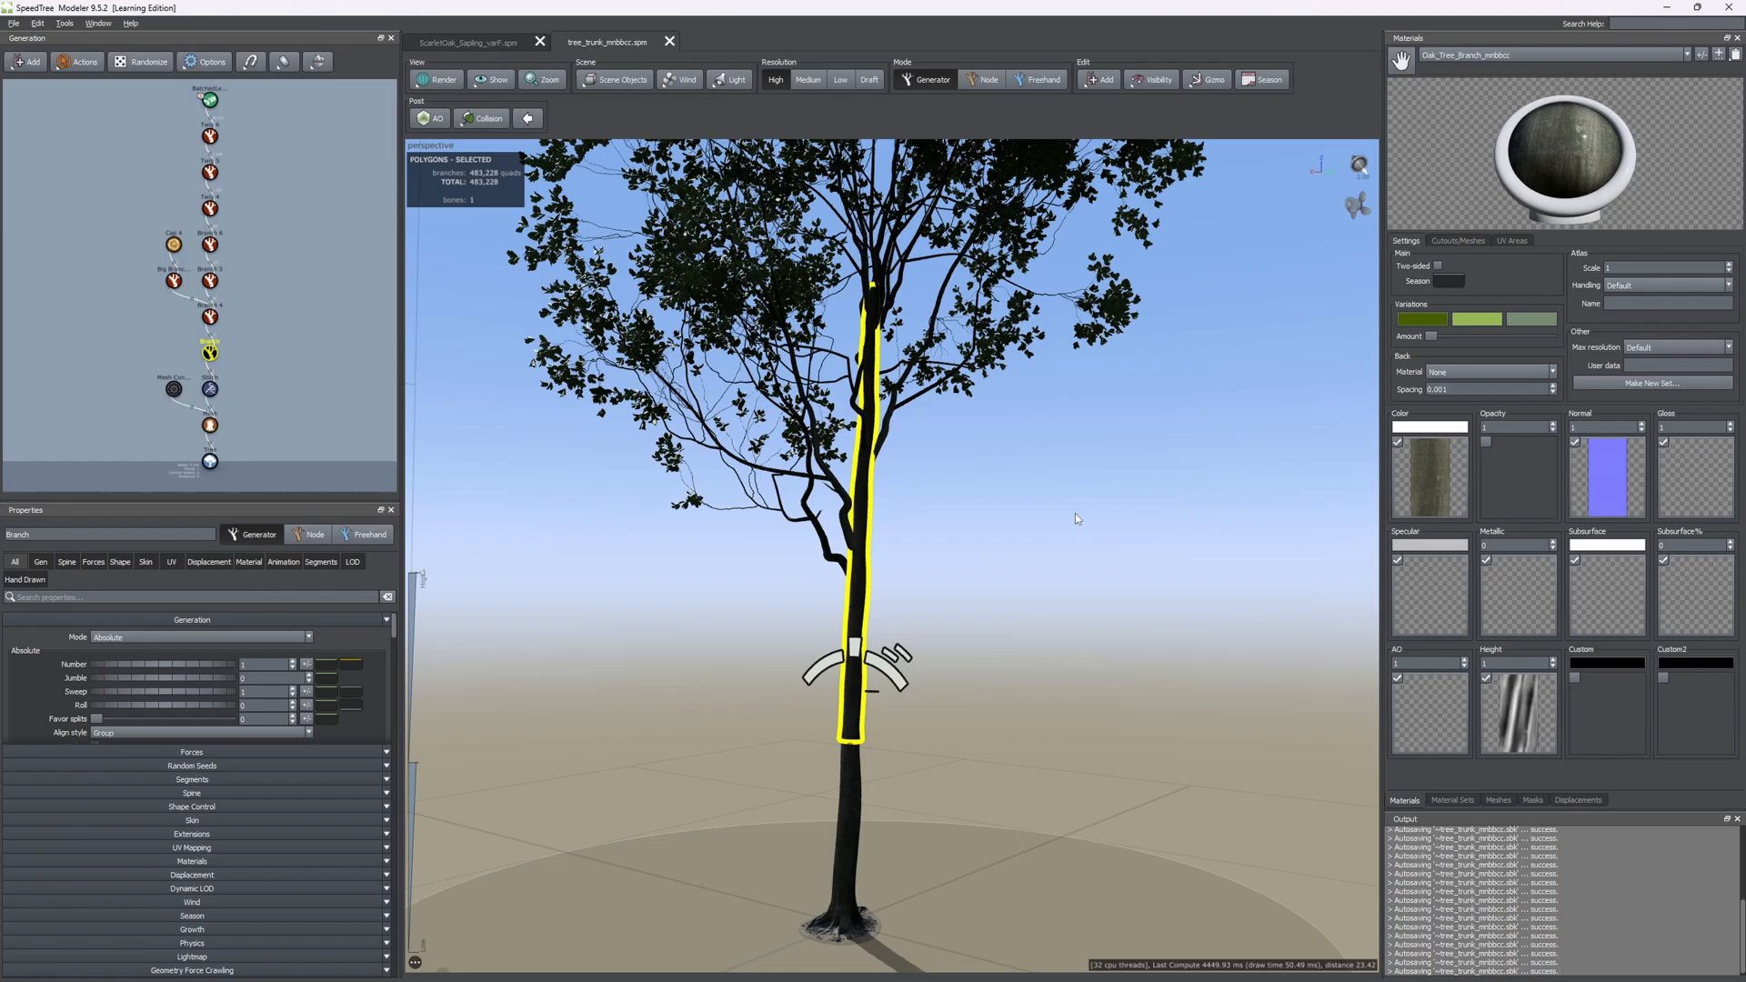
{"action": "mouse_move", "coordinate": [967, 451]}
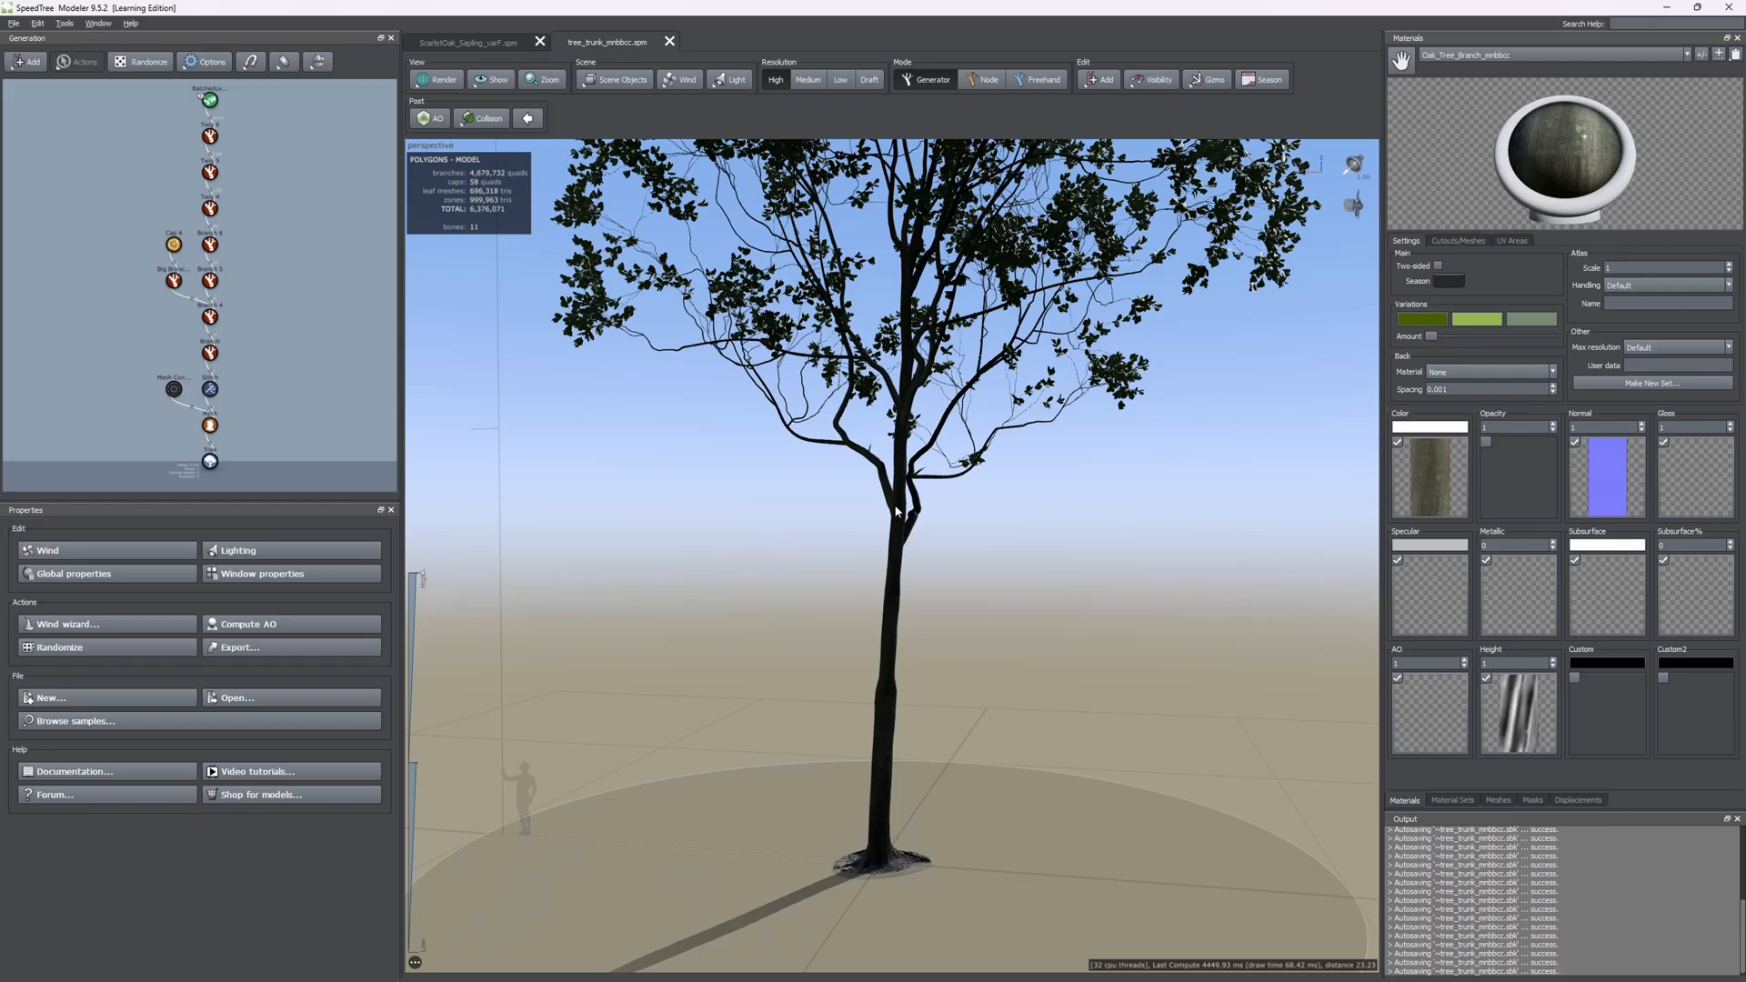
{"action": "scroll", "scroll_direction": "down", "scroll_amount": 3}
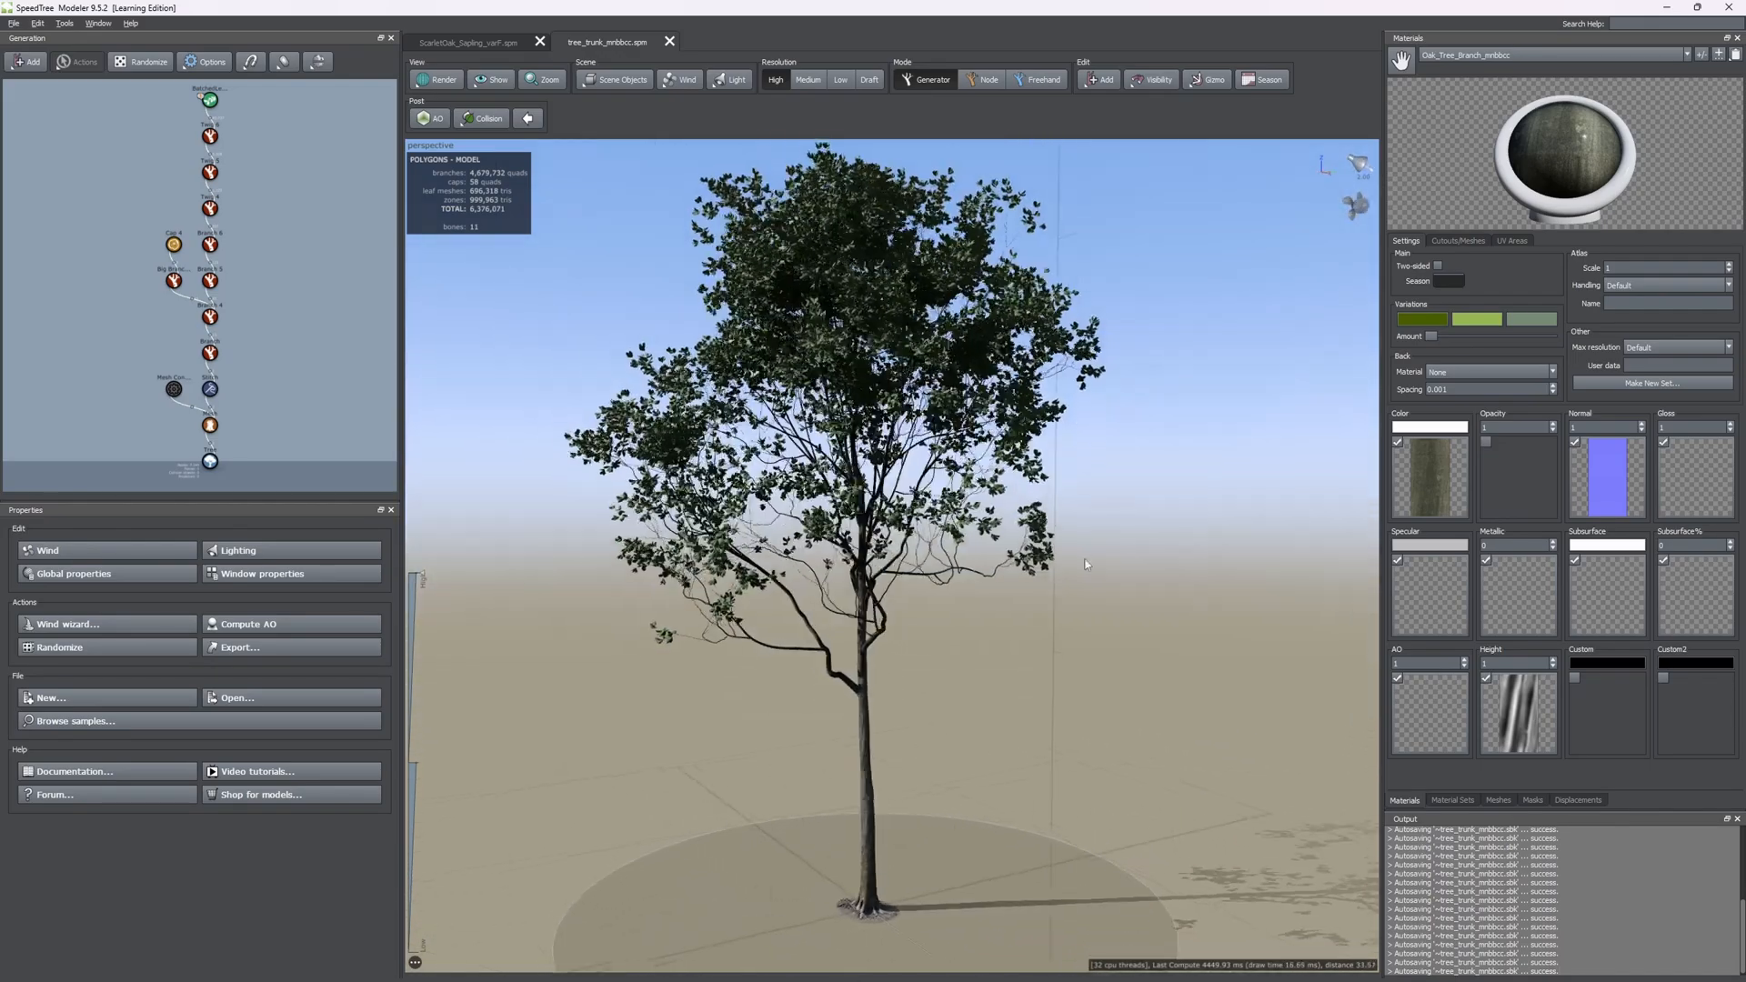
{"action": "scroll", "scroll_direction": "down", "scroll_amount": 3}
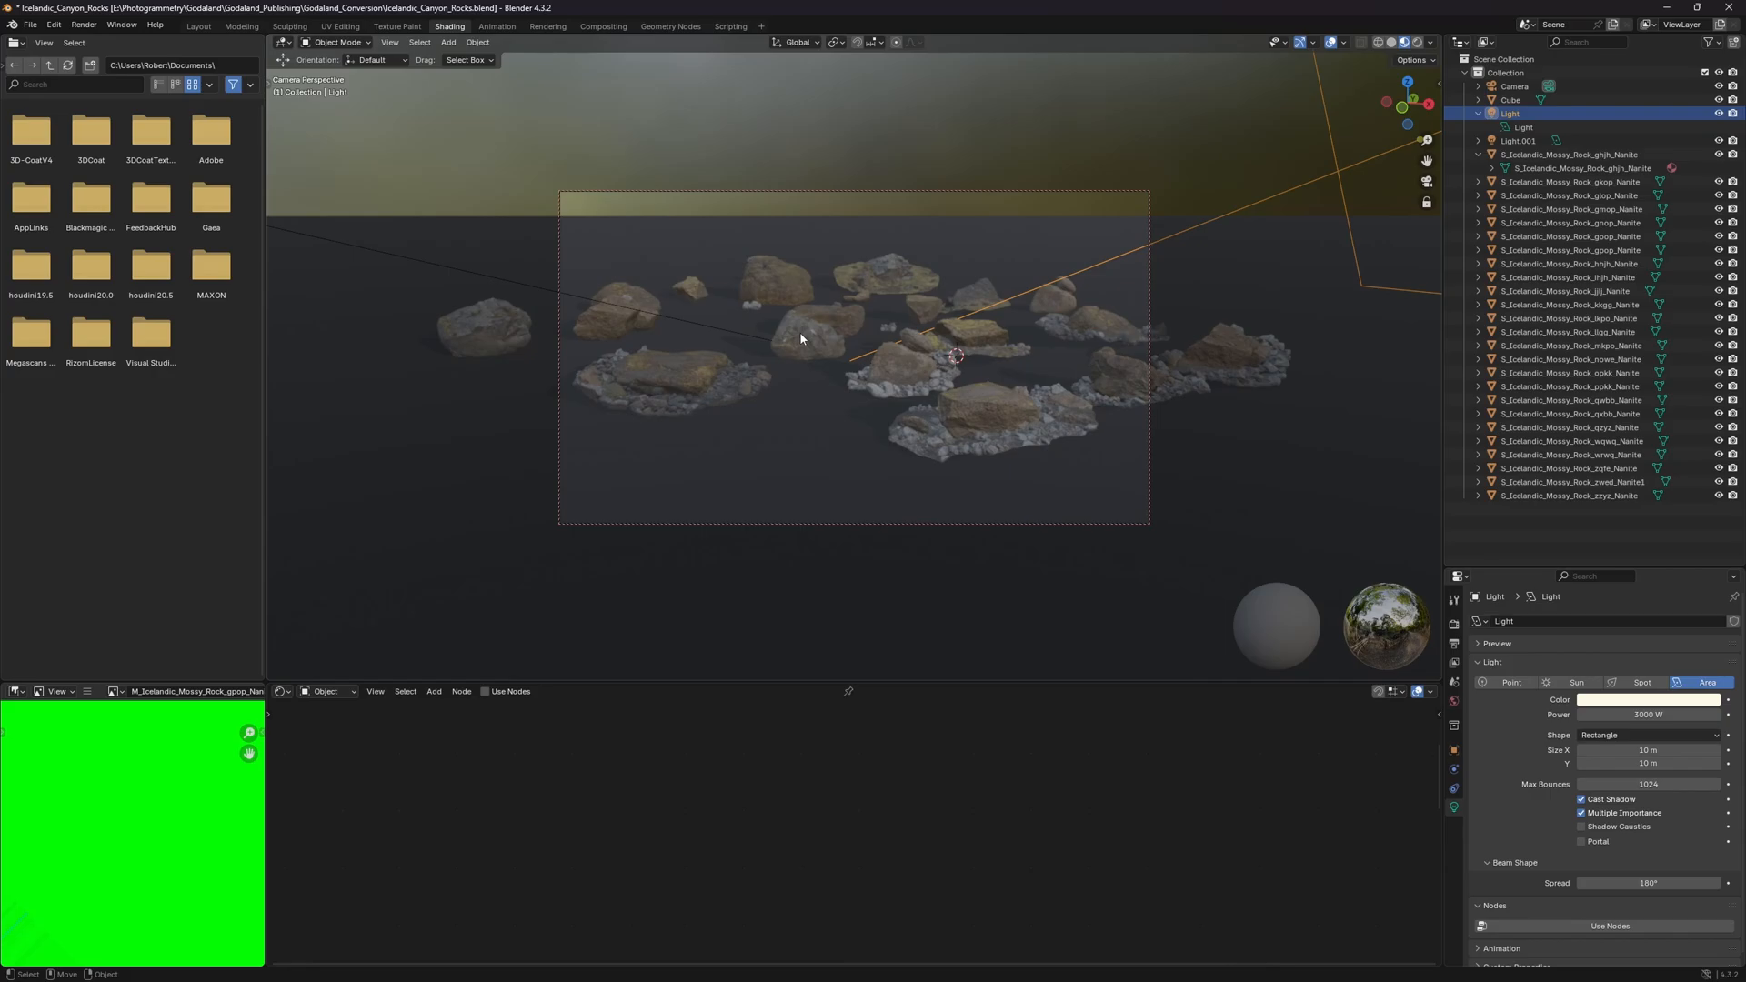
{"action": "mouse_move", "coordinate": [804, 331]}
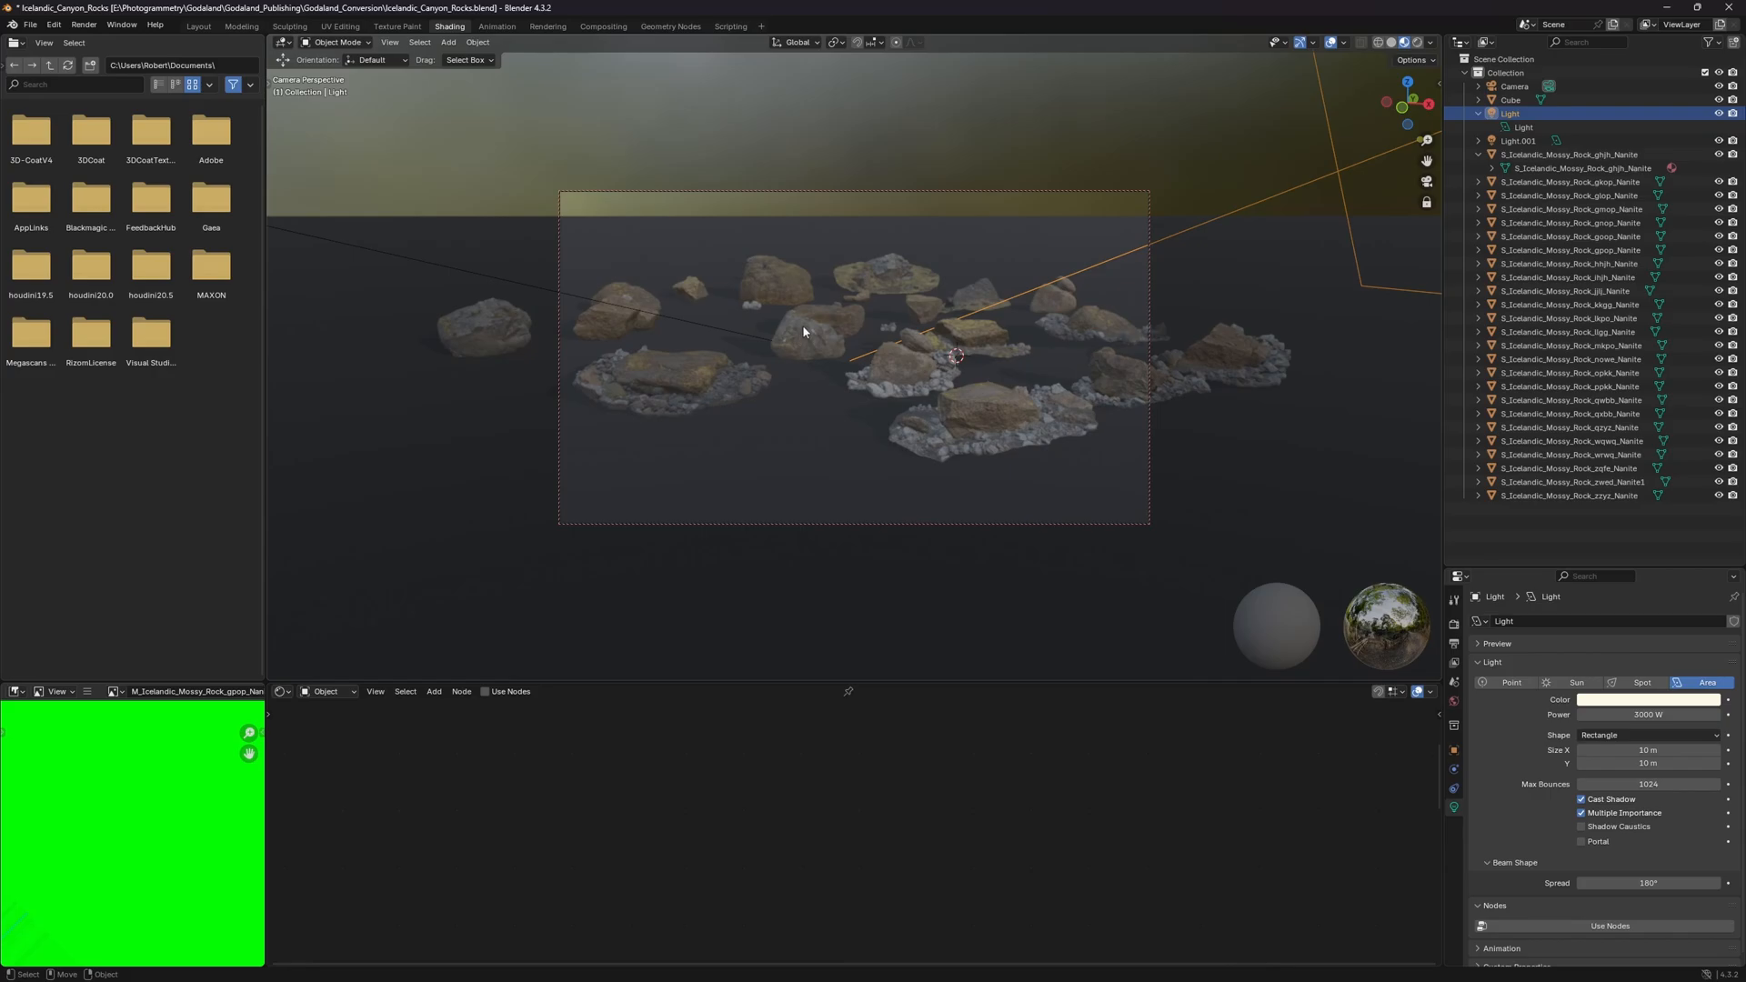
{"action": "mouse_move", "coordinate": [795, 327]}
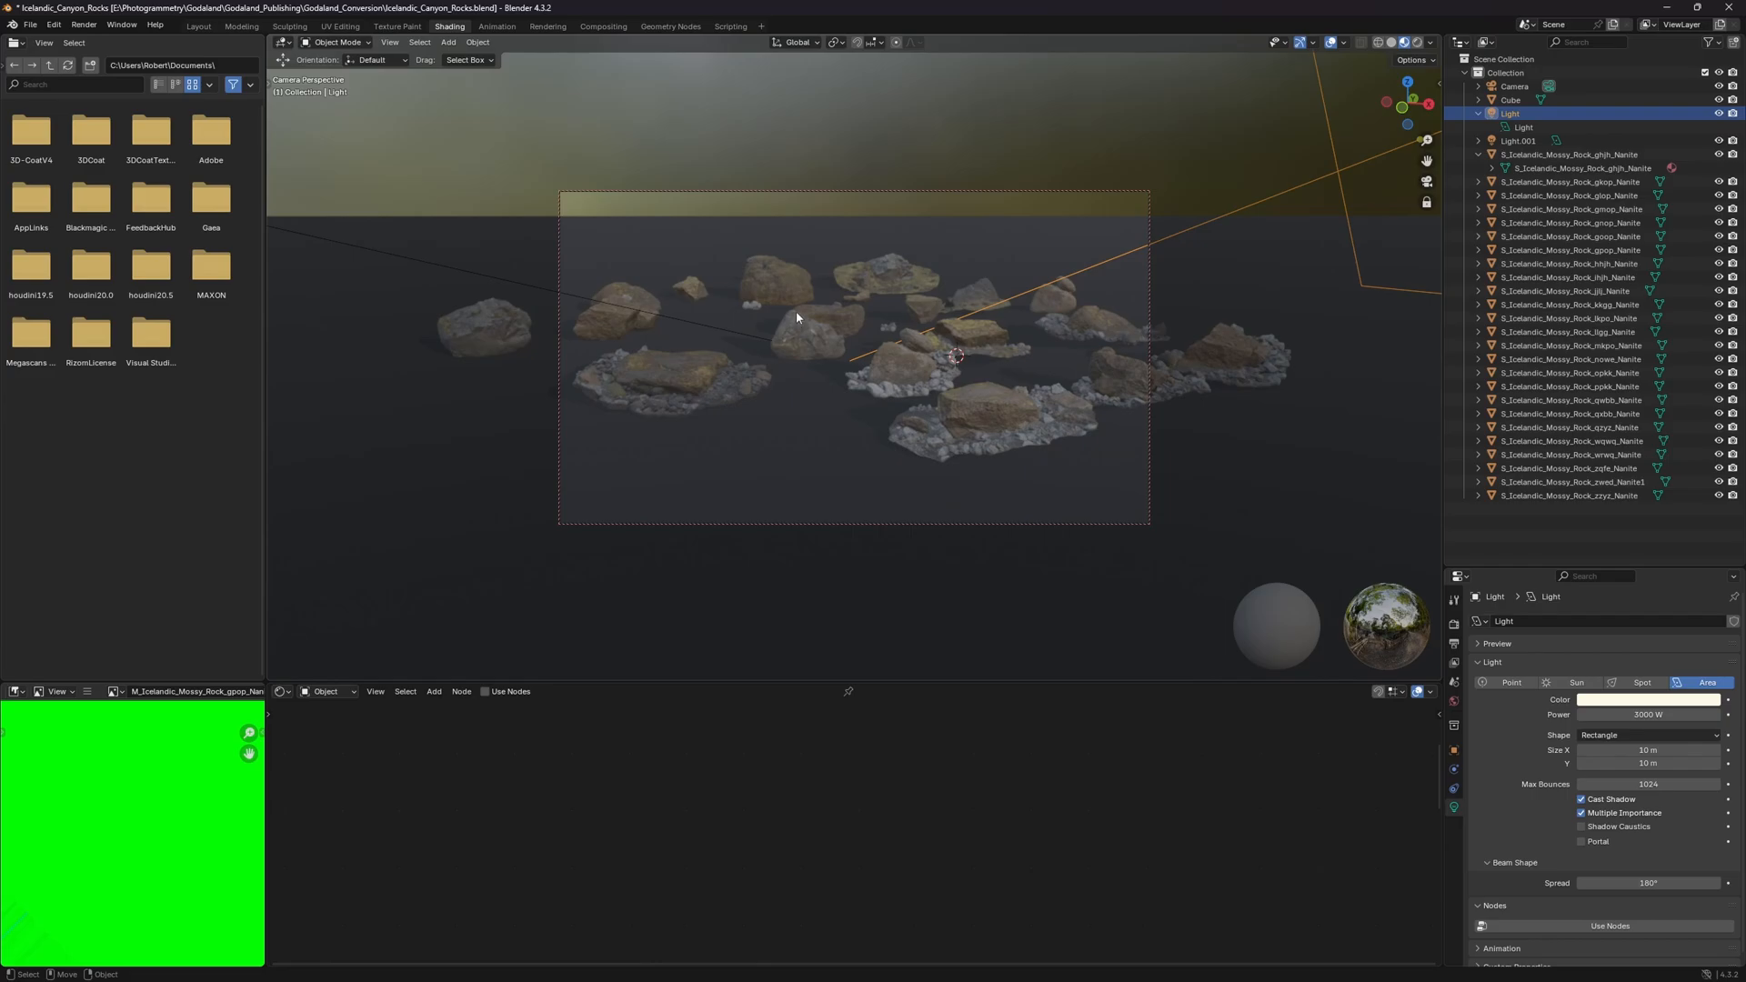
{"action": "mouse_move", "coordinate": [797, 312]}
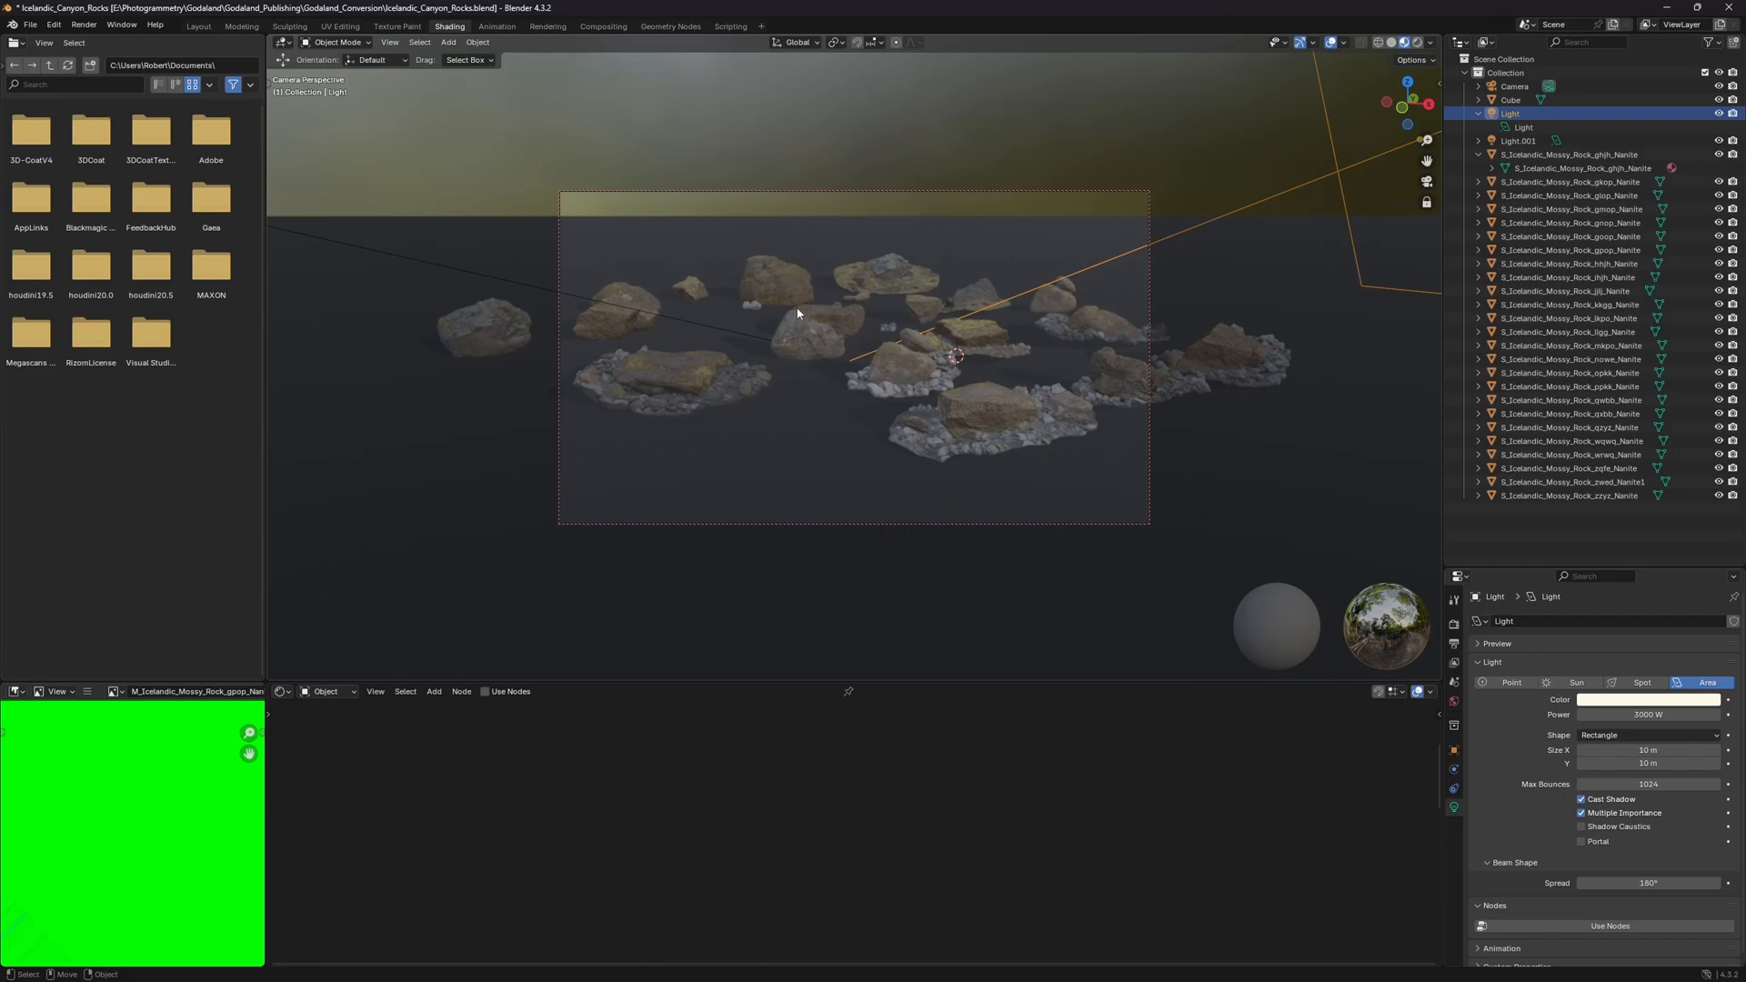
{"action": "mouse_move", "coordinate": [802, 262]}
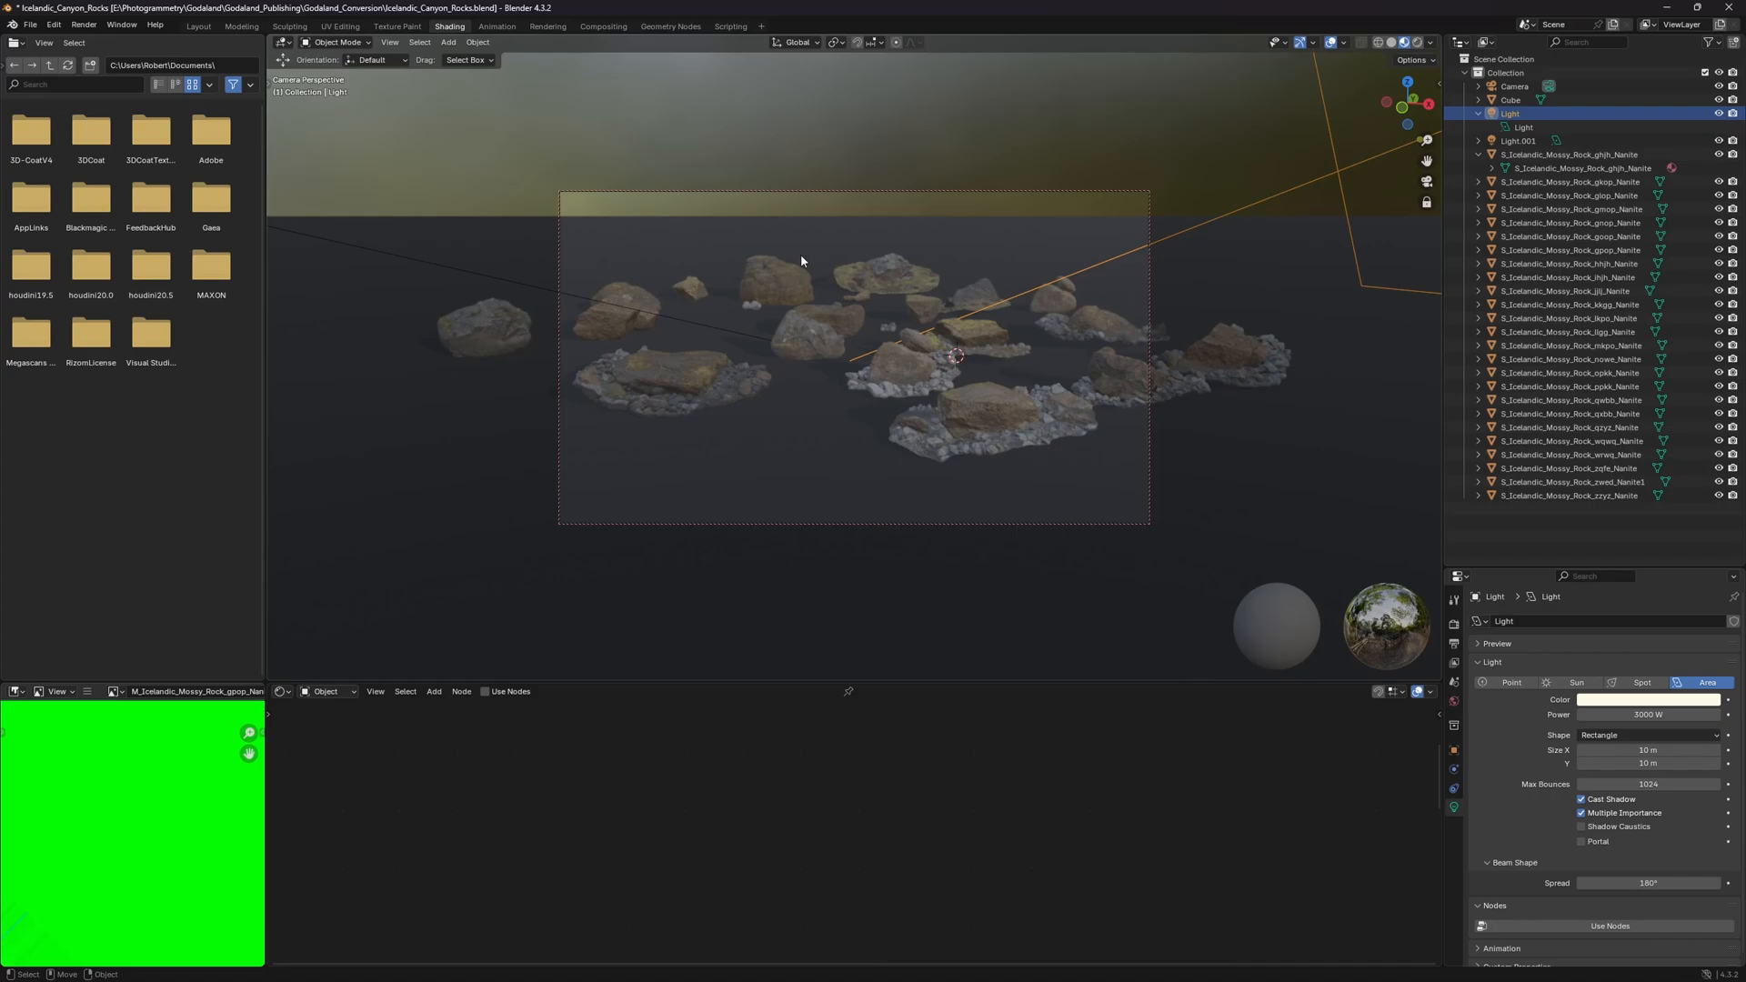
{"action": "mouse_move", "coordinate": [757, 240]}
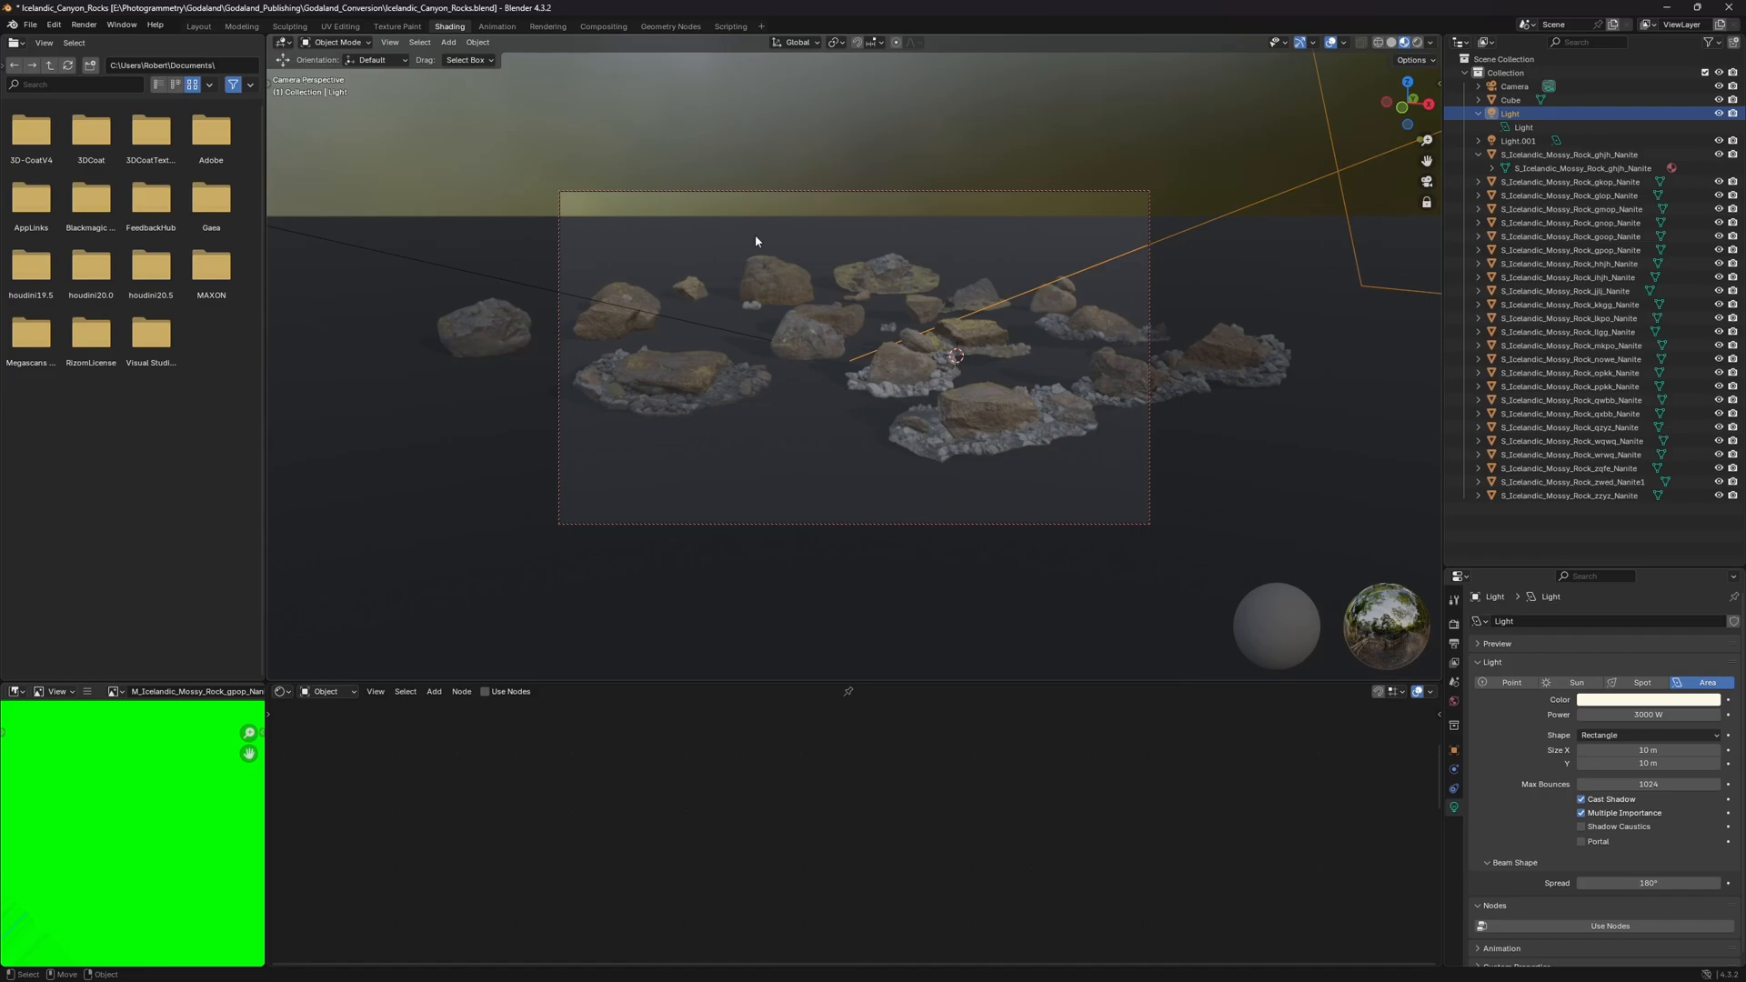
{"action": "mouse_move", "coordinate": [749, 244]}
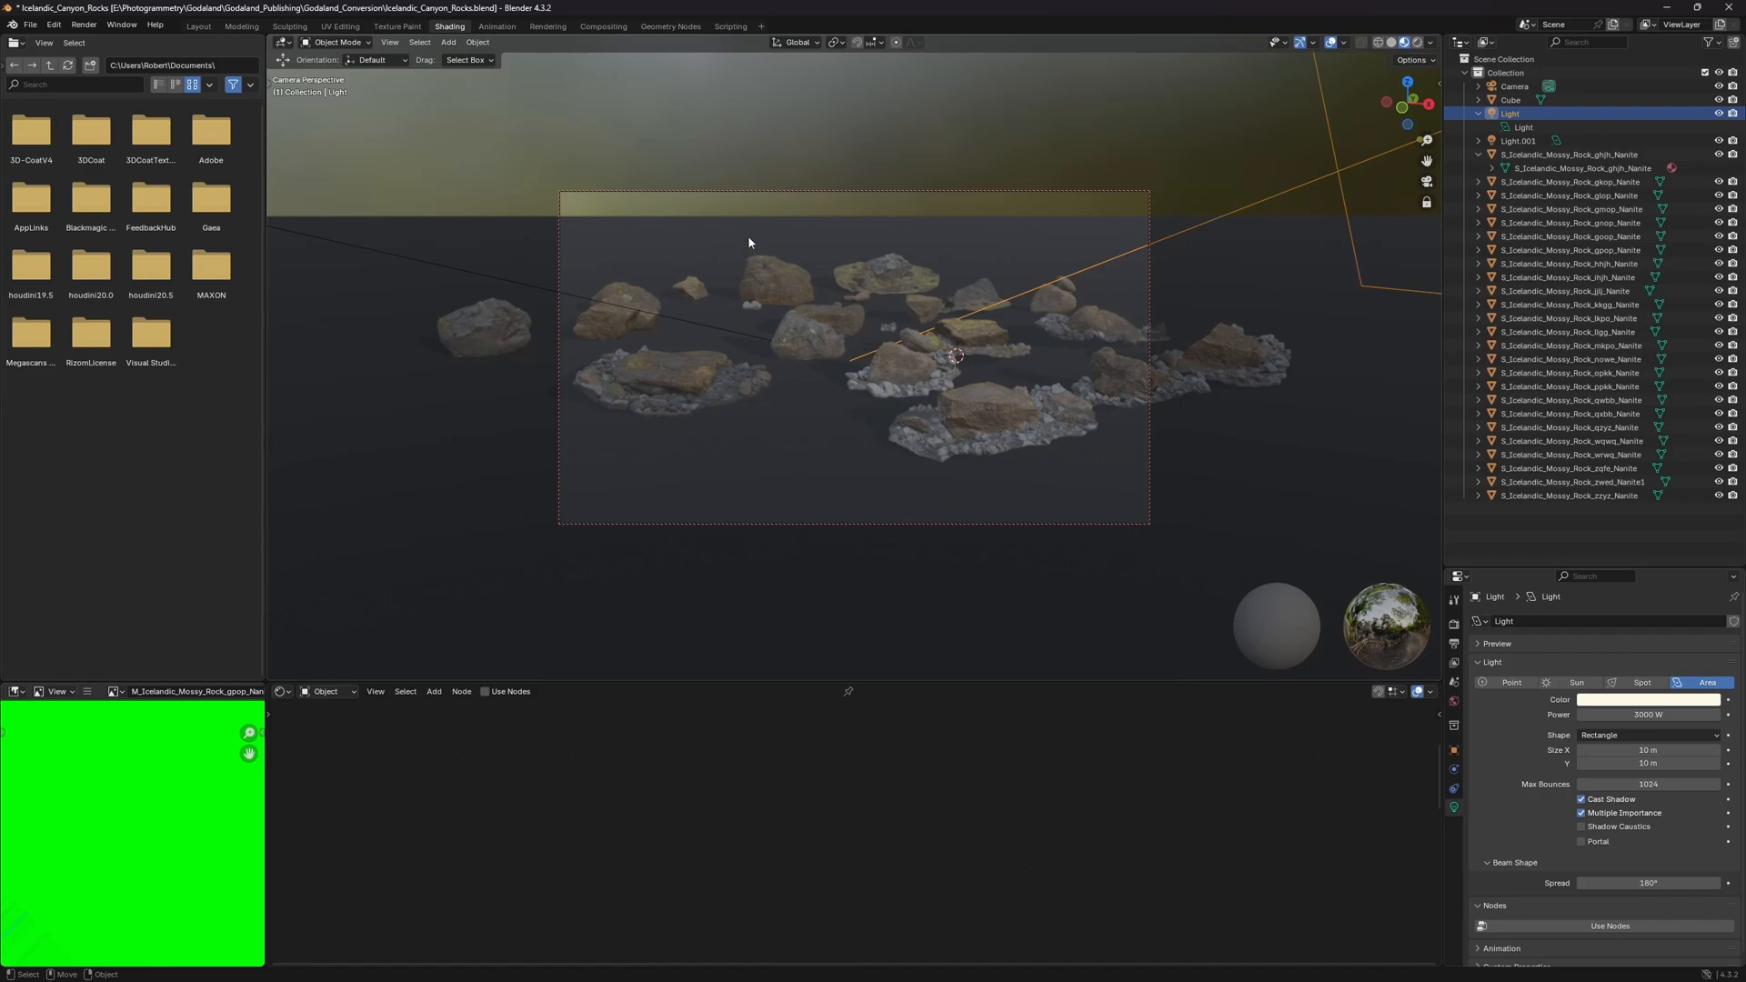
{"action": "mouse_move", "coordinate": [720, 247]}
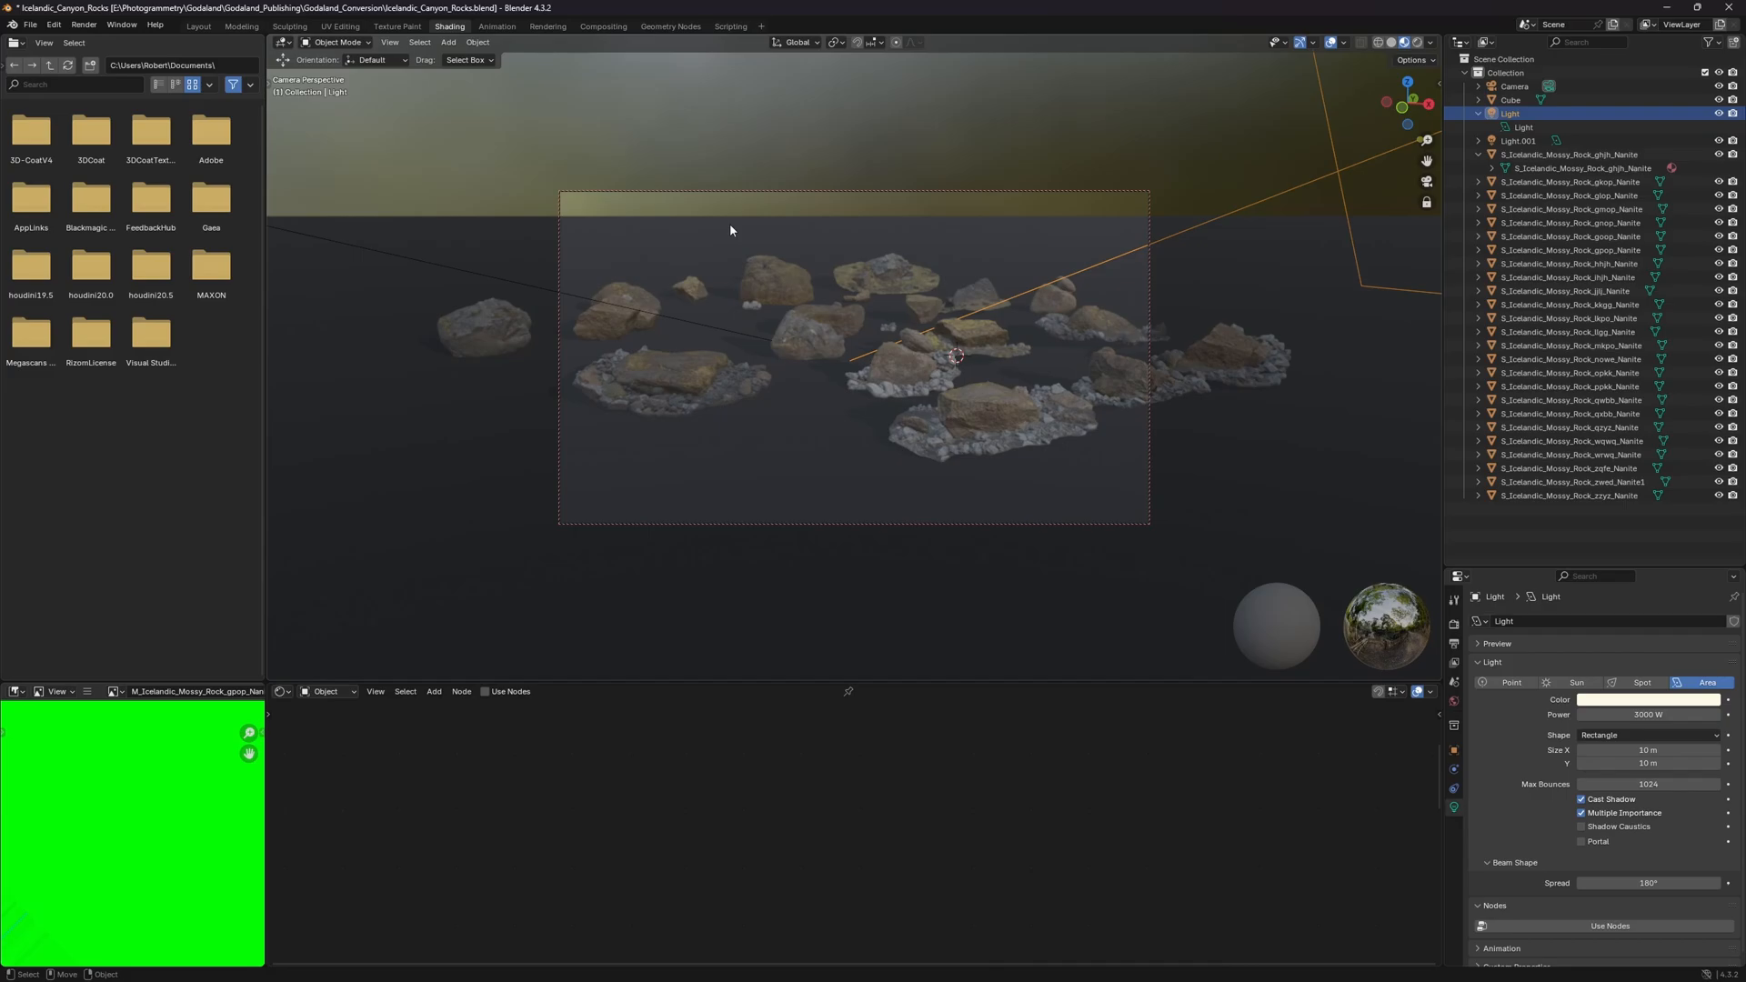
{"action": "mouse_move", "coordinate": [742, 249]}
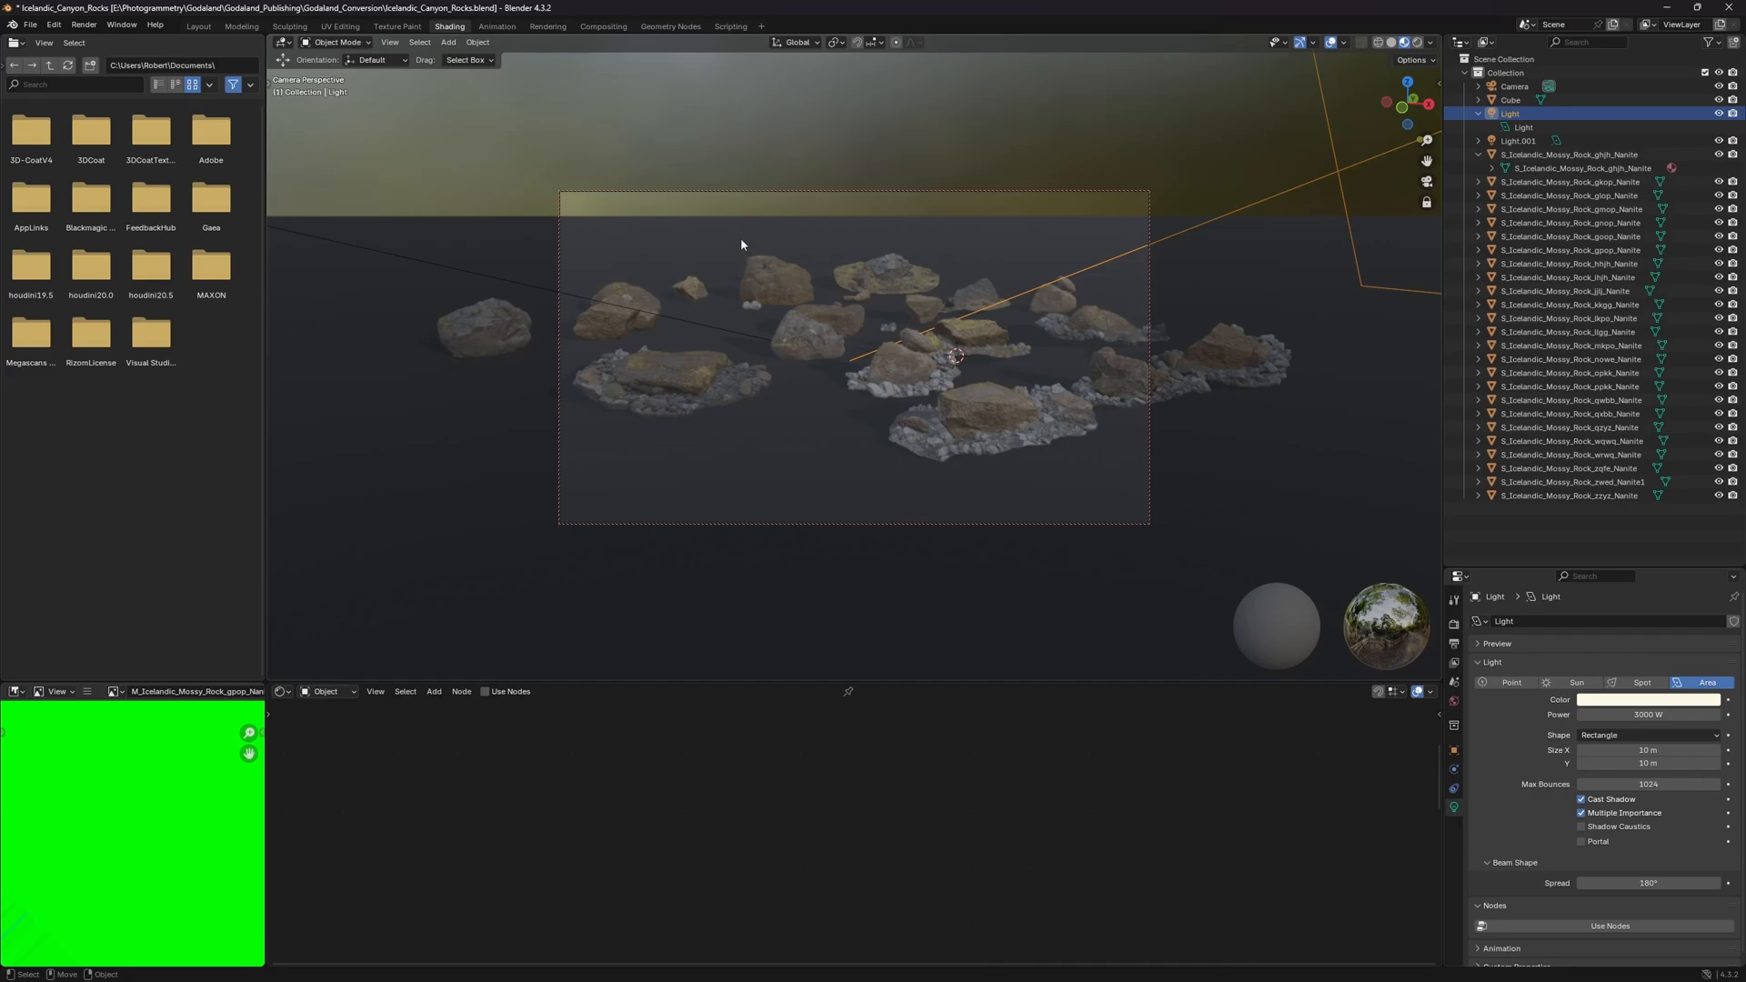
{"action": "mouse_move", "coordinate": [713, 255]}
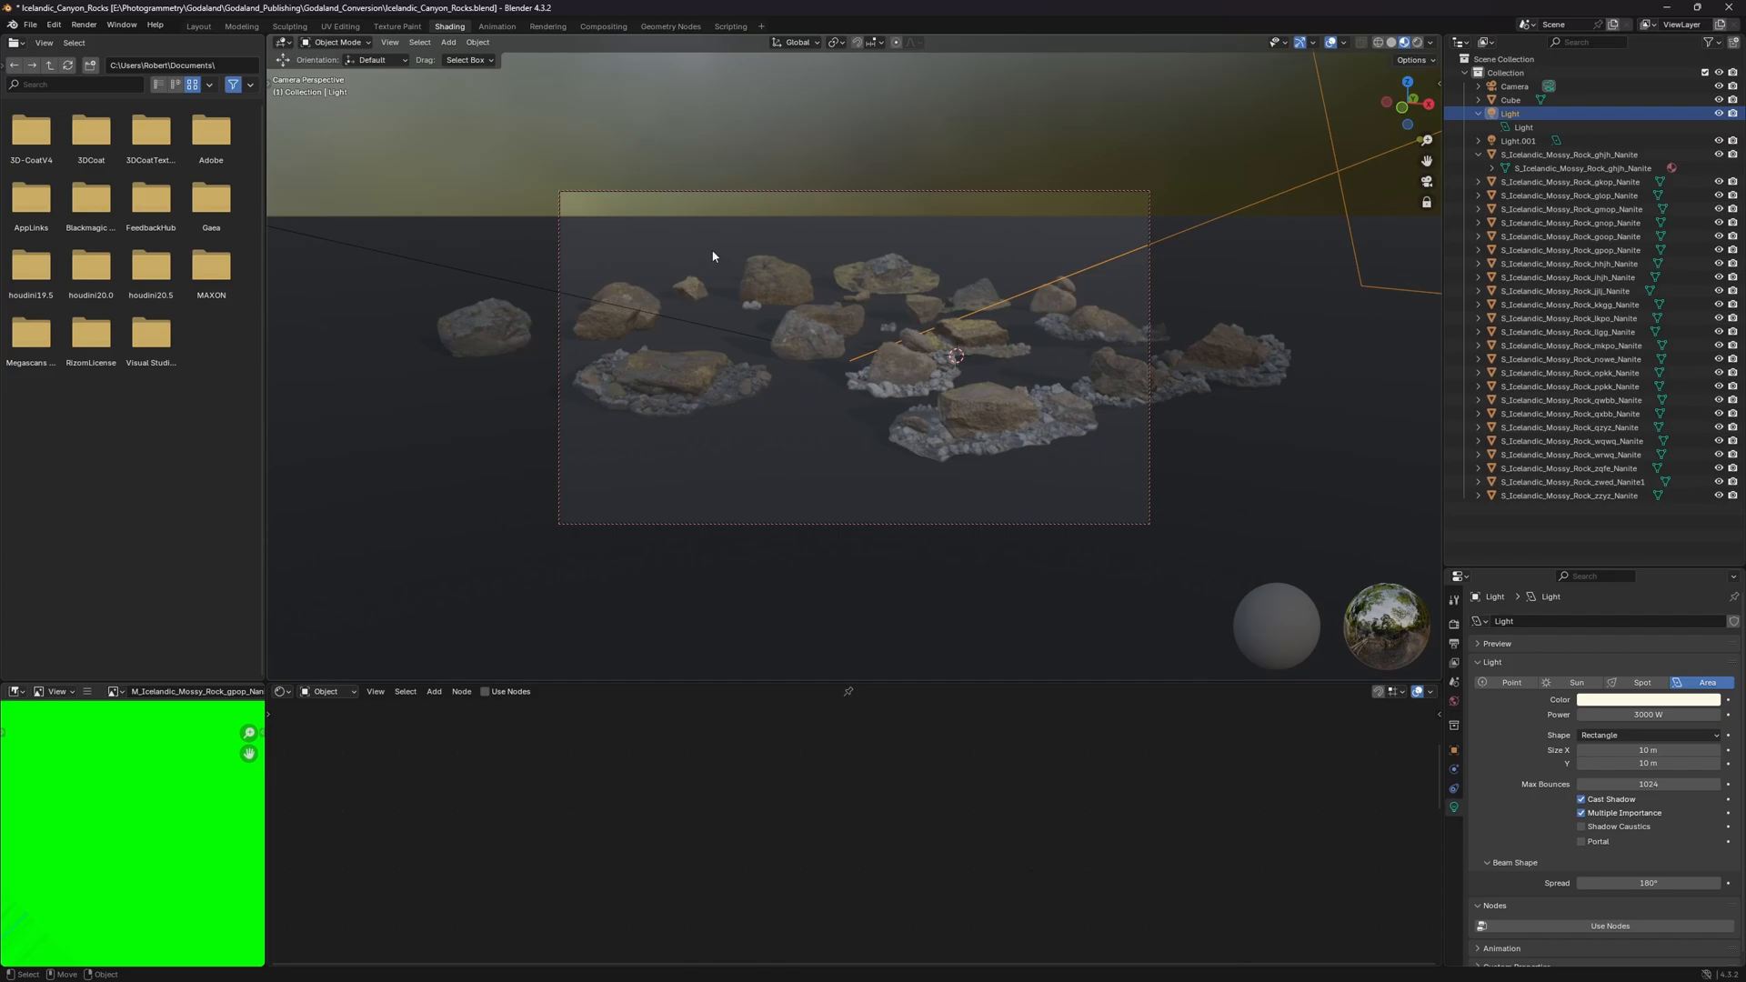
{"action": "mouse_move", "coordinate": [880, 286]}
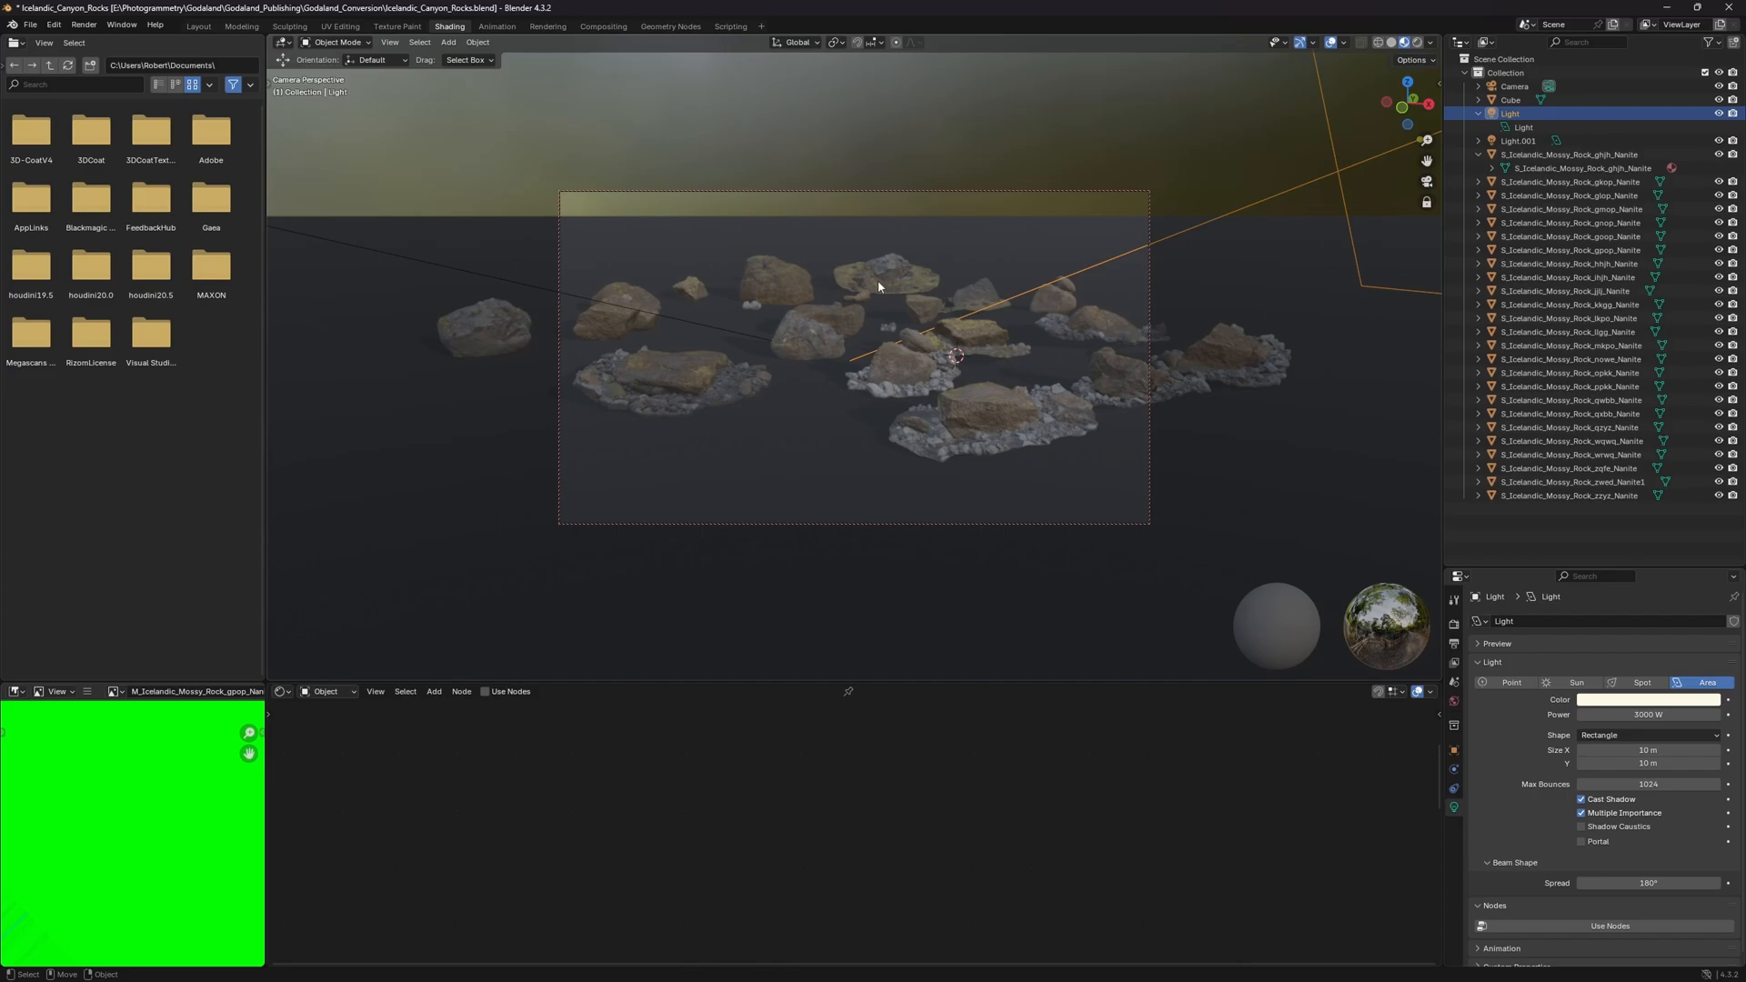
{"action": "mouse_move", "coordinate": [926, 131]}
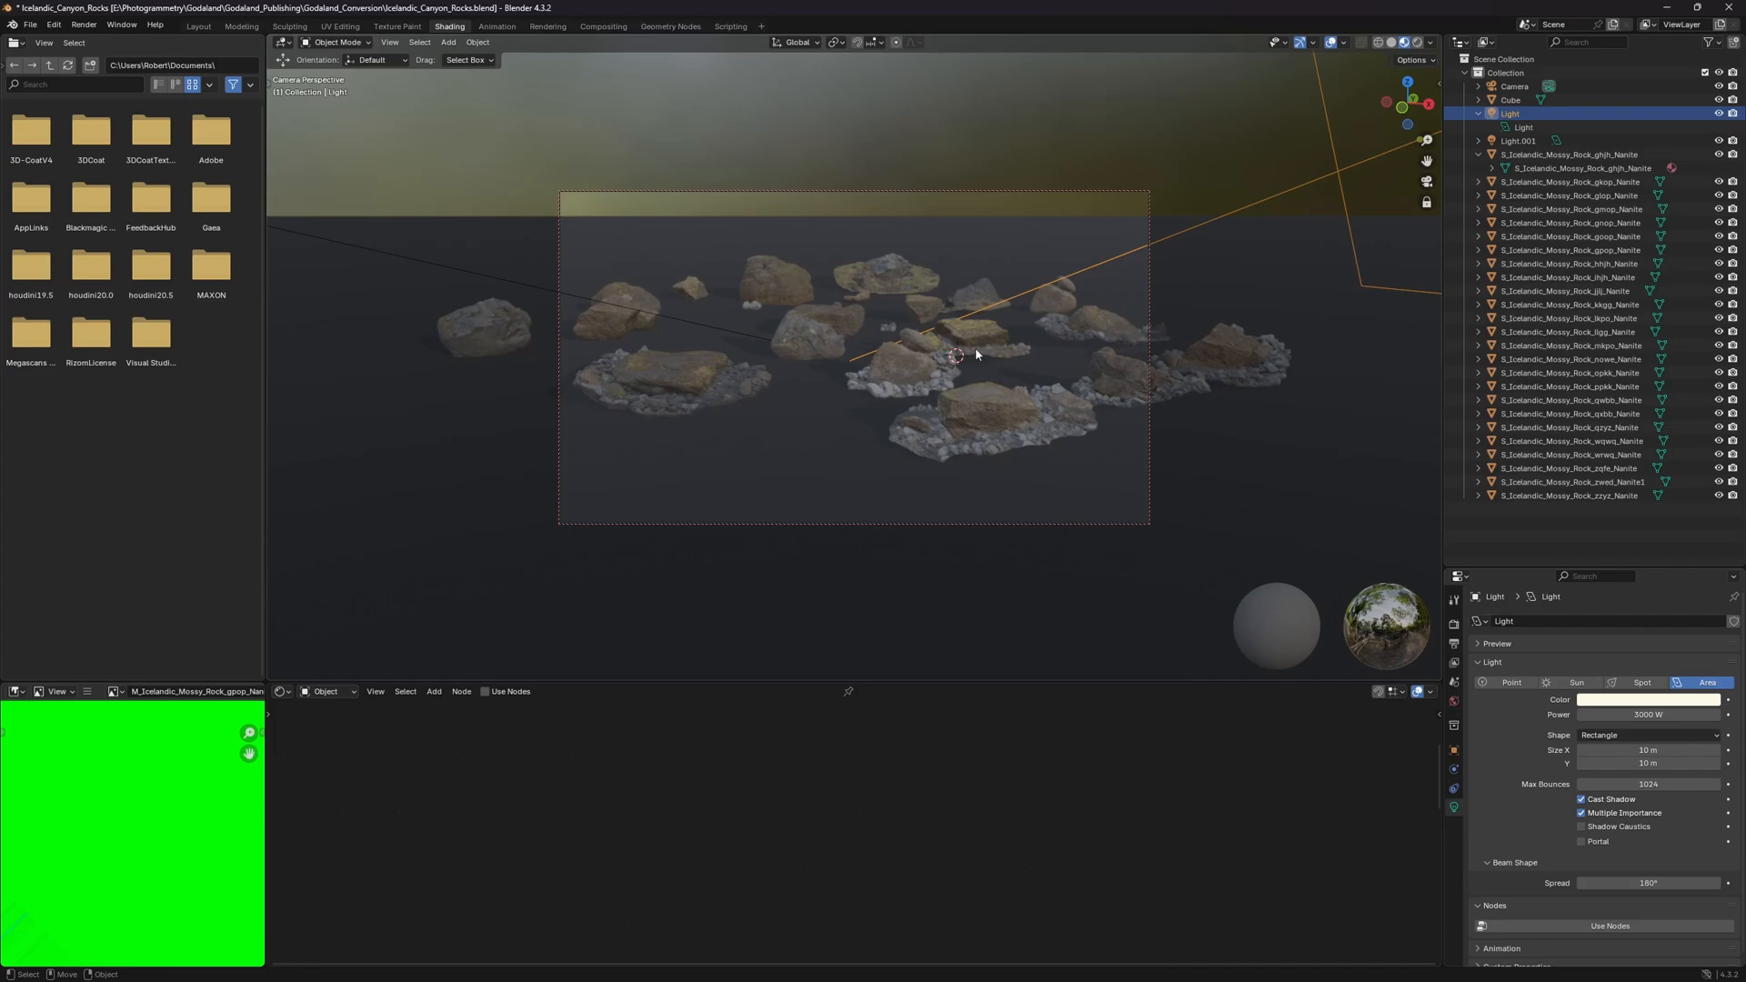
{"action": "mouse_move", "coordinate": [926, 302]}
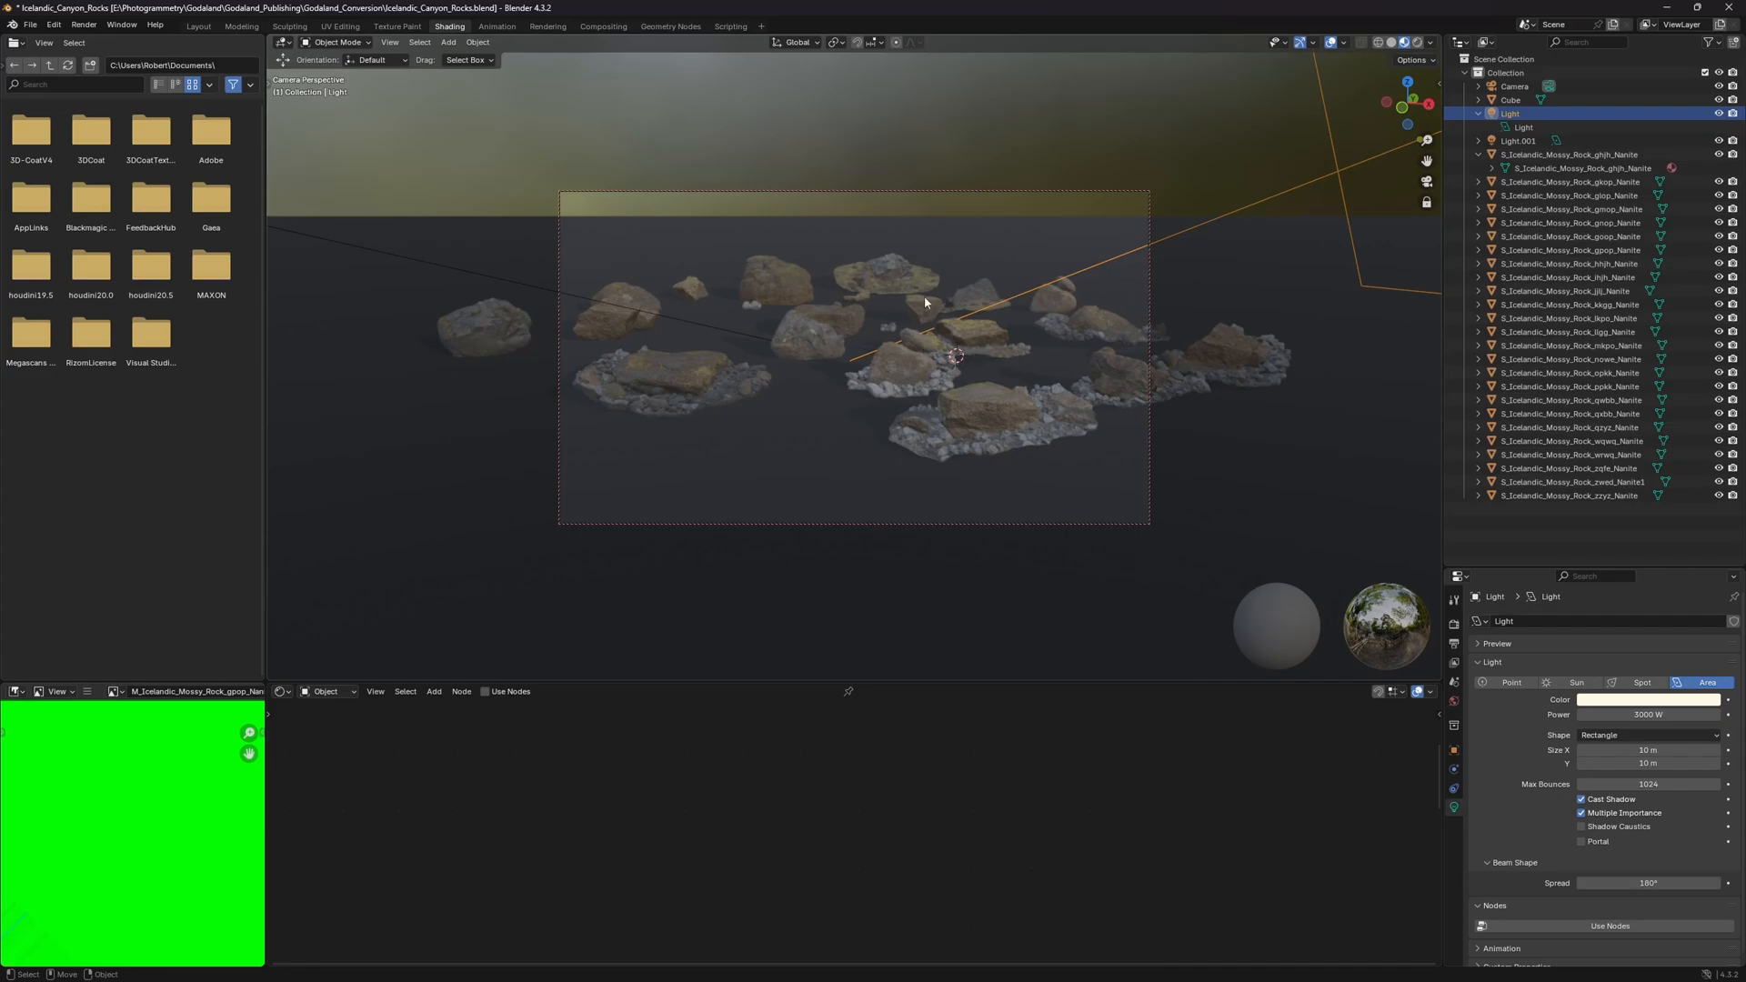
{"action": "mouse_move", "coordinate": [939, 305]}
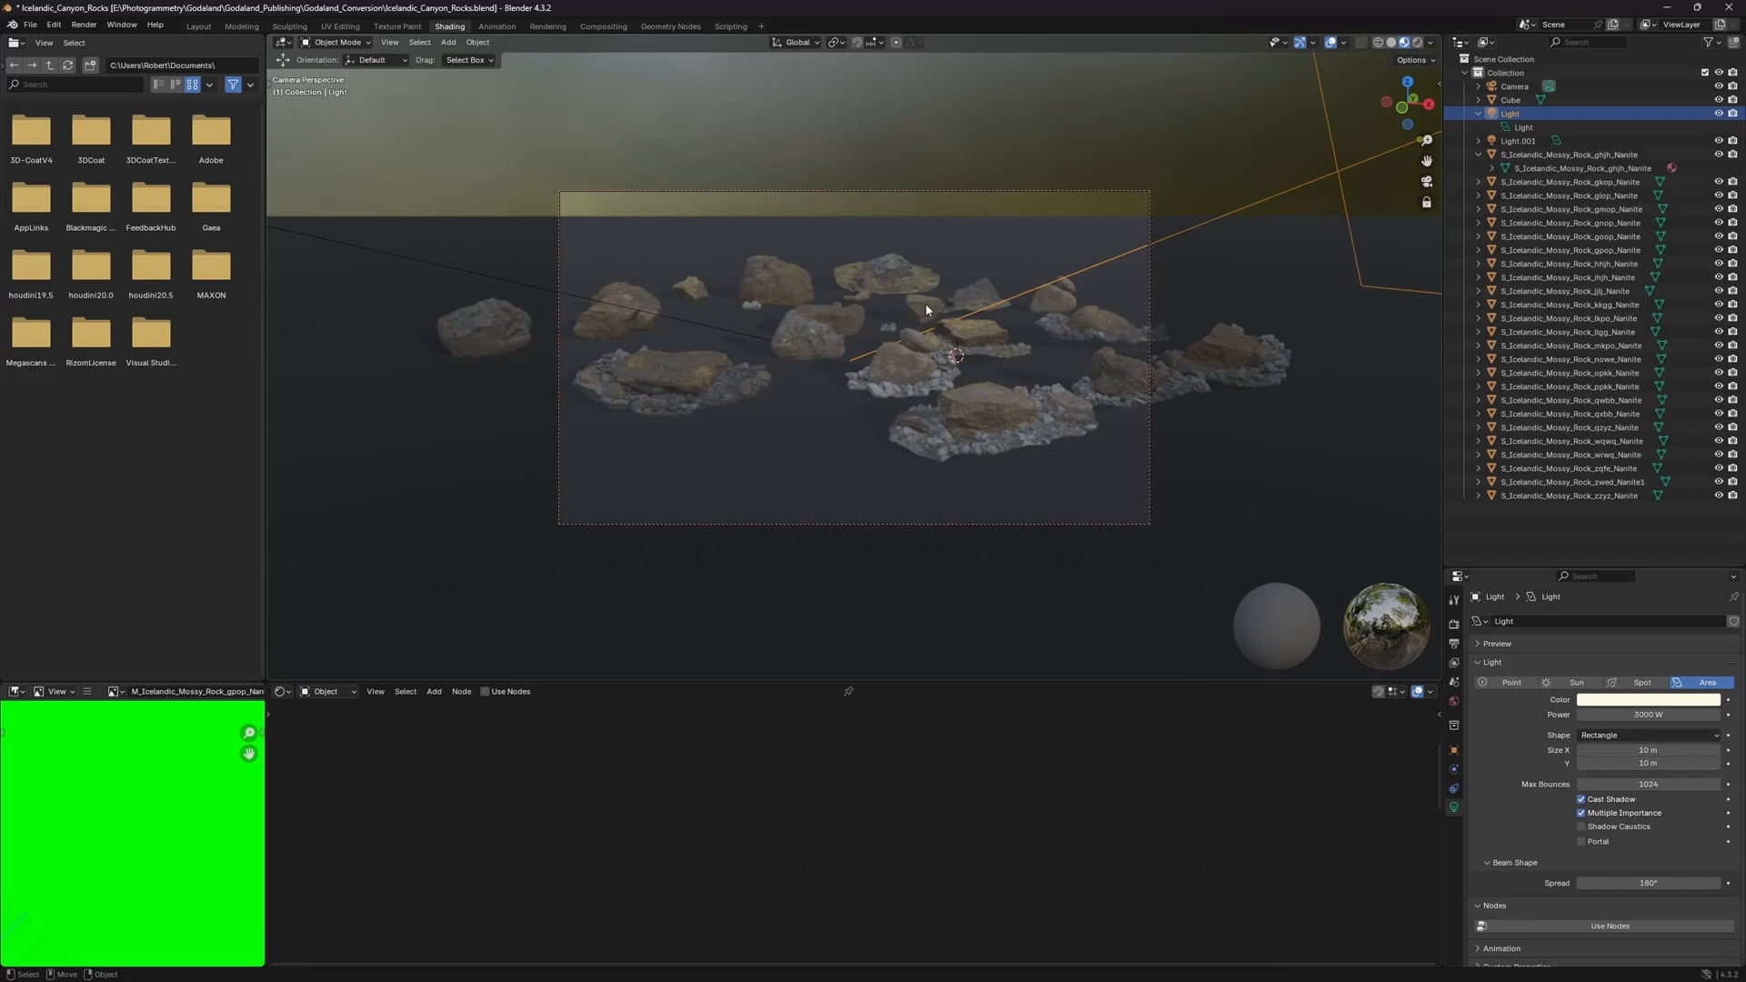
{"action": "mouse_move", "coordinate": [927, 306]}
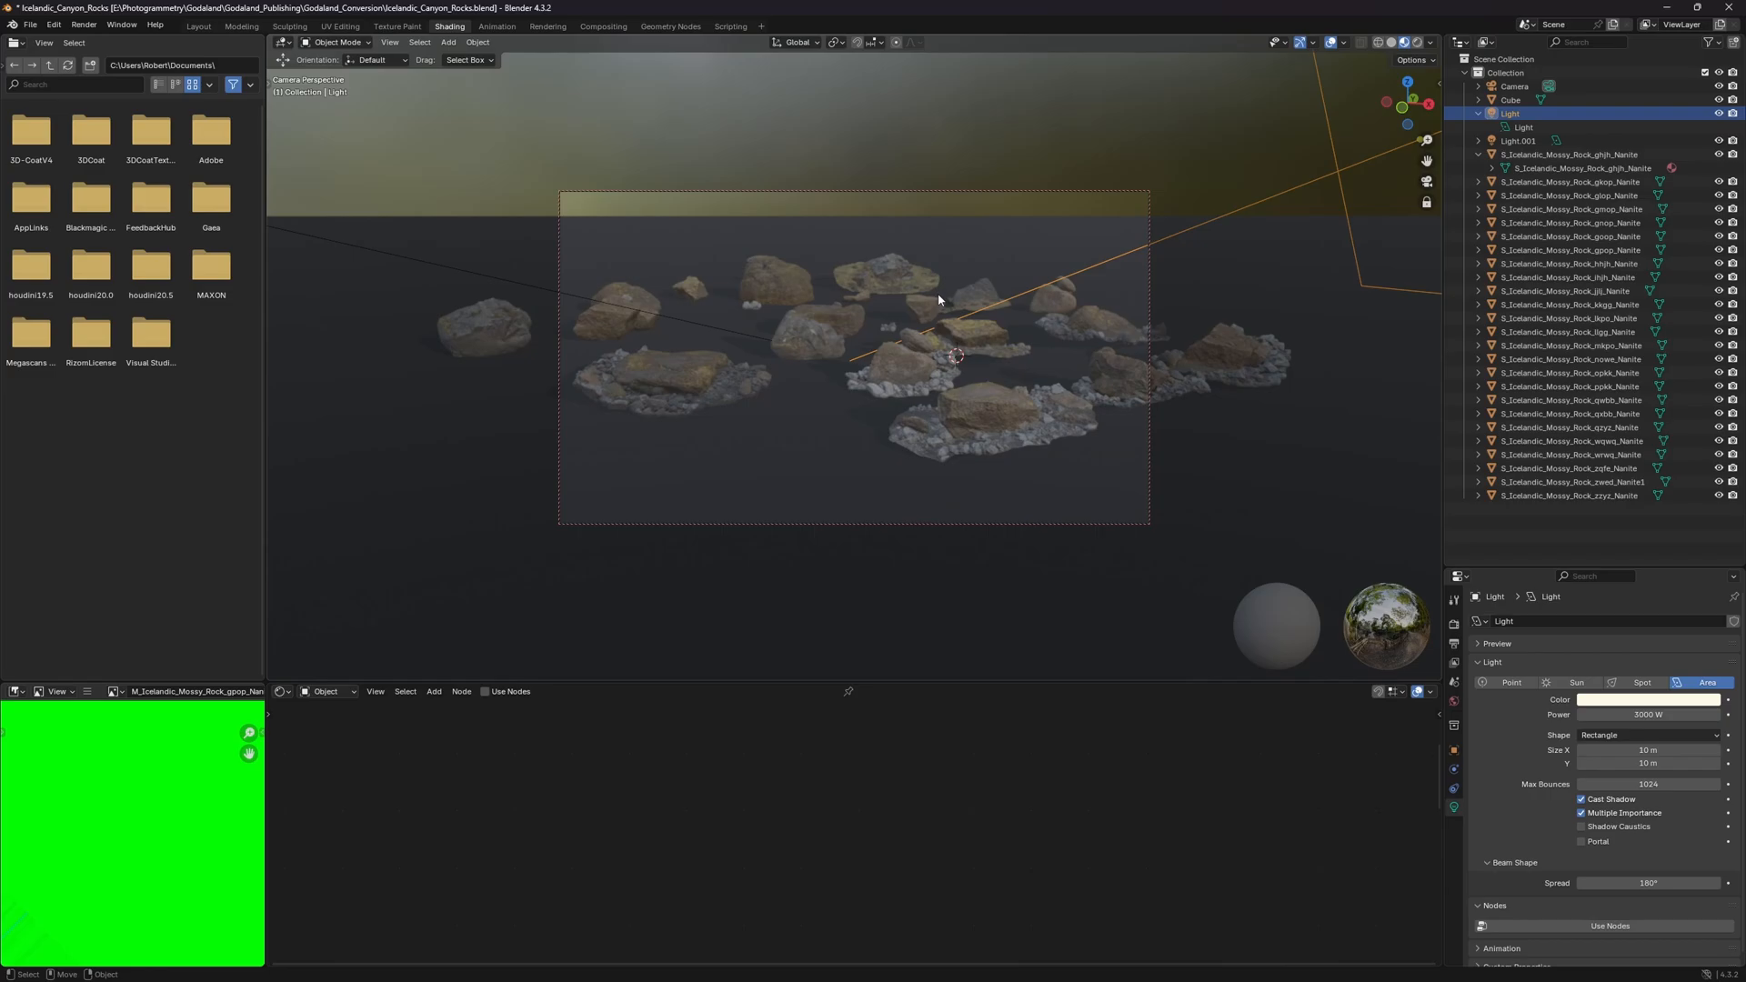
{"action": "mouse_move", "coordinate": [920, 338]}
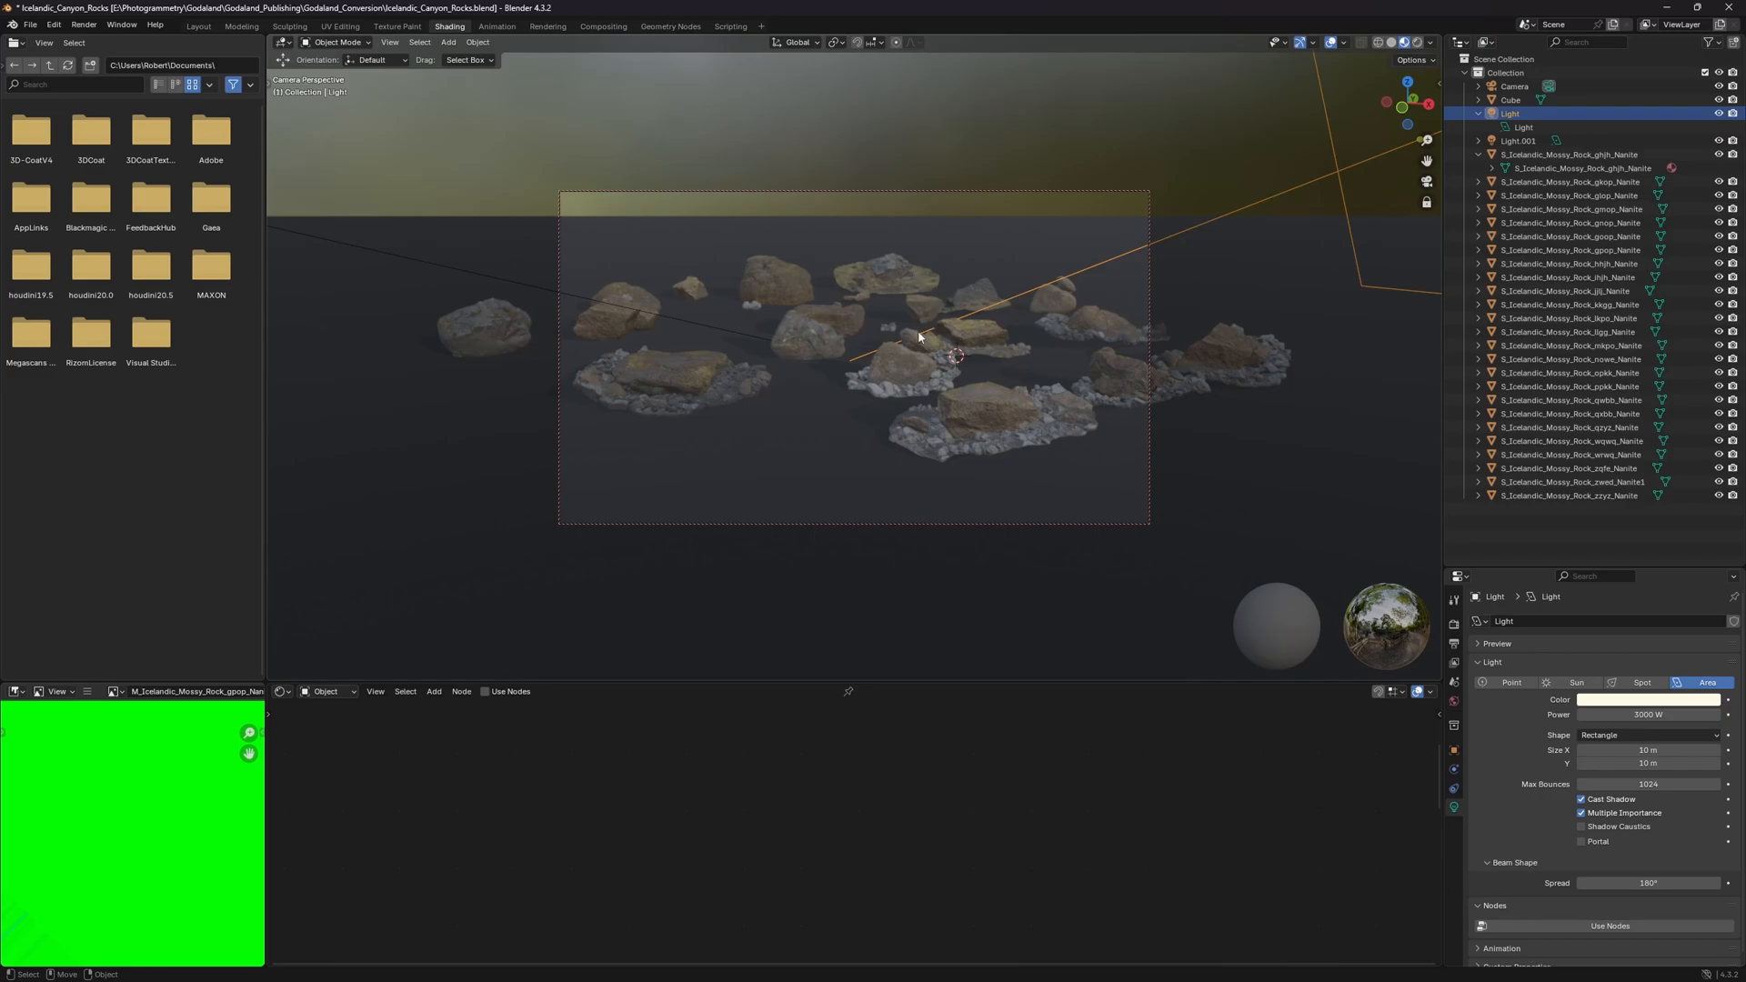
{"action": "mouse_move", "coordinate": [873, 335]}
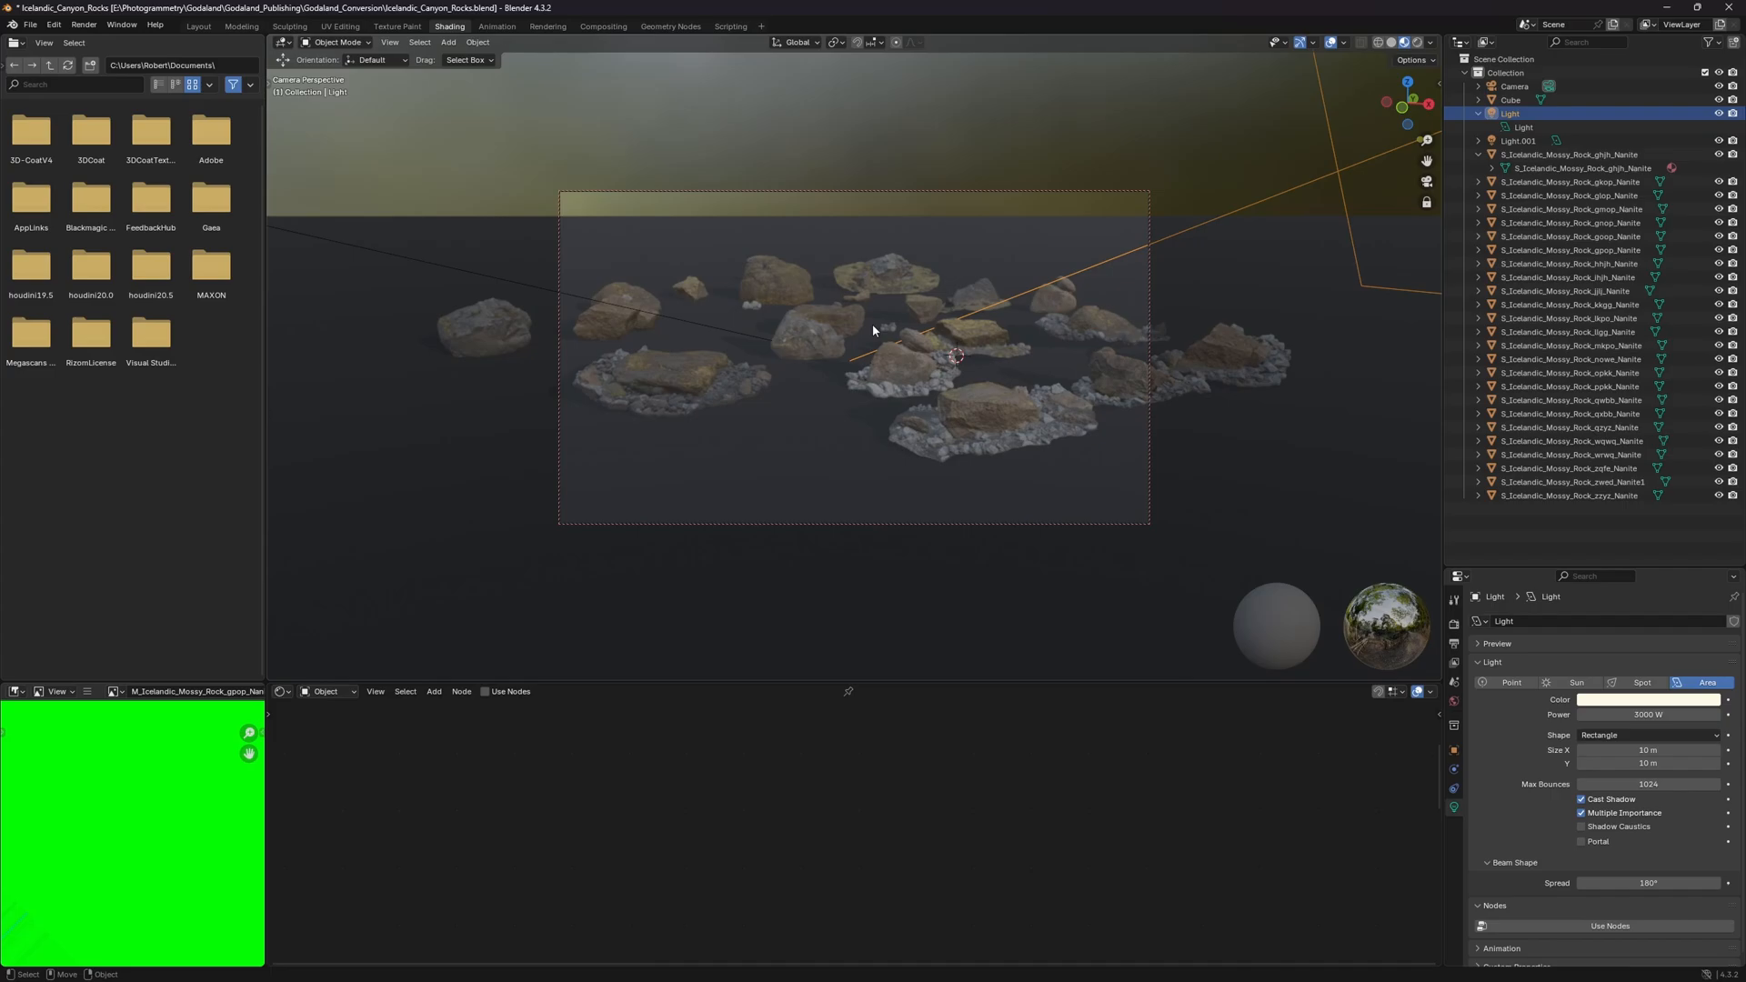
{"action": "mouse_move", "coordinate": [989, 321]}
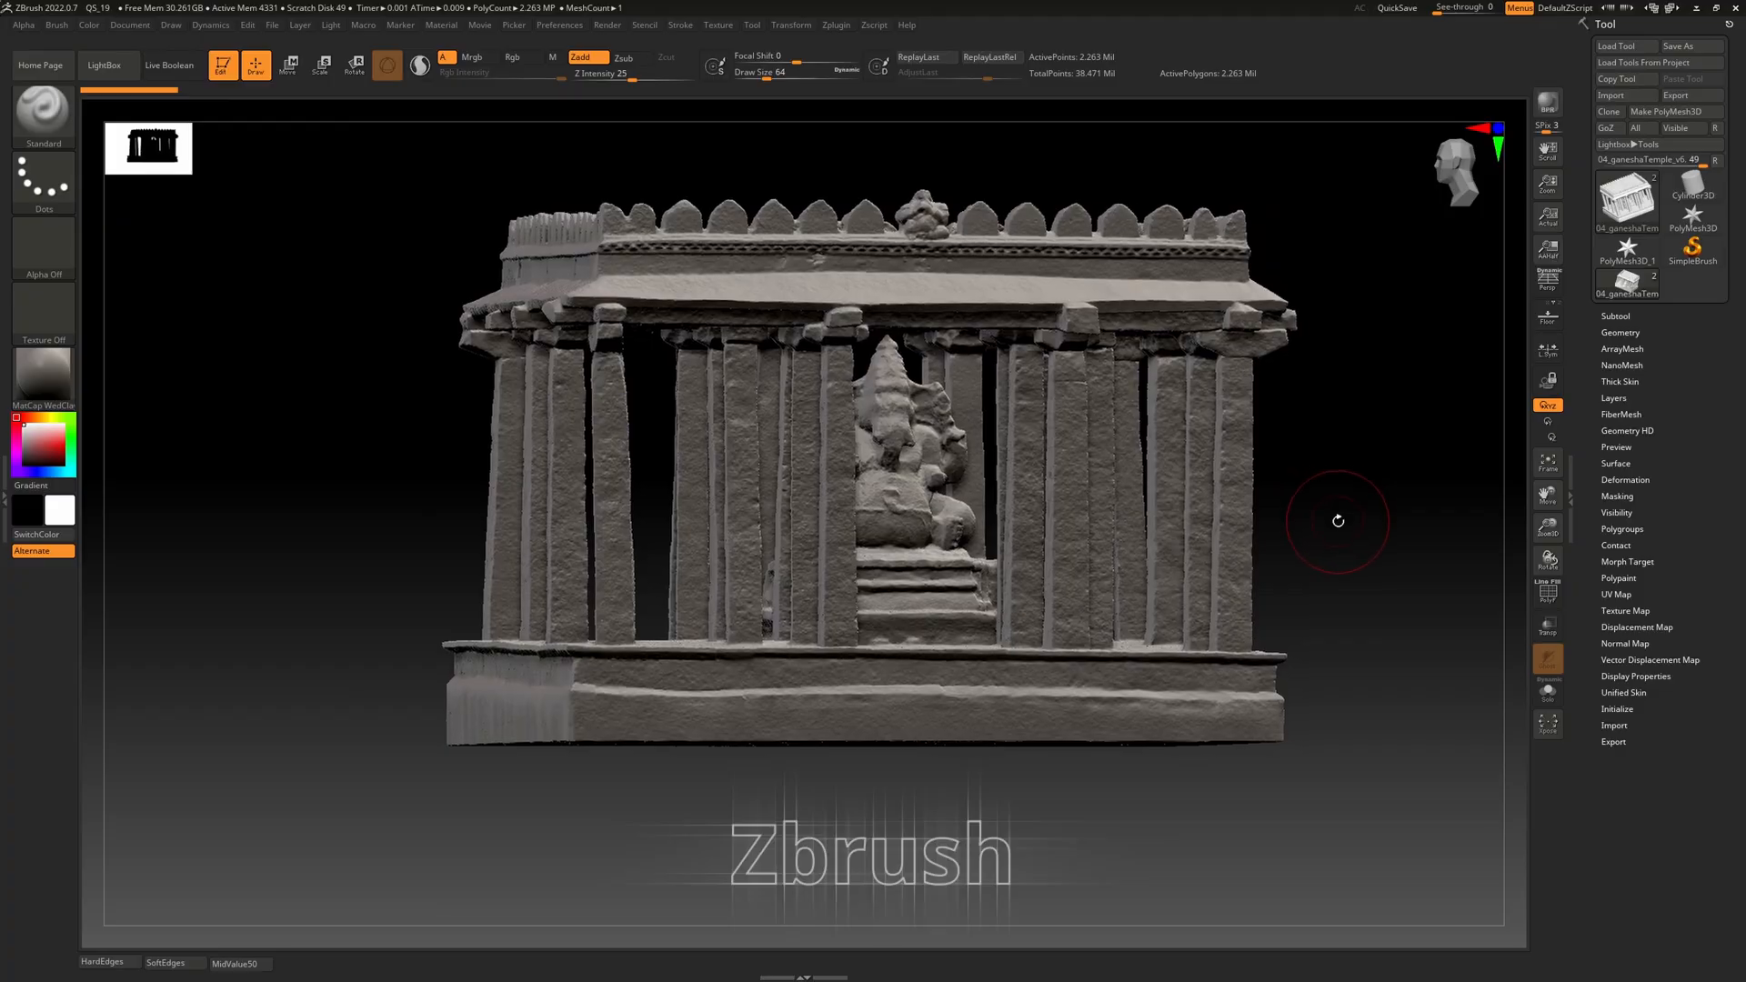
{"action": "mouse_move", "coordinate": [1375, 515]}
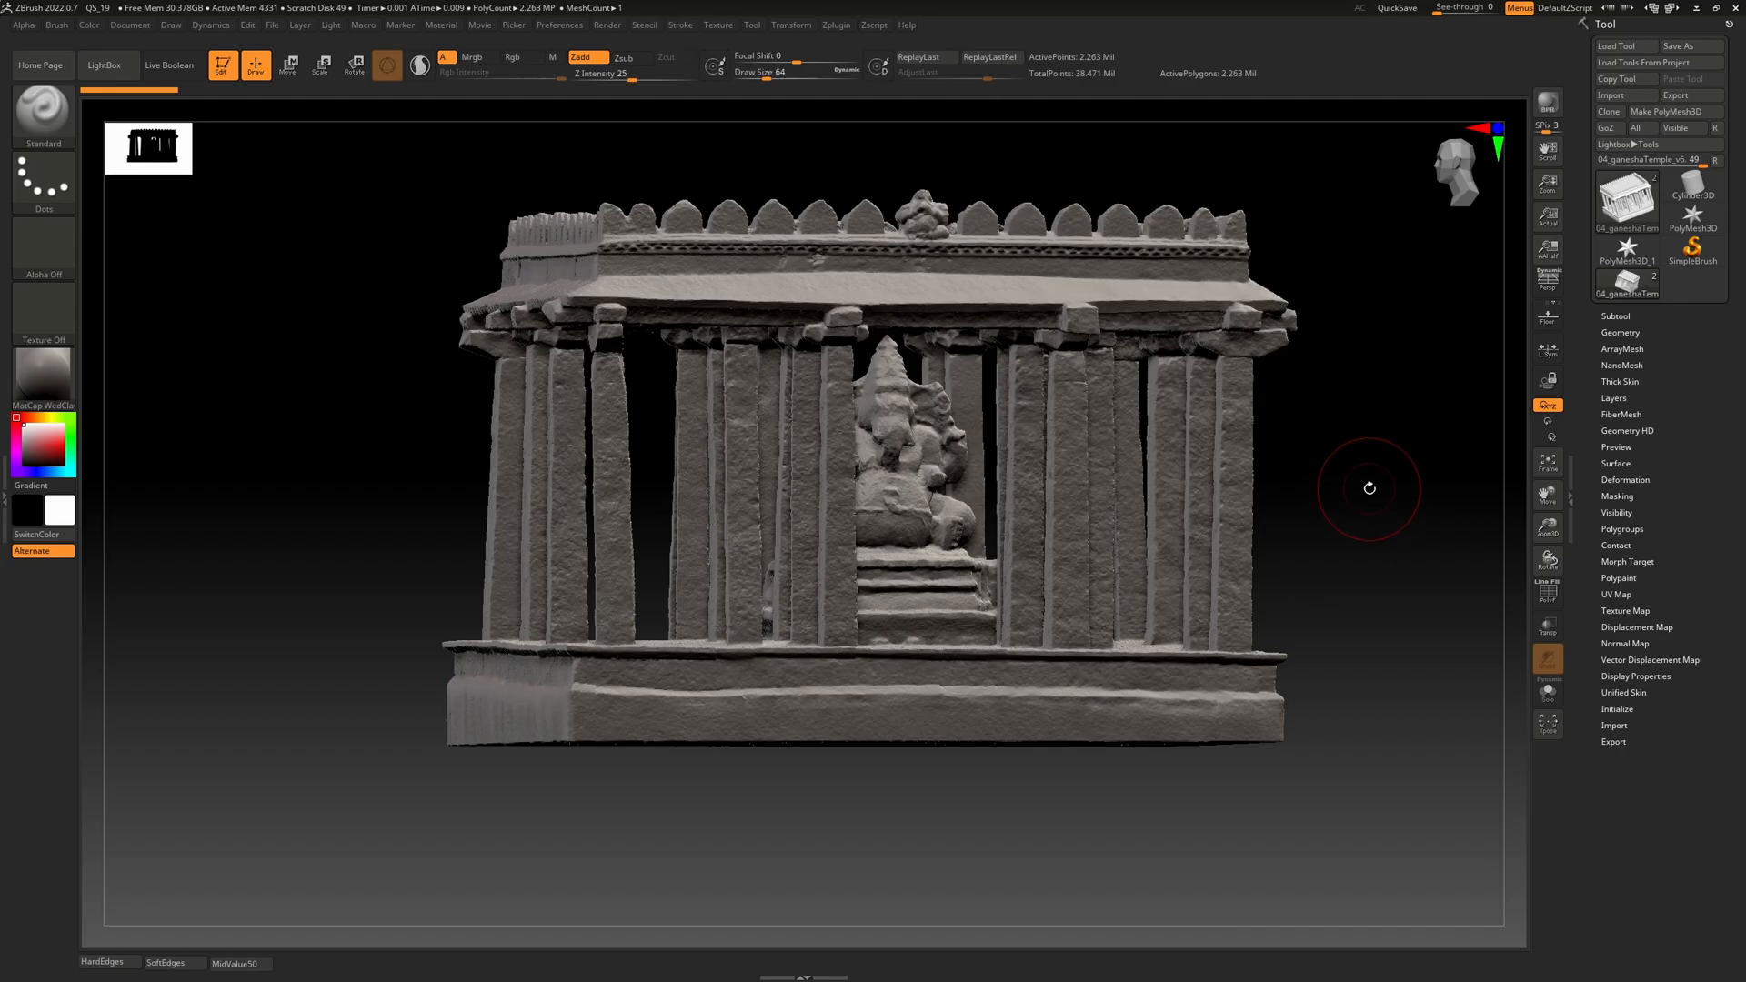
{"action": "mouse_move", "coordinate": [1376, 455]}
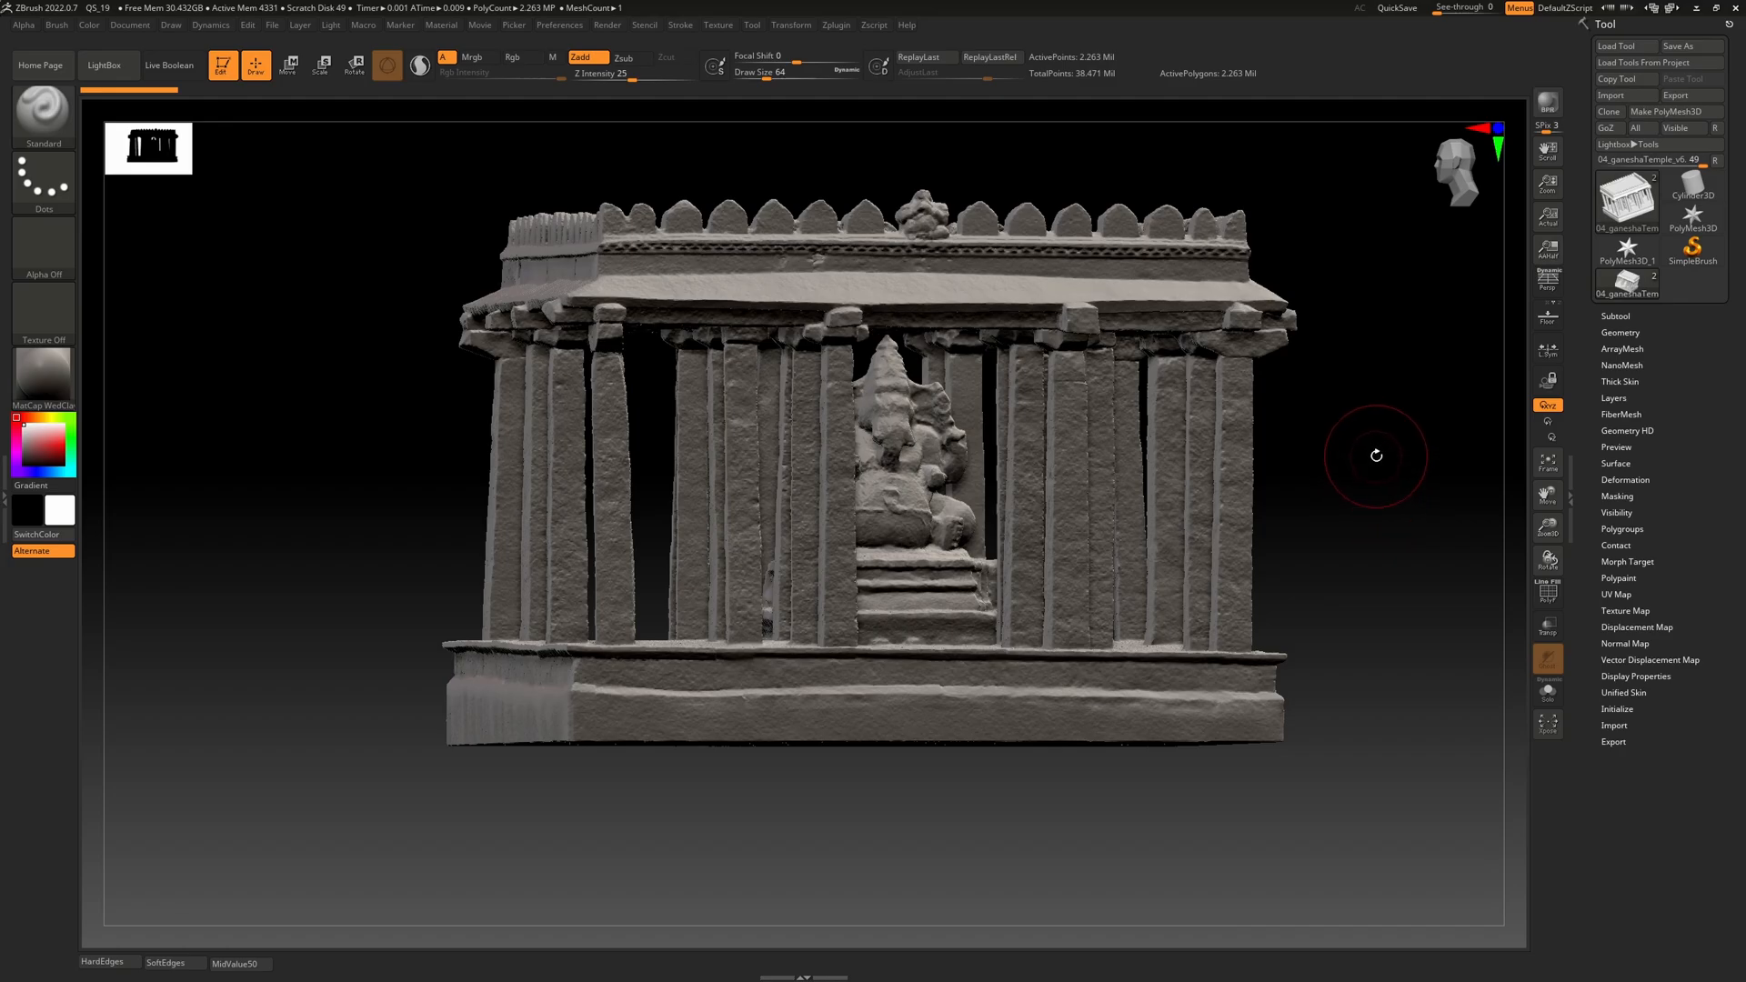
{"action": "mouse_move", "coordinate": [1385, 448]}
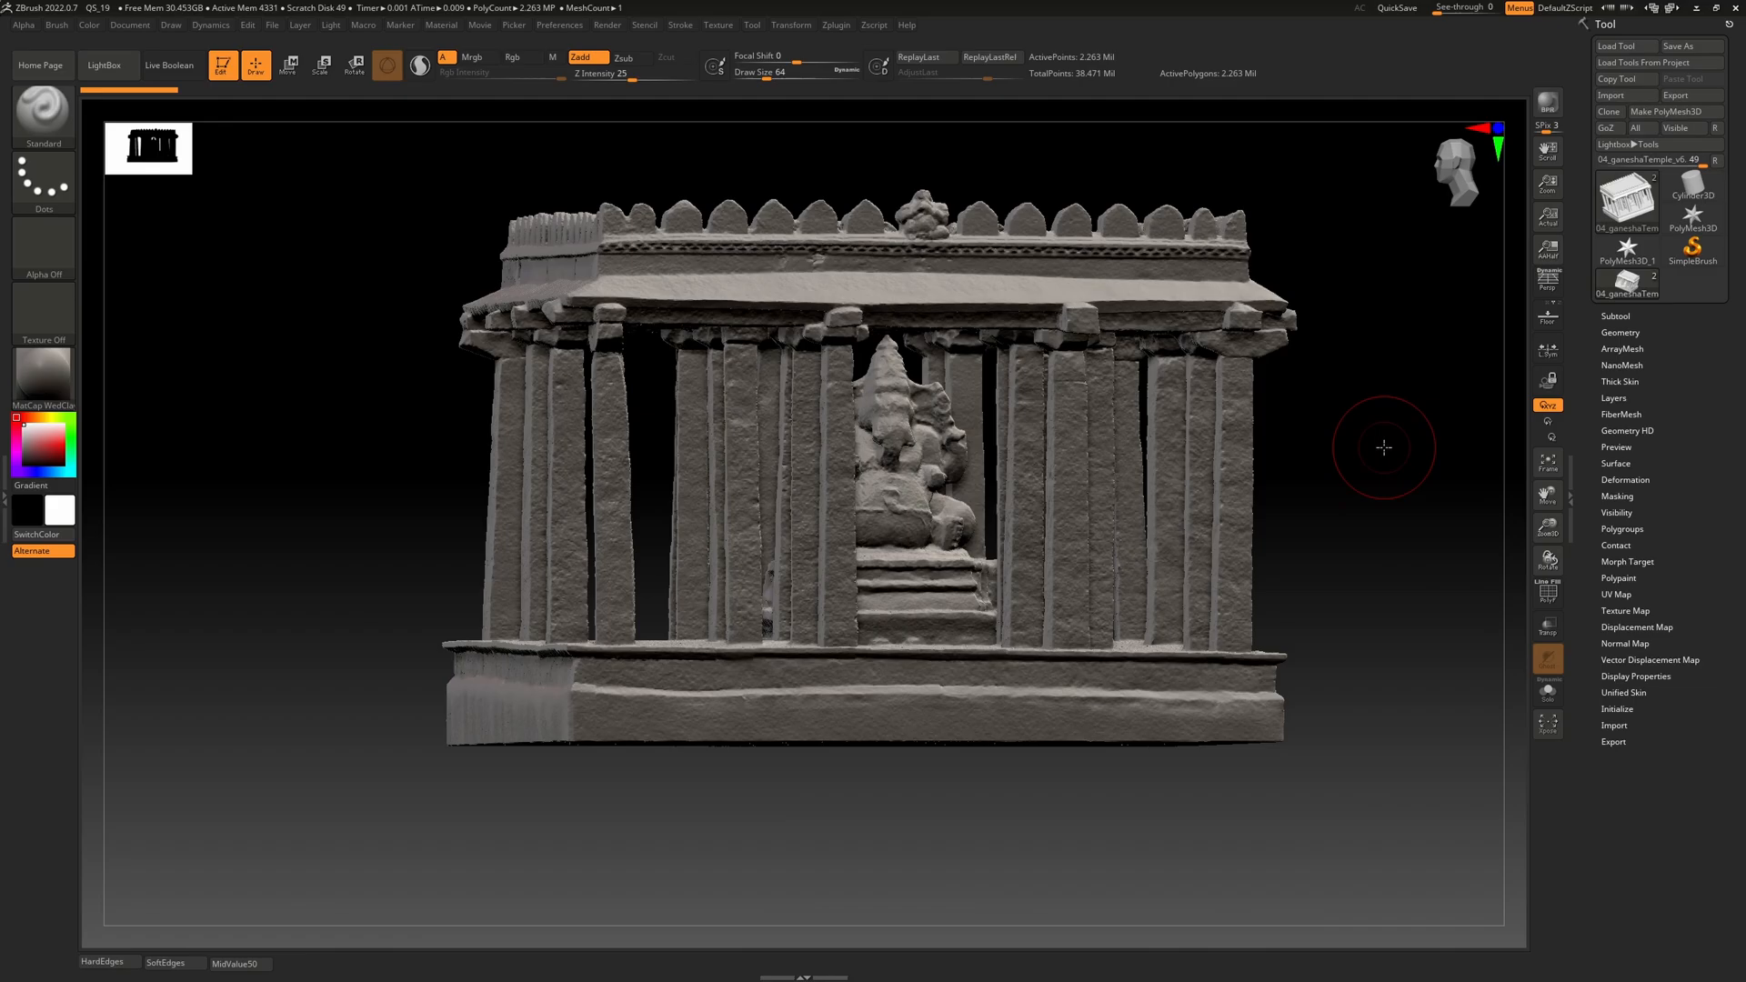
Rotate the temple model to a three-quarter view
{"action": "left_click_drag", "start_coordinate": [1384, 447], "coordinate": [1348, 547]}
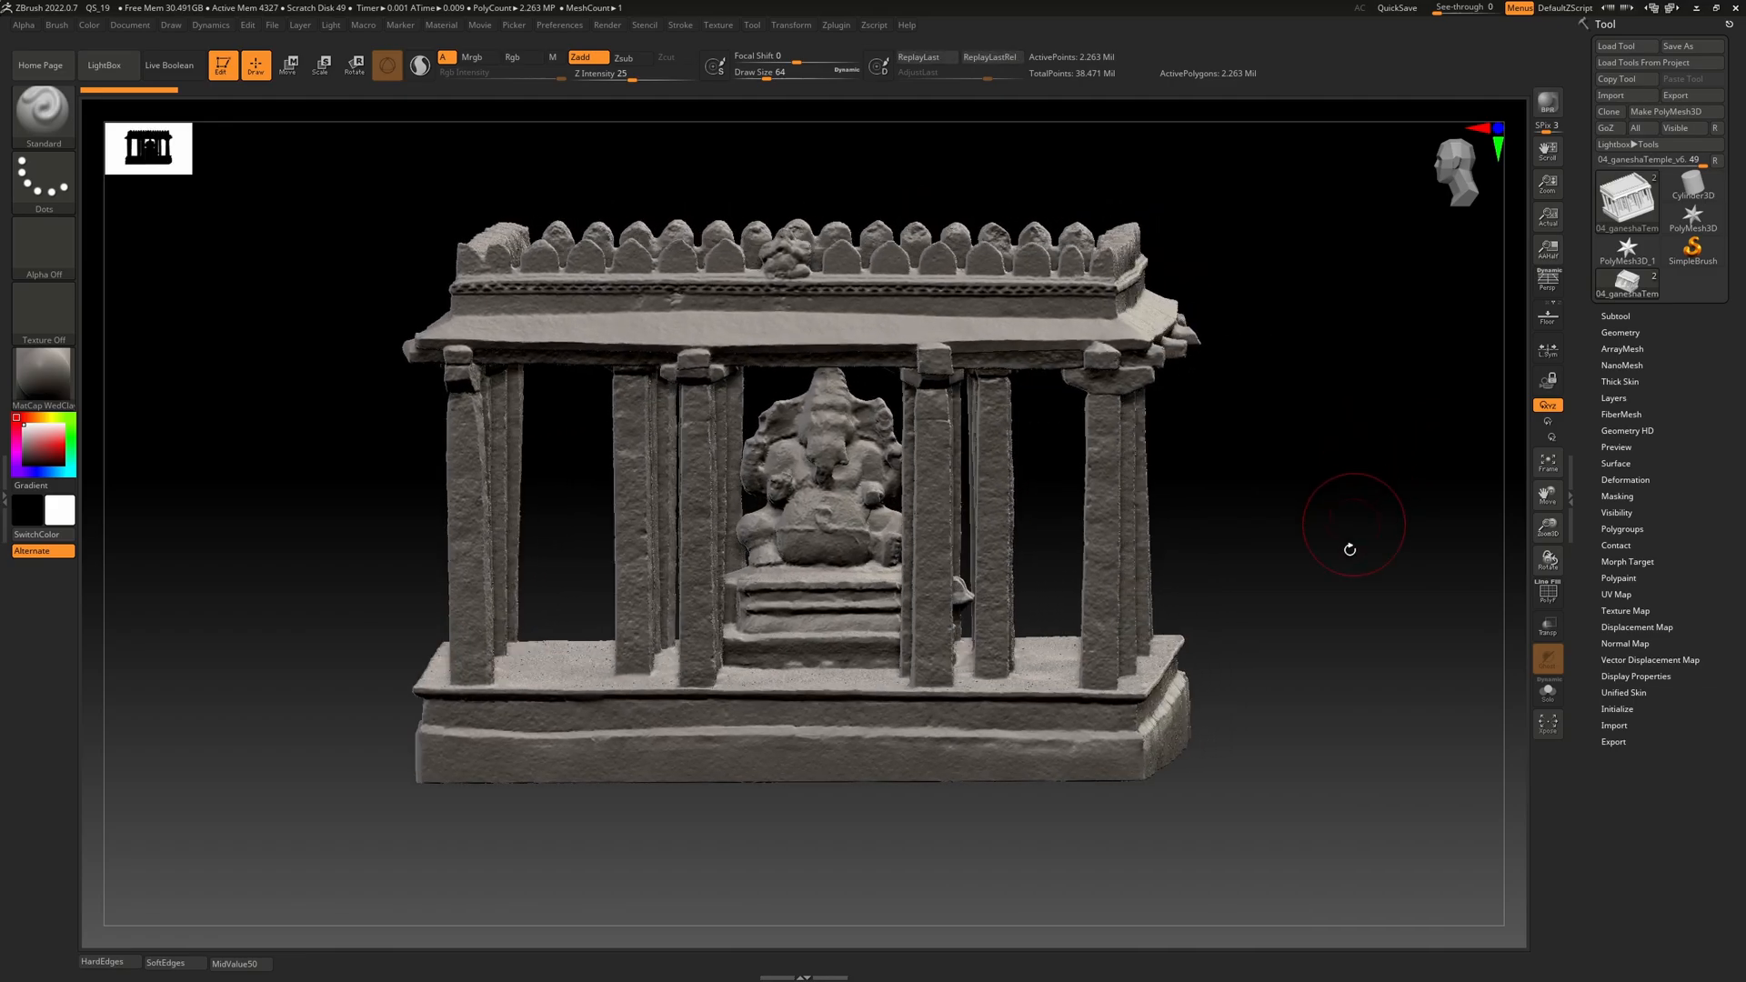
{"action": "mouse_move", "coordinate": [1344, 524]}
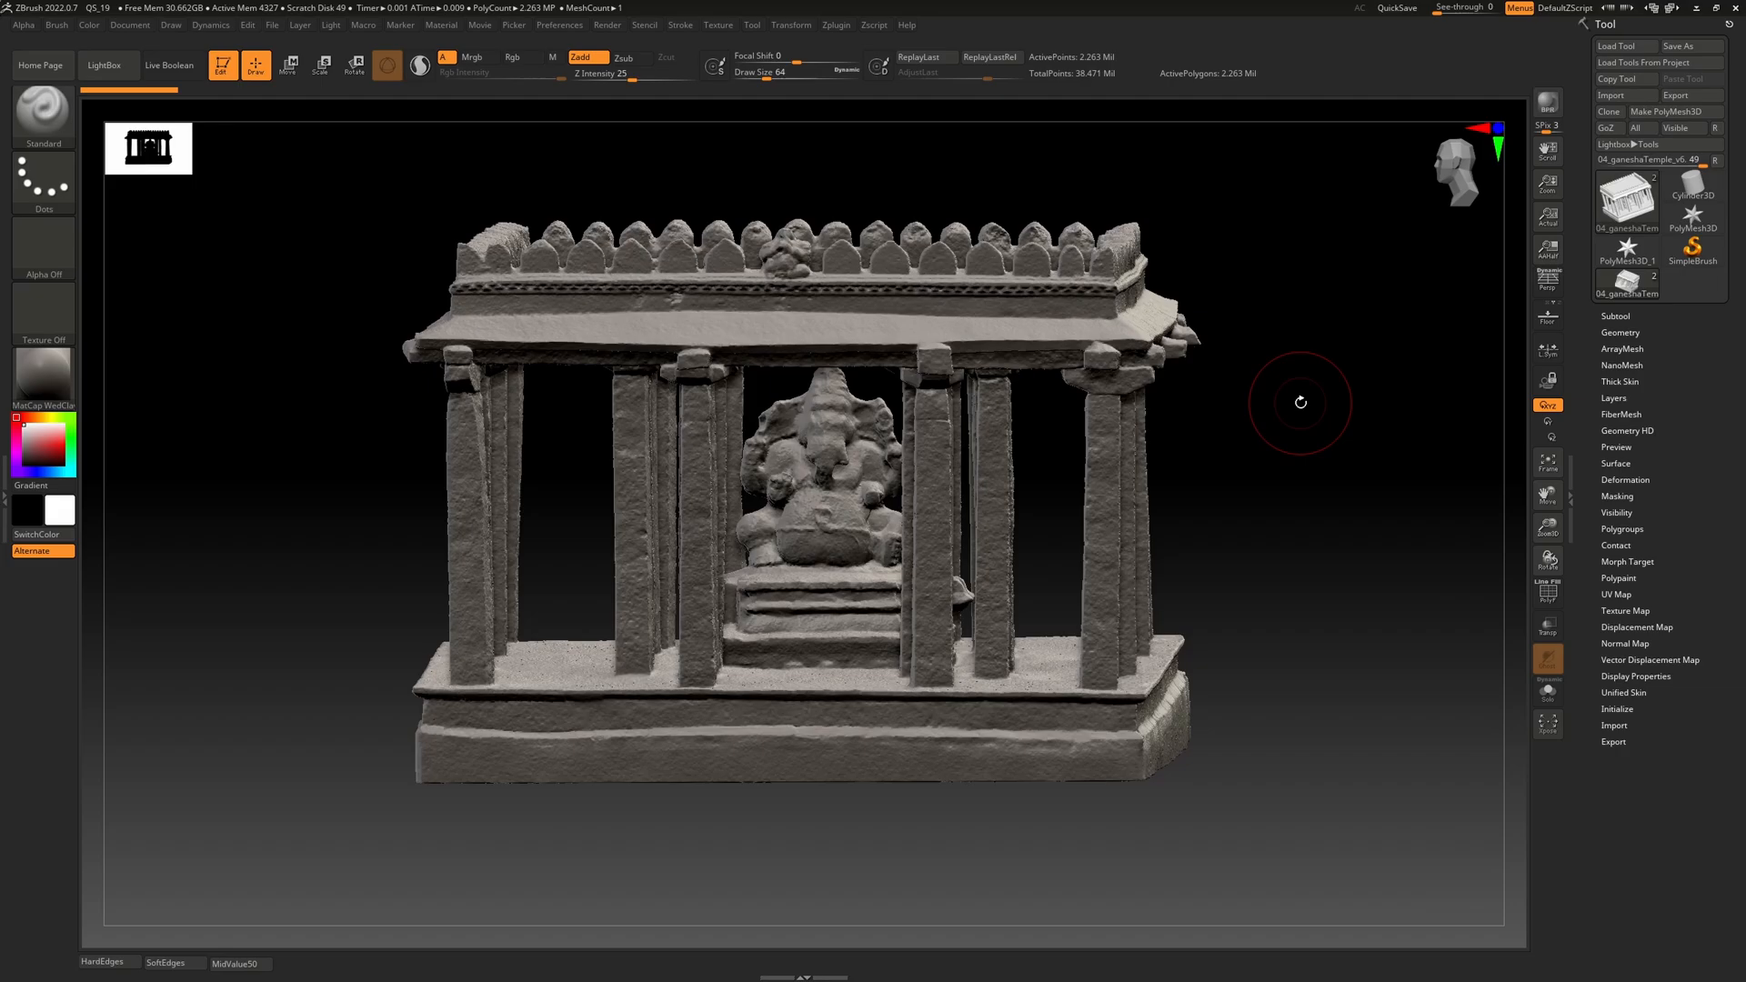
{"action": "mouse_move", "coordinate": [1237, 442]}
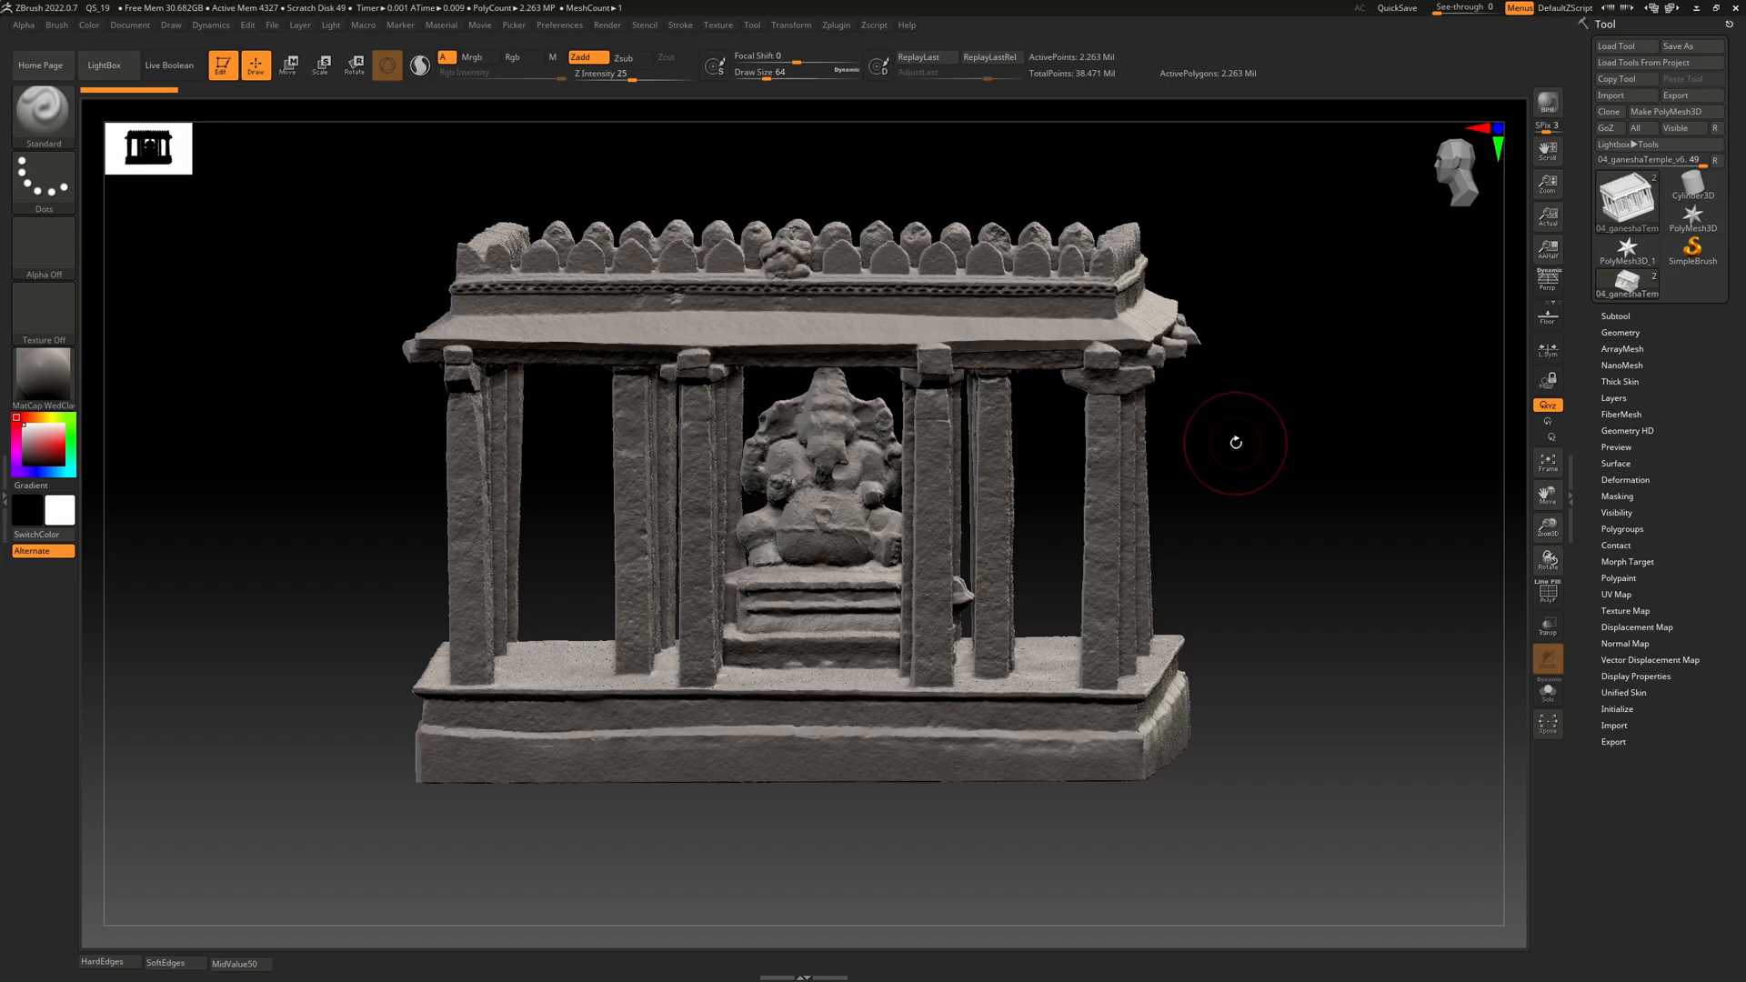
{"action": "mouse_move", "coordinate": [1268, 424]}
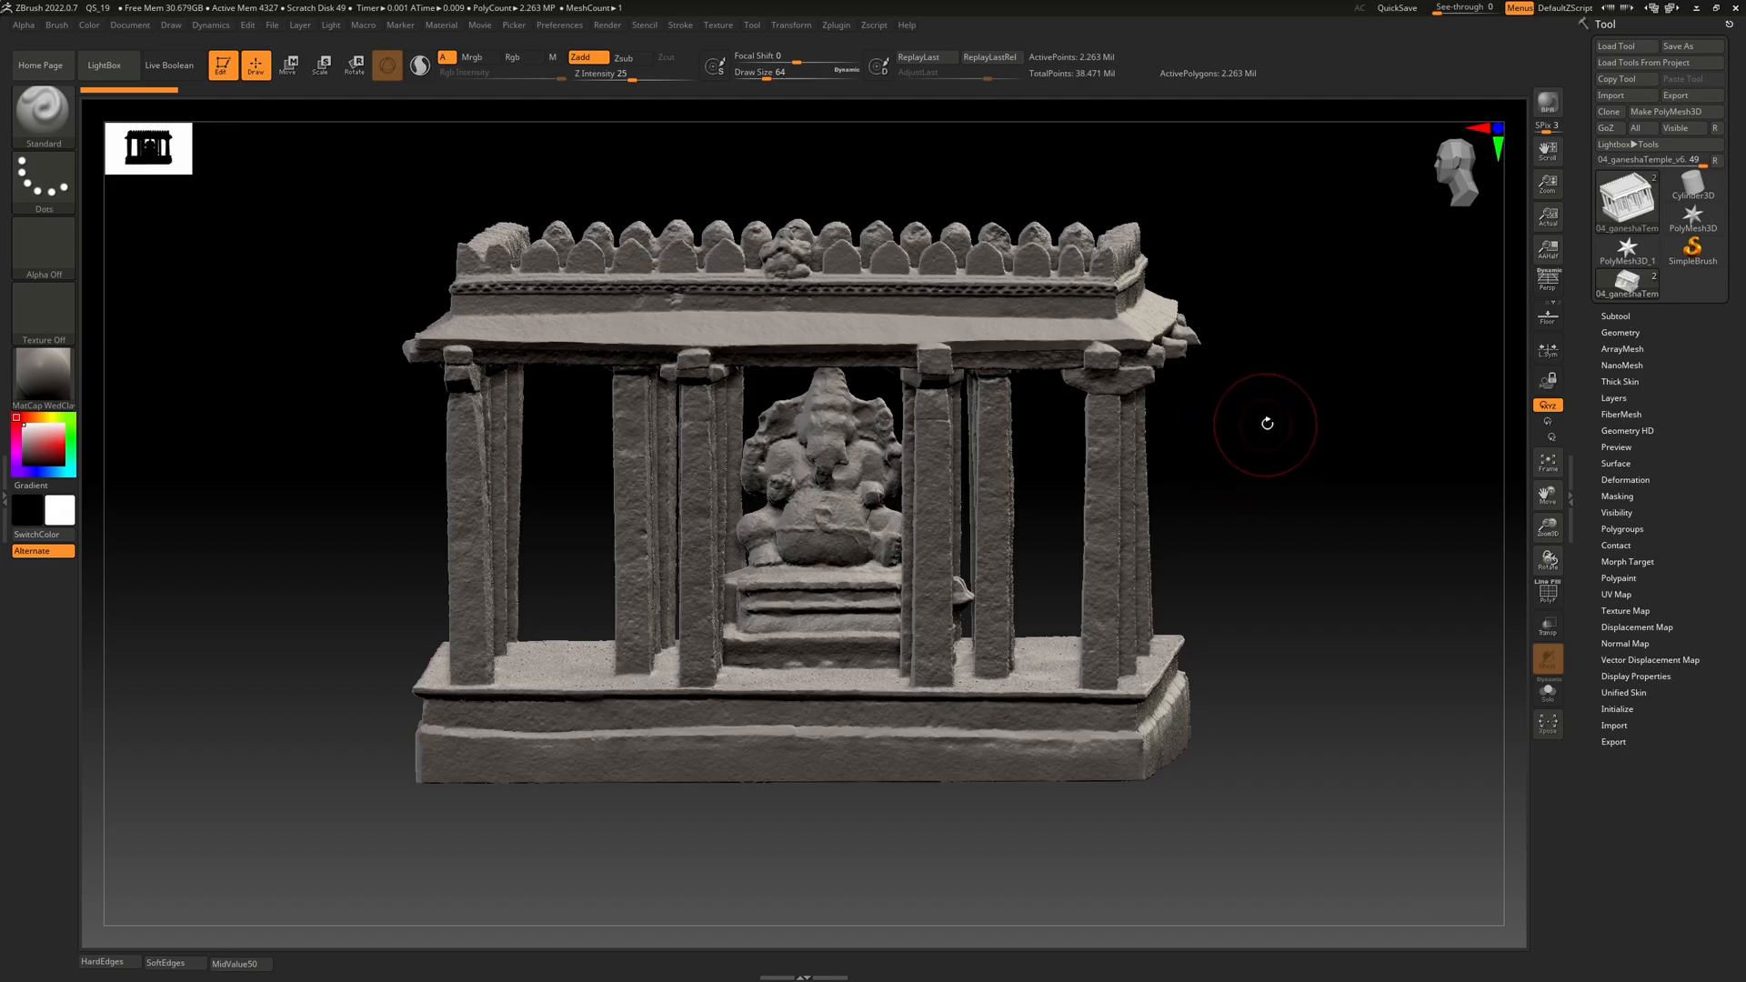
{"action": "mouse_move", "coordinate": [1279, 414]}
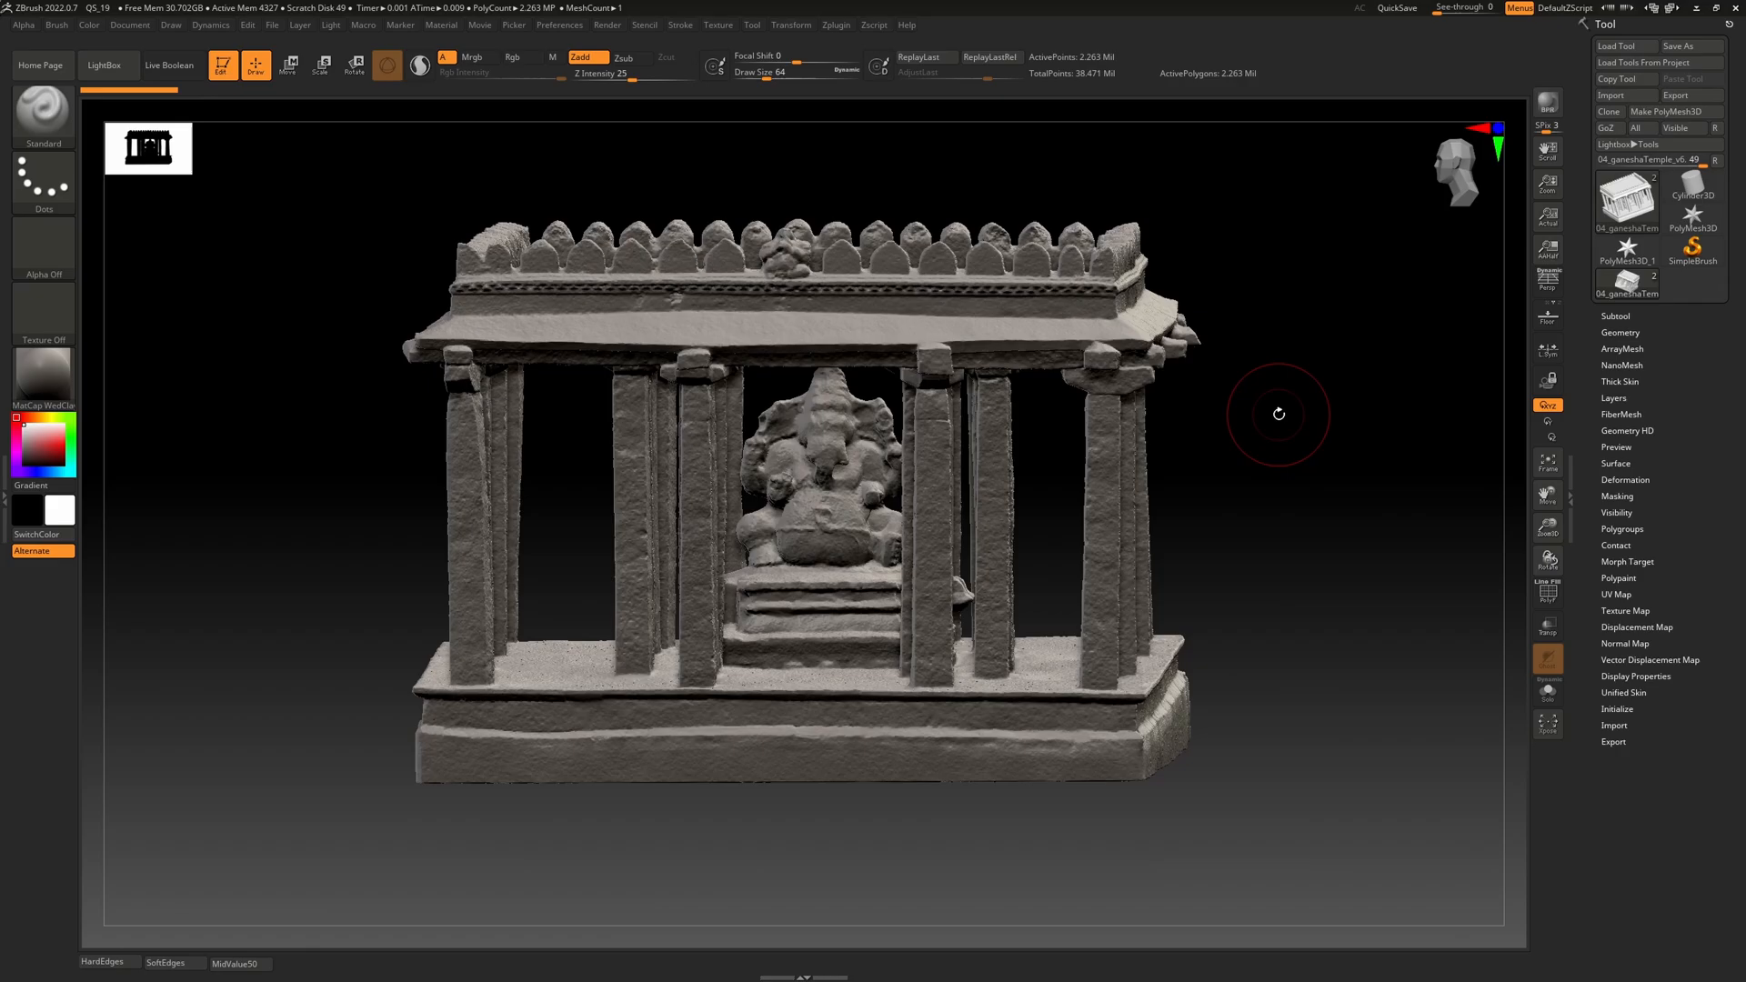
{"action": "mouse_move", "coordinate": [1282, 411]}
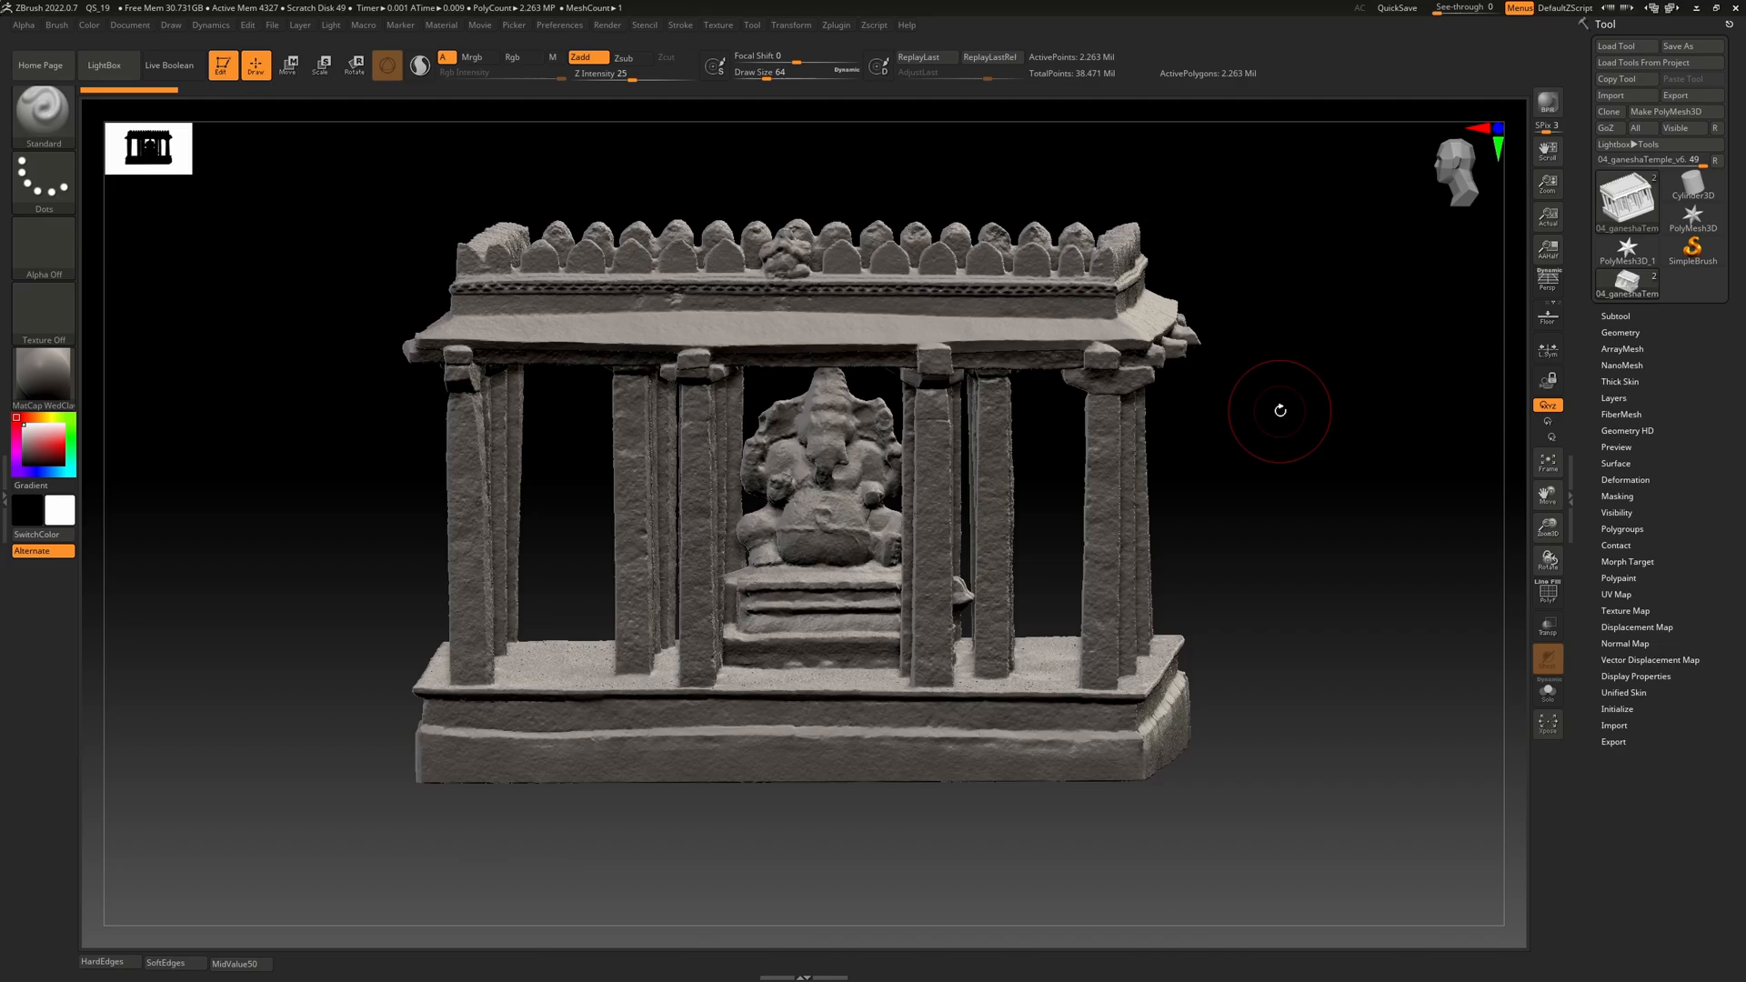
{"action": "mouse_move", "coordinate": [1186, 426]}
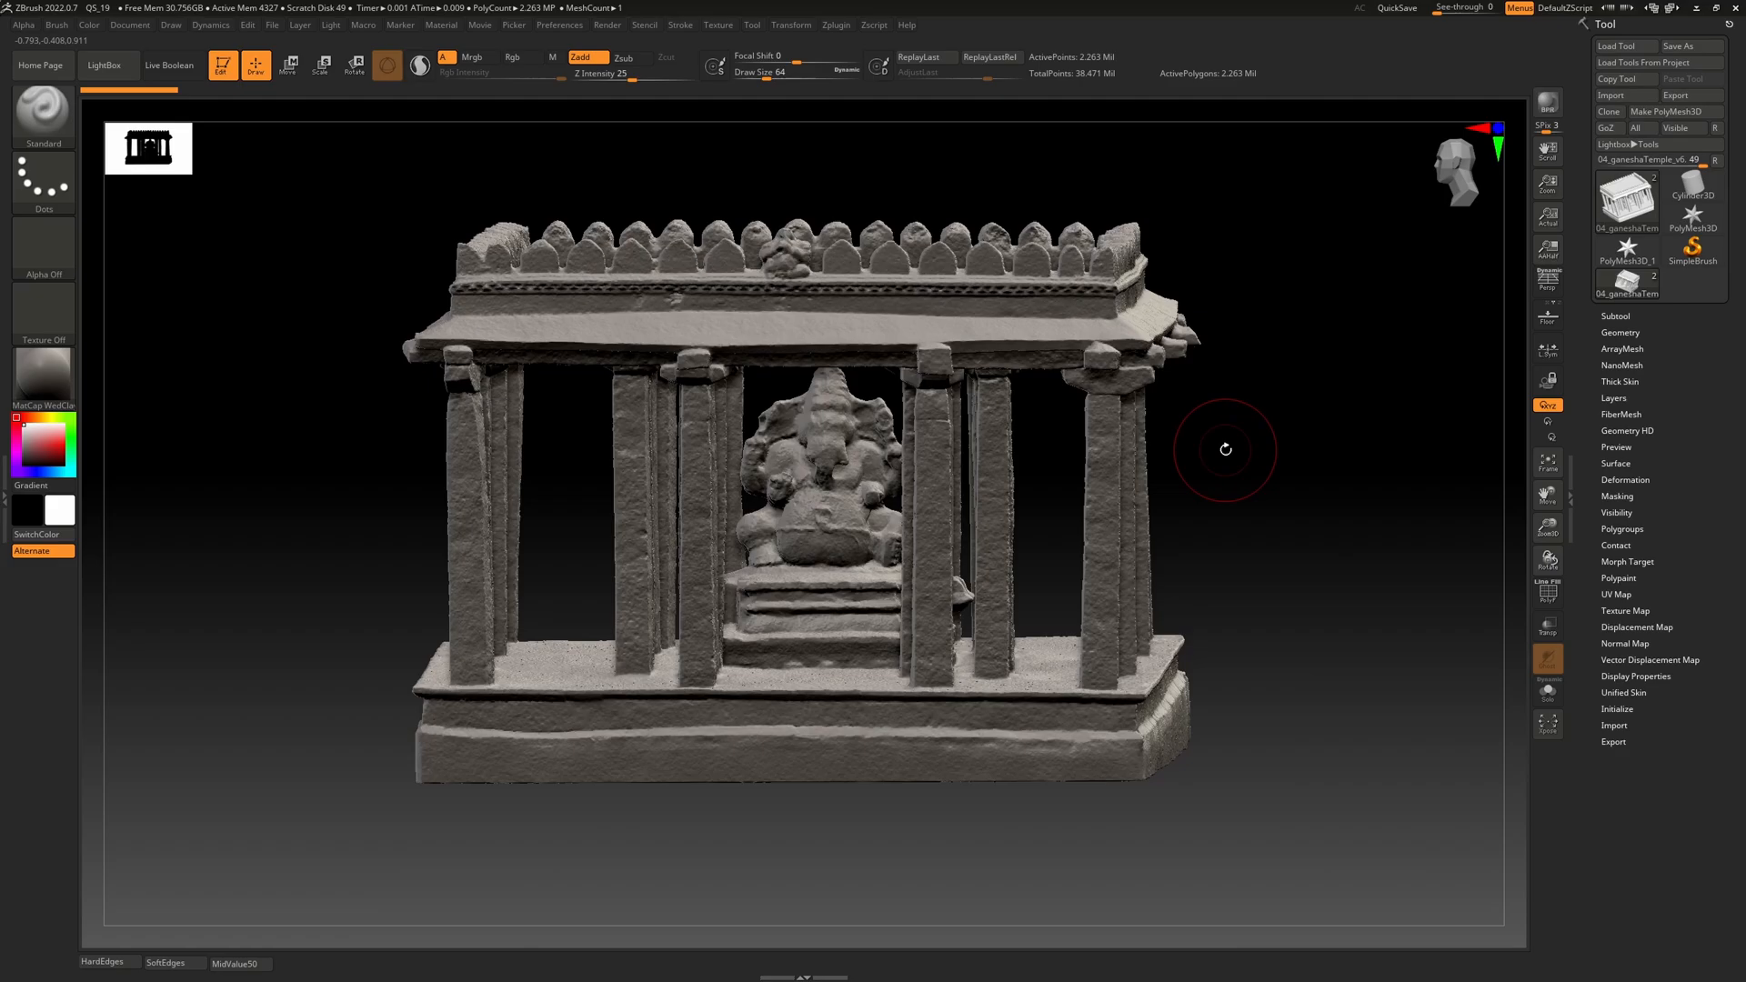
Expand the Geometry subpanel in the Tool palette for the temple mesh
{"action": "left_click", "coordinate": [1621, 331]}
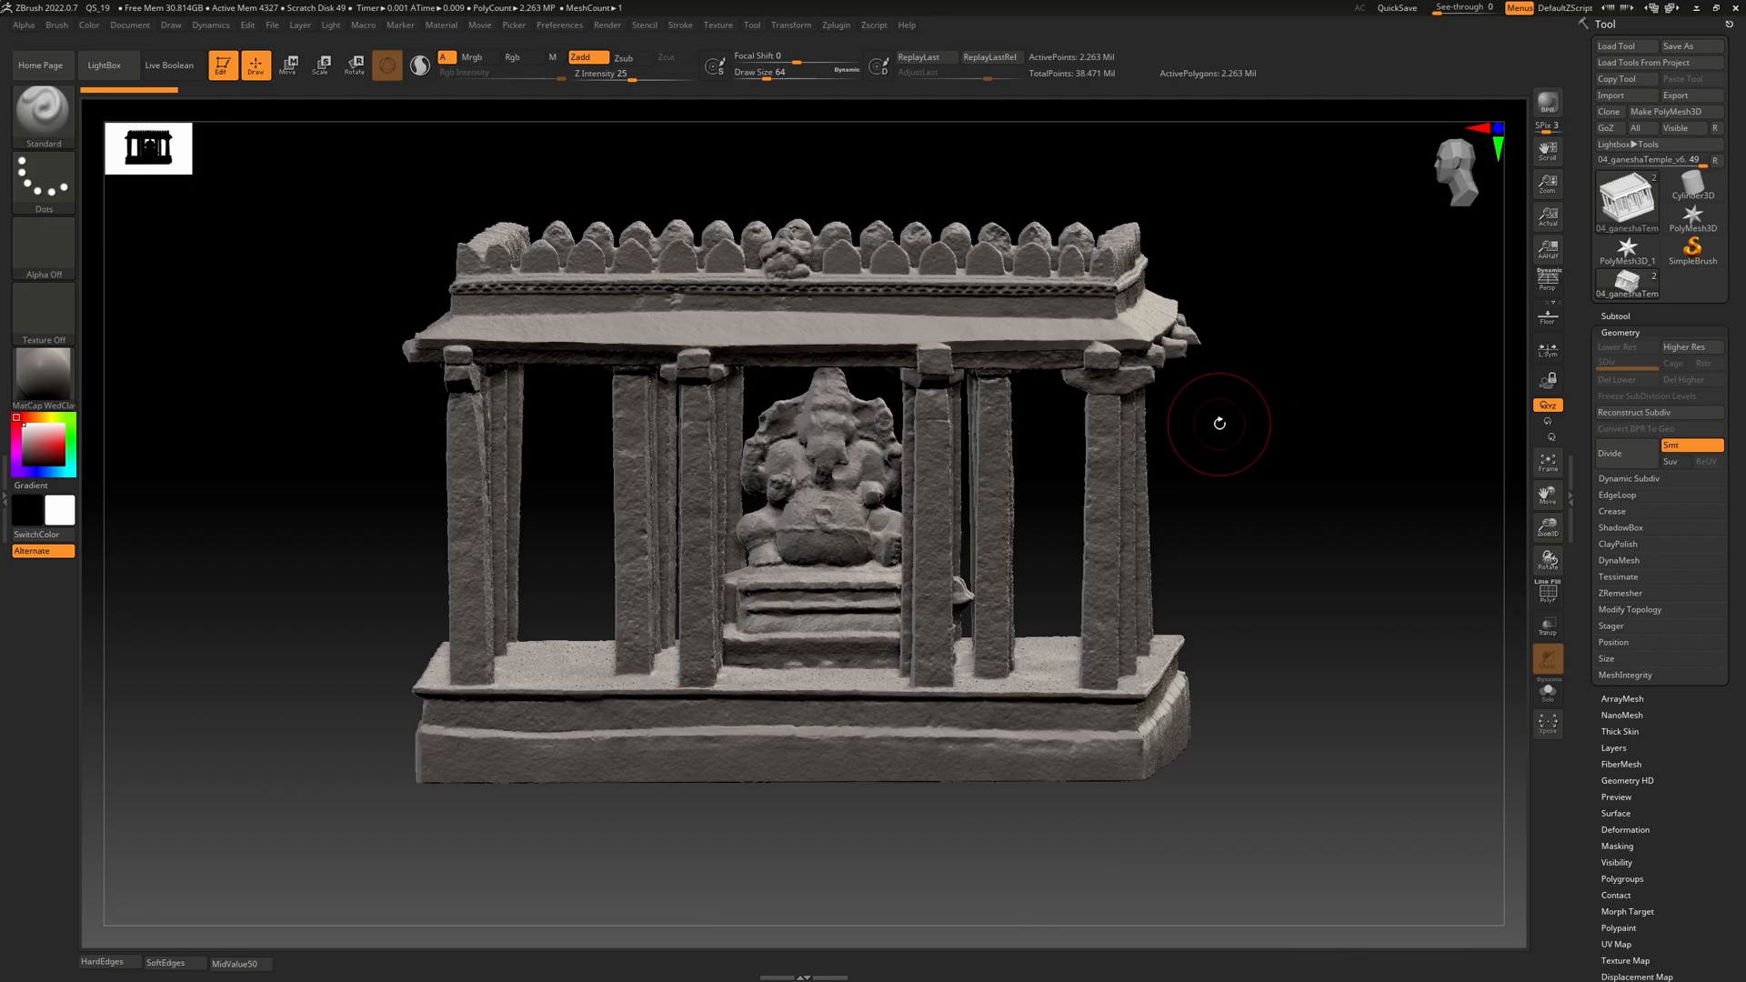
{"action": "mouse_move", "coordinate": [1215, 411]}
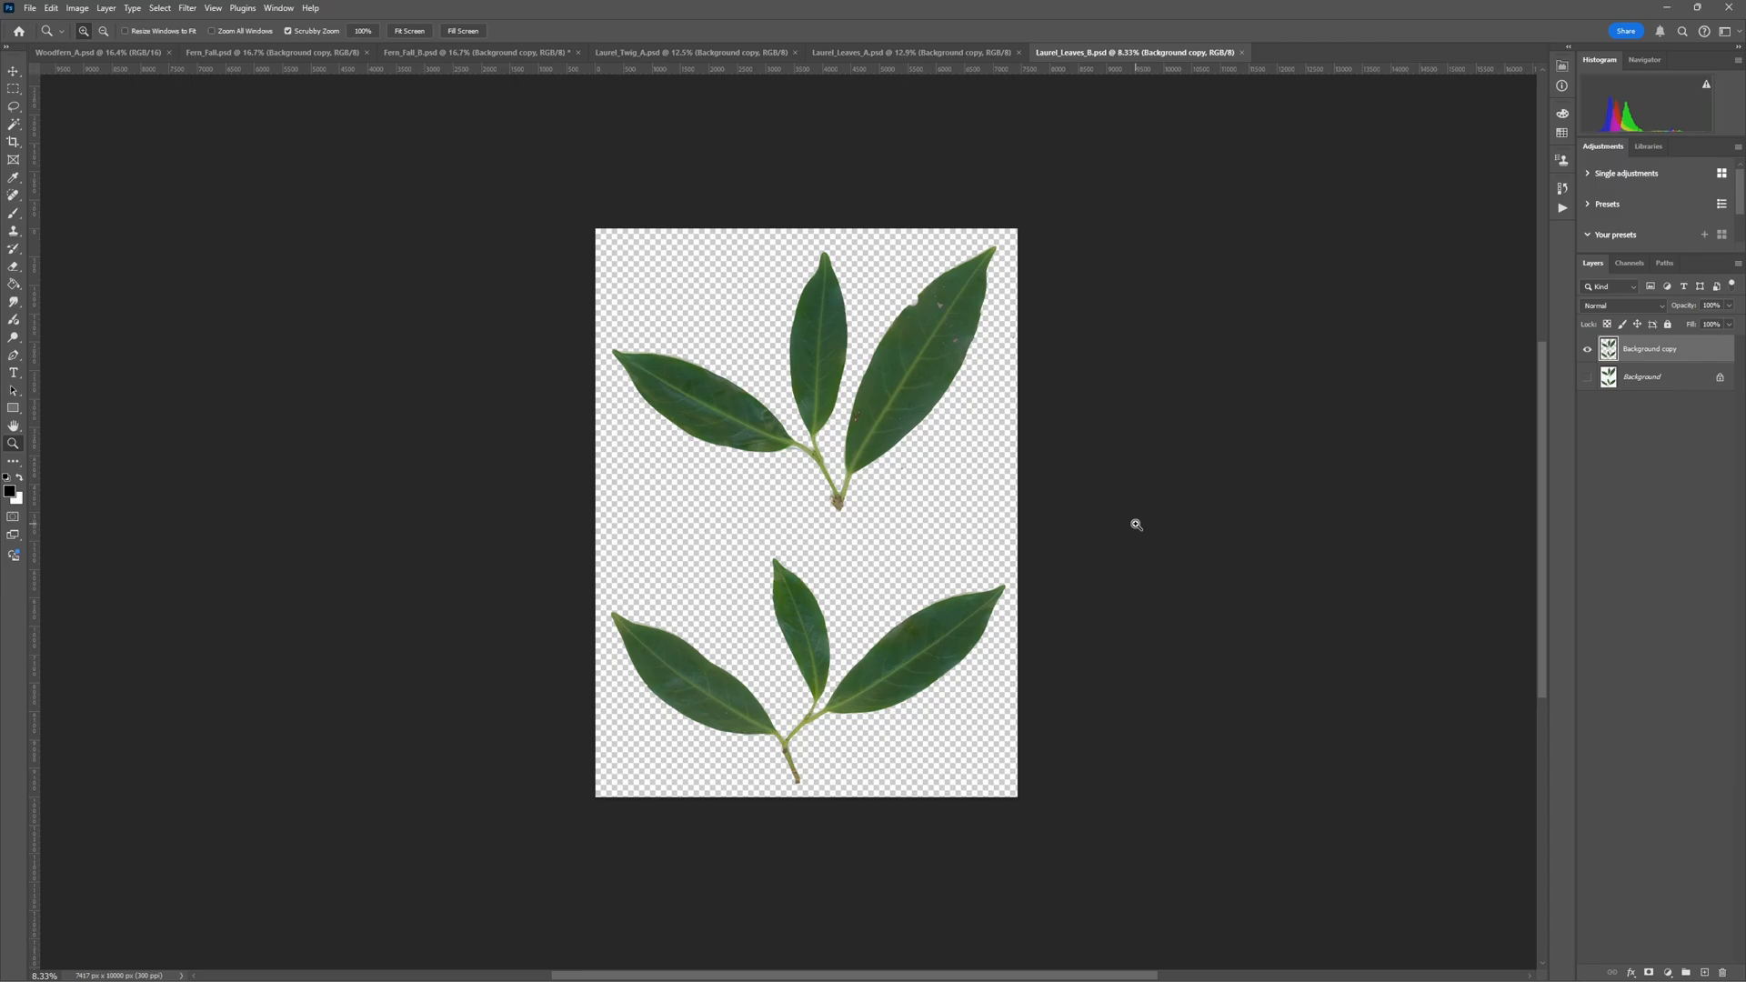
{"action": "mouse_move", "coordinate": [884, 558]}
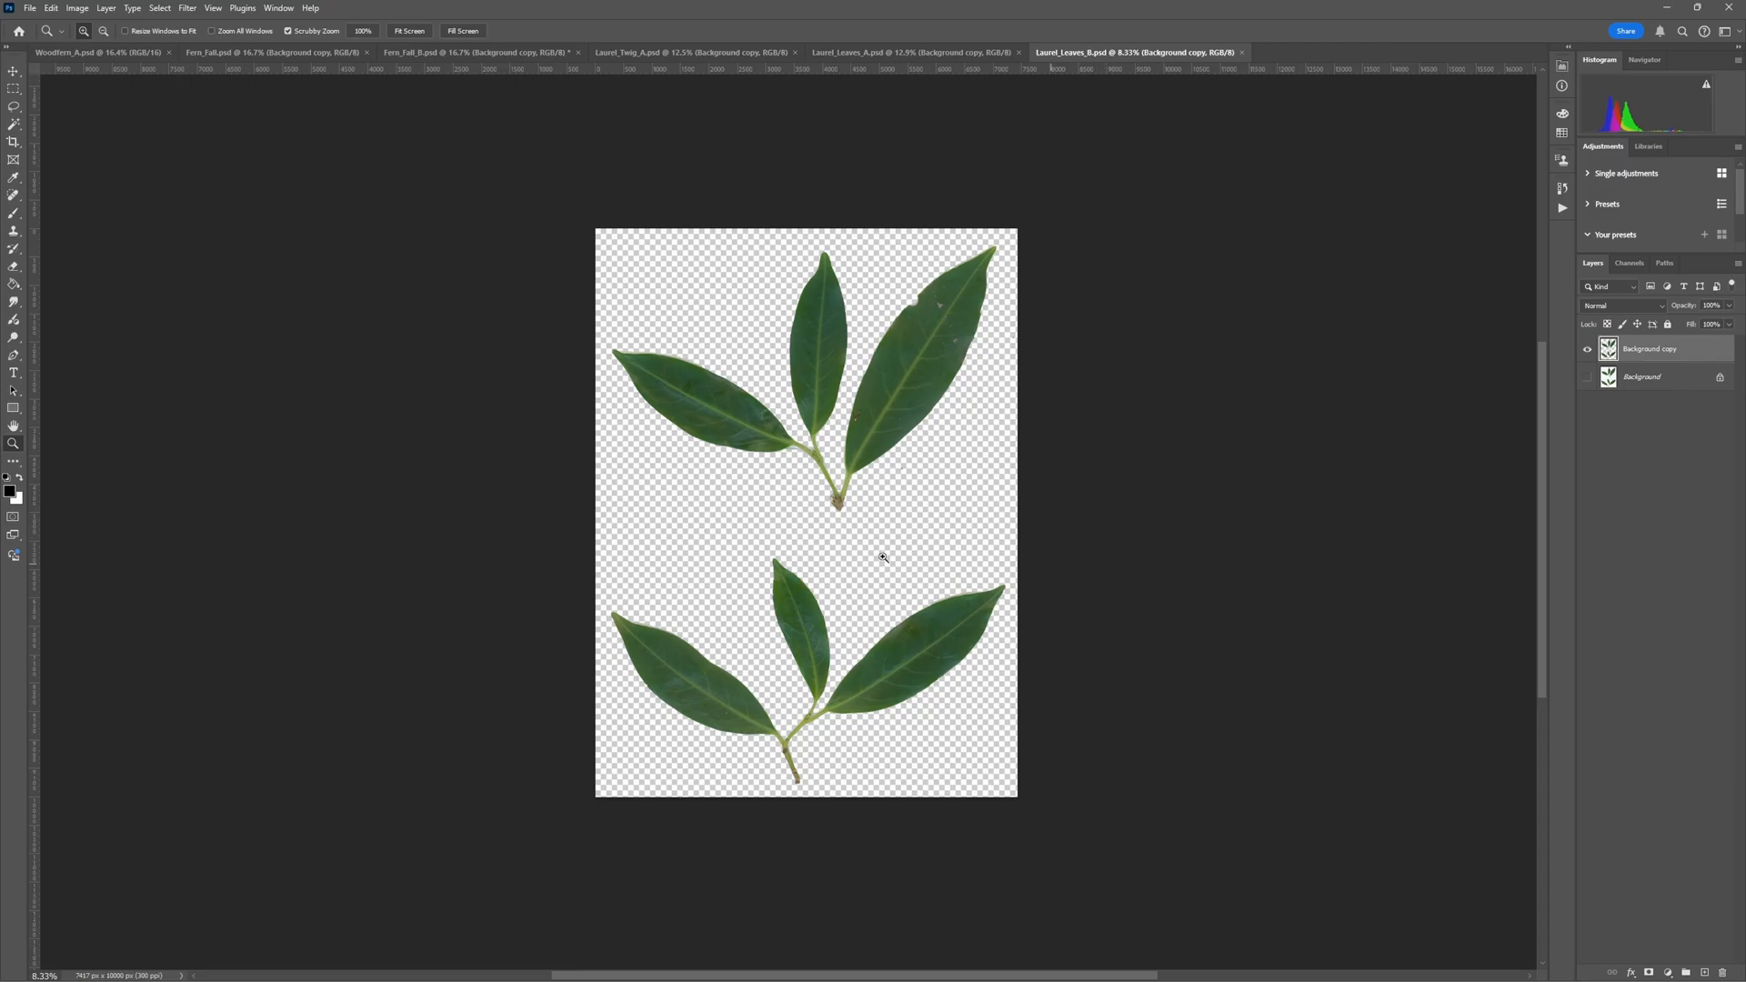
{"action": "mouse_move", "coordinate": [939, 360]}
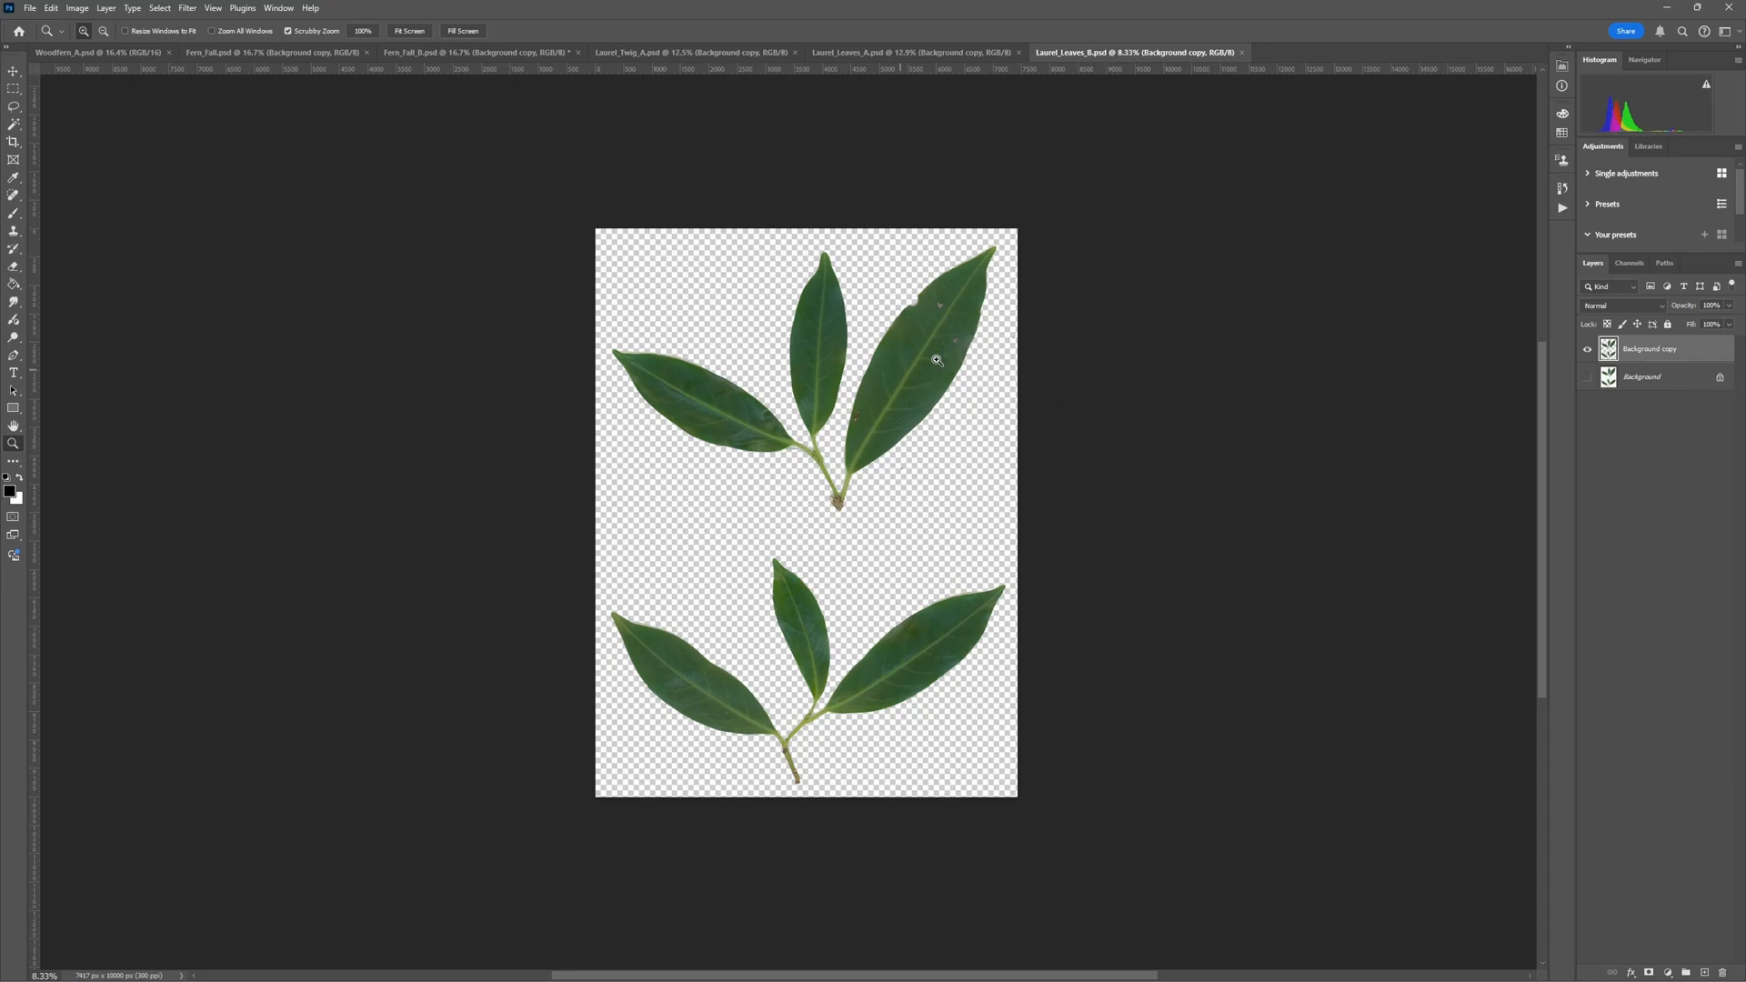
{"action": "mouse_move", "coordinate": [1097, 480]}
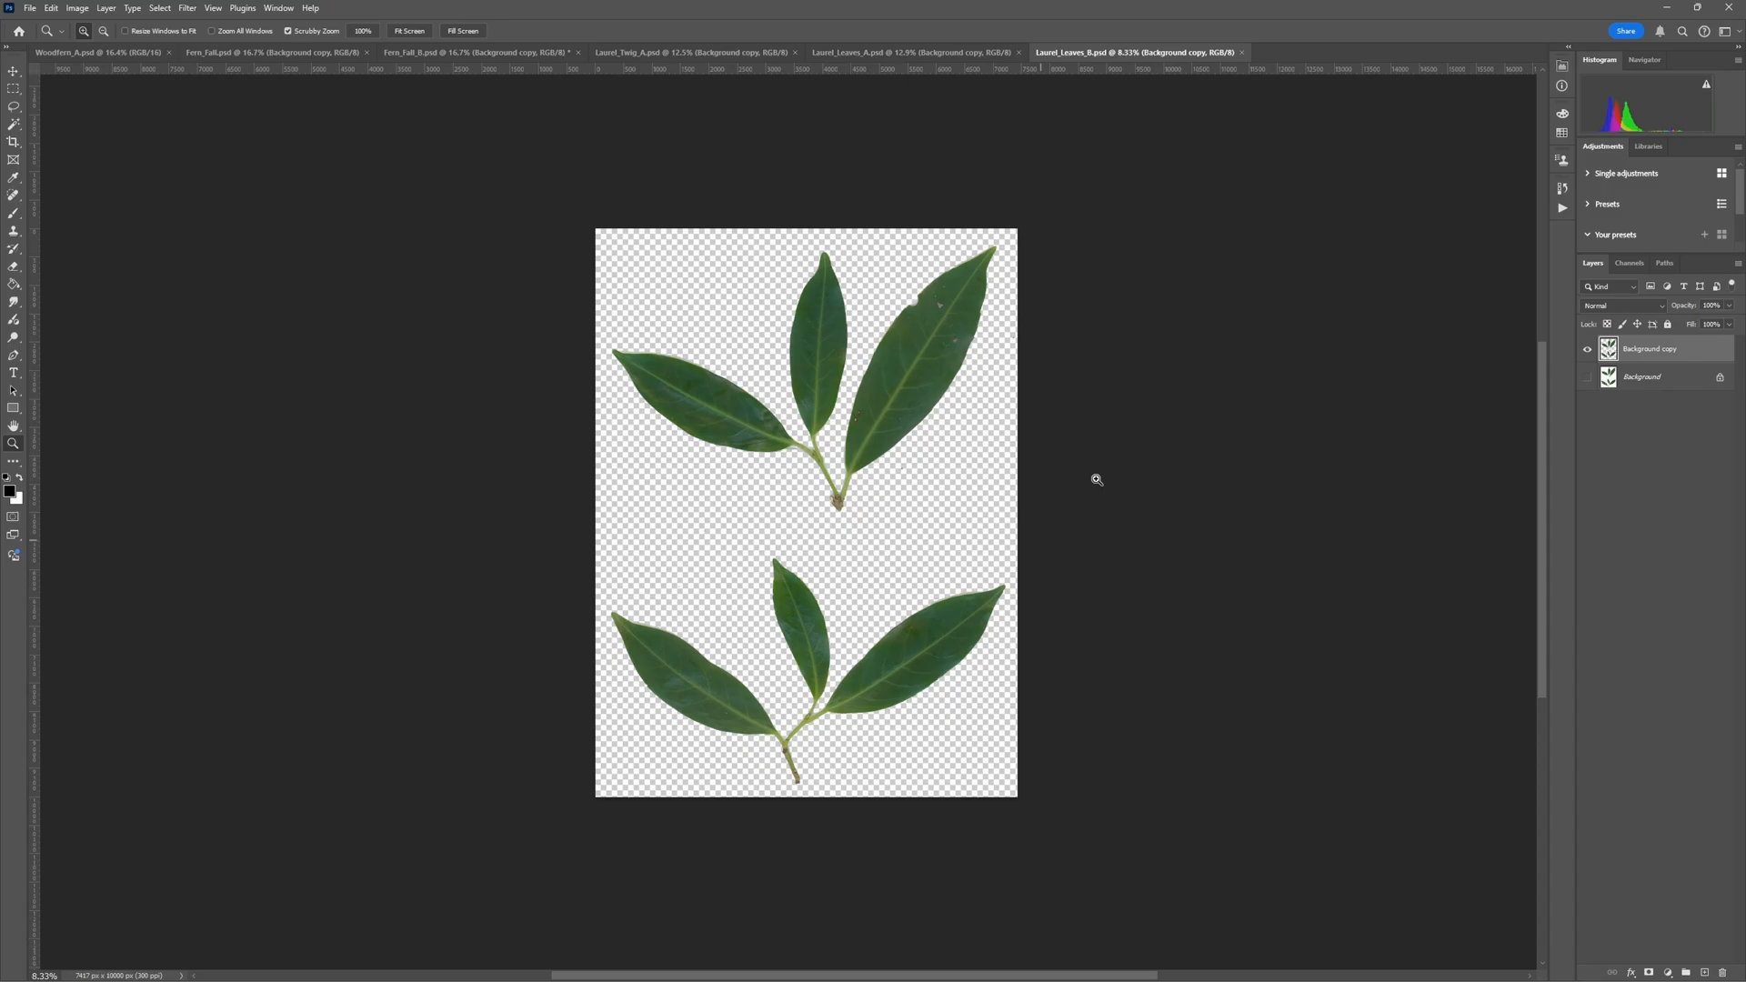
{"action": "mouse_move", "coordinate": [1179, 353]}
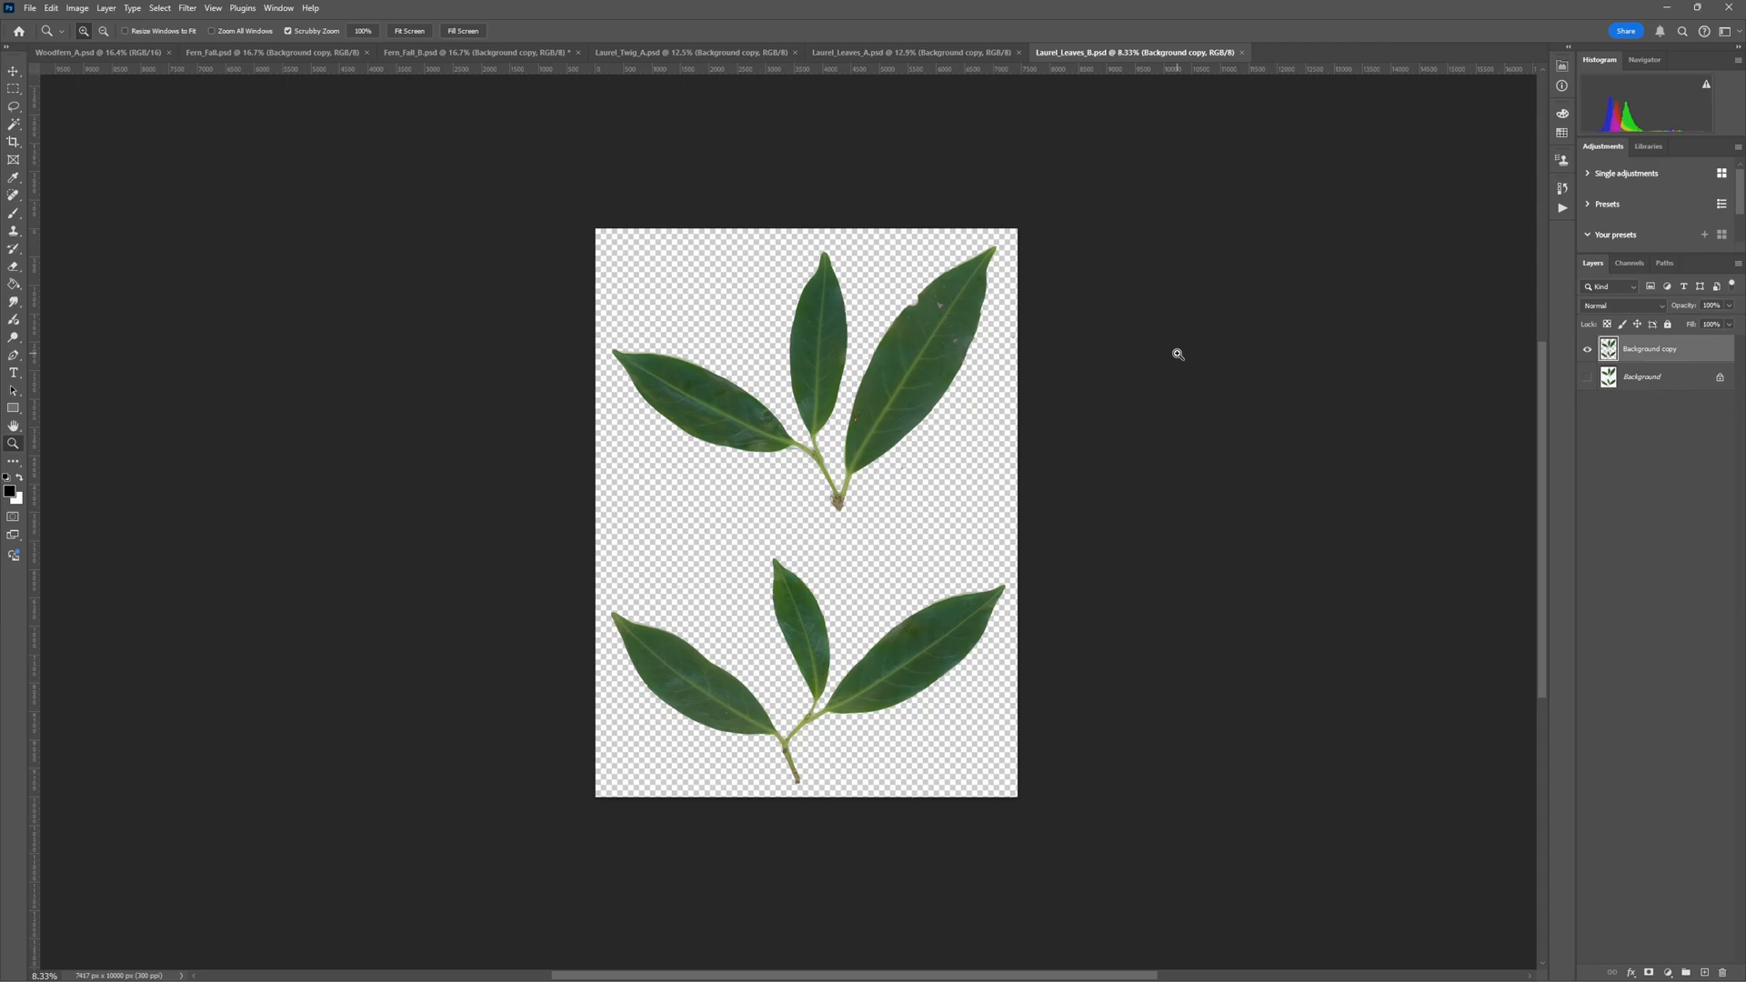
{"action": "mouse_move", "coordinate": [1186, 335]}
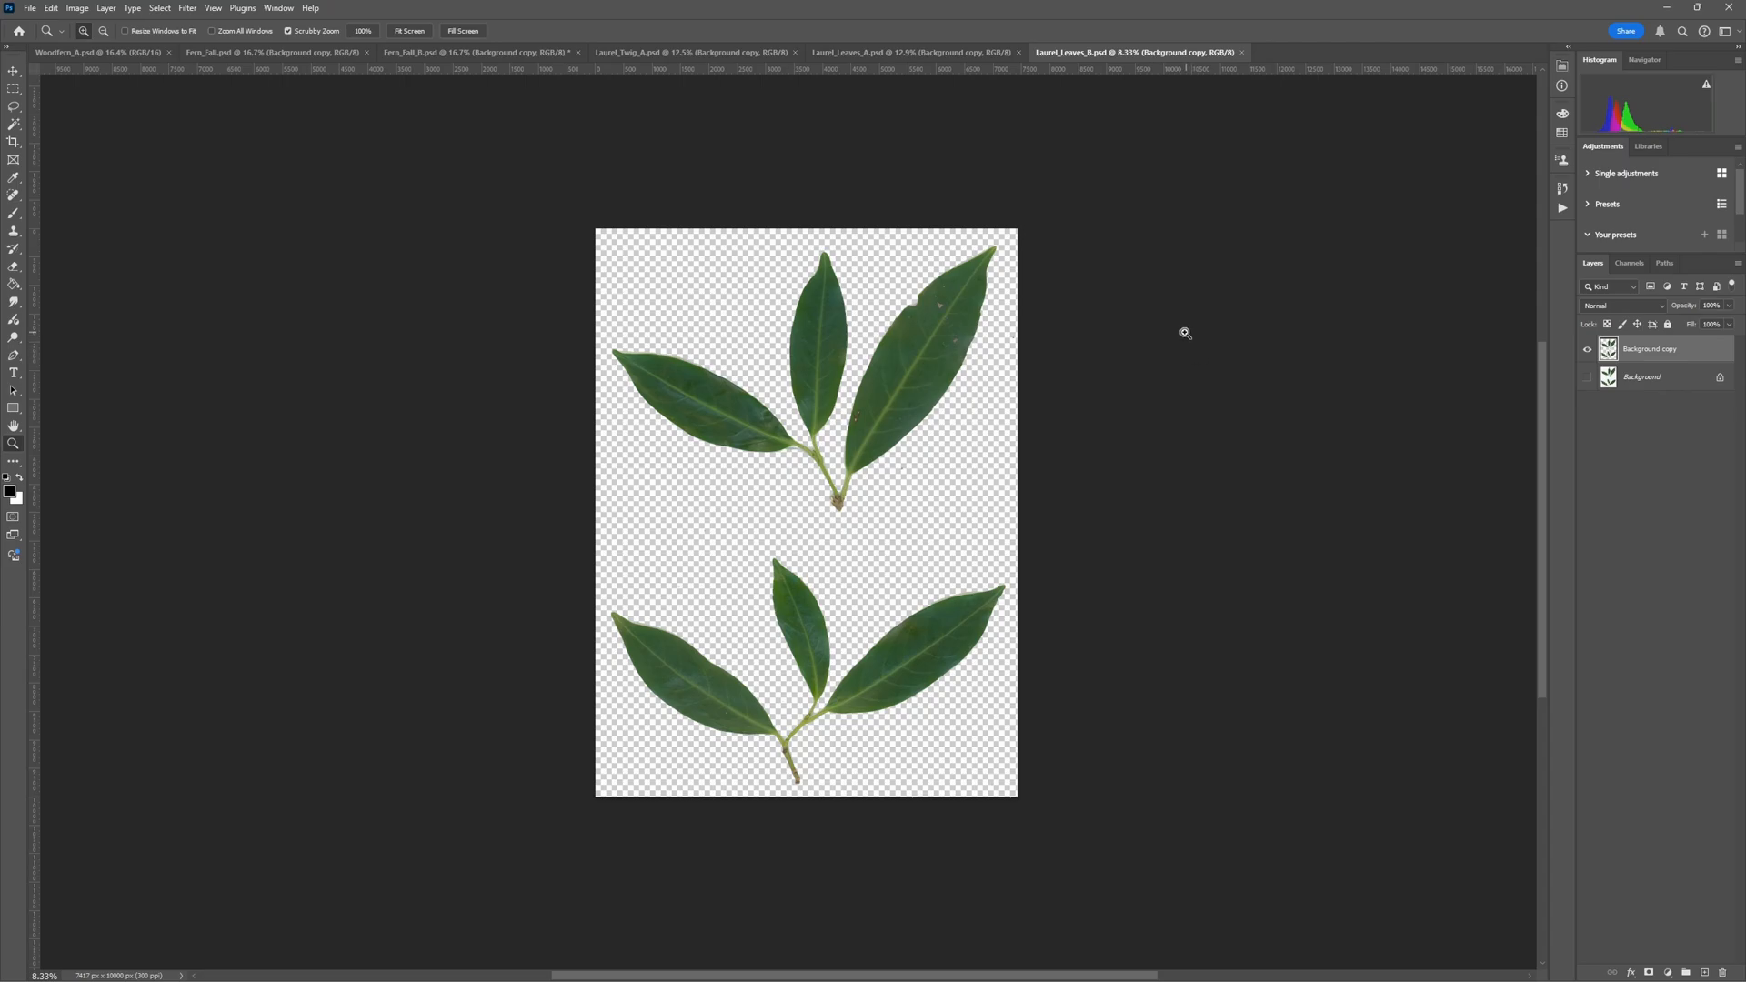
{"action": "mouse_move", "coordinate": [1146, 327]}
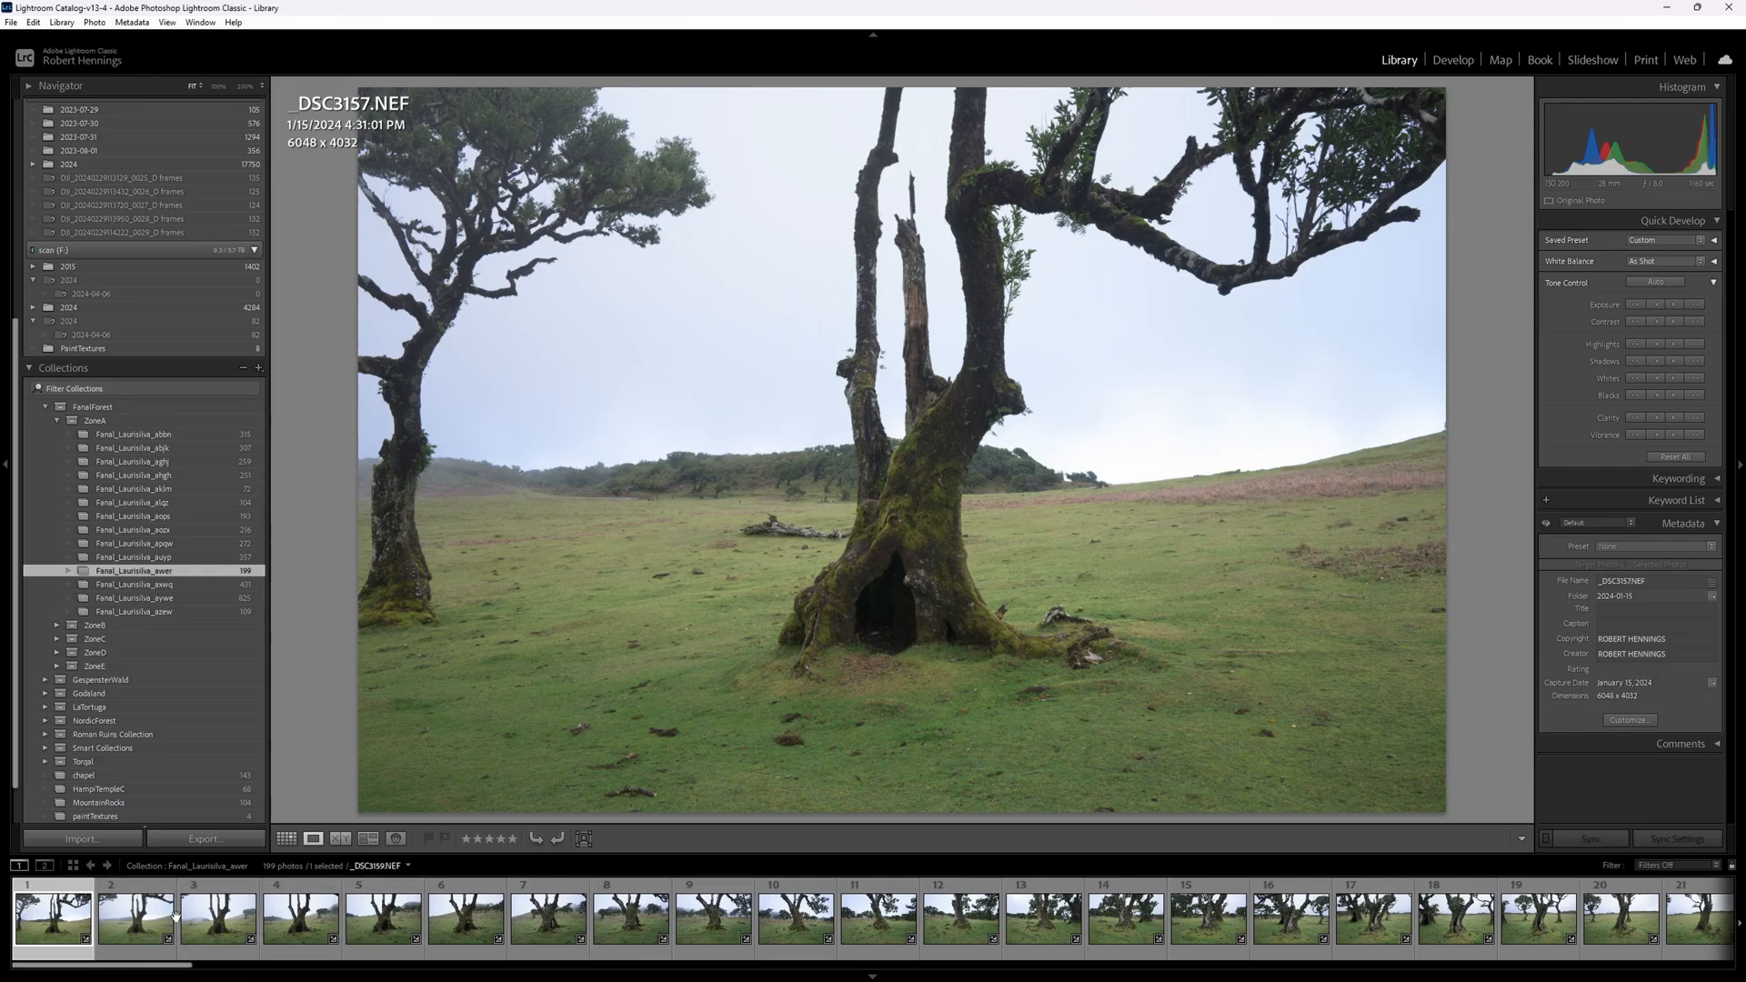
Preview filmstrip thumbnails 3, 11, 13 and 15 of the laurel forest photos in Loupe view
{"action": "left_click", "coordinate": [209, 931]}
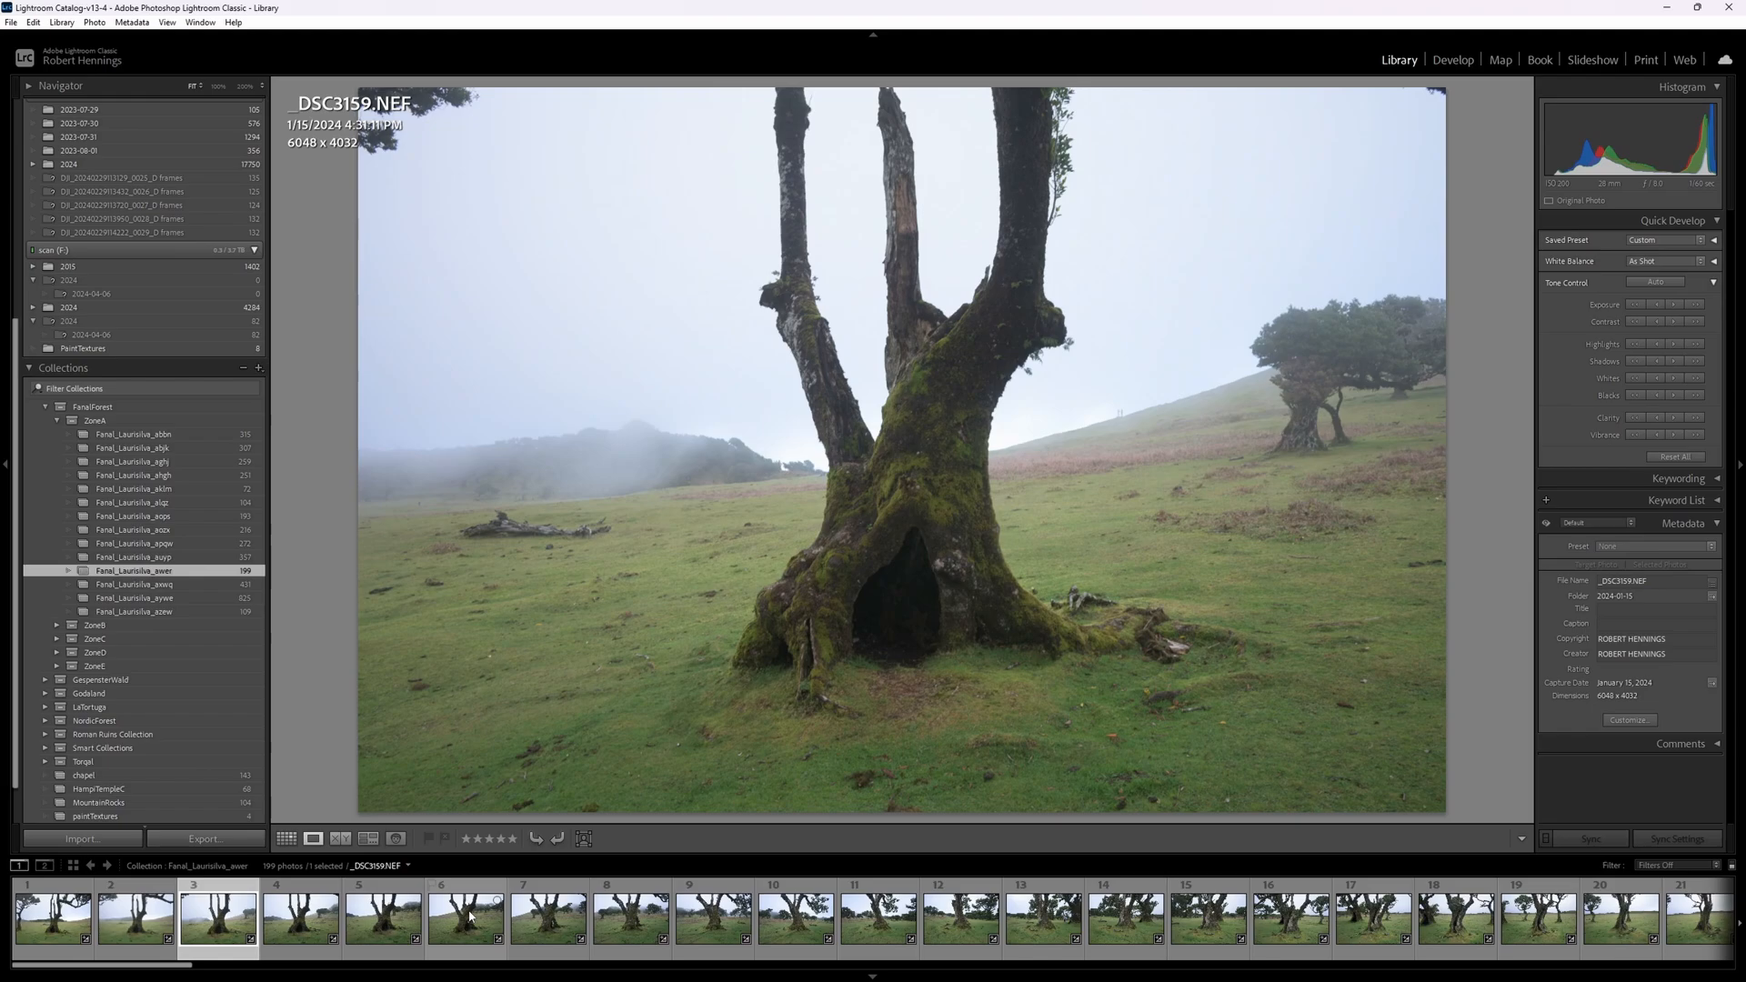
{"action": "left_click", "coordinate": [873, 922]}
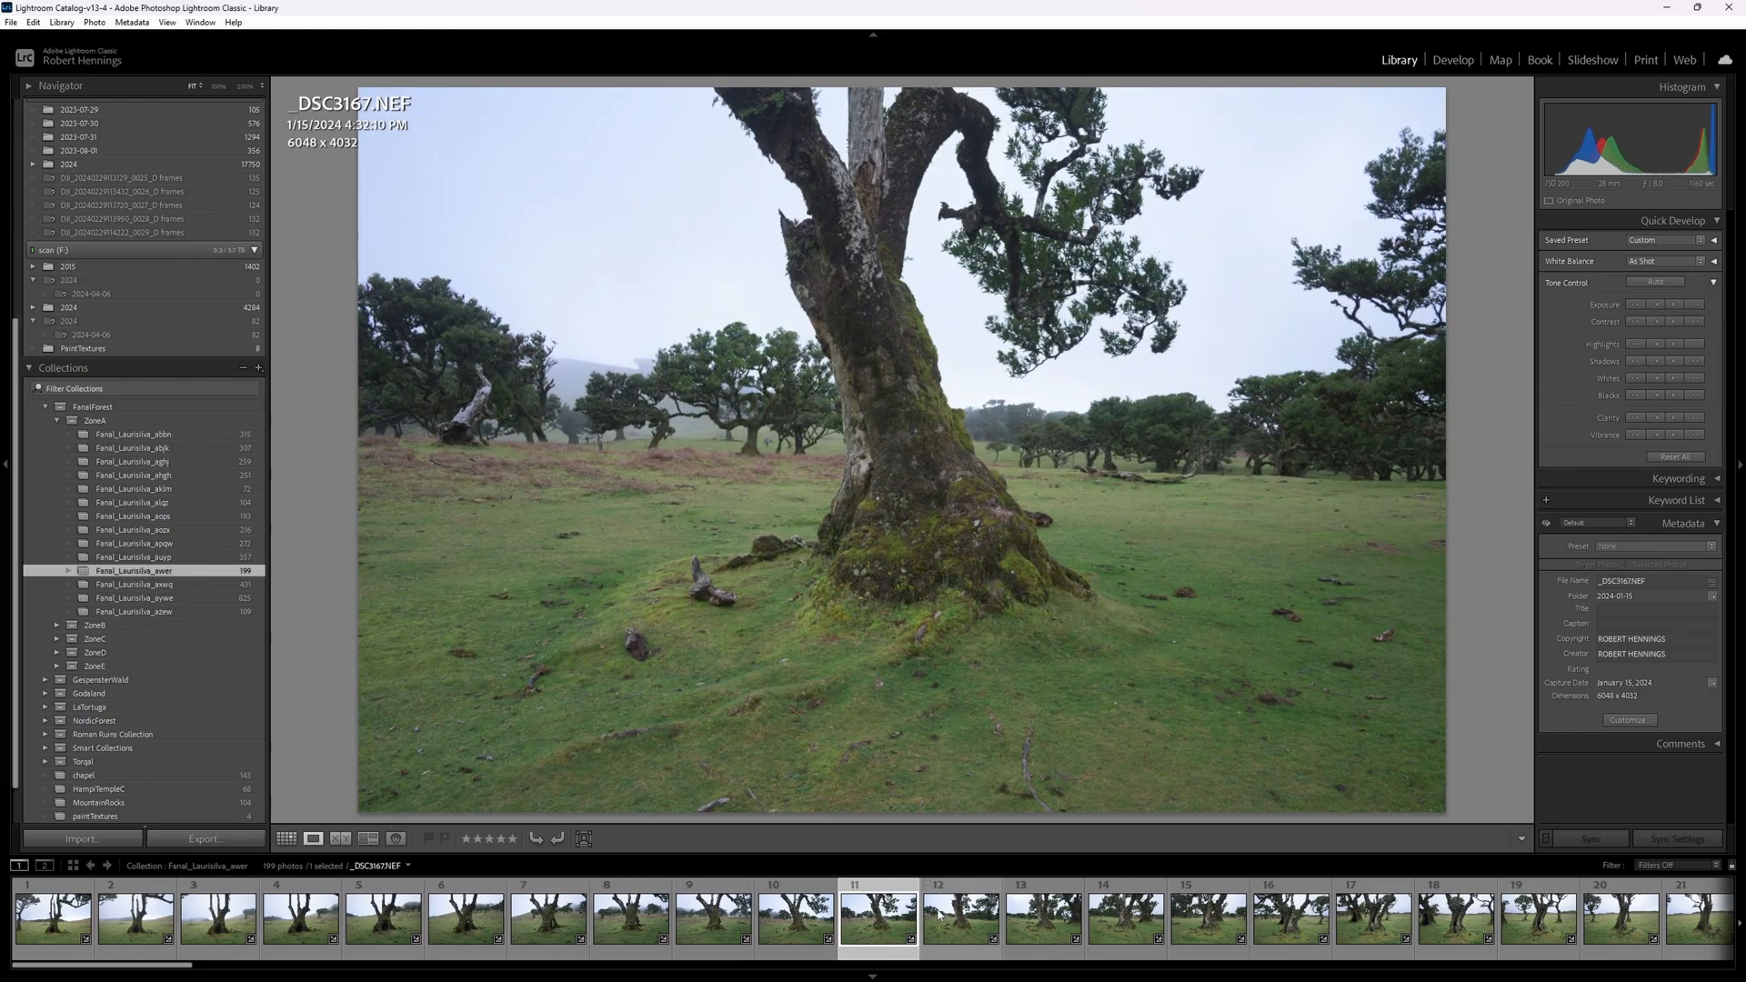
{"action": "left_click", "coordinate": [1043, 921]}
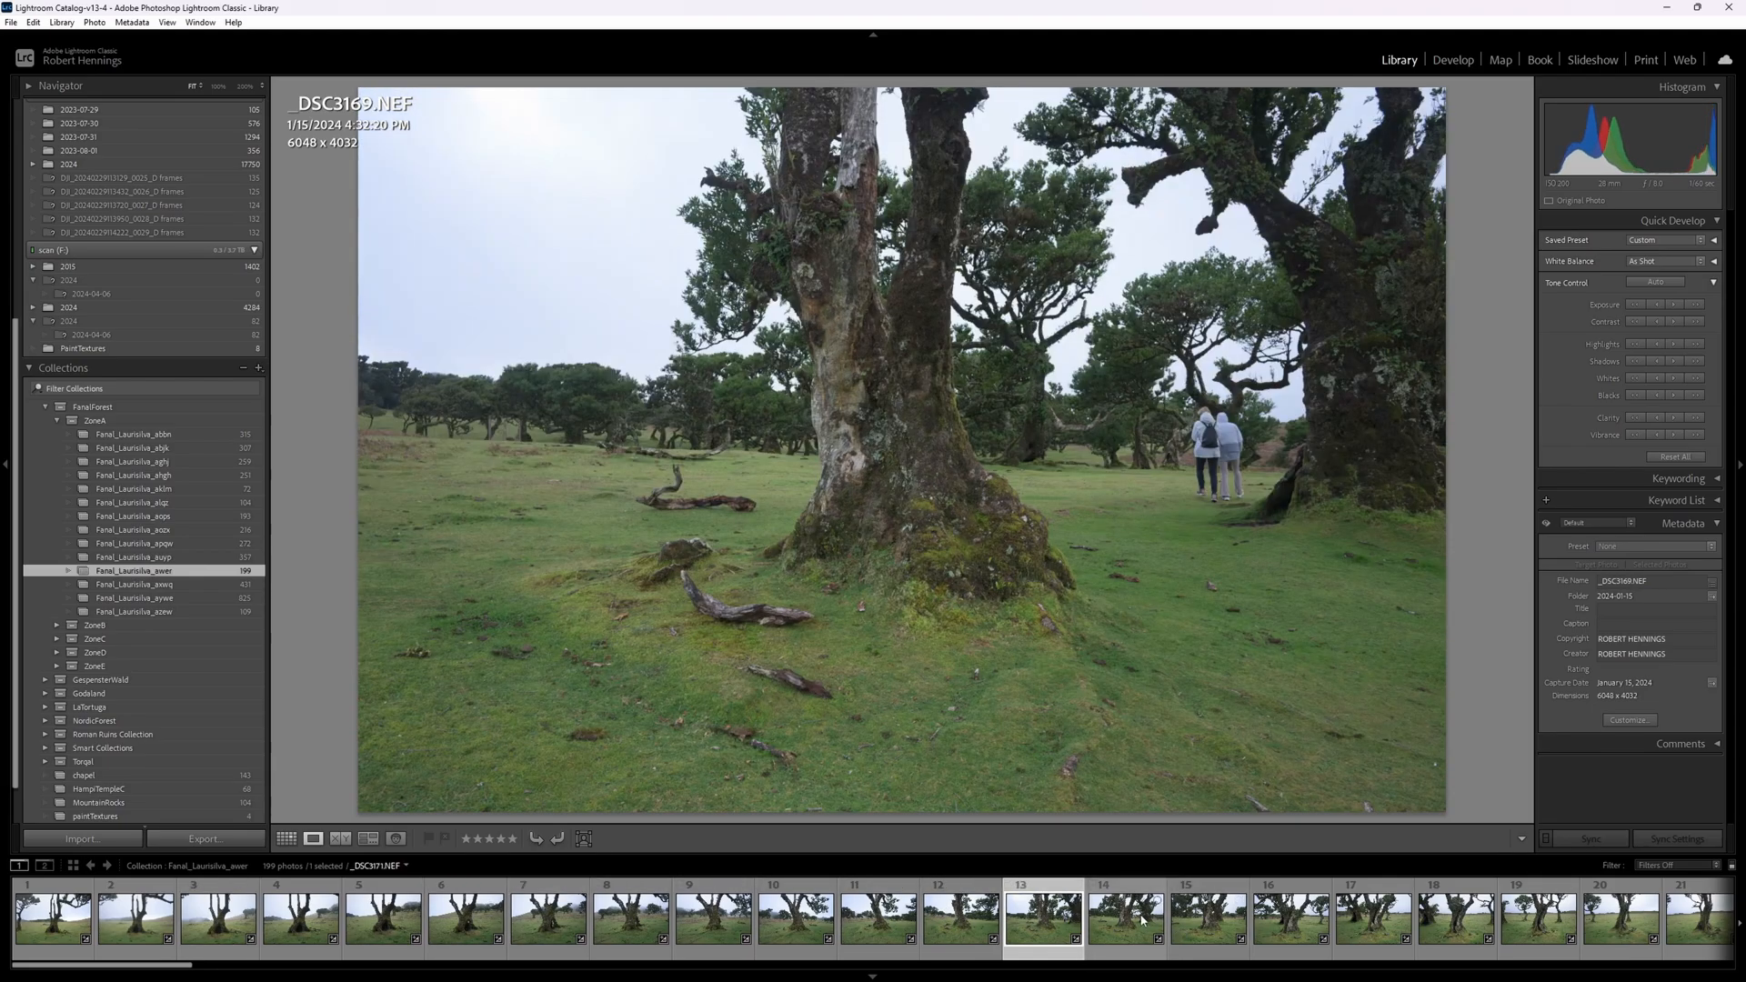
{"action": "left_click", "coordinate": [1208, 920]}
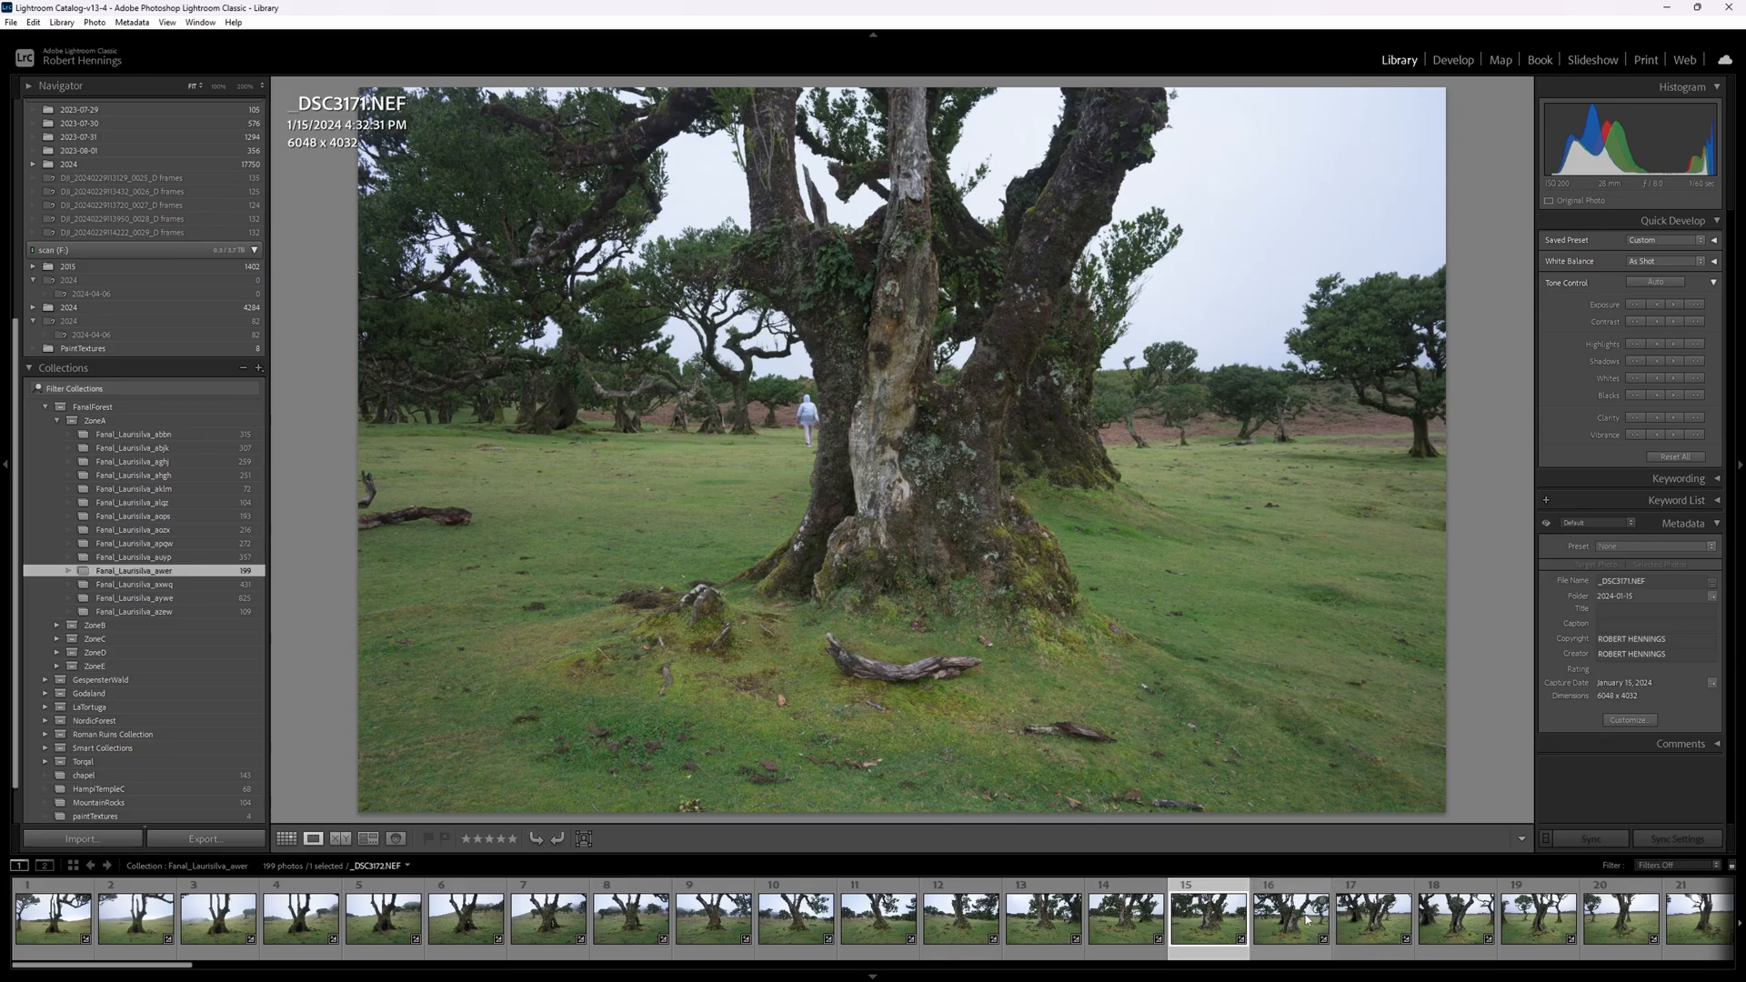
{"action": "mouse_move", "coordinate": [1299, 921]}
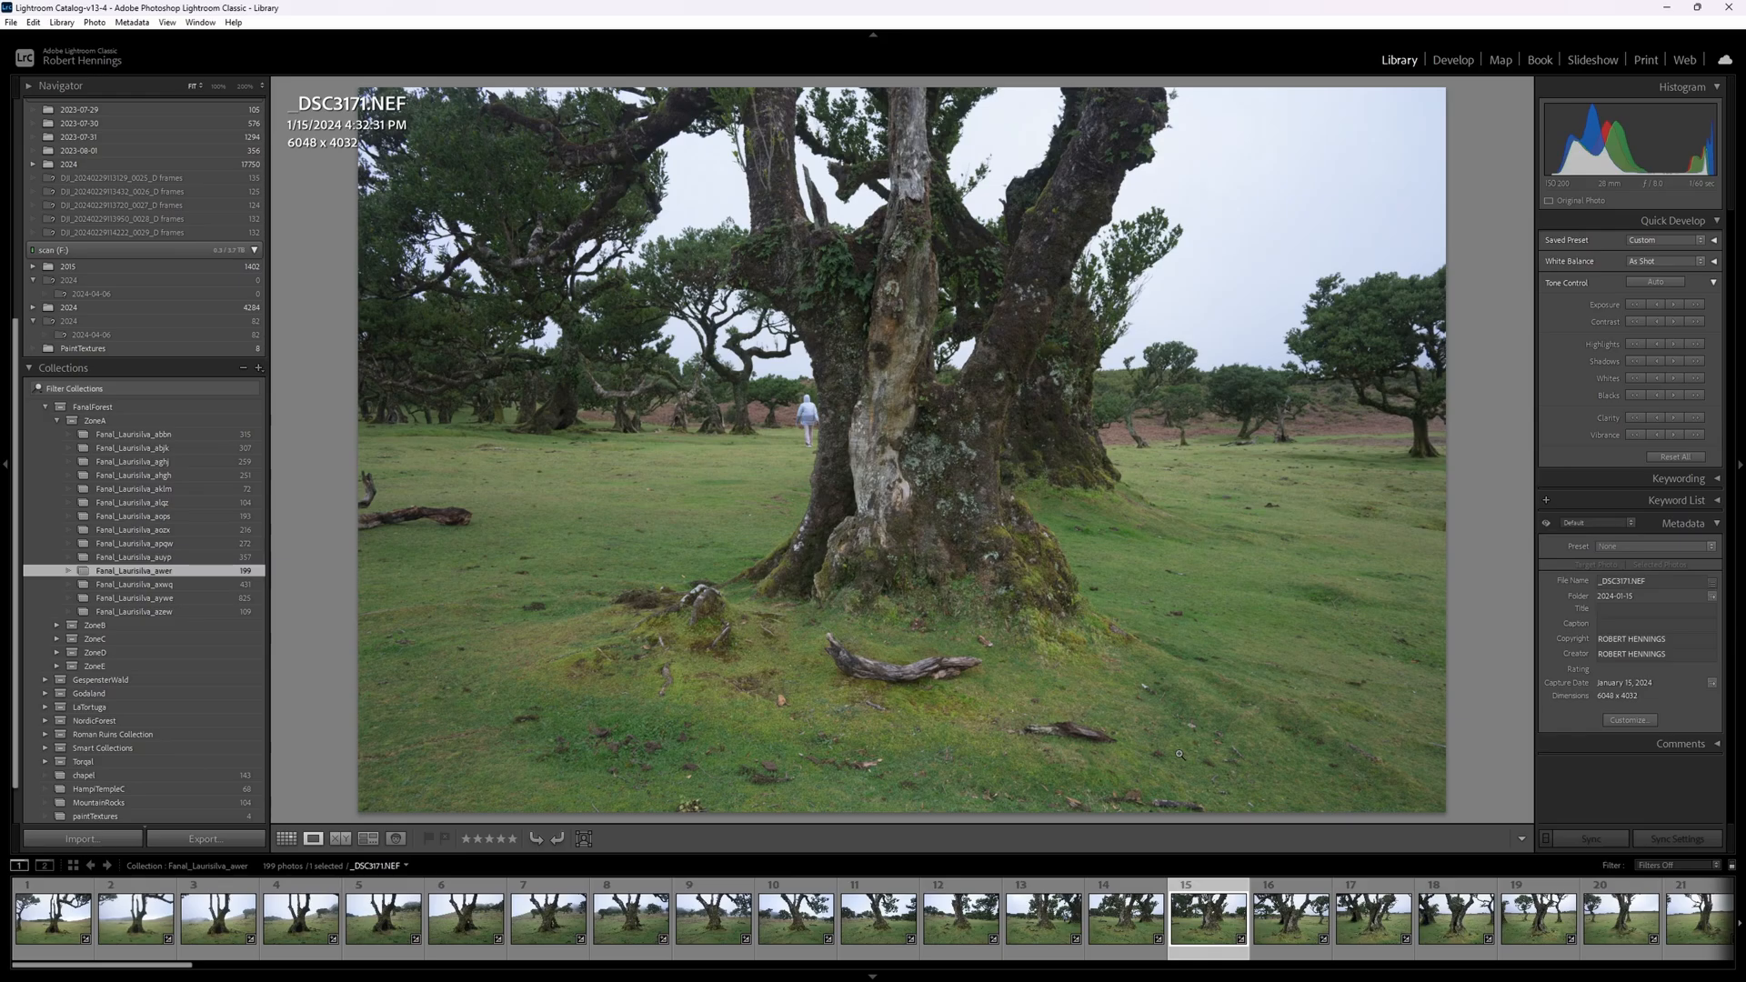
{"action": "mouse_move", "coordinate": [131, 506]}
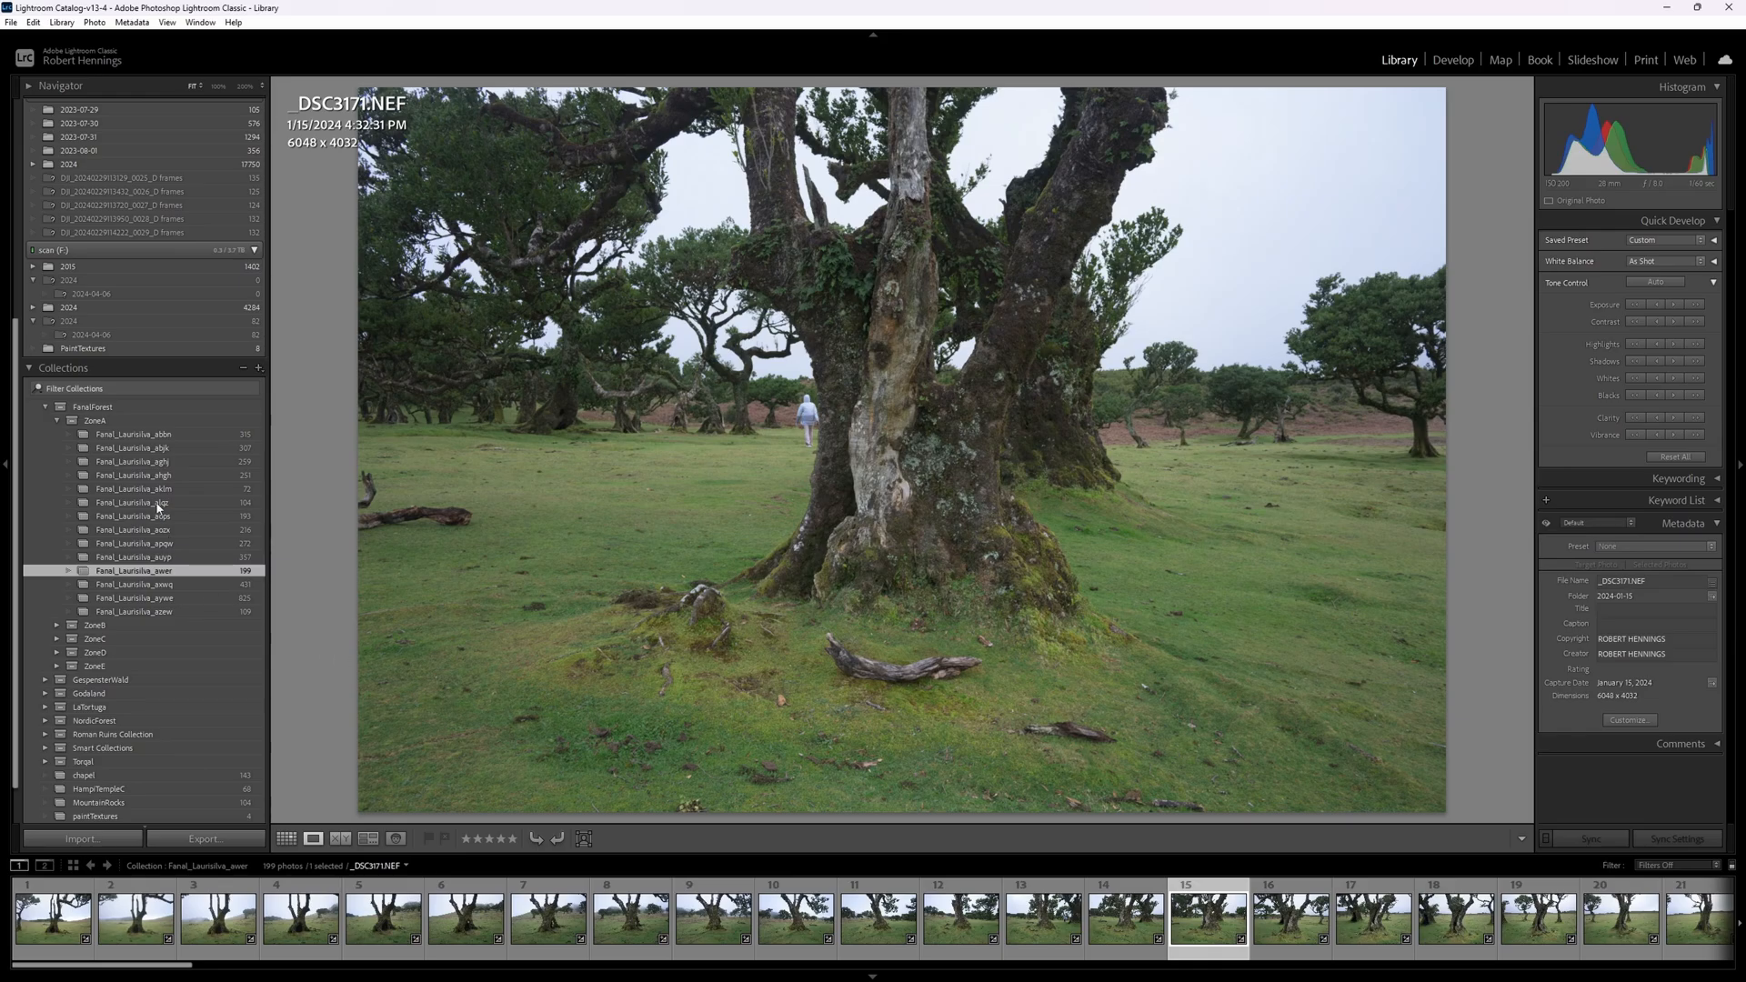
{"action": "mouse_move", "coordinate": [197, 615]}
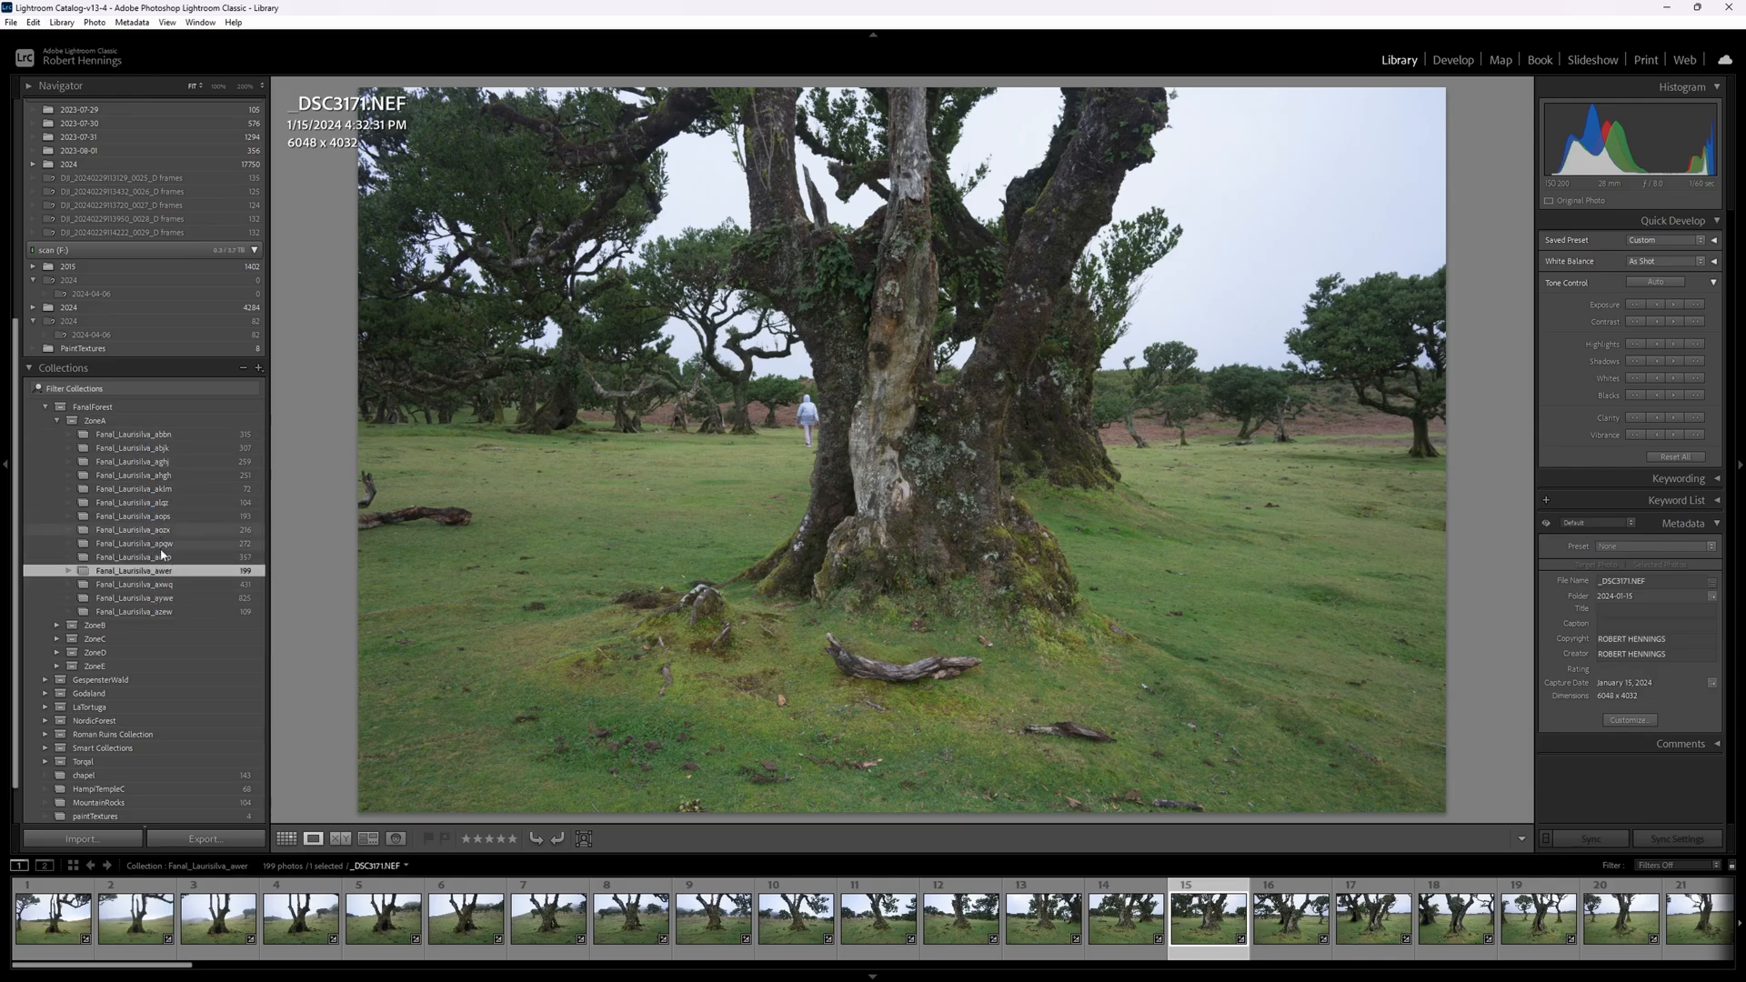
{"action": "mouse_move", "coordinate": [614, 551]}
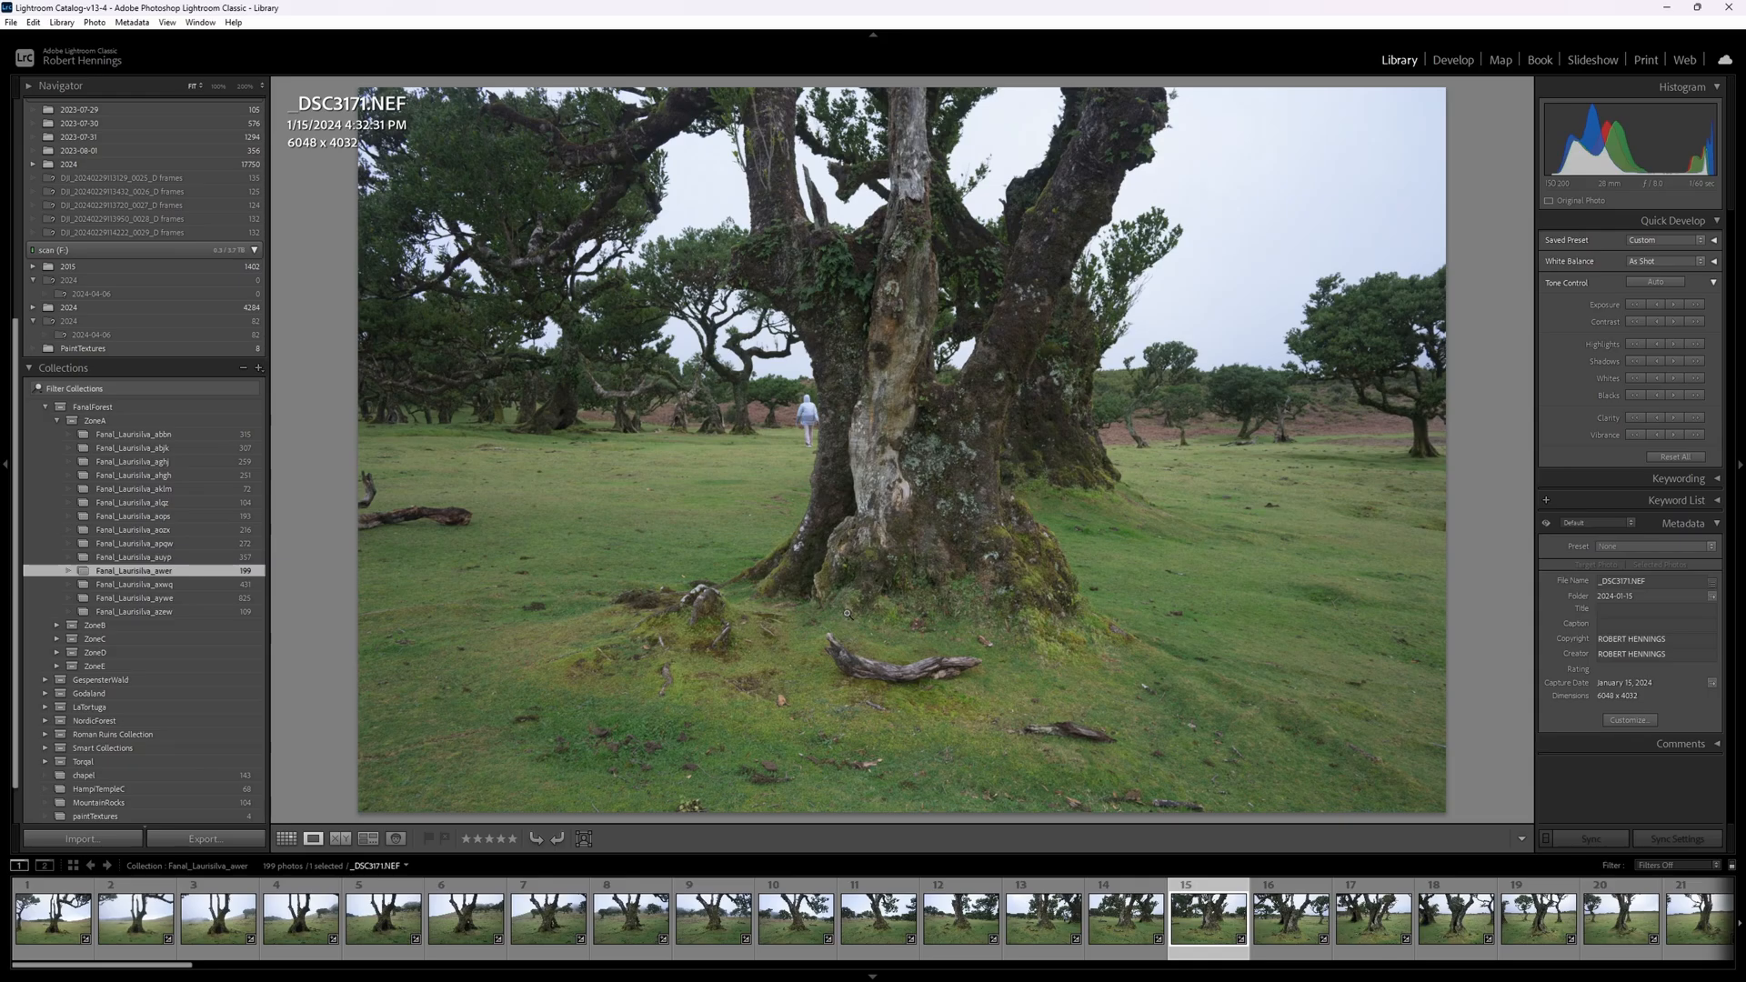
{"action": "mouse_move", "coordinate": [1160, 673]}
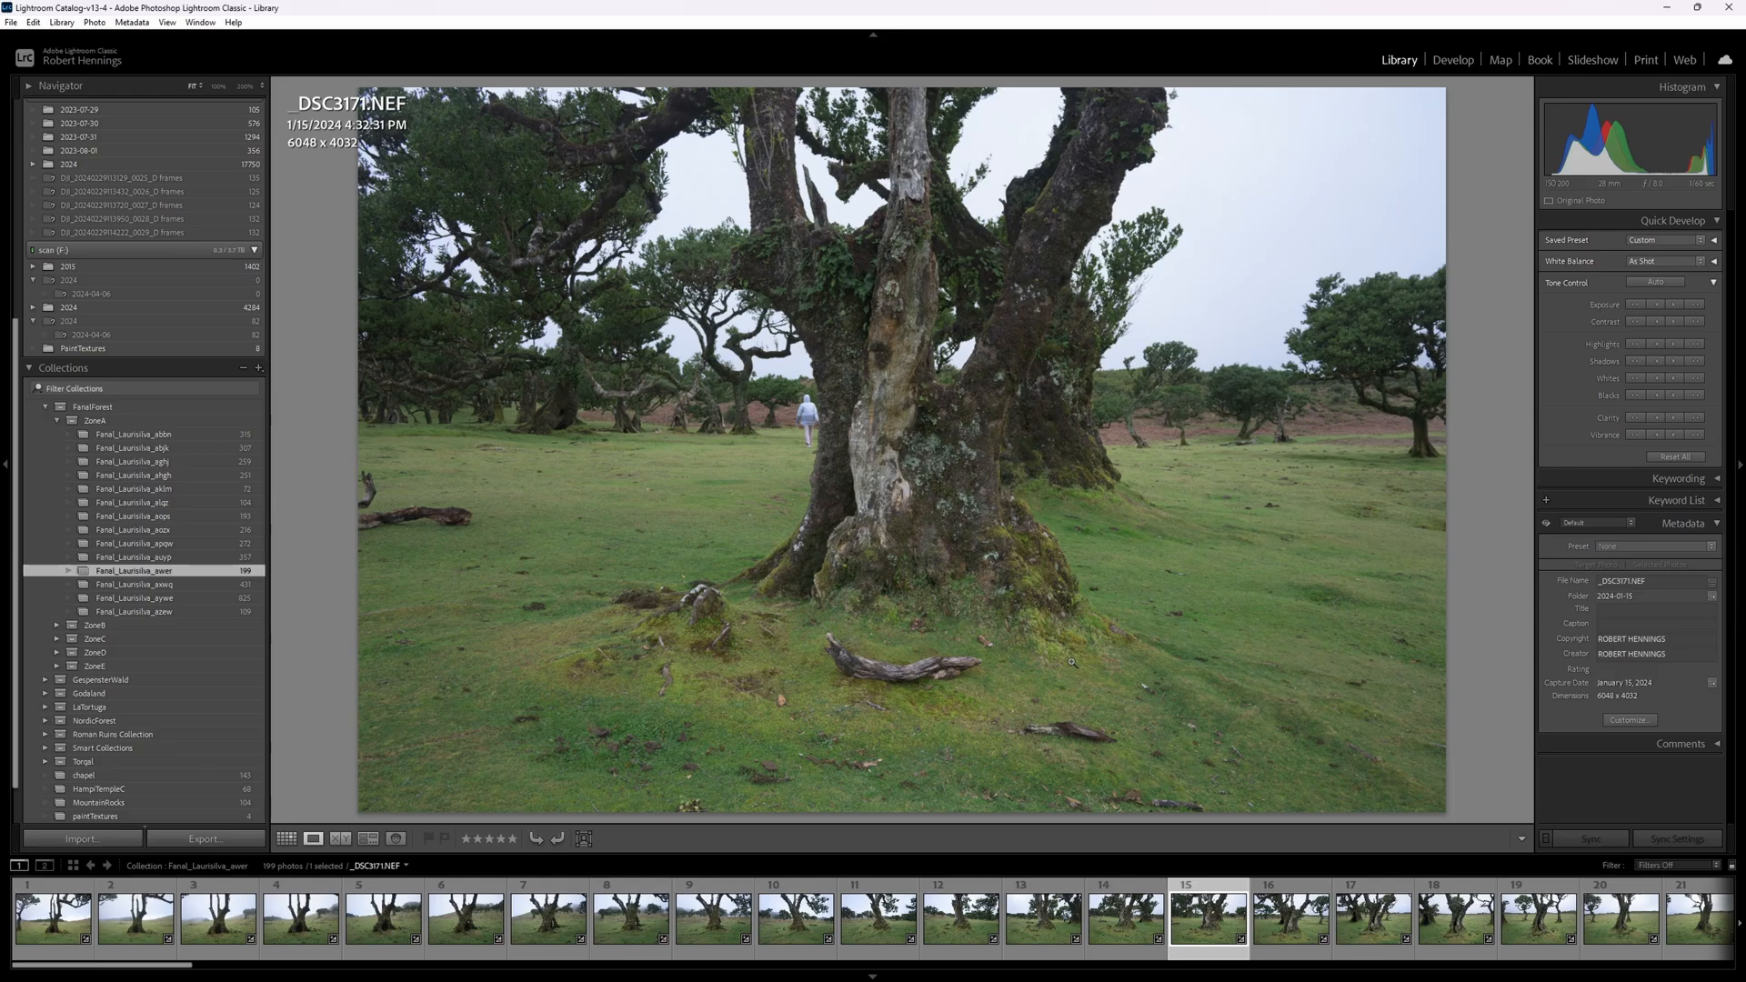
{"action": "mouse_move", "coordinate": [1073, 669]}
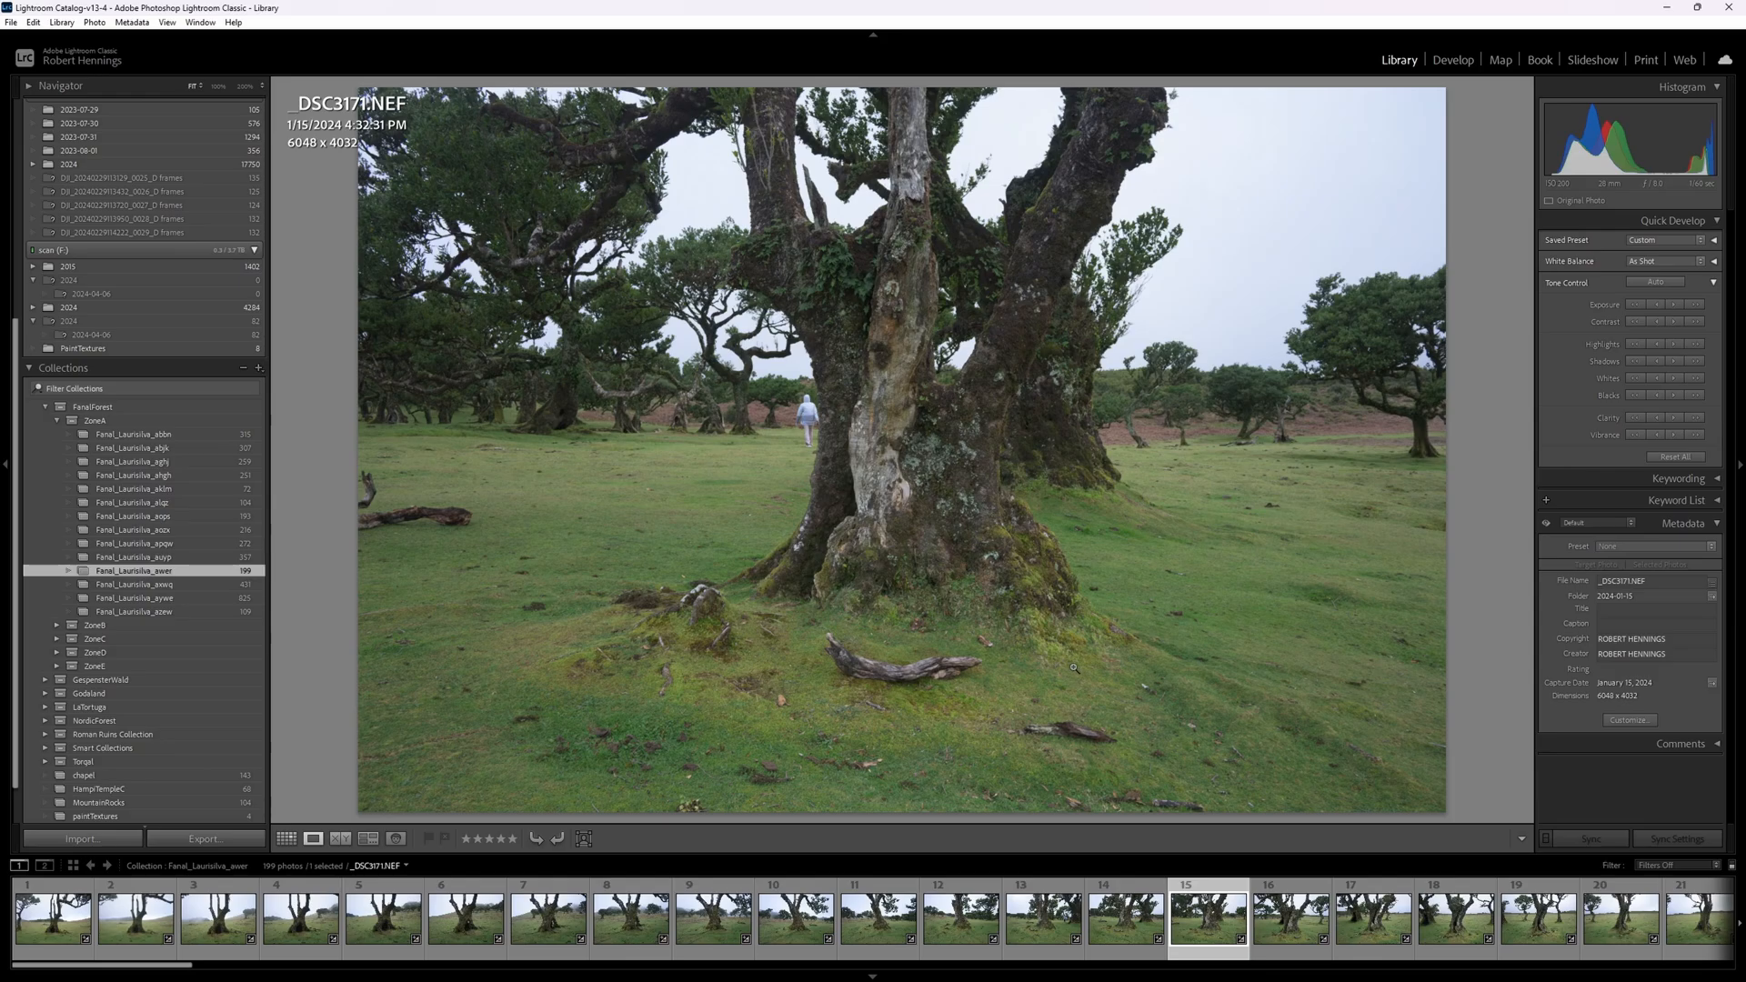
{"action": "mouse_move", "coordinate": [1129, 633]}
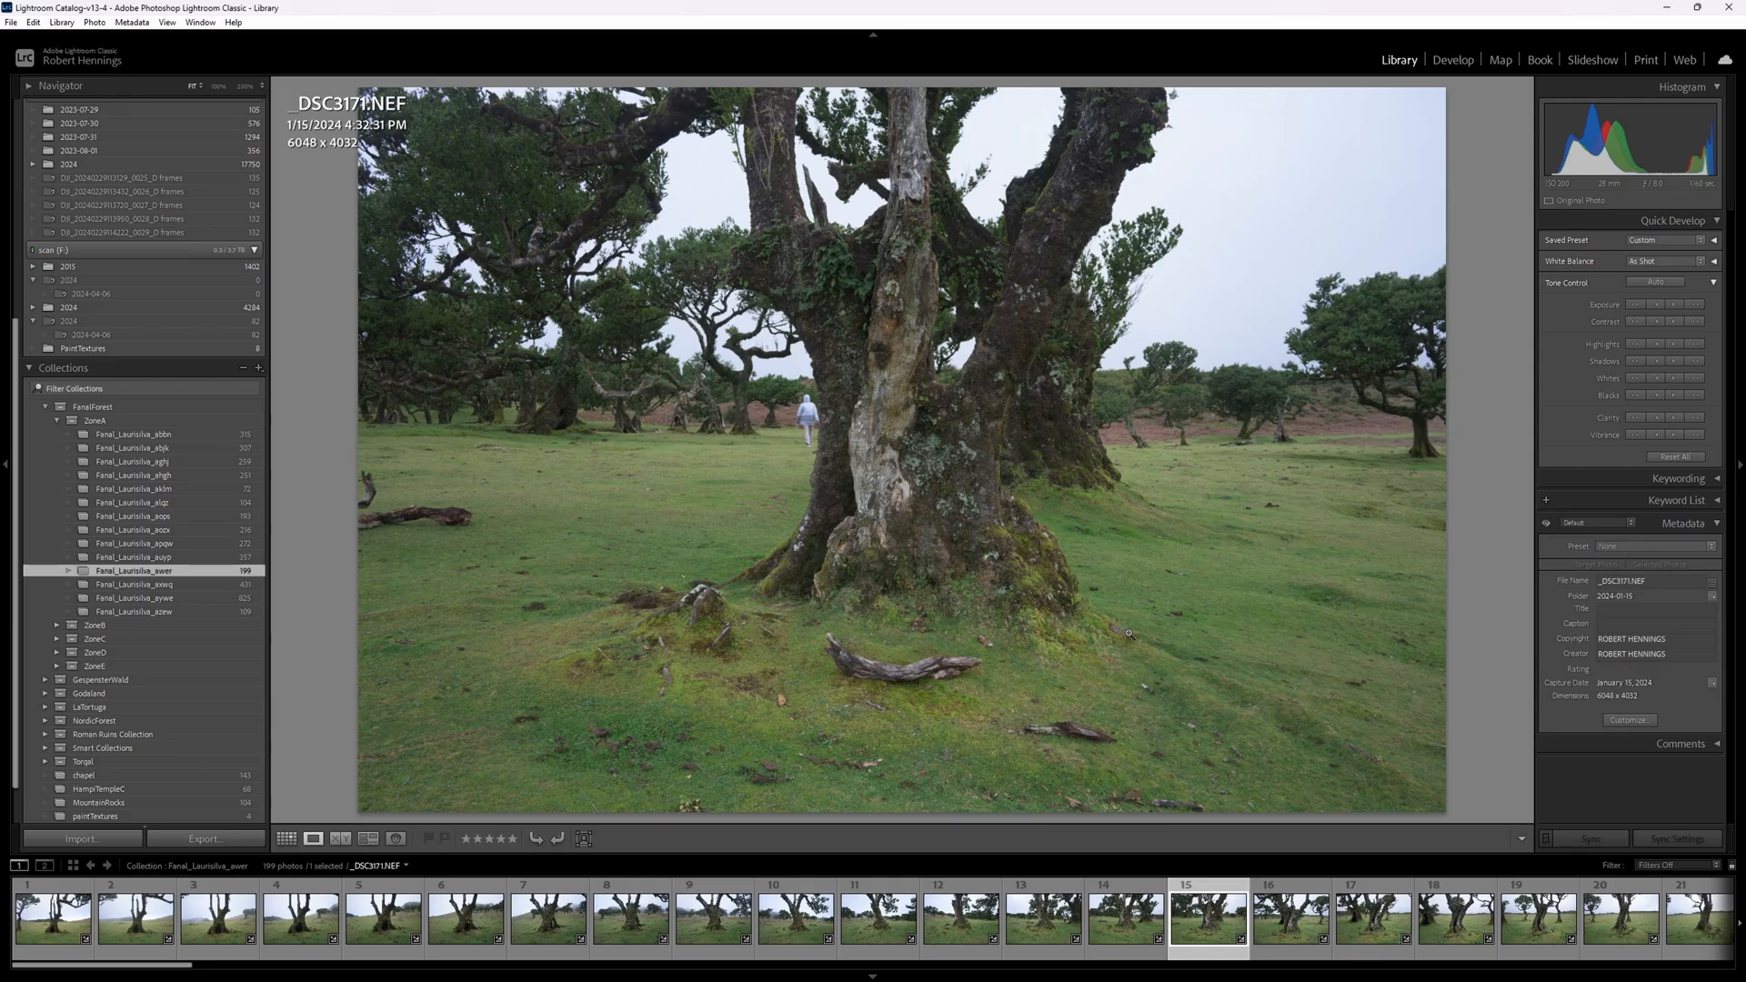